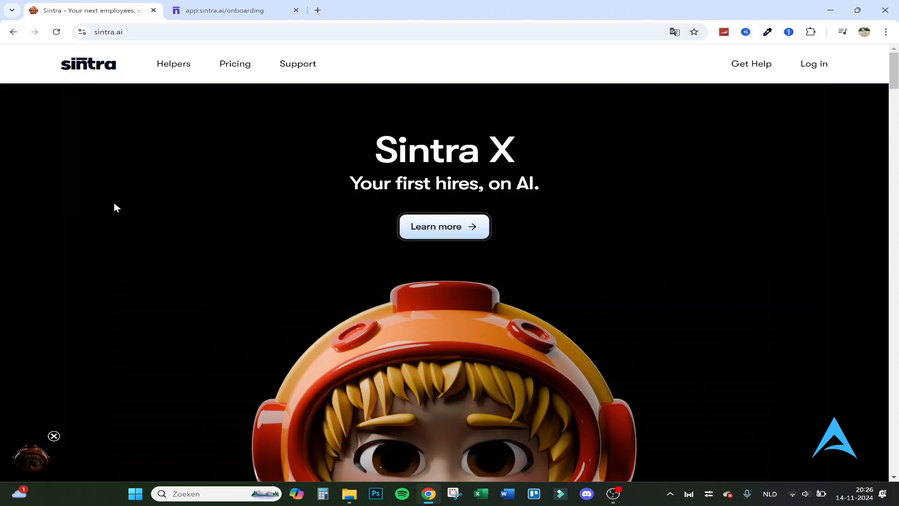
# Step: Scroll through the Sintra AI site to the Pricing link, then return to the onboarding page
pyautogui.scroll(-3)
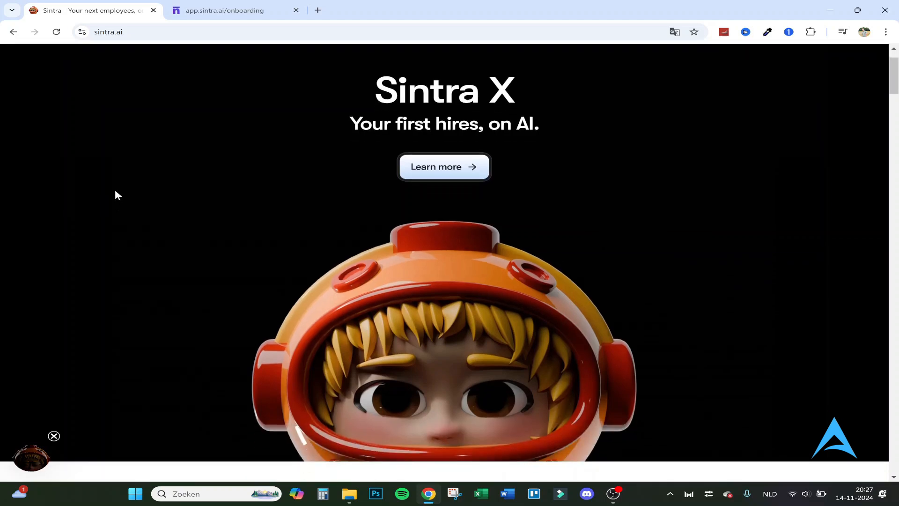
pyautogui.scroll(-3)
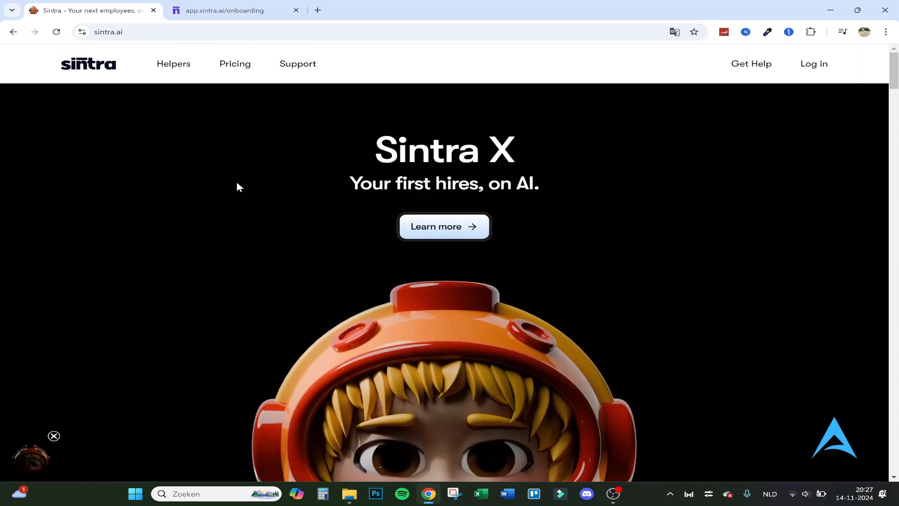
pyautogui.moveTo(244, 214)
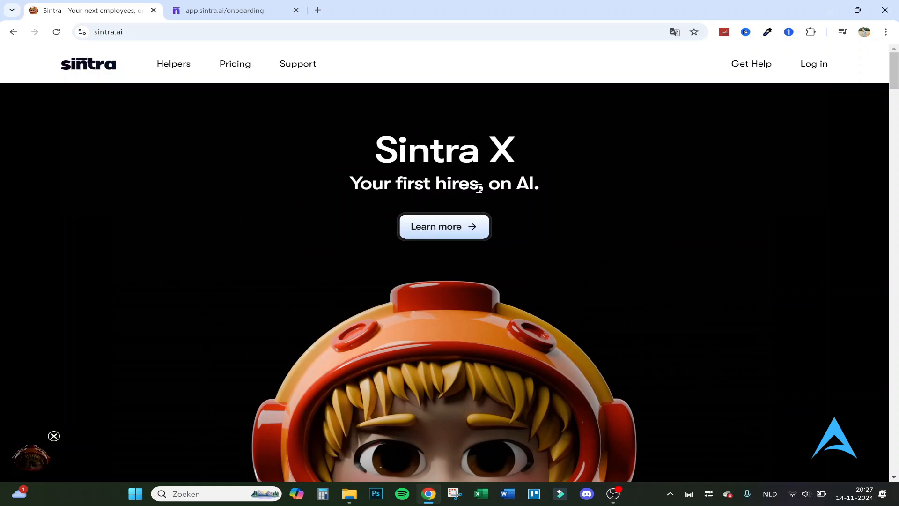
pyautogui.scroll(-3)
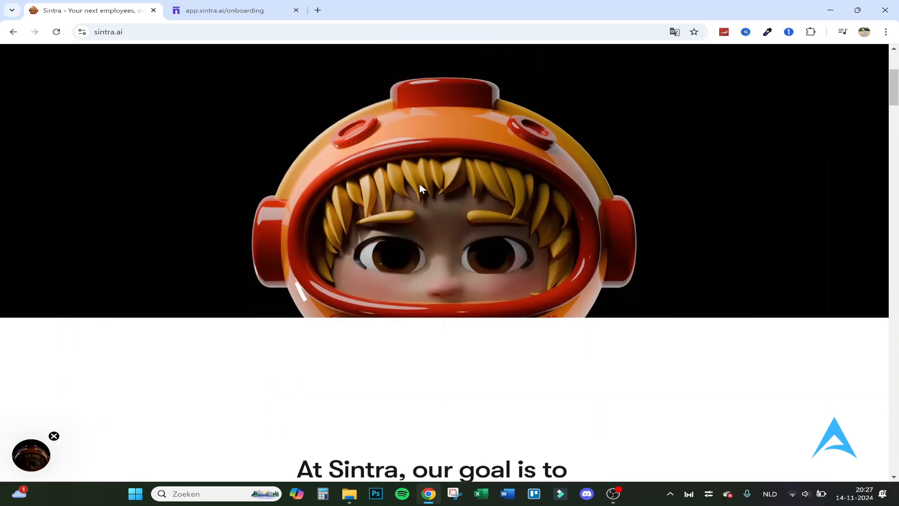
pyautogui.scroll(-3)
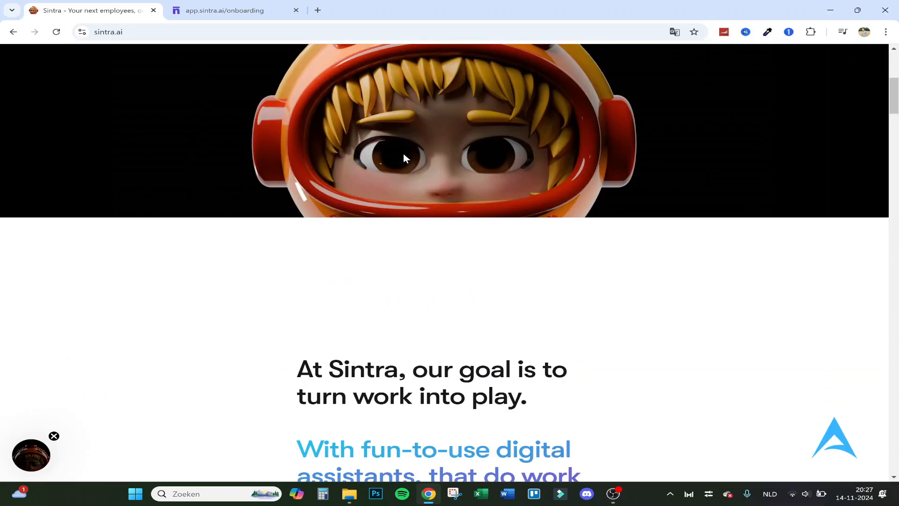
pyautogui.moveTo(546, 162)
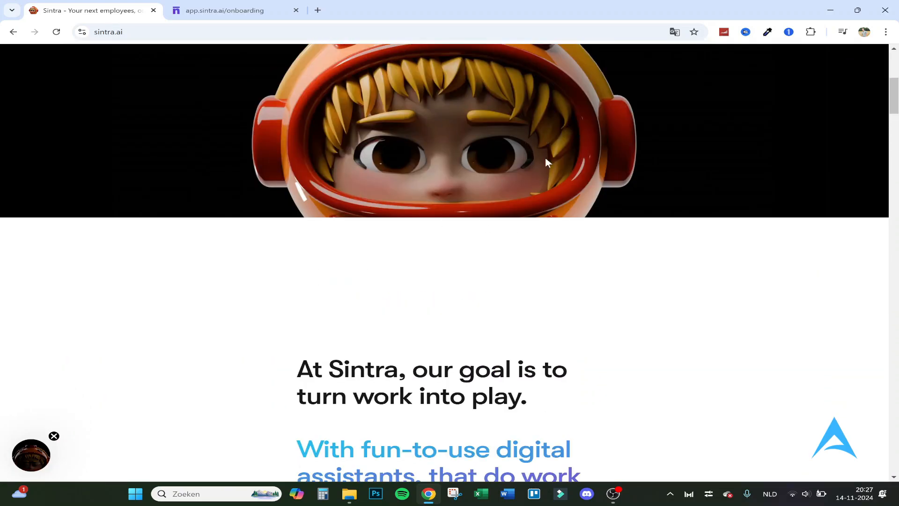
pyautogui.scroll(-3)
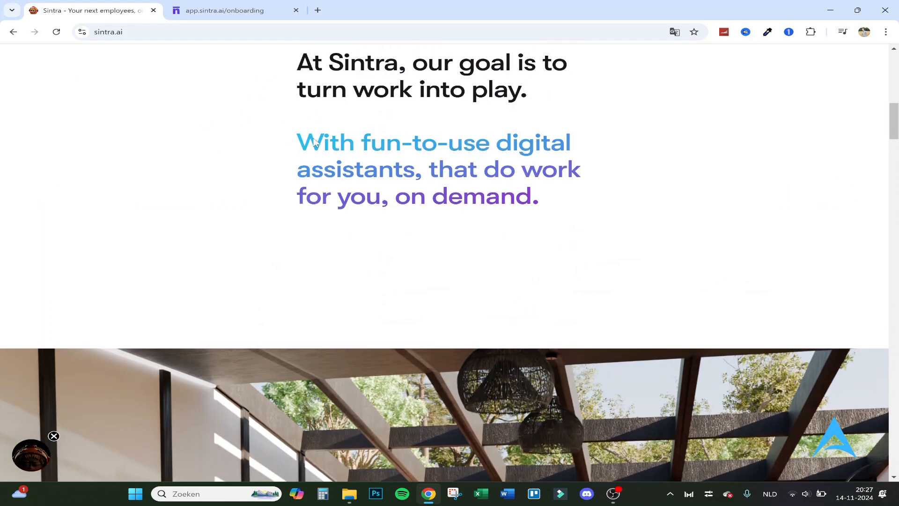
pyautogui.scroll(-3)
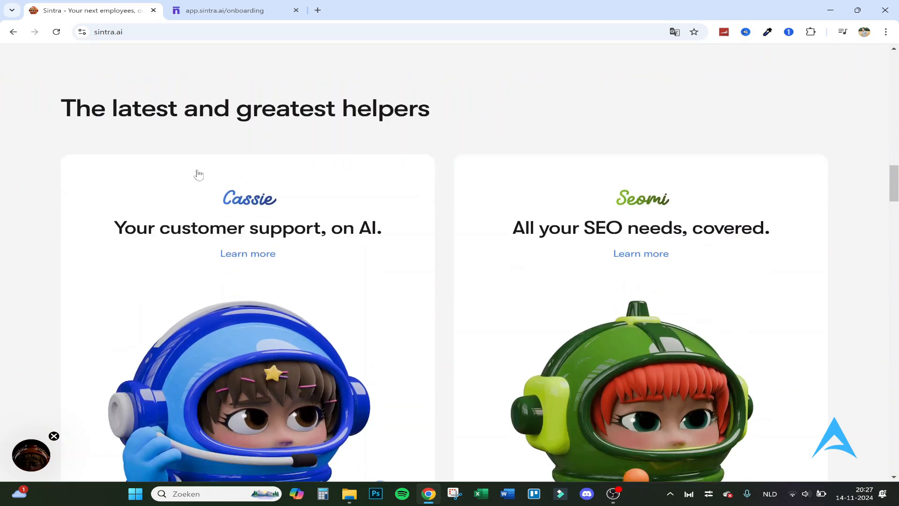
pyautogui.scroll(-3)
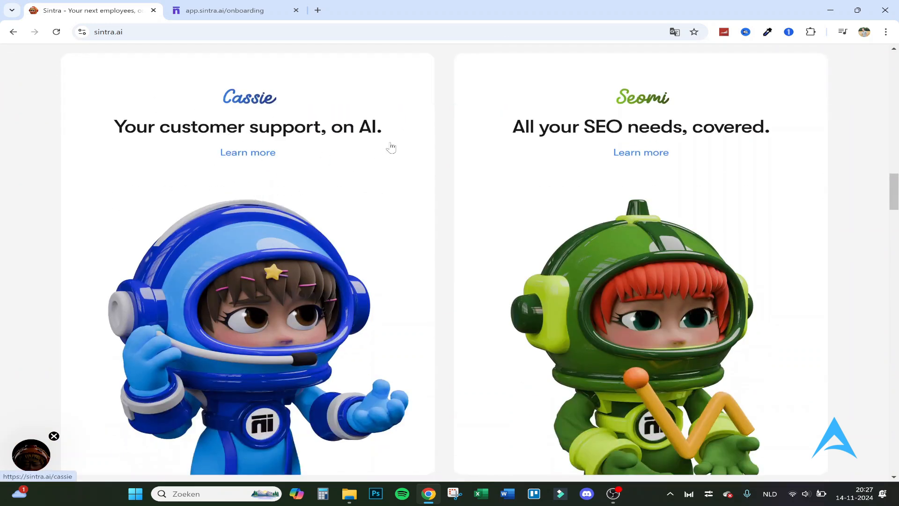
pyautogui.moveTo(344, 195)
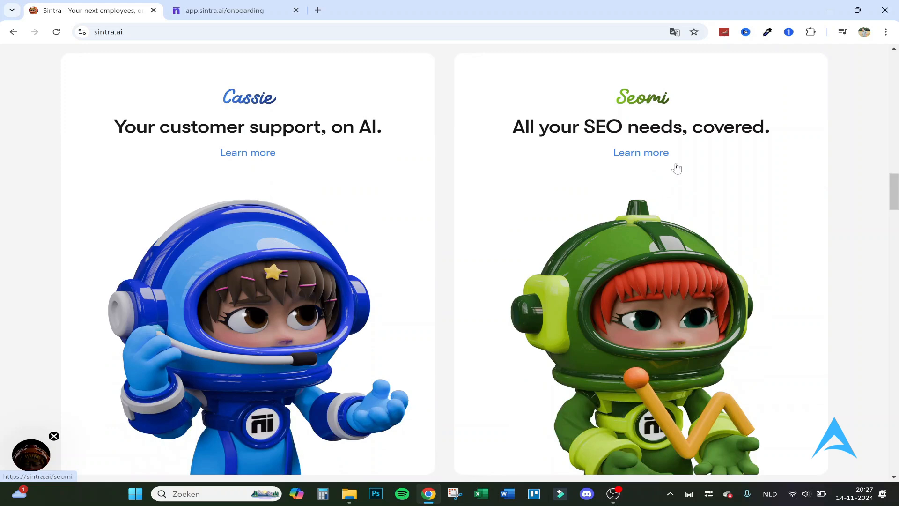
pyautogui.moveTo(655, 132)
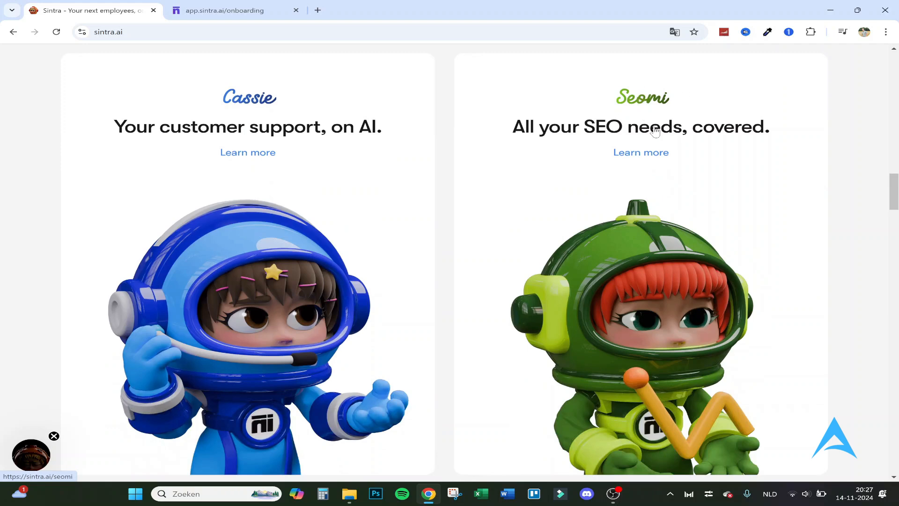
pyautogui.moveTo(716, 145)
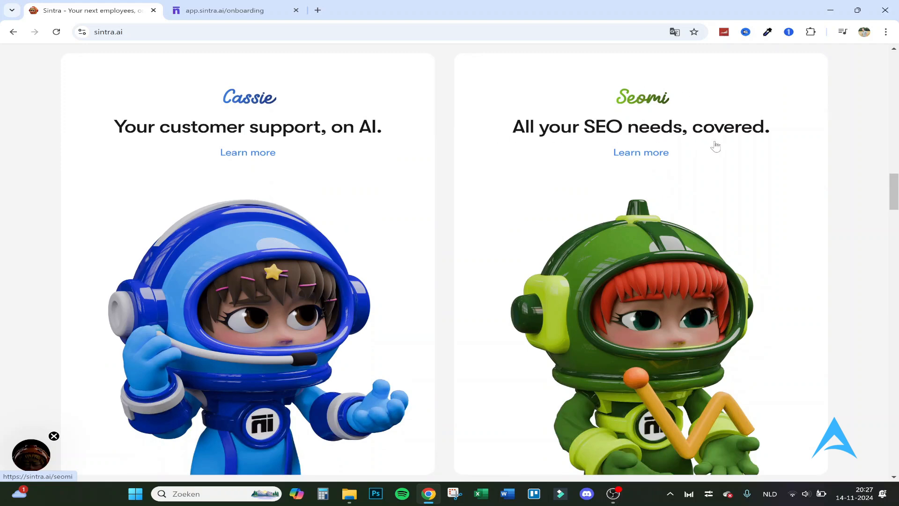
pyautogui.scroll(-3)
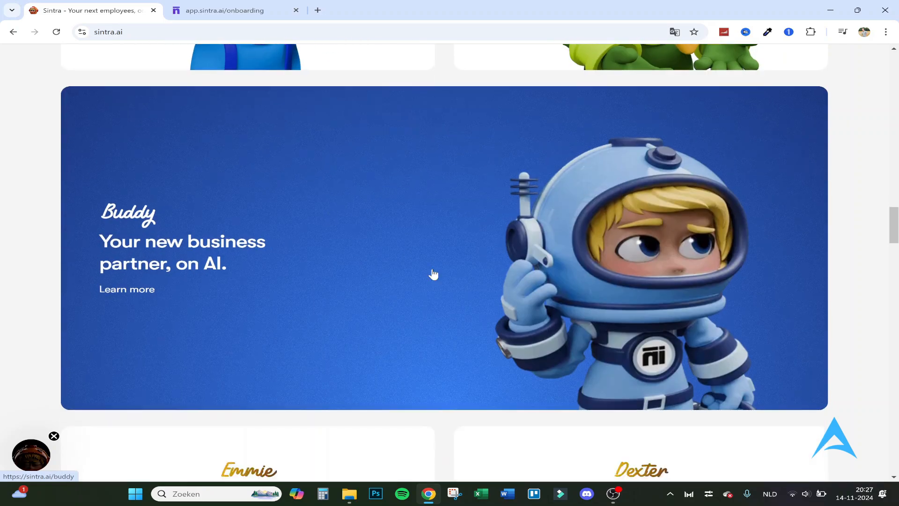
pyautogui.moveTo(310, 207)
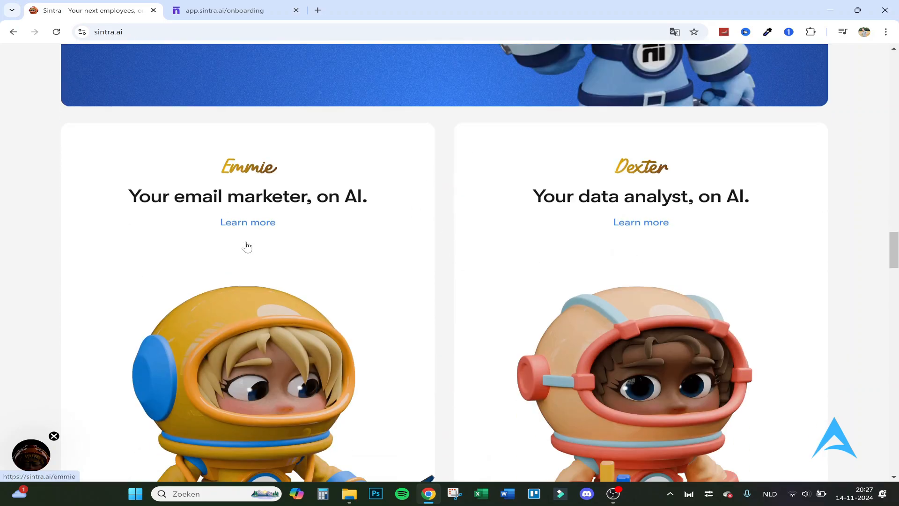
pyautogui.scroll(-3)
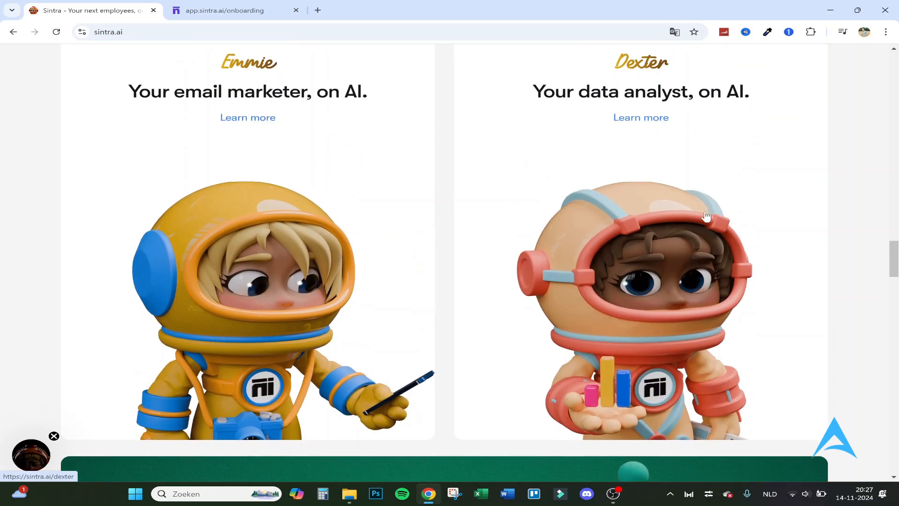
pyautogui.scroll(-3)
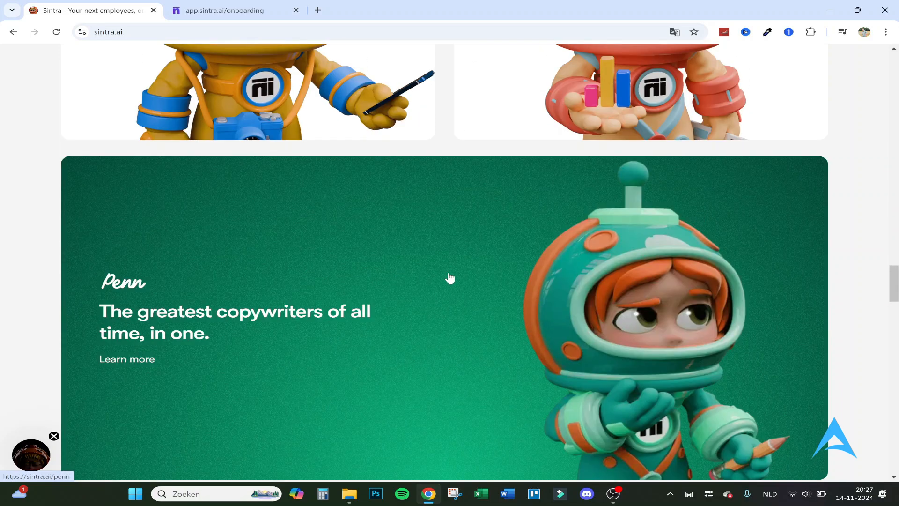
pyautogui.scroll(-3)
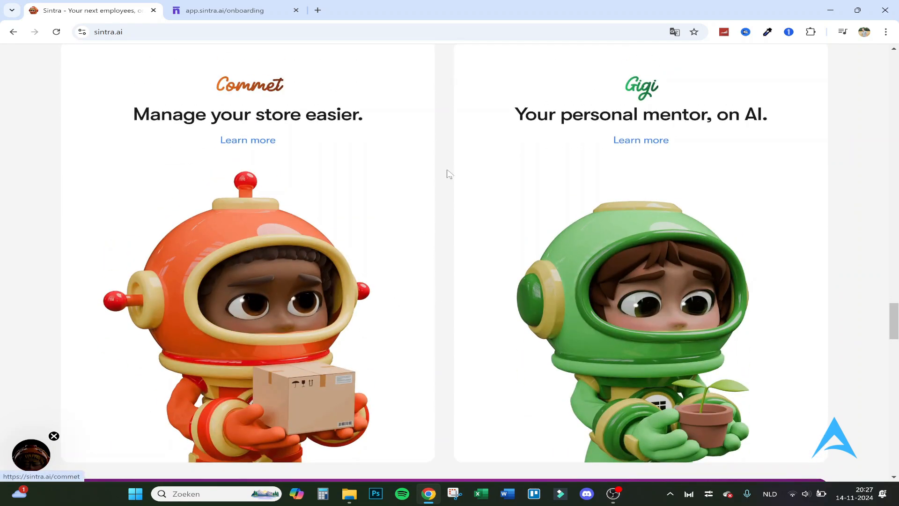
pyautogui.scroll(-3)
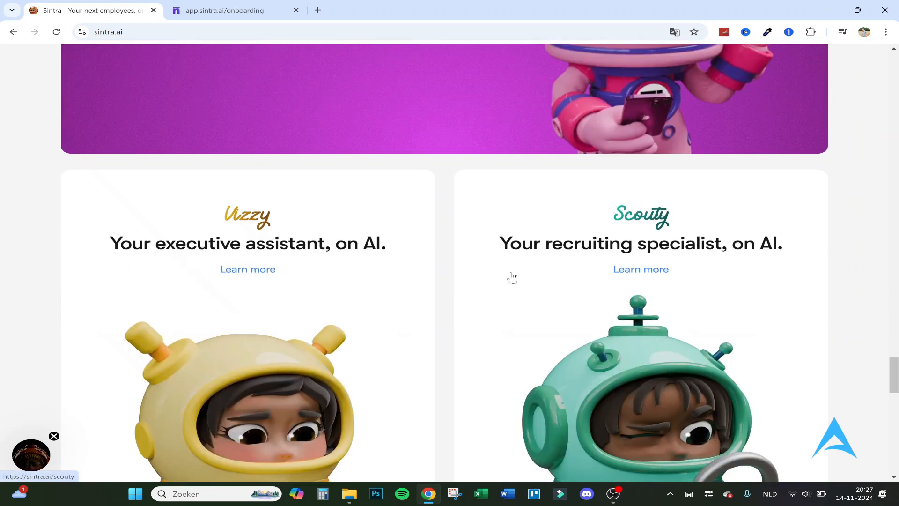
pyautogui.scroll(-3)
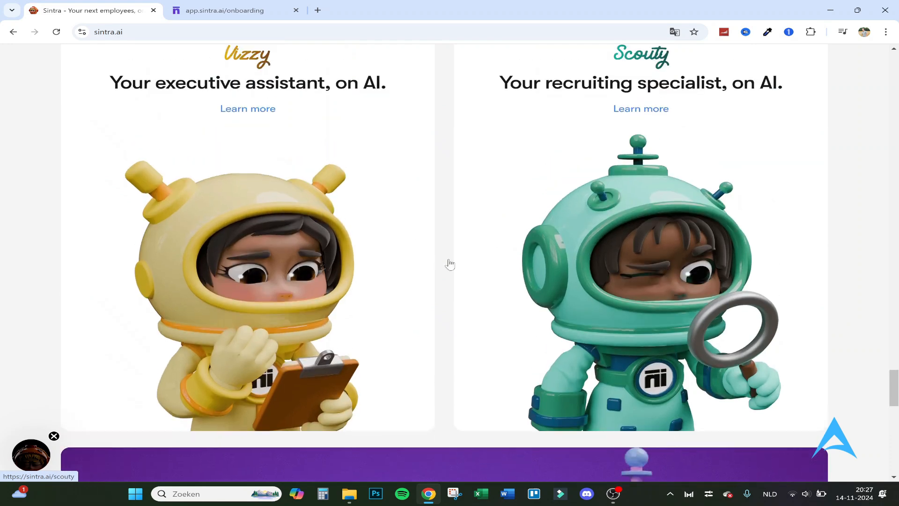
pyautogui.scroll(-3)
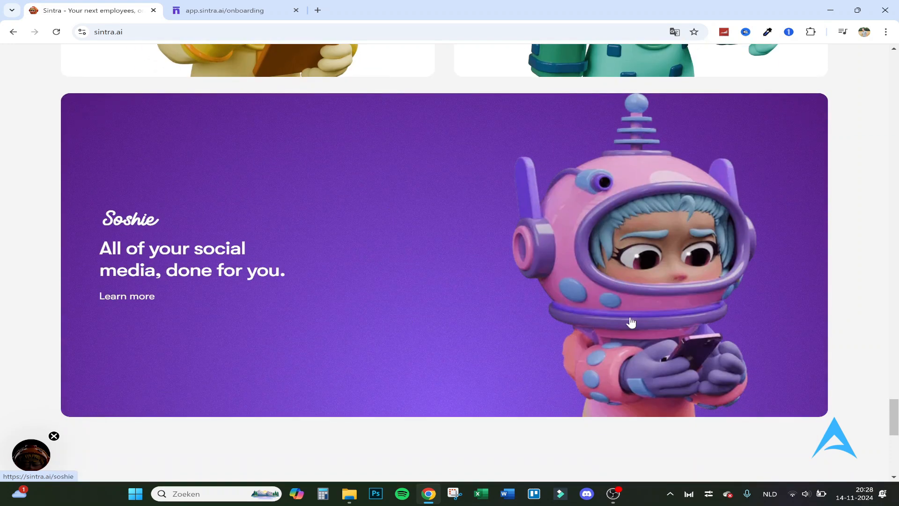
pyautogui.scroll(-3)
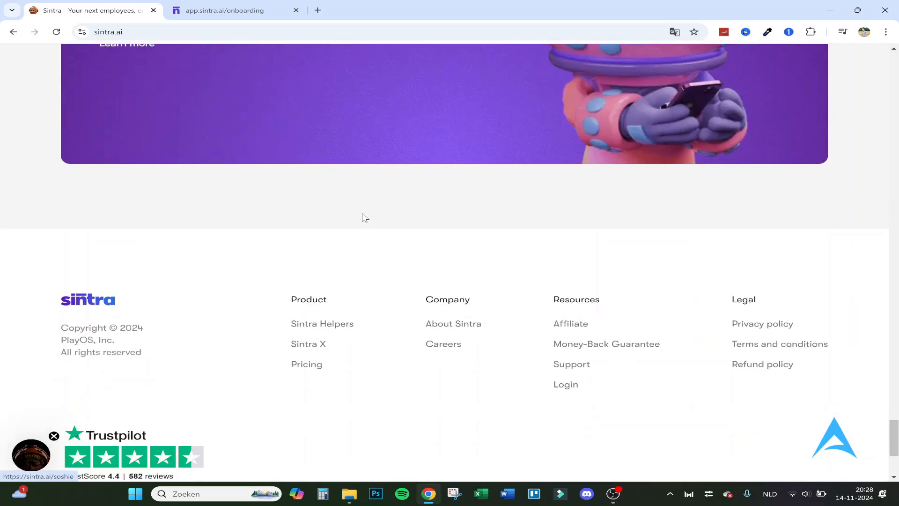
pyautogui.scroll(3)
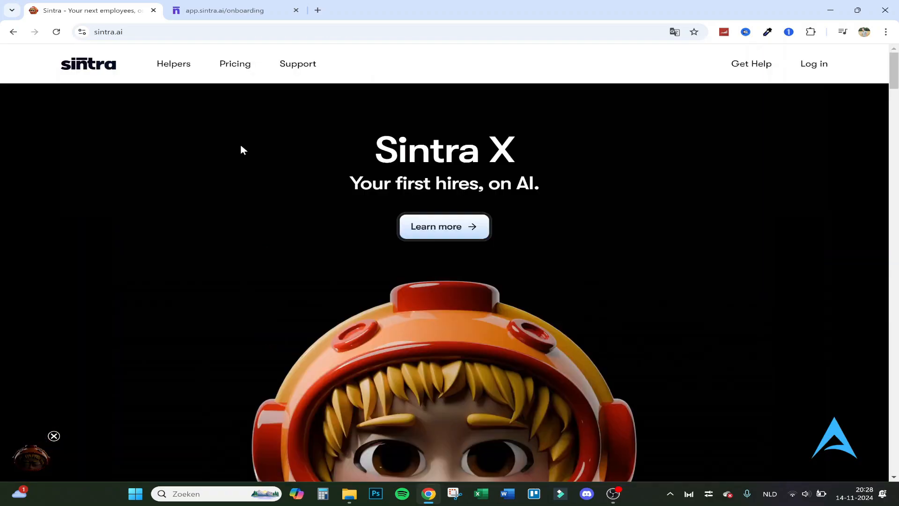
pyautogui.moveTo(265, 81)
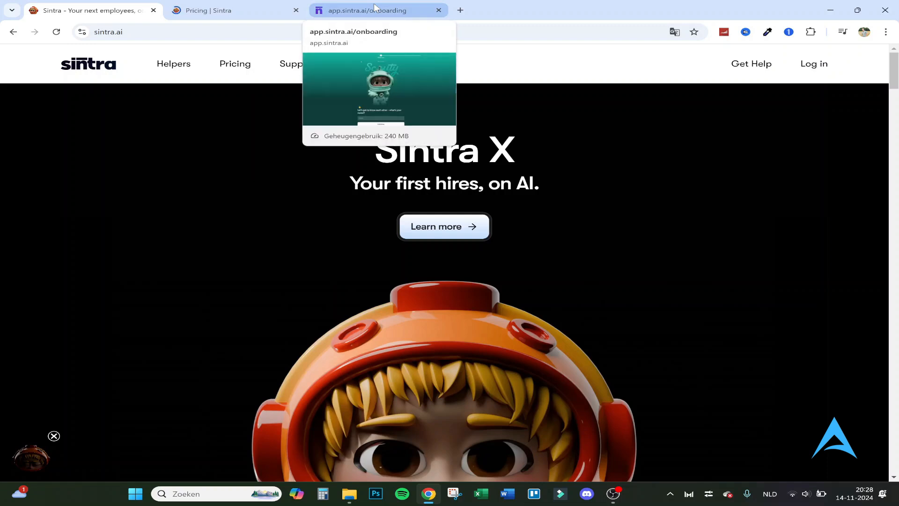
pyautogui.moveTo(280, 218)
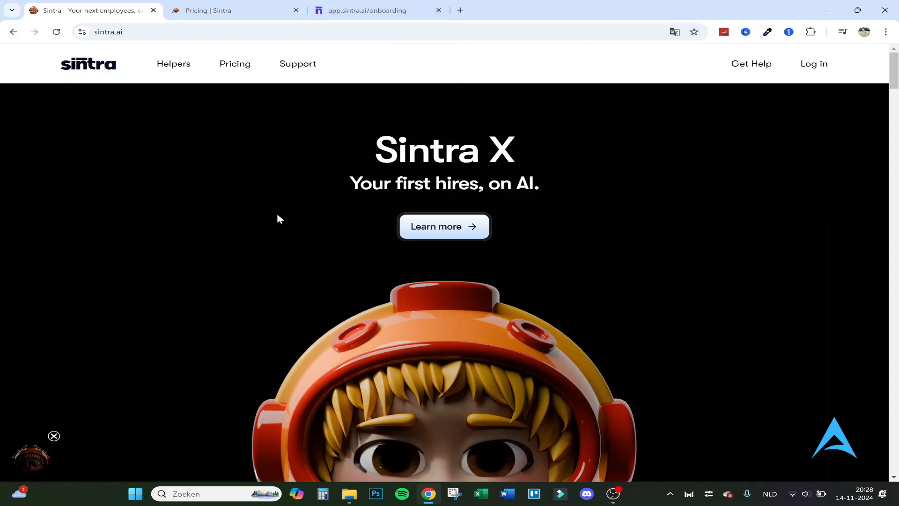
pyautogui.moveTo(370, 110)
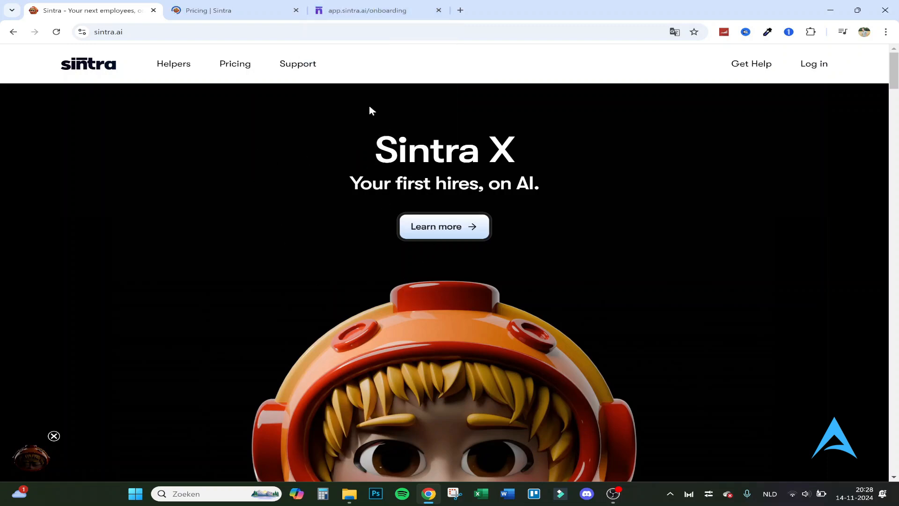
pyautogui.click(372, 11)
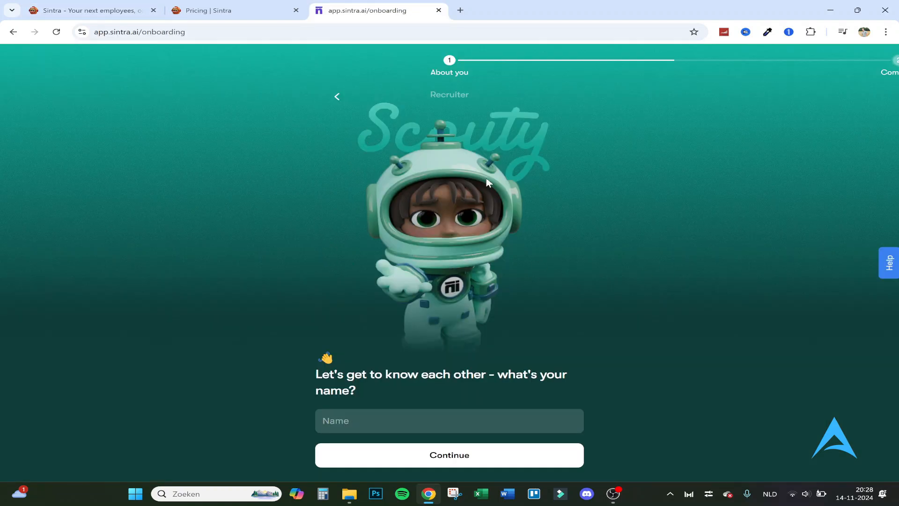
pyautogui.moveTo(320, 111)
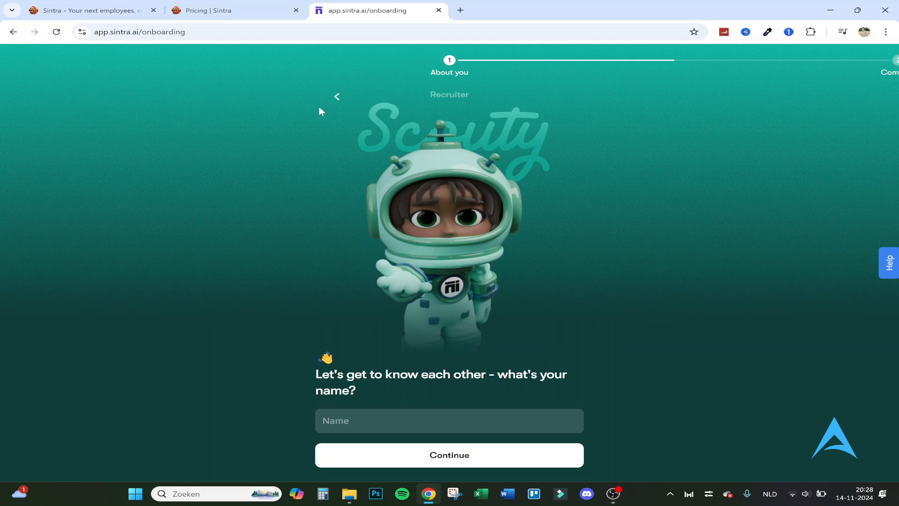
# Step: Submit the name 'Jorn' and enter the role 'I am a social media content maker on Youtube'
pyautogui.click(449, 455)
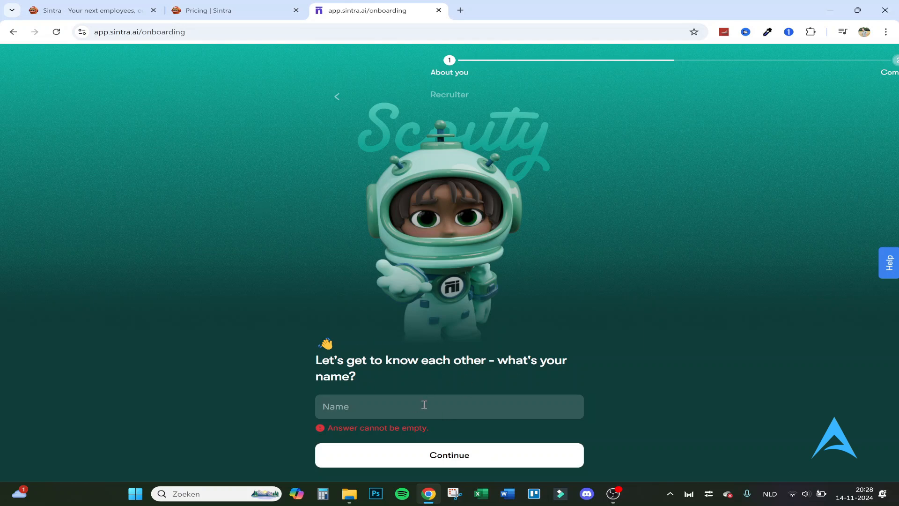
pyautogui.write('Jorn')
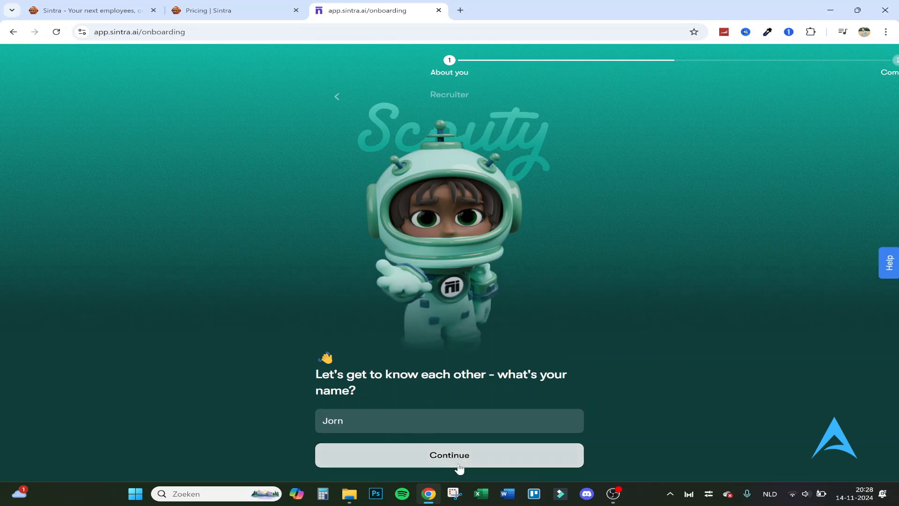
pyautogui.click(449, 455)
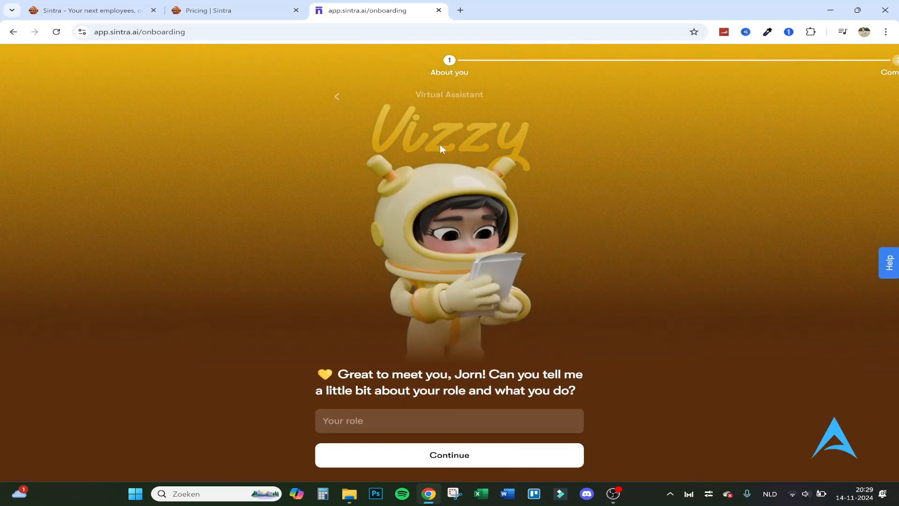
pyautogui.moveTo(598, 377)
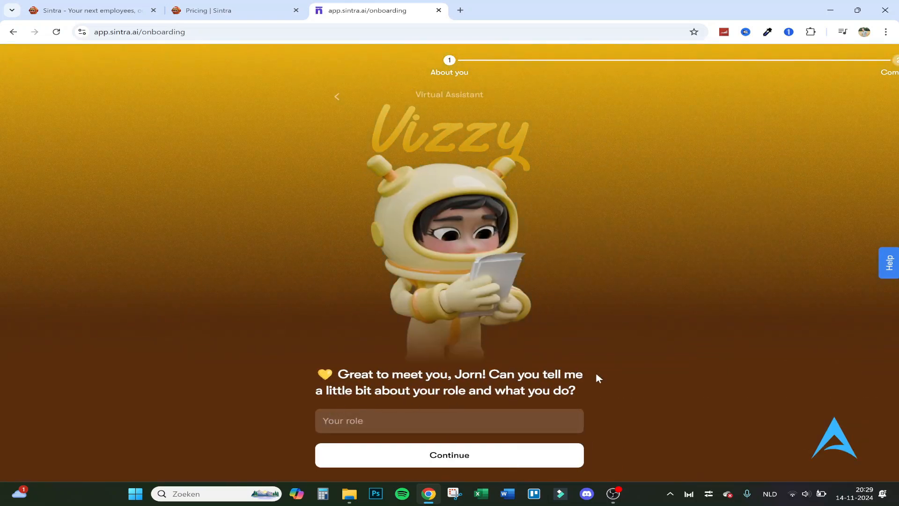
pyautogui.moveTo(429, 354)
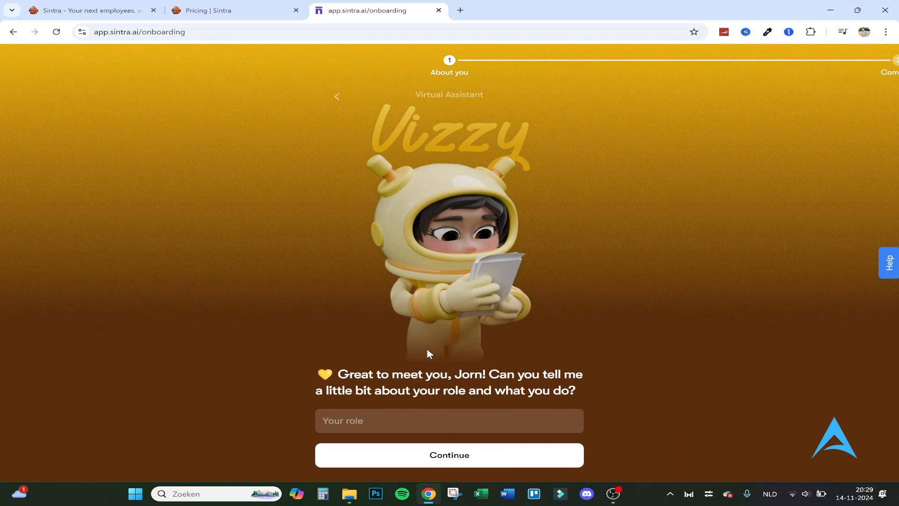
pyautogui.write('I am a social media content maker on Youtube')
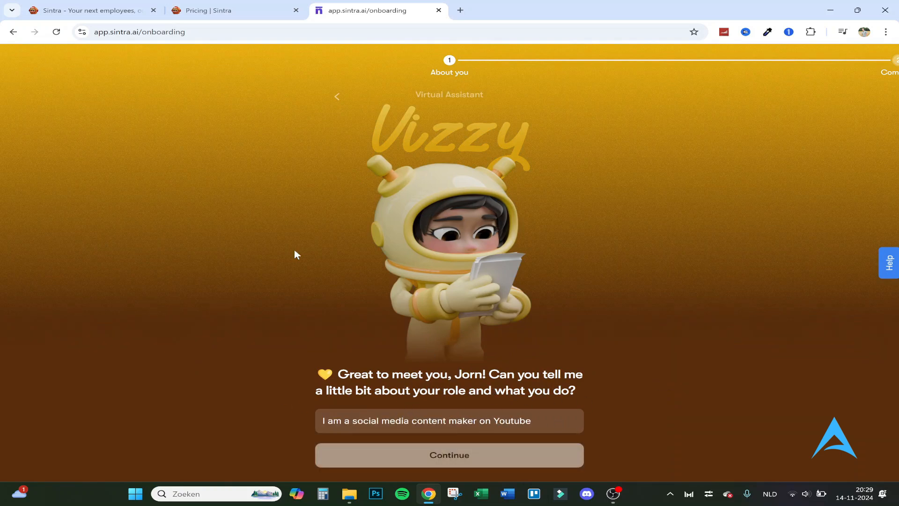
# Step: Submit the role, enter channel name 'FindYourSolution', and continue past the welcome to Brain AI
pyautogui.click(449, 455)
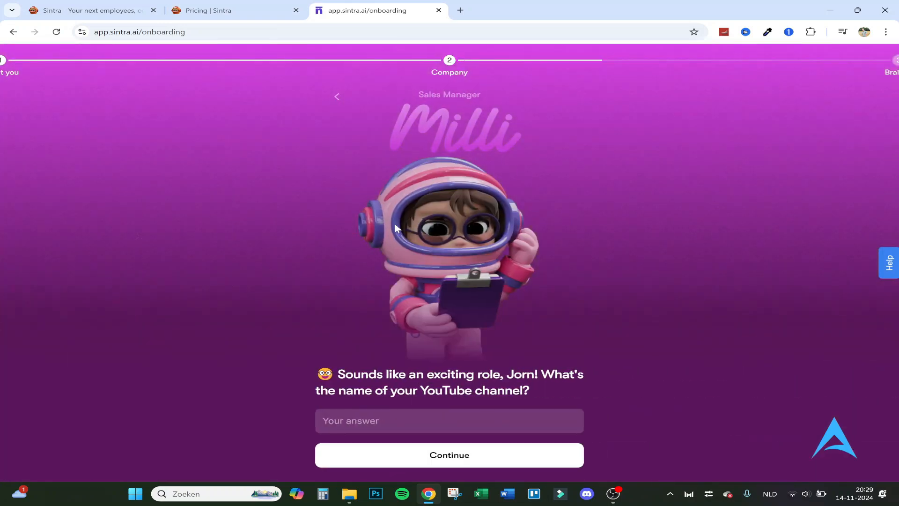
pyautogui.moveTo(389, 373); pyautogui.dragTo(556, 375)
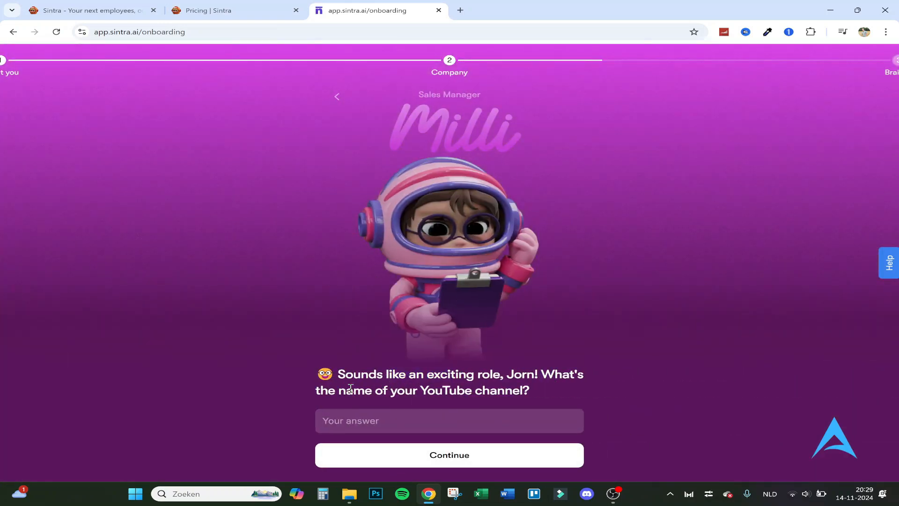
pyautogui.write('FindYourSolution')
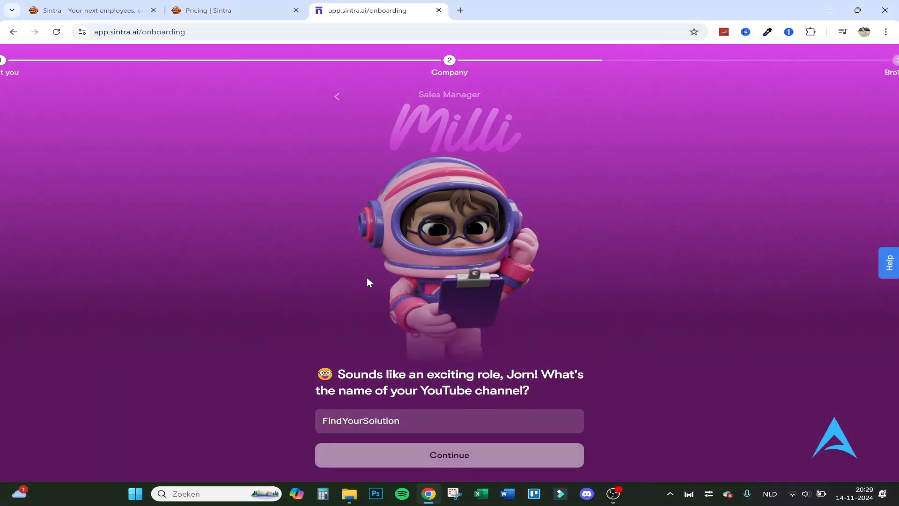
pyautogui.click(449, 455)
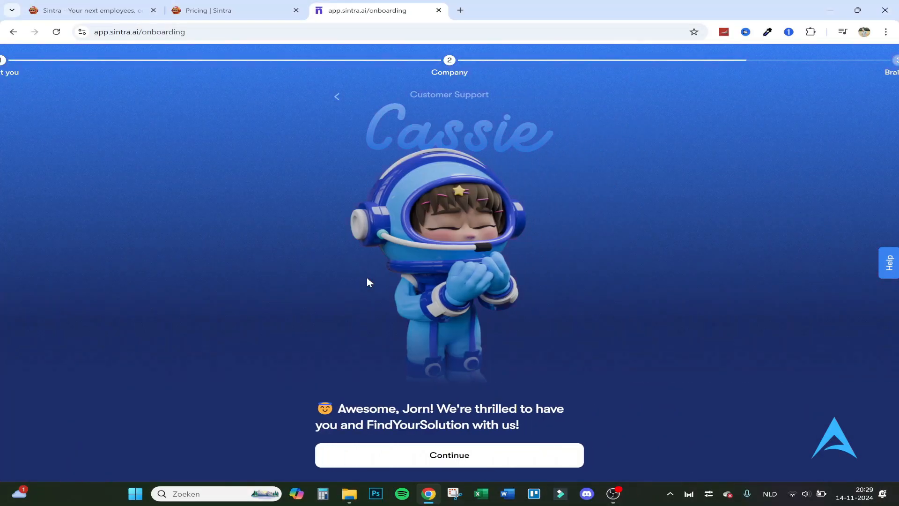
pyautogui.moveTo(454, 313)
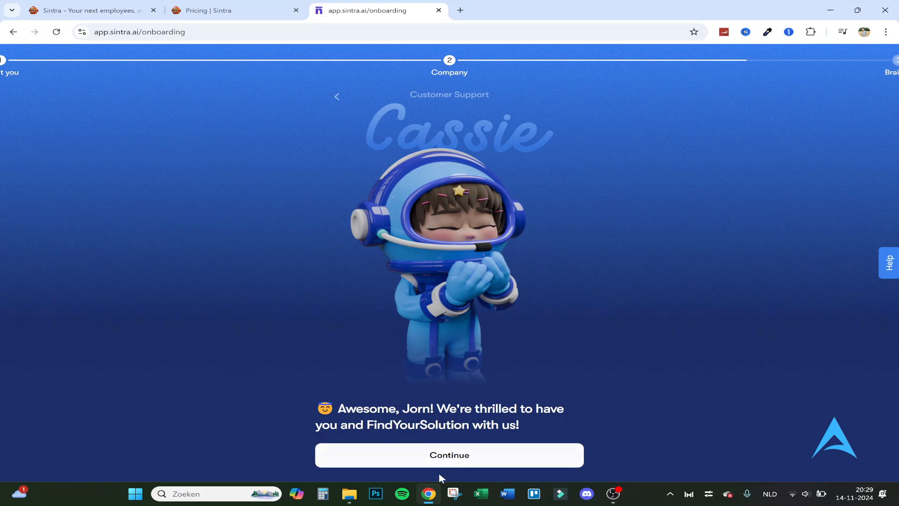
pyautogui.click(449, 454)
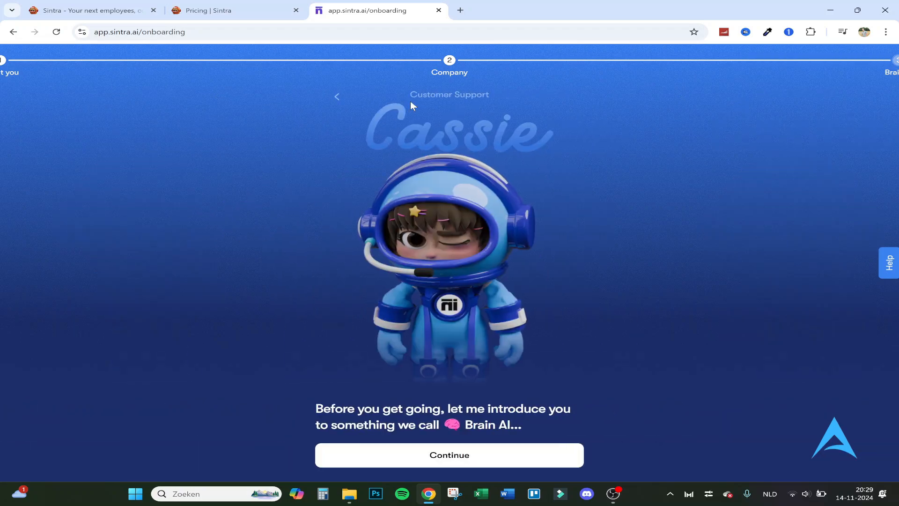
pyautogui.moveTo(281, 435)
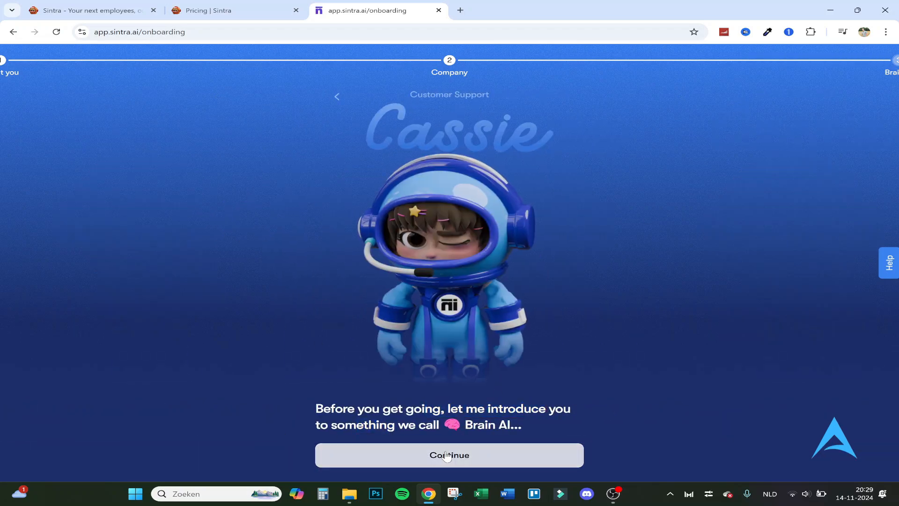
pyautogui.click(448, 456)
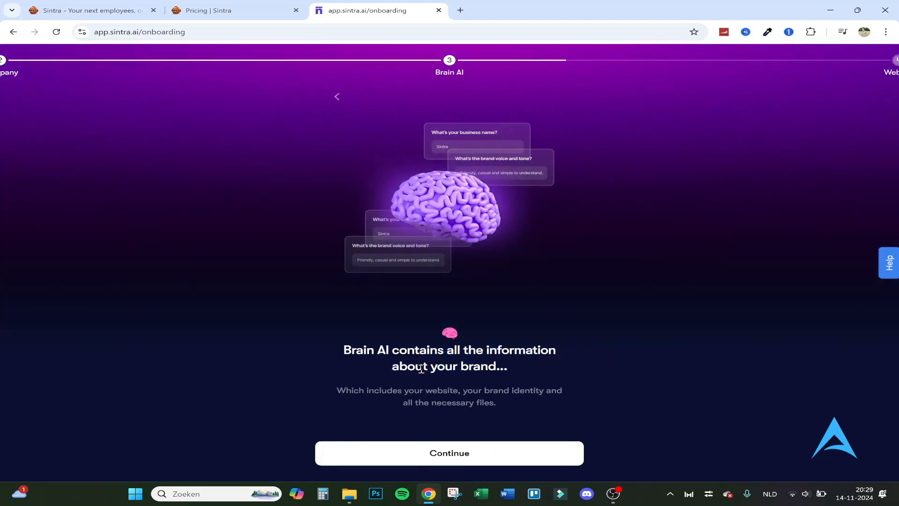
pyautogui.moveTo(518, 401)
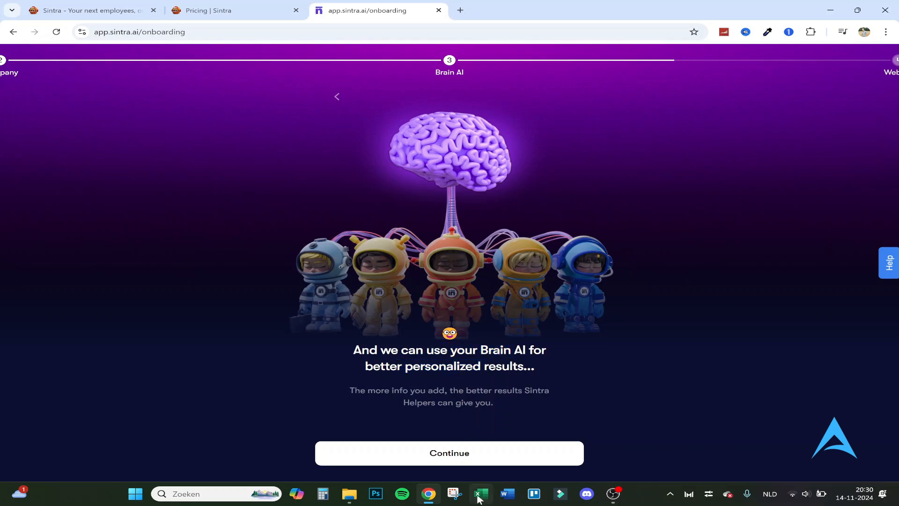
# Step: Continue through the Brain AI explanation and create a new Brain AI for FindYourSolution
pyautogui.click(449, 452)
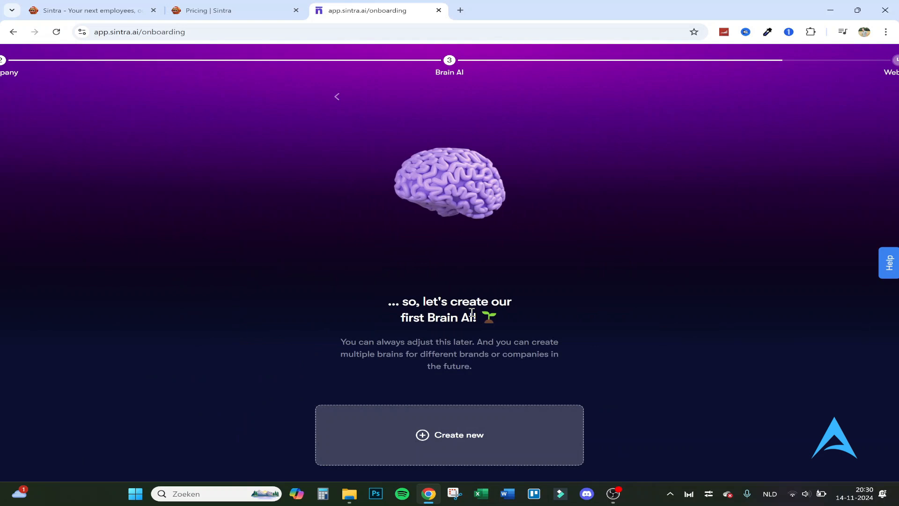
pyautogui.moveTo(428, 389)
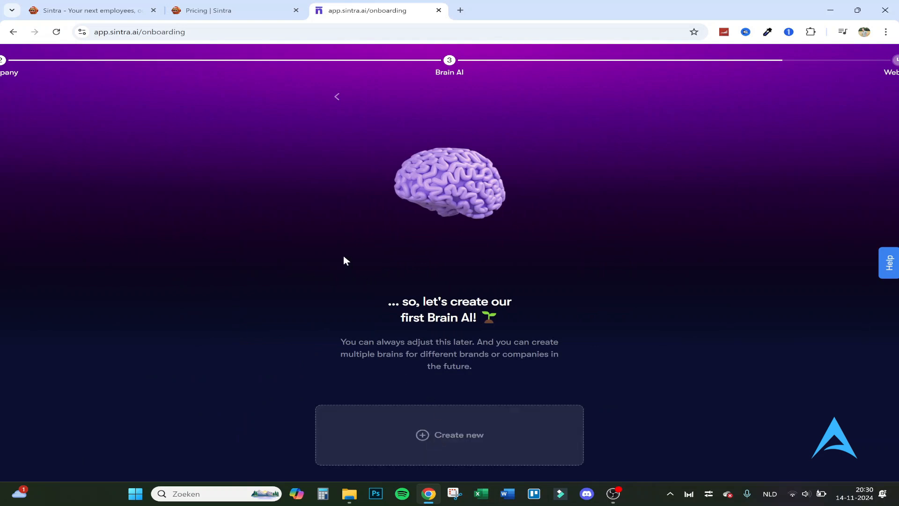
pyautogui.click(449, 434)
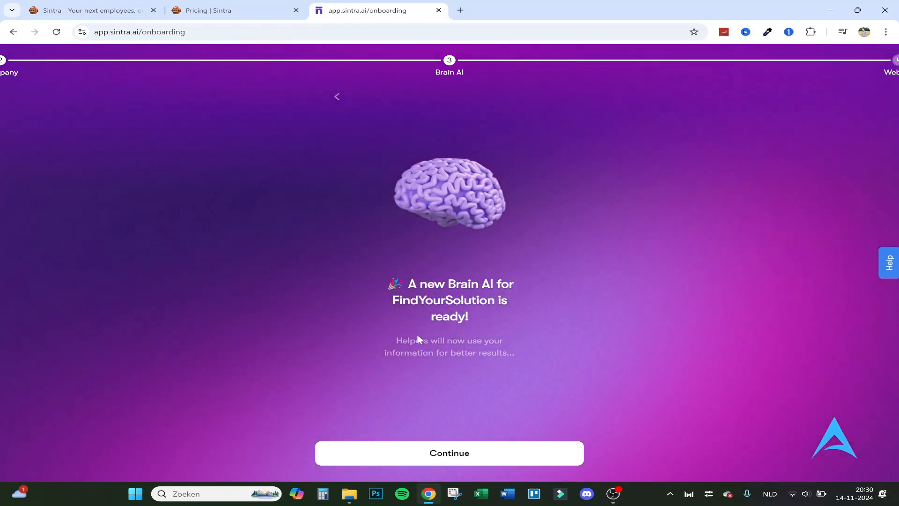
pyautogui.moveTo(418, 338); pyautogui.dragTo(513, 352)
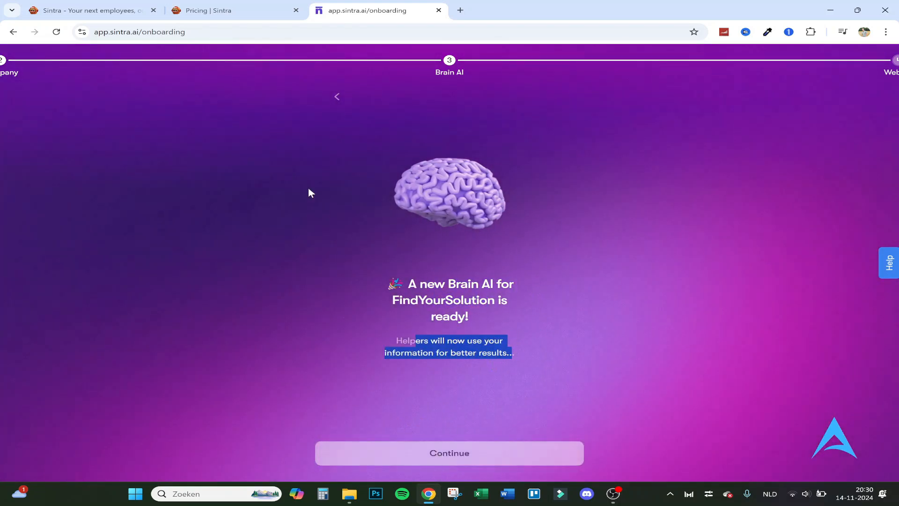
pyautogui.moveTo(377, 232)
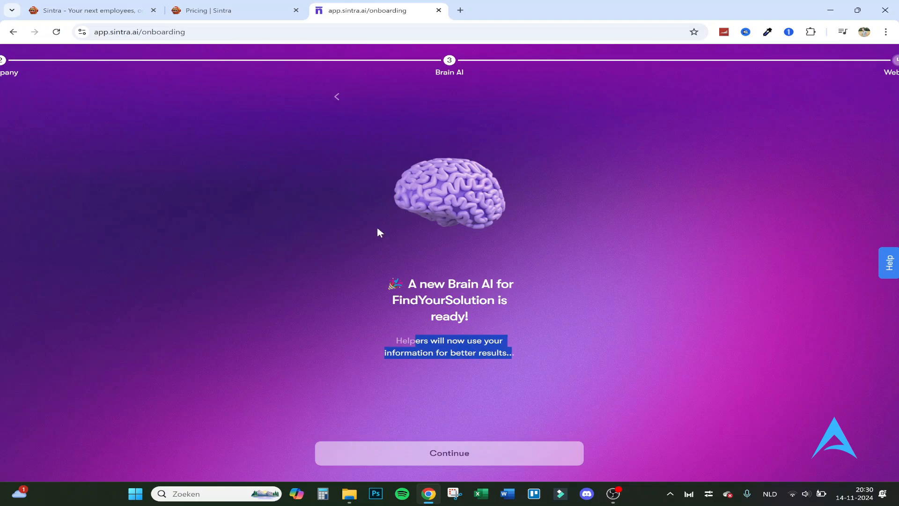
pyautogui.click(448, 452)
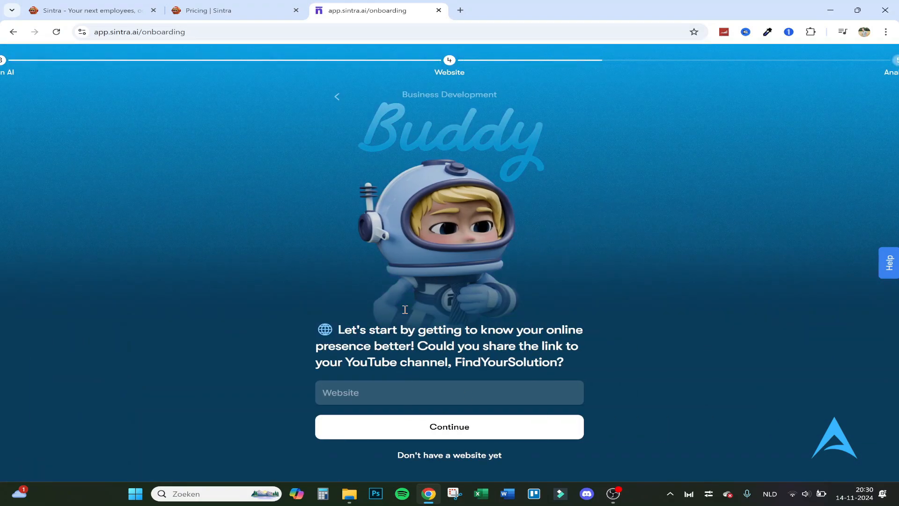
pyautogui.write('https://www.youtube.com/@findyoursolution')
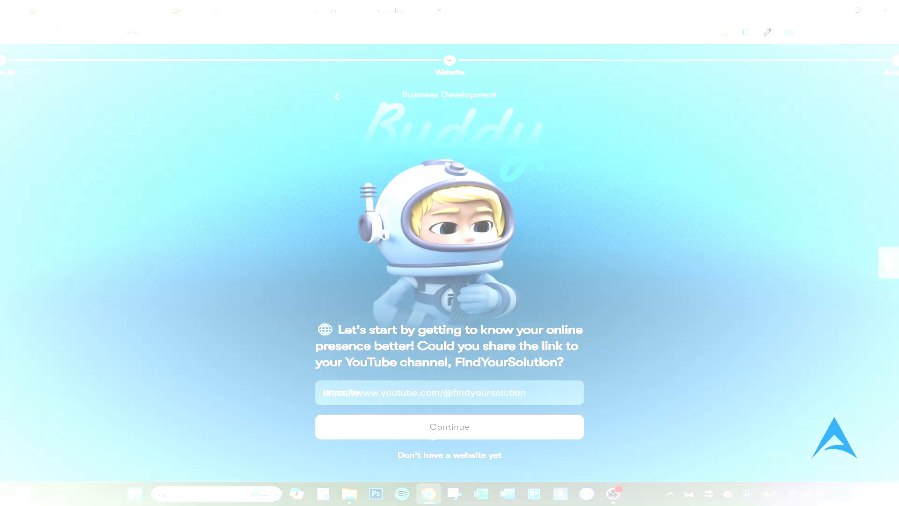
pyautogui.click(449, 427)
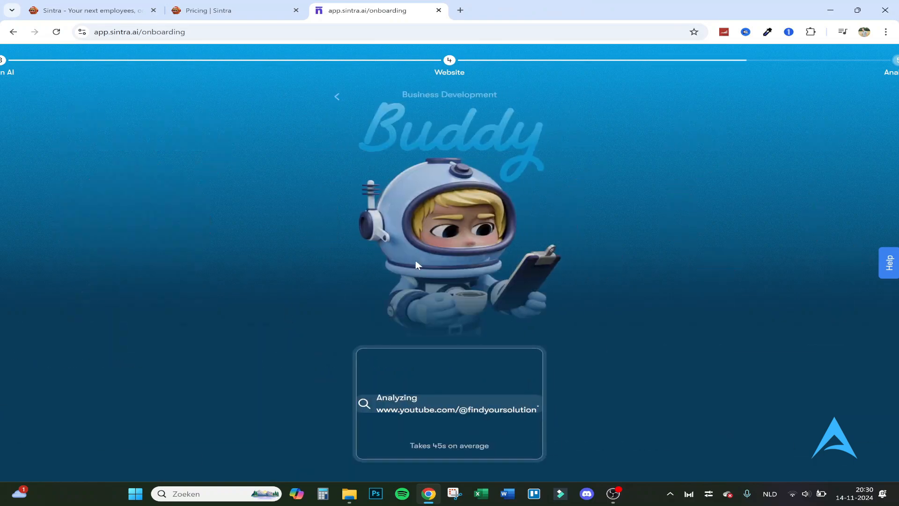
pyautogui.moveTo(293, 249)
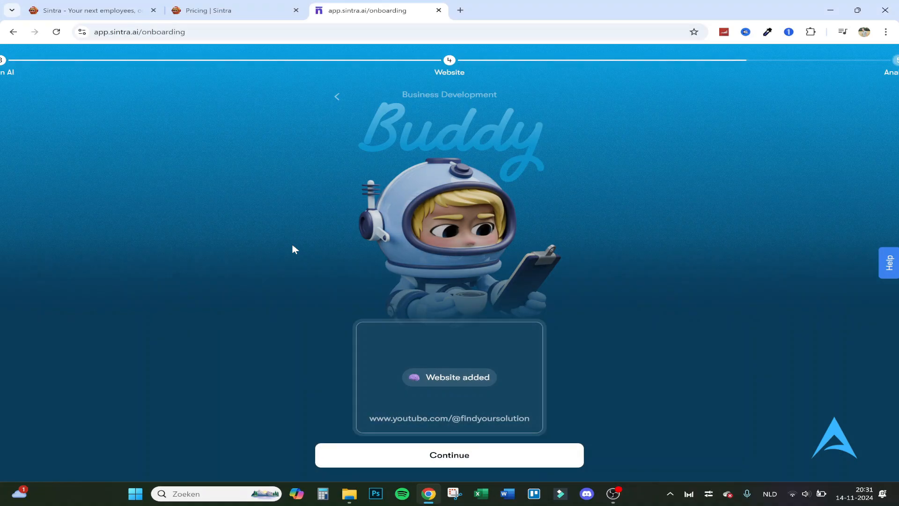
pyautogui.moveTo(449, 455)
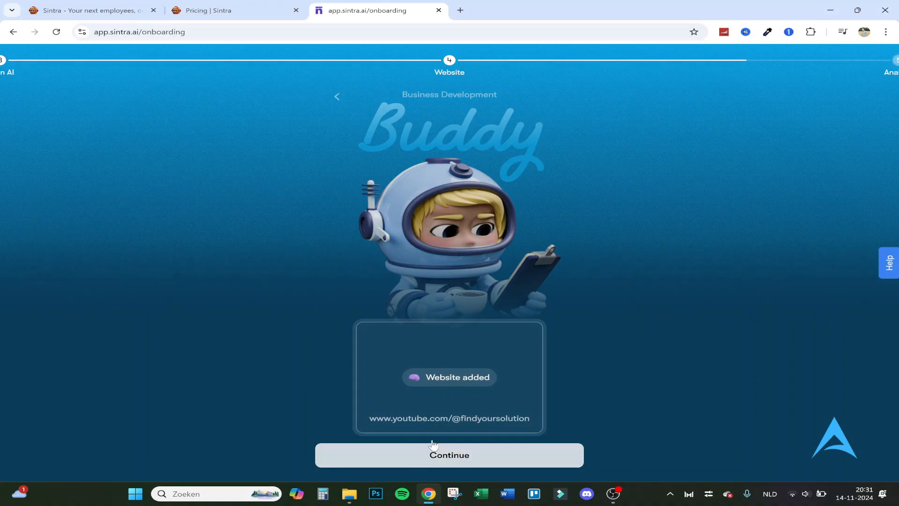
pyautogui.click(449, 455)
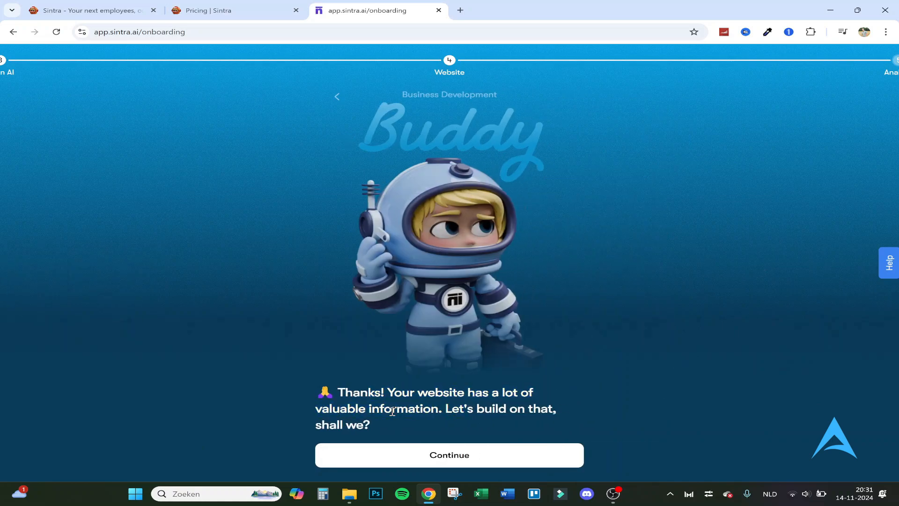
# Step: Confirm the three analysed YouTube facts: creator studio, 100+ countries, educational program
pyautogui.click(449, 455)
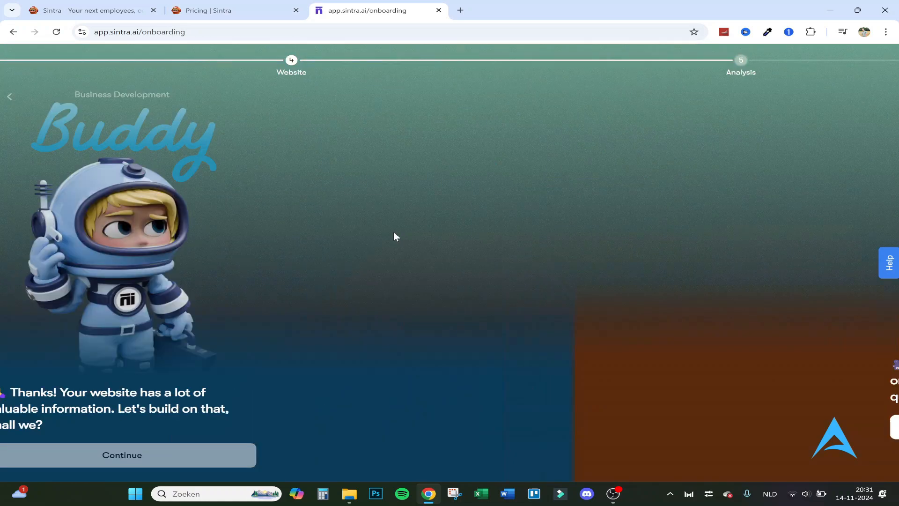
pyautogui.click(122, 455)
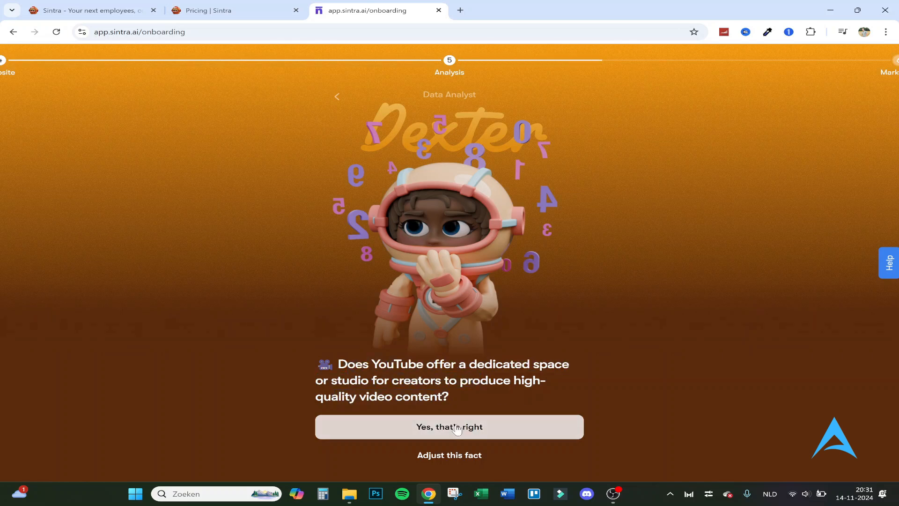
pyautogui.click(448, 427)
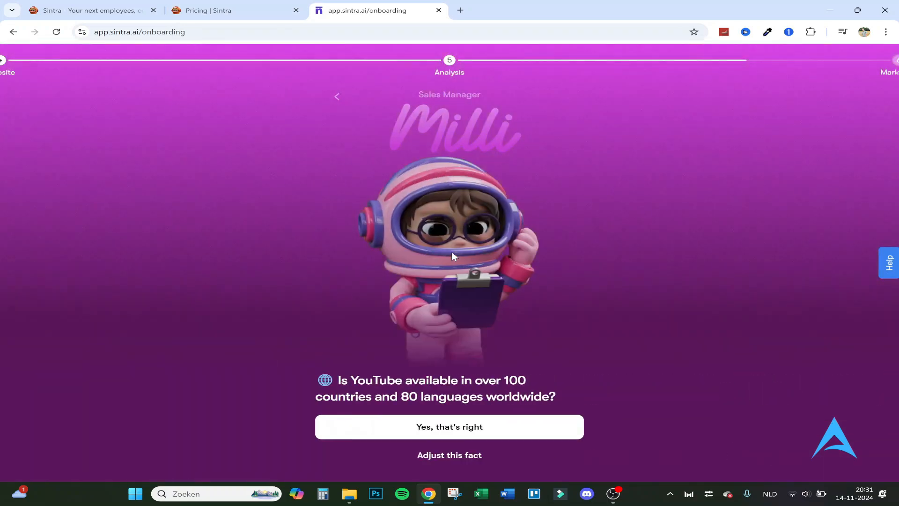
pyautogui.moveTo(390, 422)
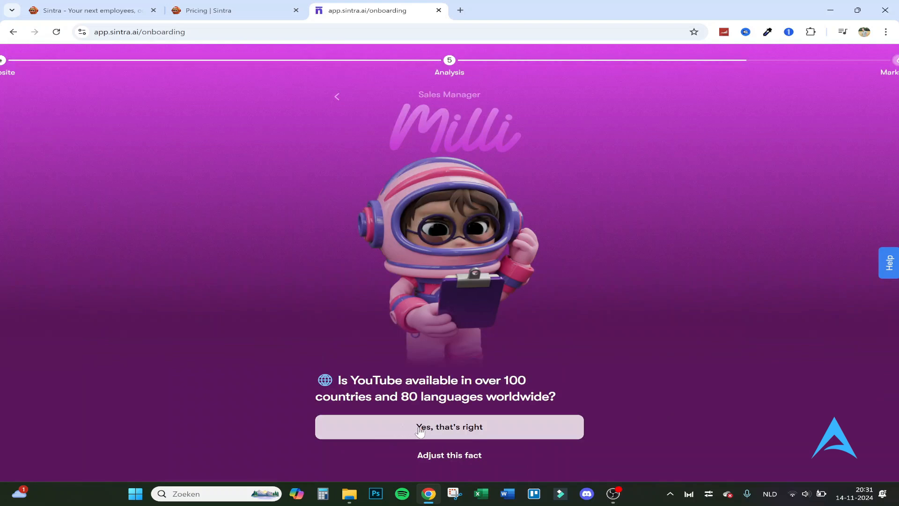
pyautogui.click(448, 427)
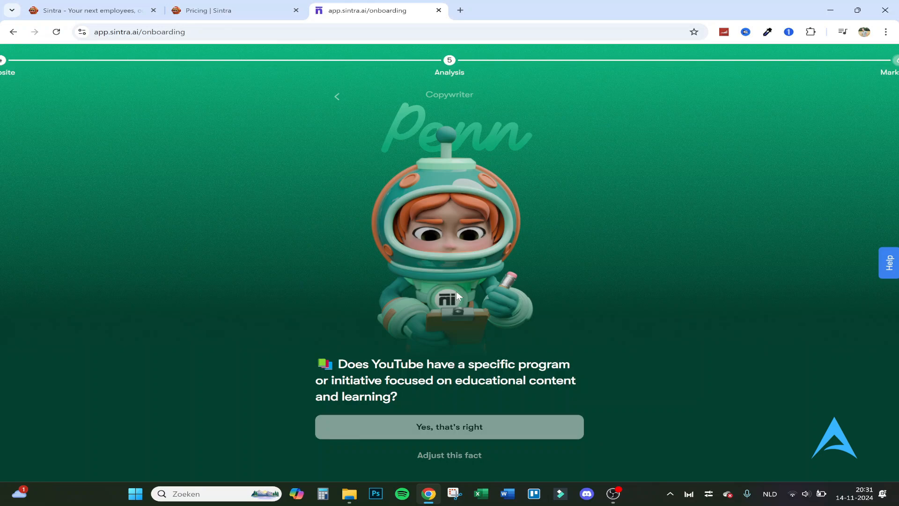
pyautogui.click(449, 426)
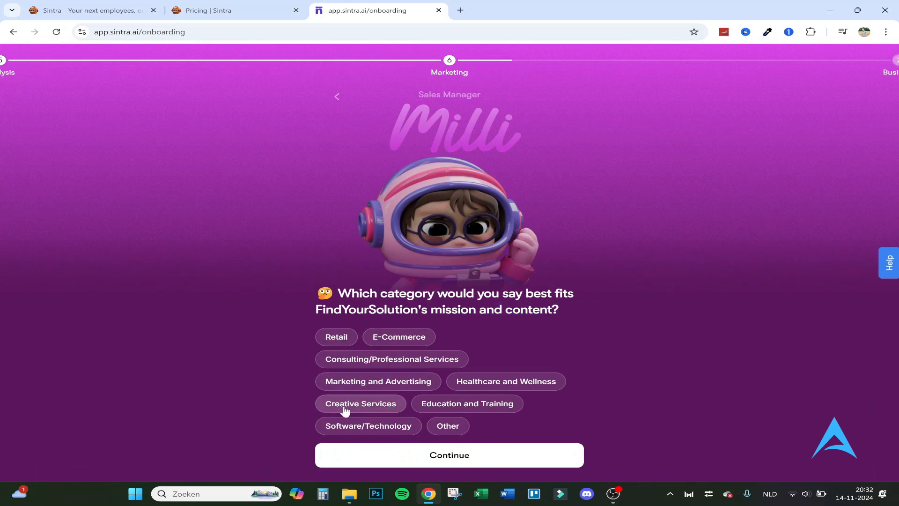
# Step: Choose Software/Technology as the category and start the answer on how FindYourSolution helps its audience
pyautogui.click(467, 402)
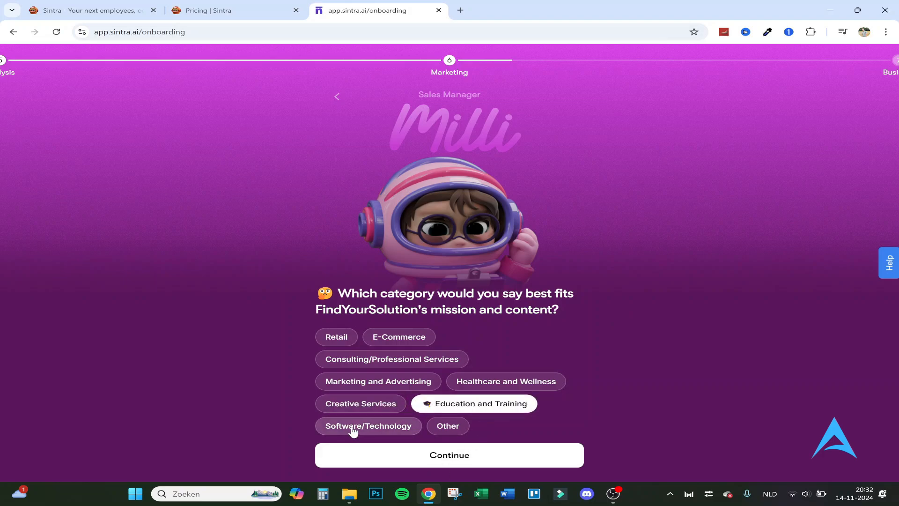
pyautogui.click(368, 426)
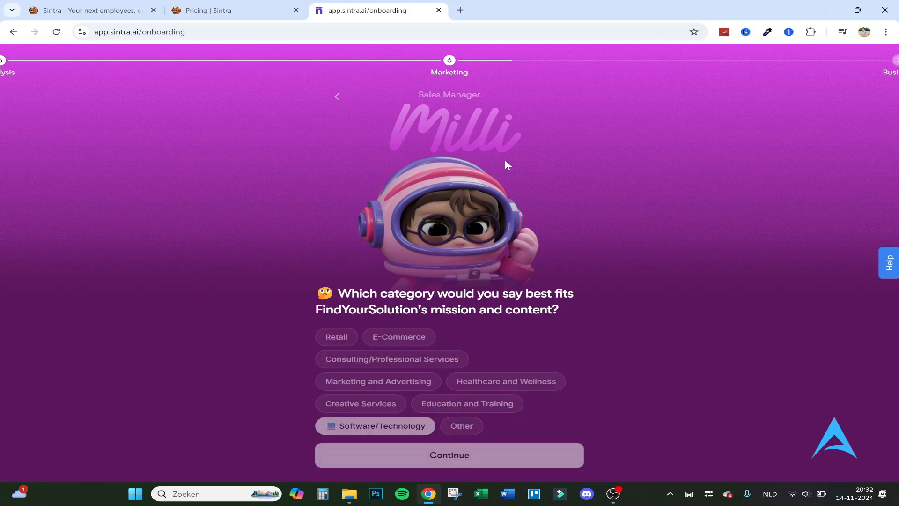
pyautogui.click(449, 456)
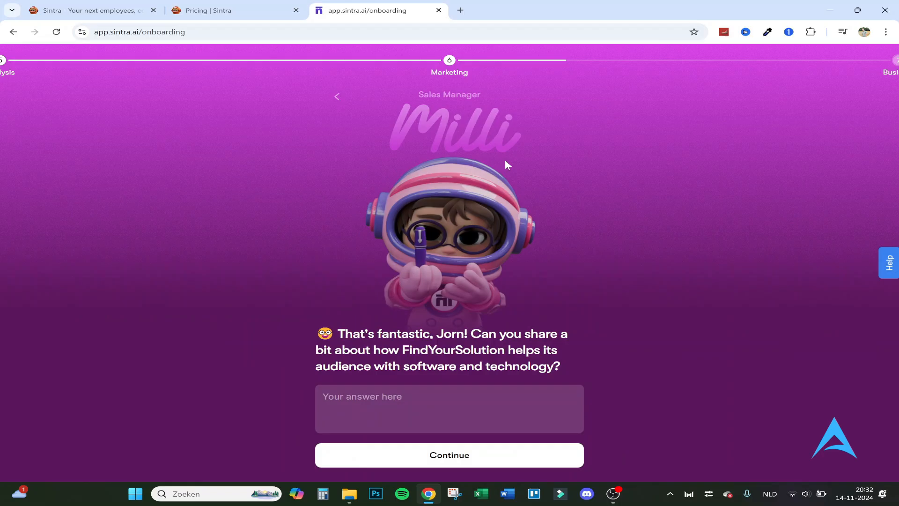
pyautogui.click(449, 409)
pyautogui.write('We help our audience finding solutions for the problems they are having with apps and softwares.')
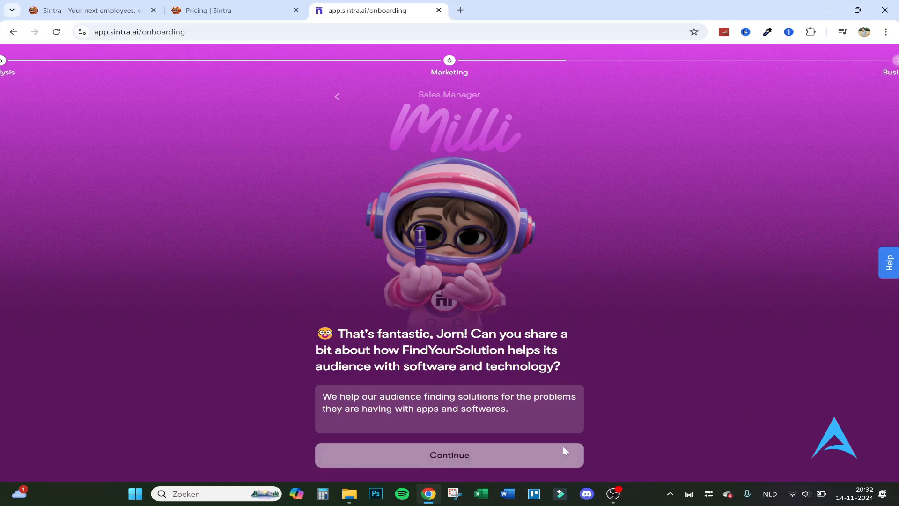
# Step: Submit the audience answer and select Google Search as the only marketing channel
pyautogui.click(448, 455)
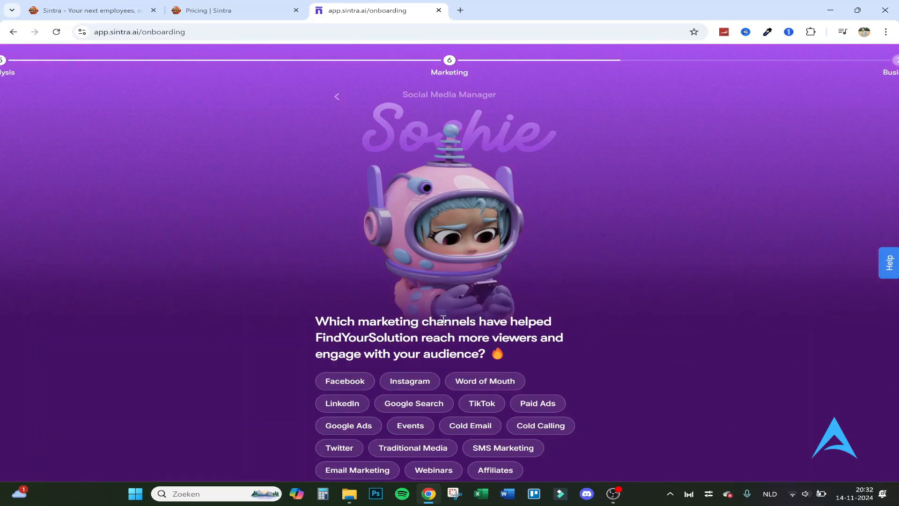
pyautogui.moveTo(379, 350)
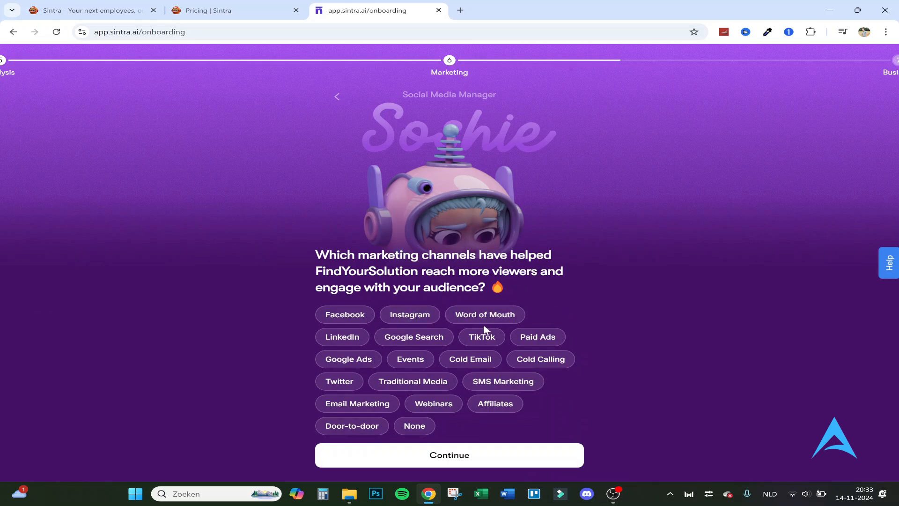
pyautogui.click(414, 336)
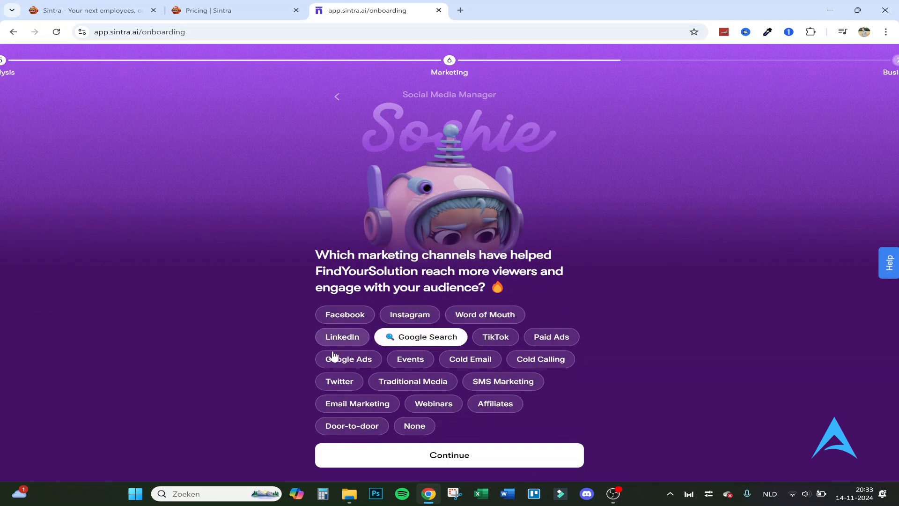
pyautogui.moveTo(371, 437)
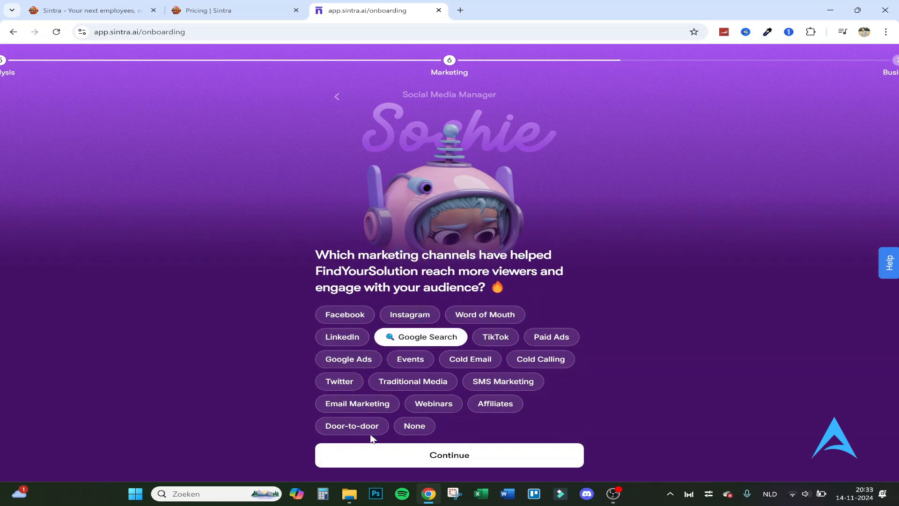
pyautogui.moveTo(444, 359)
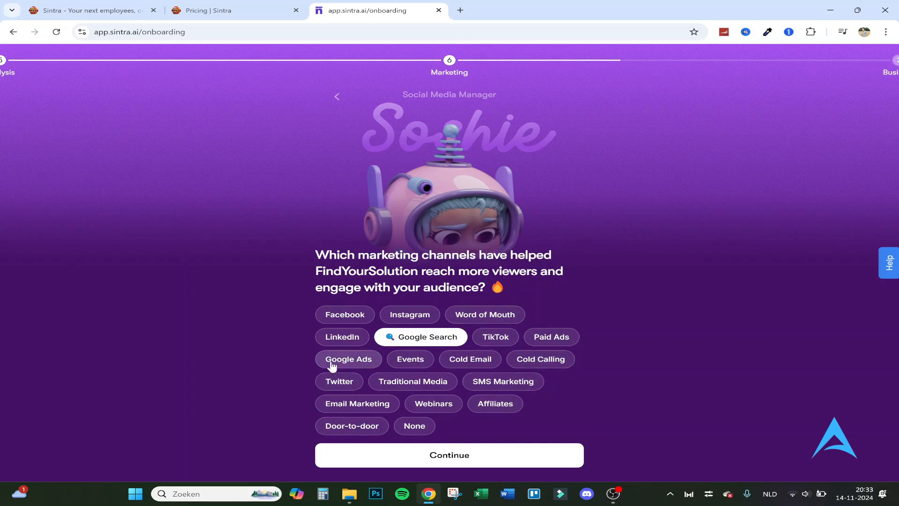
pyautogui.click(349, 359)
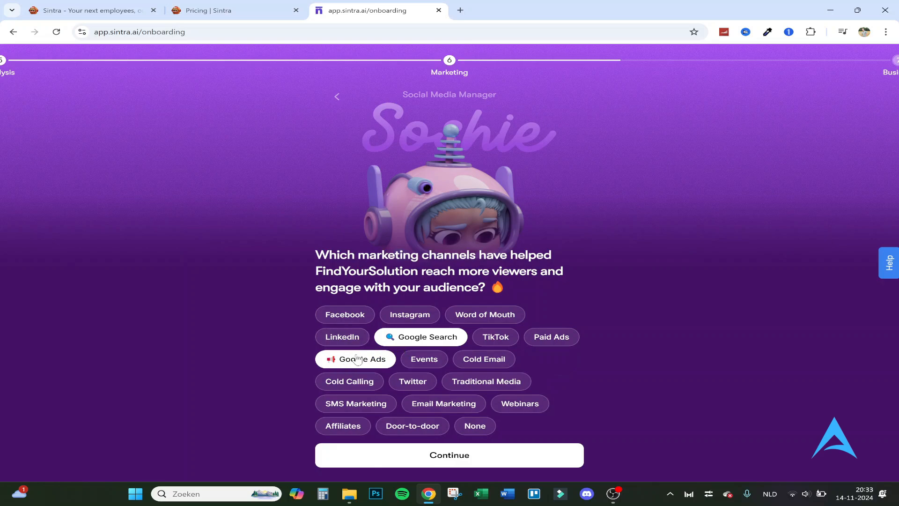
pyautogui.click(361, 359)
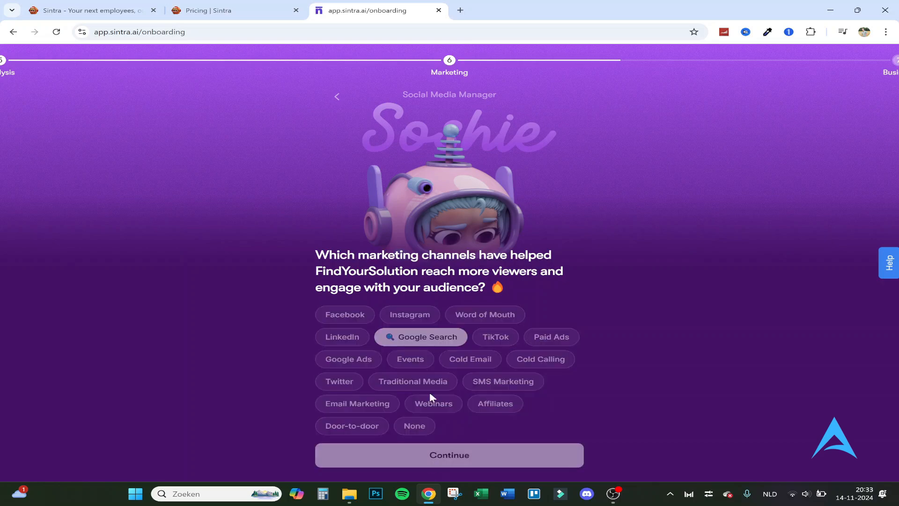
pyautogui.click(449, 455)
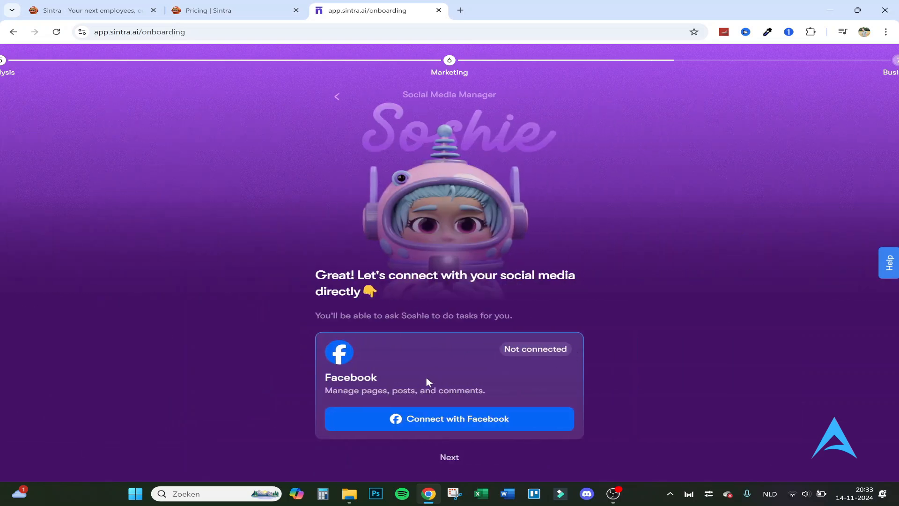
# Step: Skip connecting Facebook and continue past the posting, integrations and Brain skill screens
pyautogui.click(449, 418)
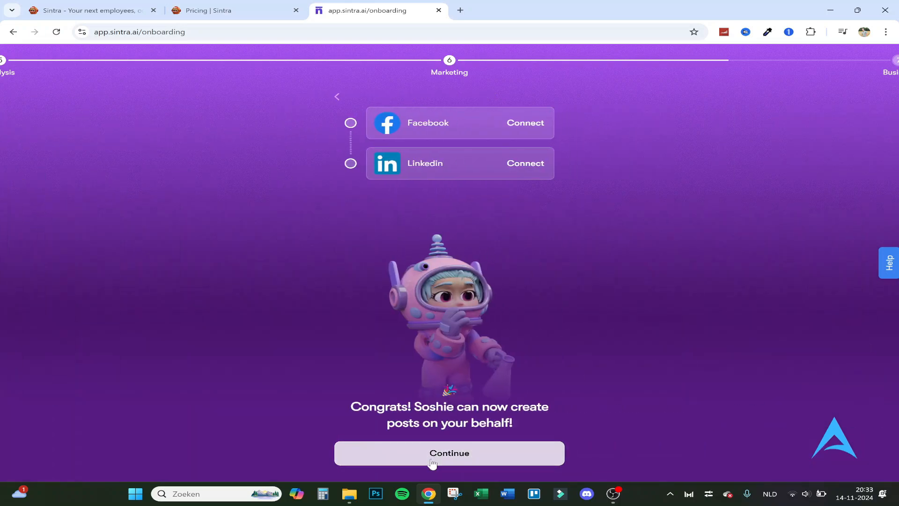
pyautogui.click(449, 453)
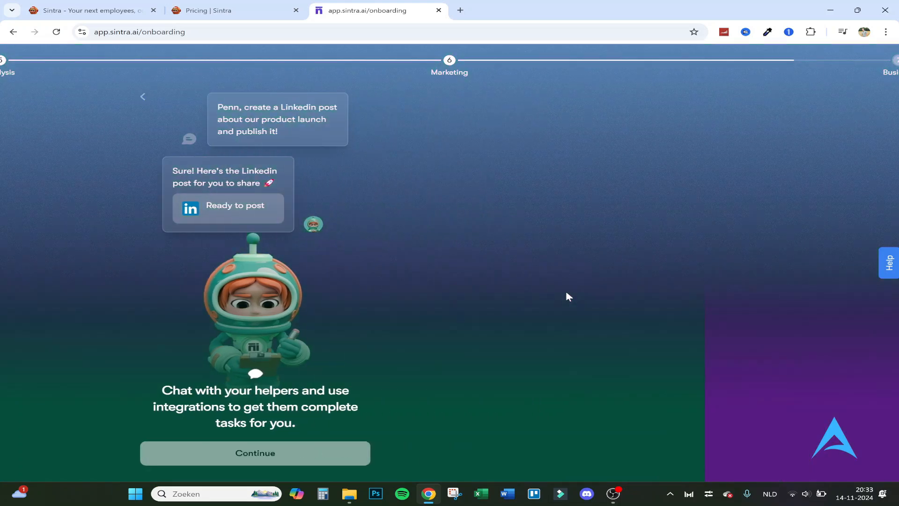
pyautogui.click(254, 453)
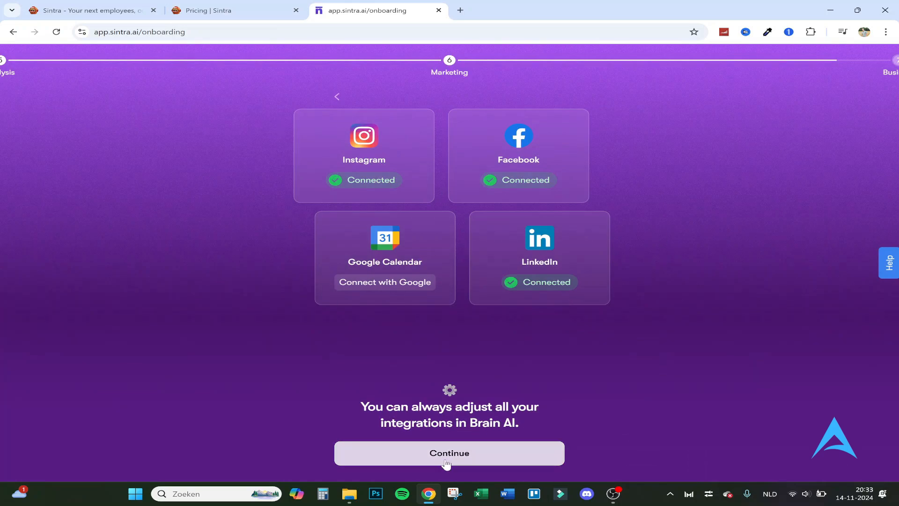
pyautogui.click(449, 452)
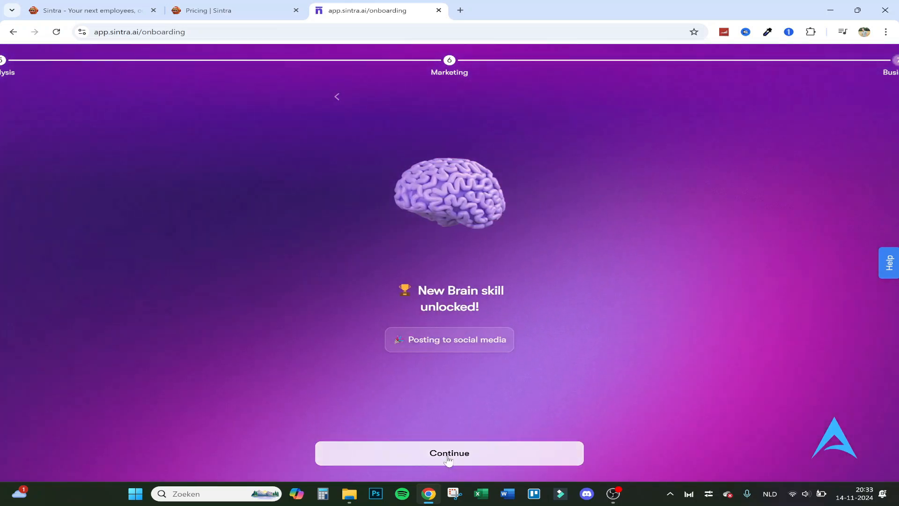
pyautogui.click(449, 453)
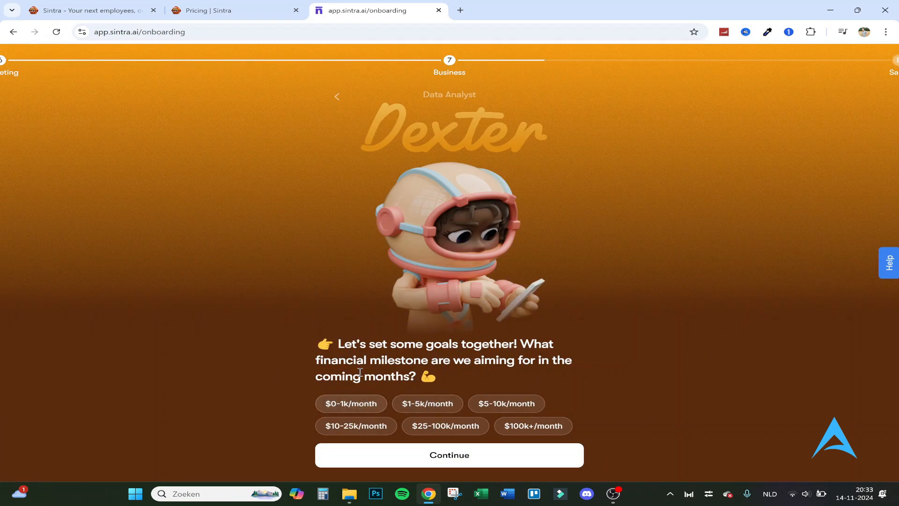
# Step: Set goal $1-5k/month, revenue $0-1k/month, and obstacles Content creation and Automation
pyautogui.click(427, 403)
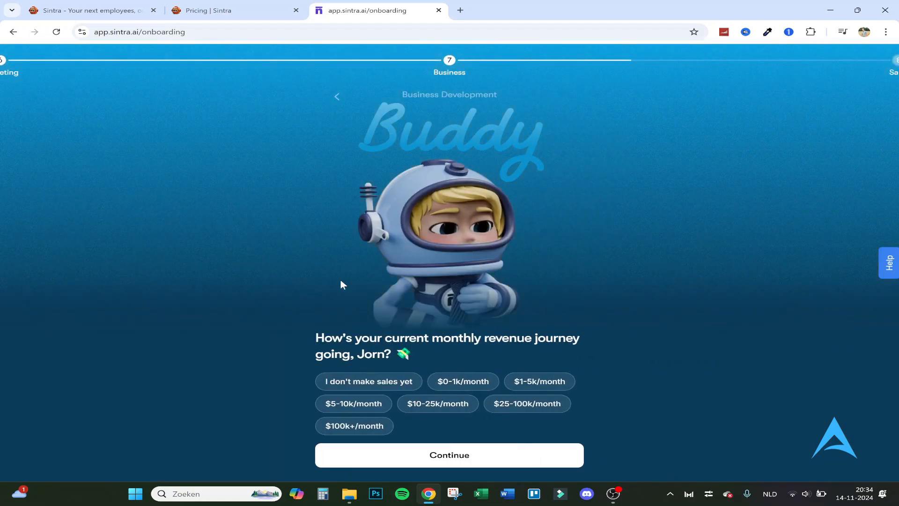
pyautogui.click(462, 381)
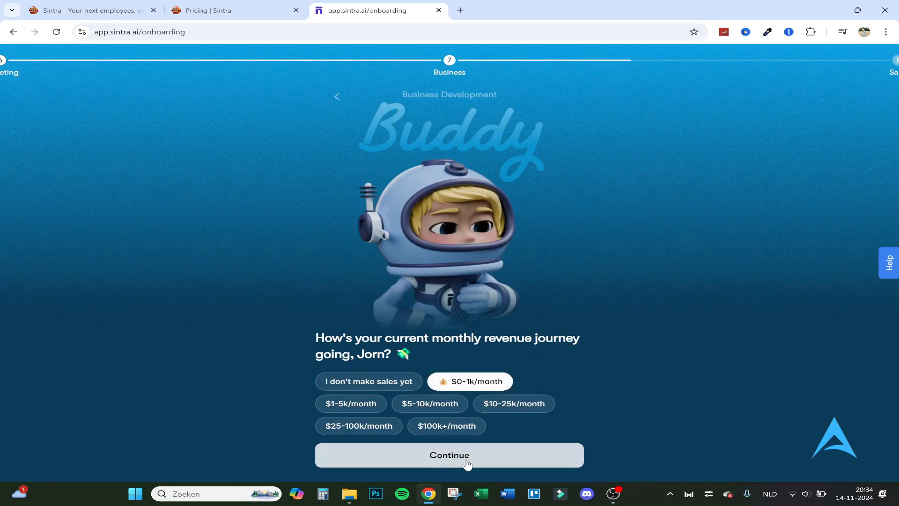
pyautogui.click(449, 455)
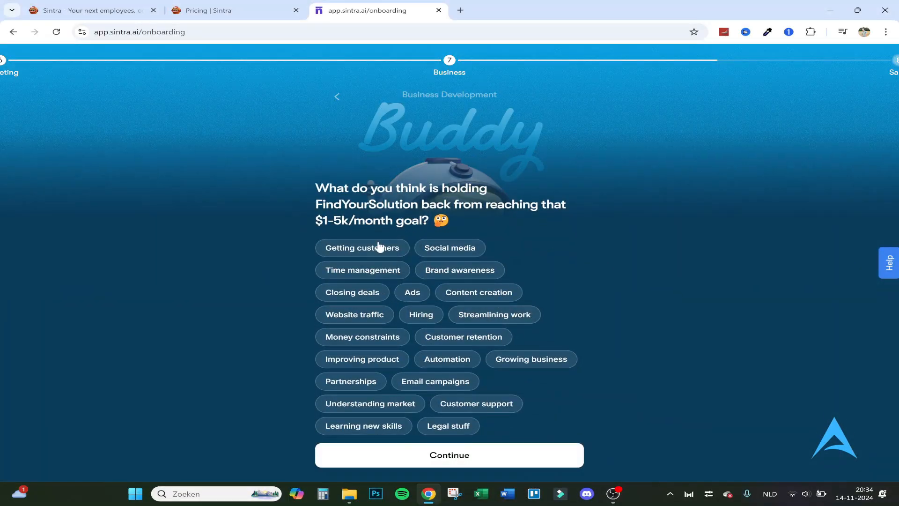
pyautogui.moveTo(412, 295)
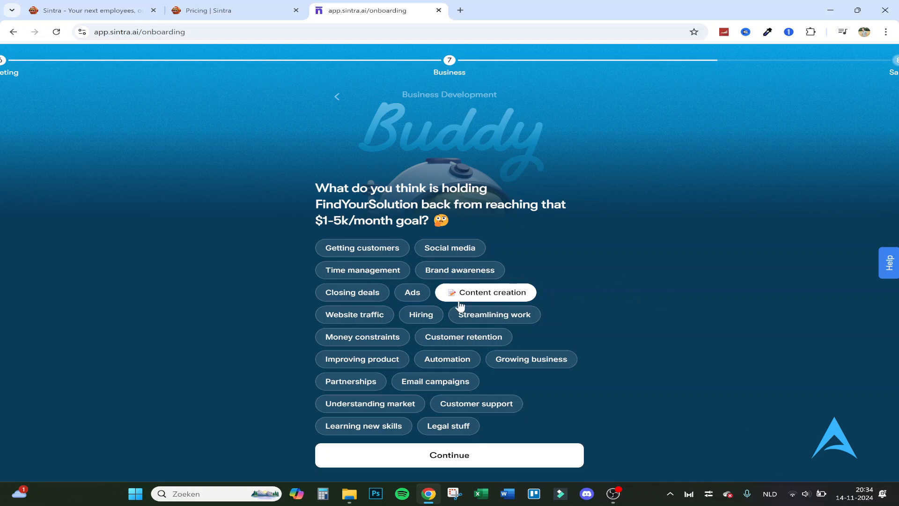
pyautogui.moveTo(447, 358)
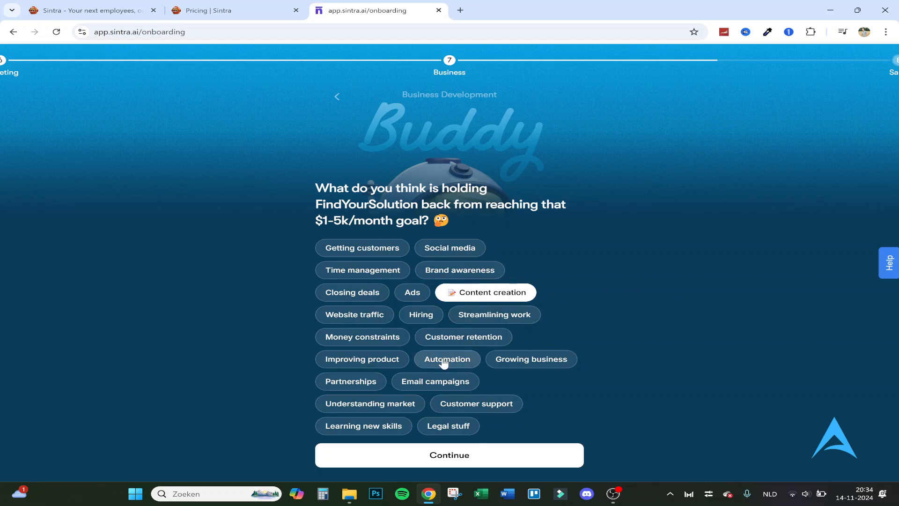
pyautogui.click(447, 359)
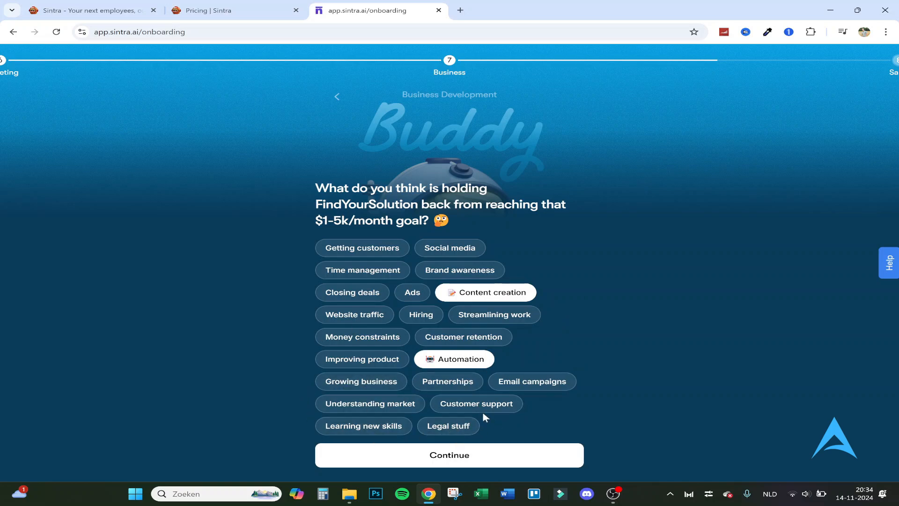
pyautogui.click(450, 456)
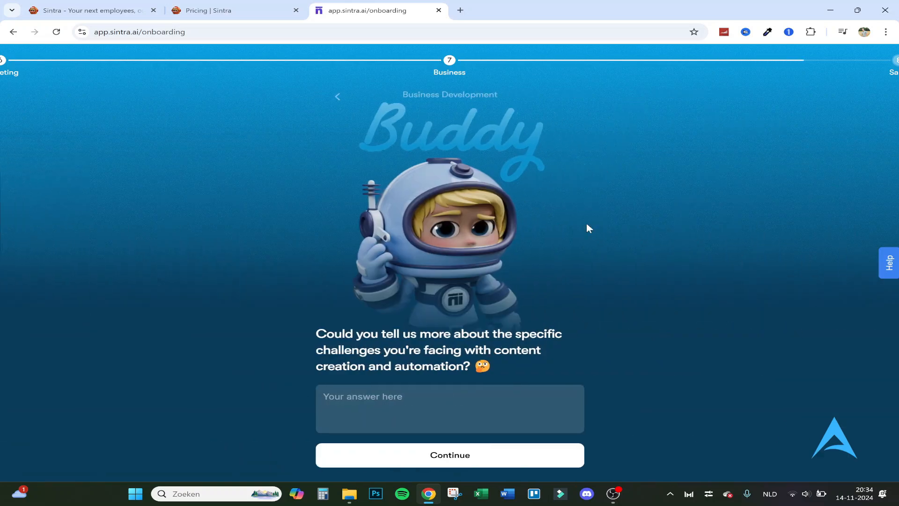
# Step: Answer the challenges with 'Finding populair/trending topics and apps...' and submit the content ideas answer
pyautogui.write('Finding populair/trending topics and apps to make search content about.')
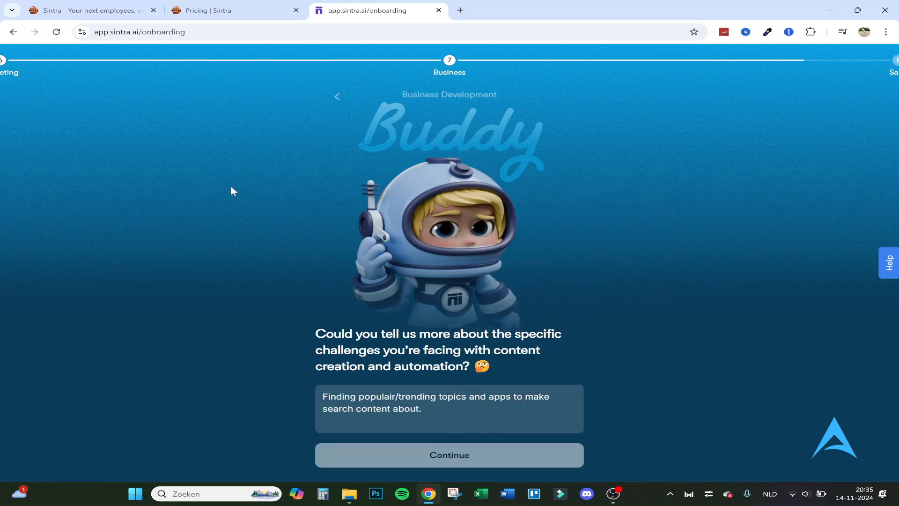
pyautogui.click(449, 455)
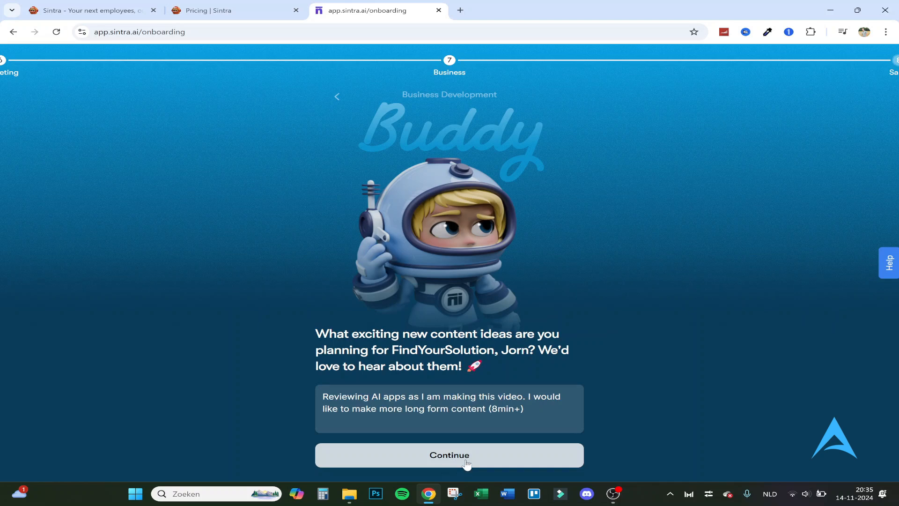
pyautogui.moveTo(330, 272)
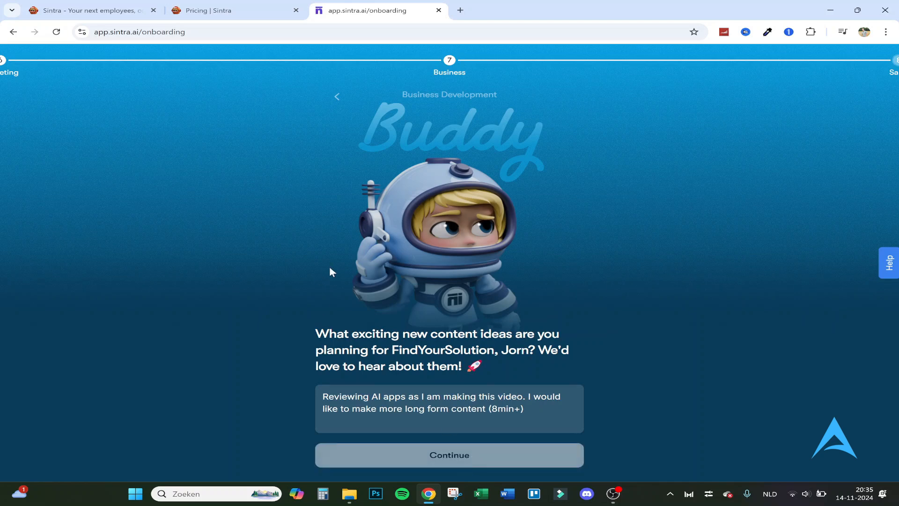
pyautogui.moveTo(343, 272)
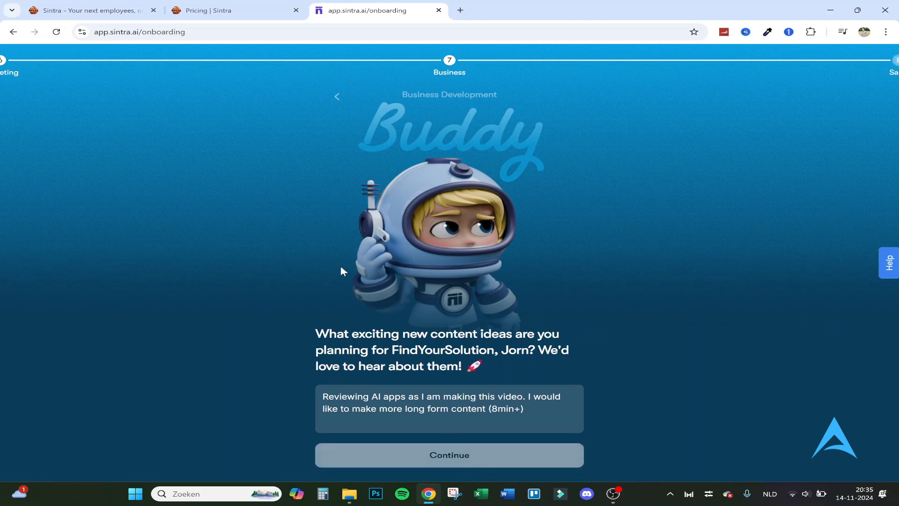
pyautogui.click(449, 455)
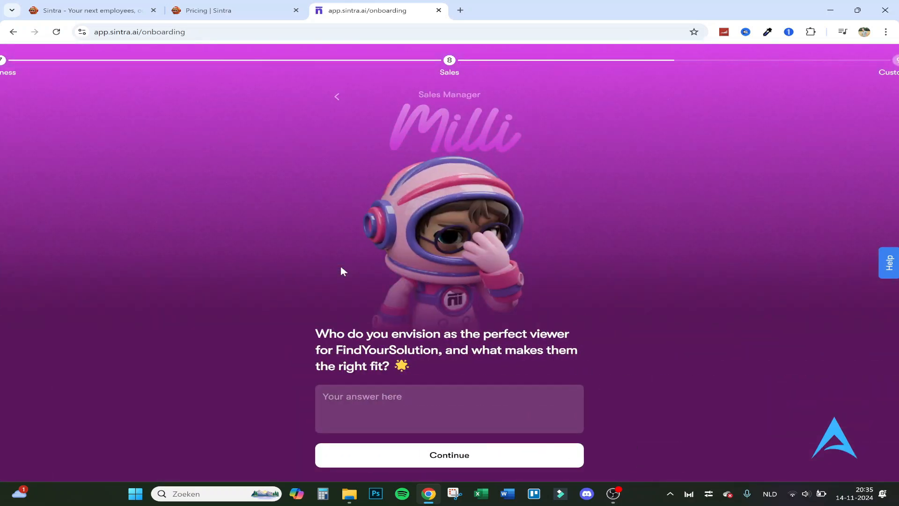
pyautogui.moveTo(303, 367)
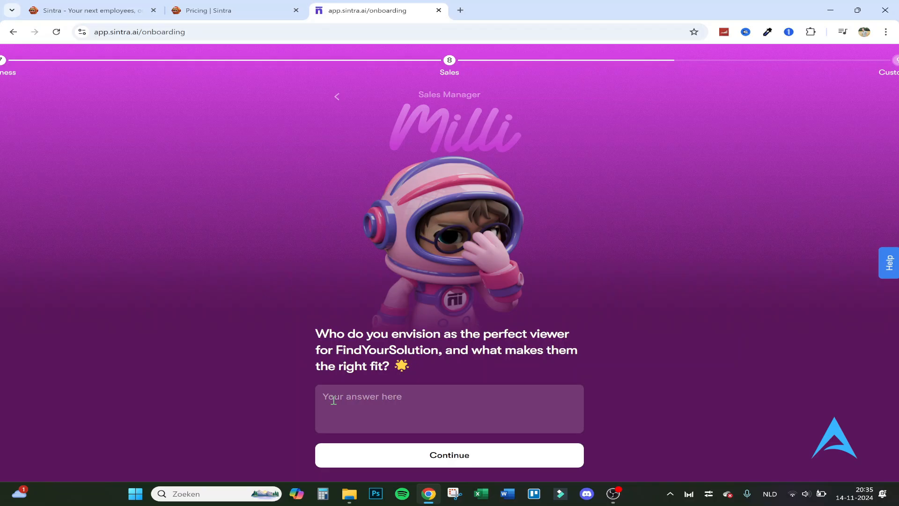
# Step: Describe the ideal viewer as all ages seeking solutions, then submit Trello and Google Analytics as tools
pyautogui.write('All ages, having a problem and they are looking for a solution on either google or youtube.')
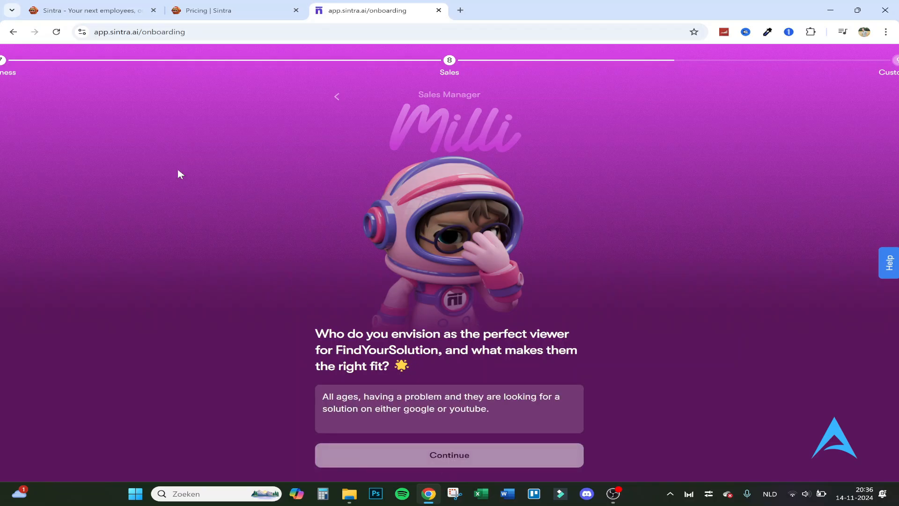
pyautogui.click(450, 455)
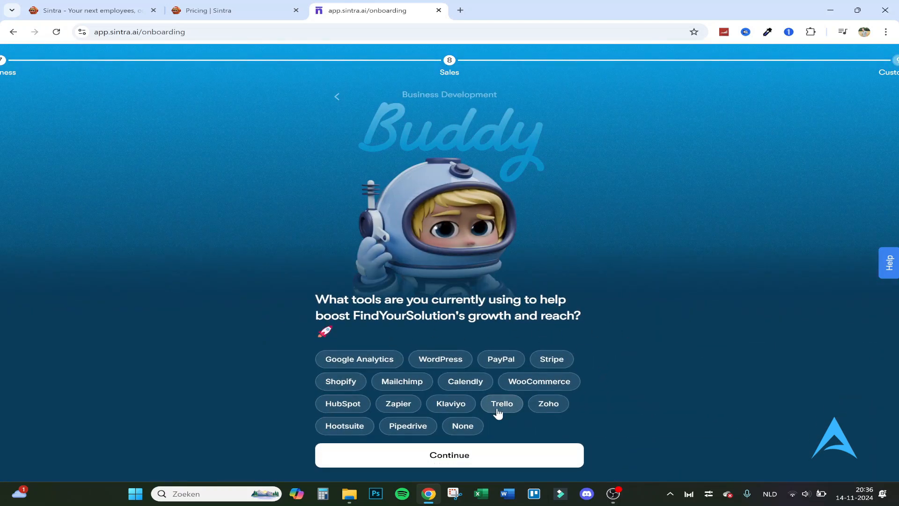
pyautogui.click(502, 403)
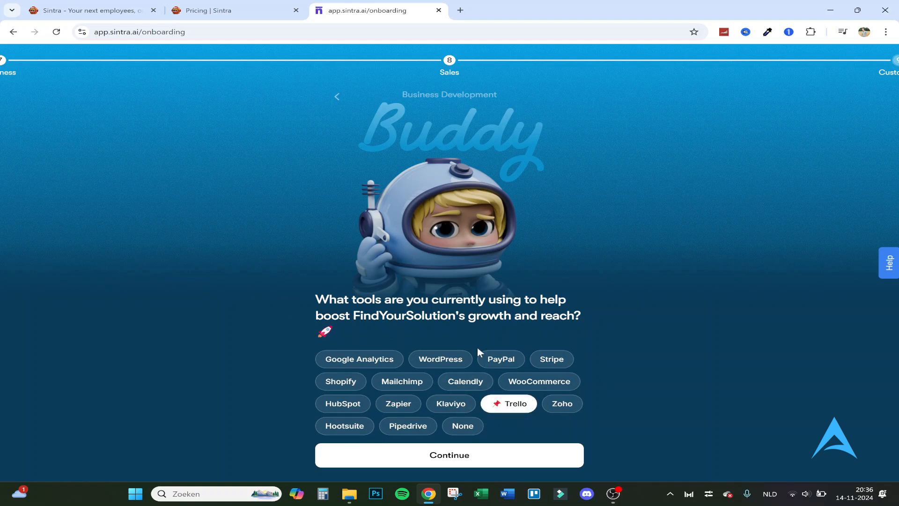
pyautogui.click(358, 358)
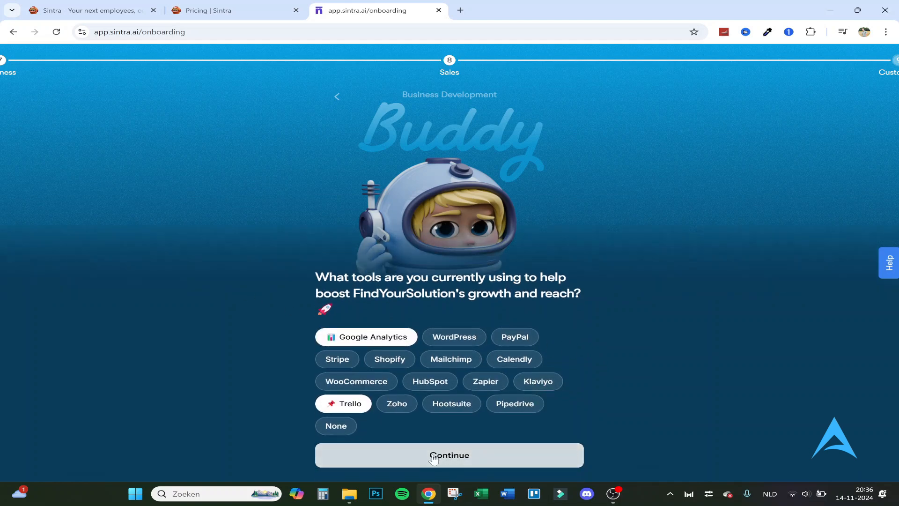
pyautogui.click(449, 455)
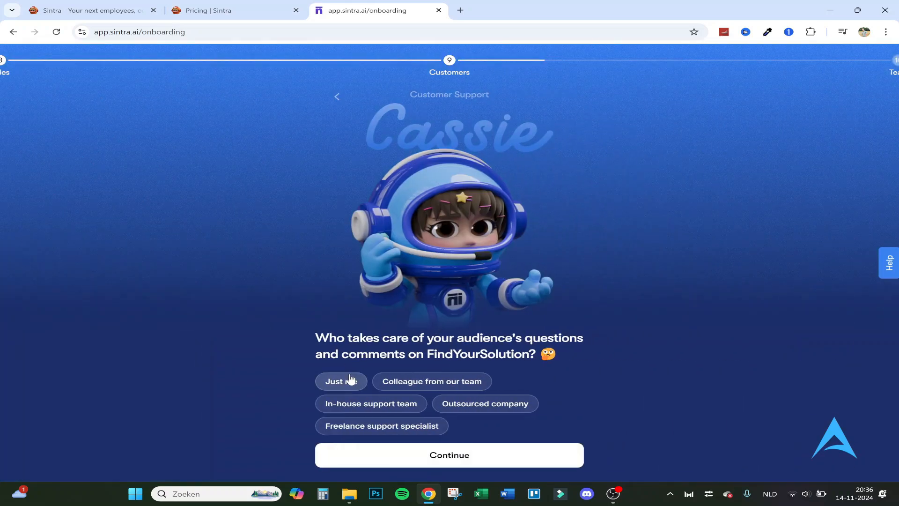
# Step: Answer the Customers questions: 'Just me' handles audience questions, via Online reviews
pyautogui.click(334, 381)
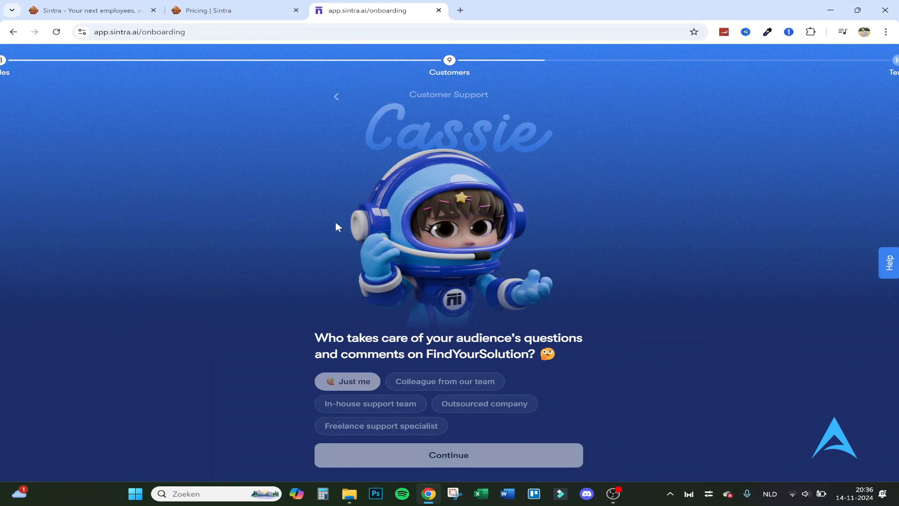
pyautogui.click(449, 455)
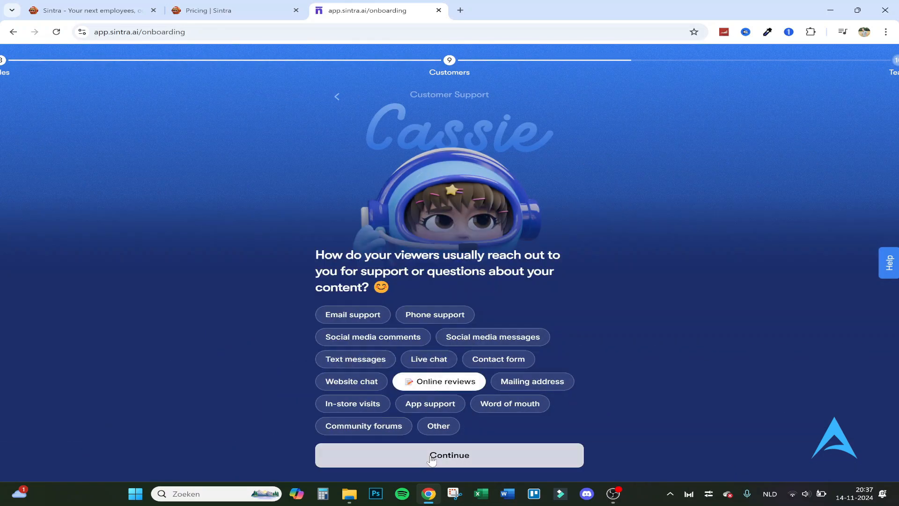
pyautogui.click(448, 456)
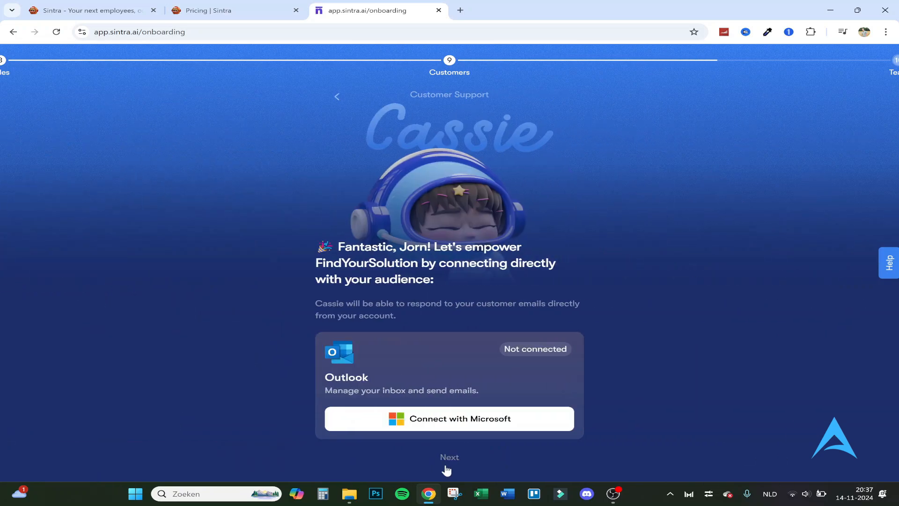
# Step: Skip connecting the Outlook inbox and move past the email confirmation to the brain skill unlock
pyautogui.click(448, 417)
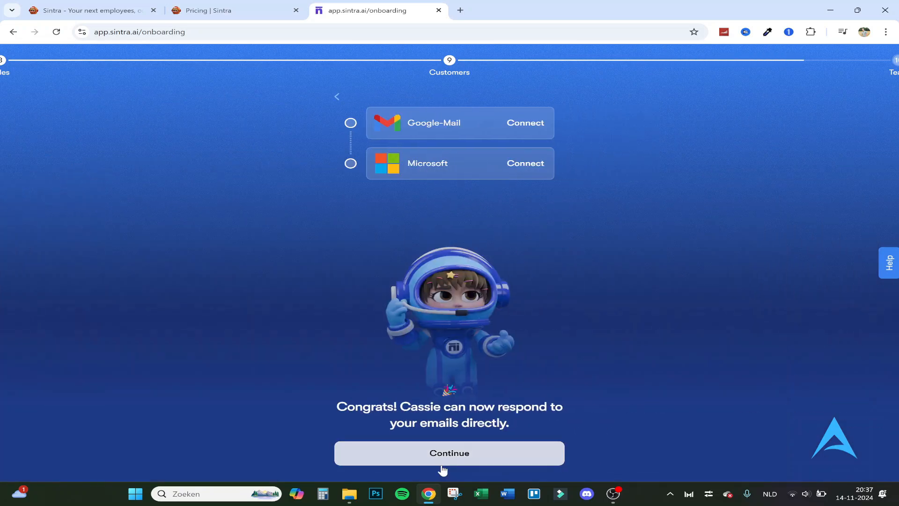
pyautogui.moveTo(500, 139)
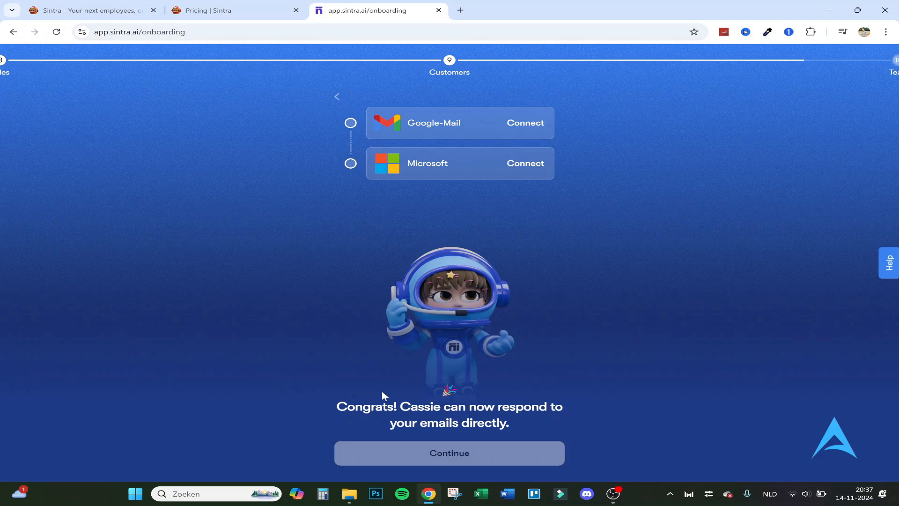
pyautogui.click(448, 452)
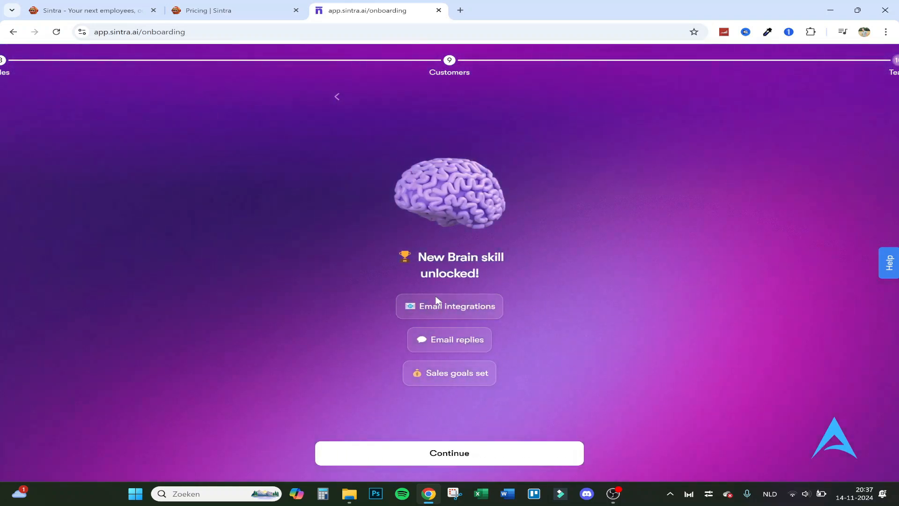
# Step: Move past the brain skills, set team size to 1-3 and say yes to expanding
pyautogui.click(449, 452)
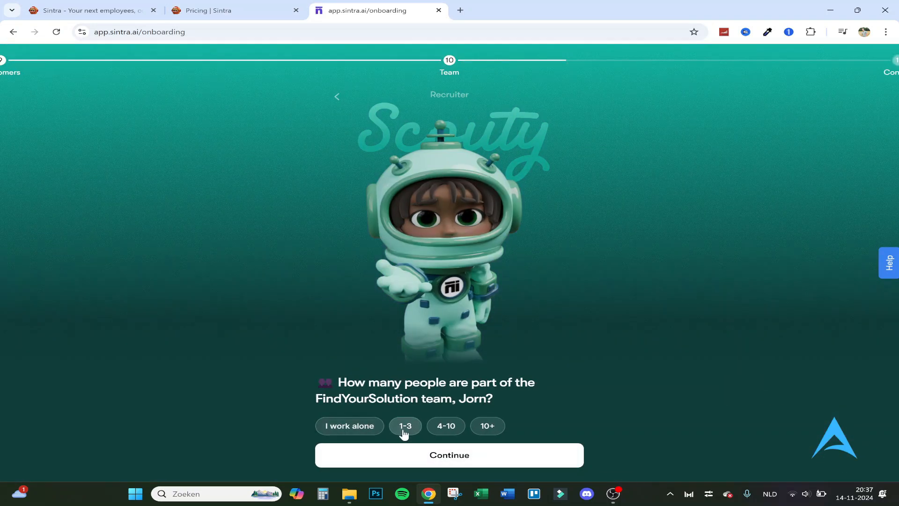
pyautogui.click(405, 425)
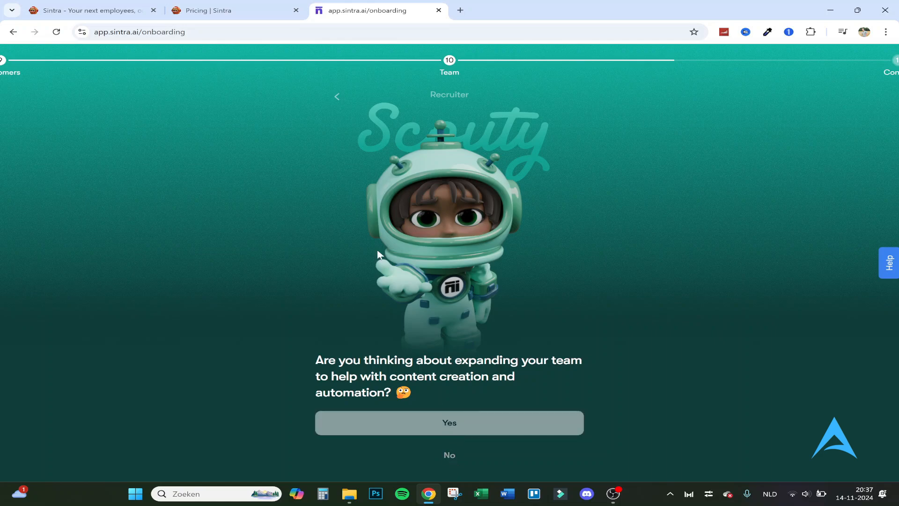
pyautogui.click(448, 423)
pyautogui.write("Editing the video's.")
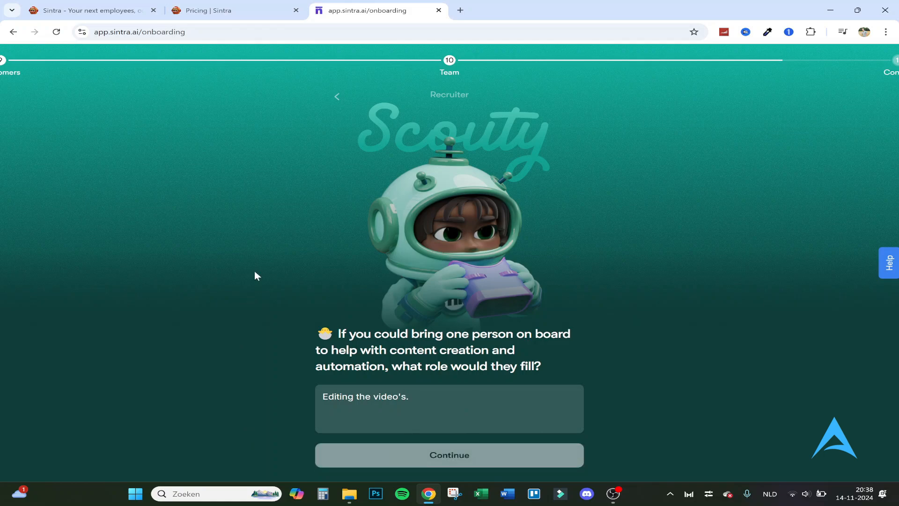
# Step: Submit the video editing role and editing qualities answers
pyautogui.click(449, 455)
pyautogui.write('Knowing the ins and outs of editing and can make a video more engaging.')
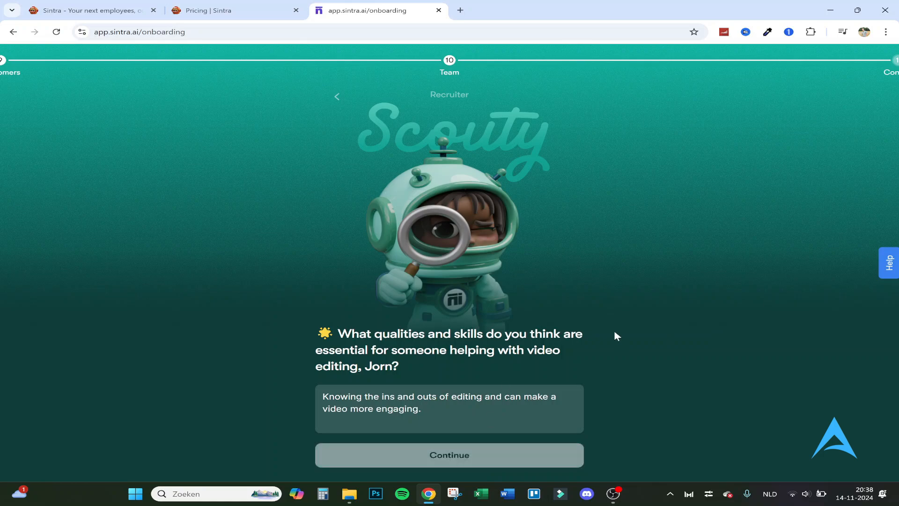
pyautogui.click(449, 455)
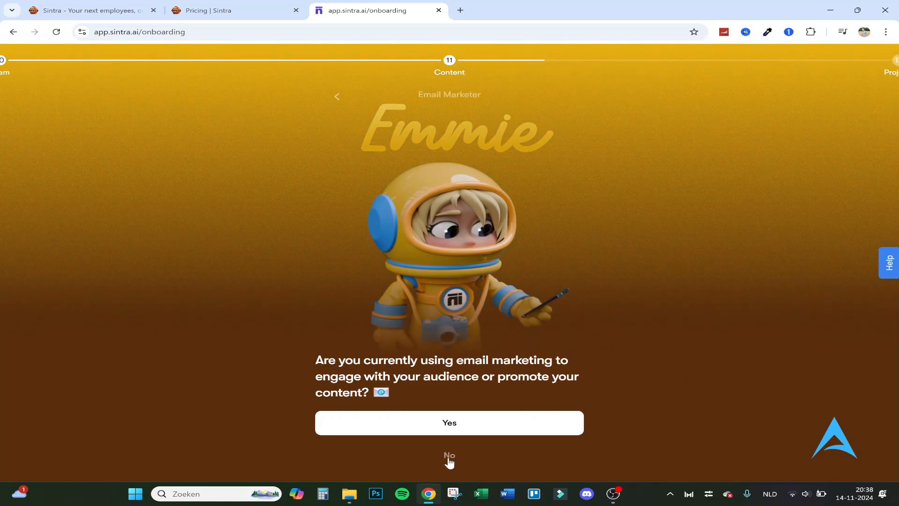
# Step: Answer no to email marketing and submit the happy vibe tone answer
pyautogui.click(448, 456)
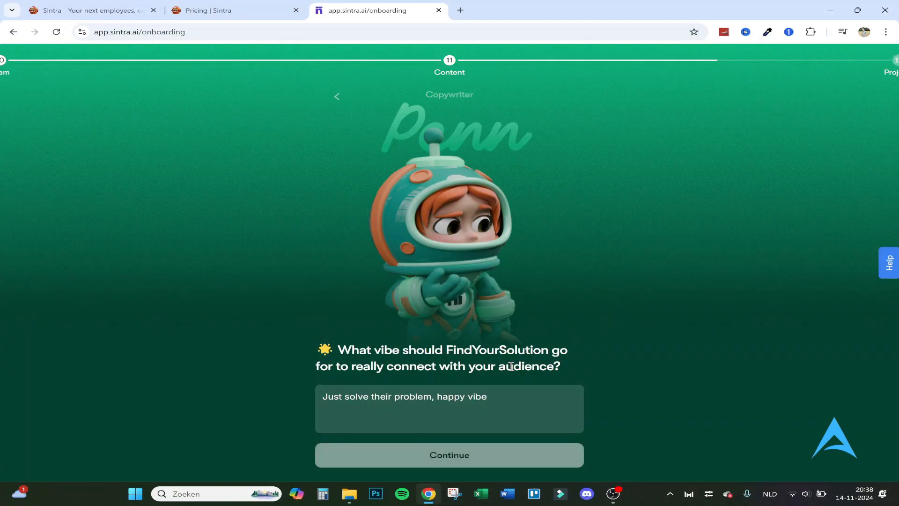
pyautogui.click(449, 455)
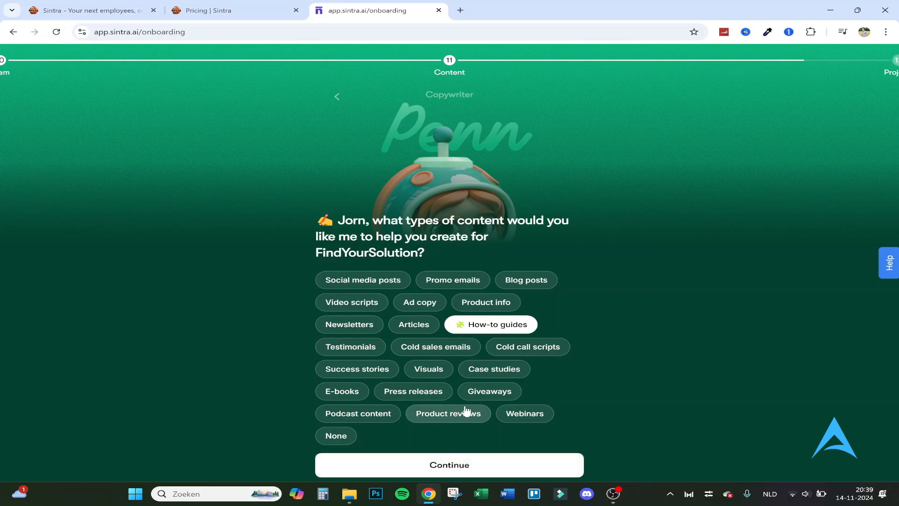
# Step: Add Product reviews alongside How-to guides as content types and pass the copywriting skill unlock
pyautogui.click(447, 413)
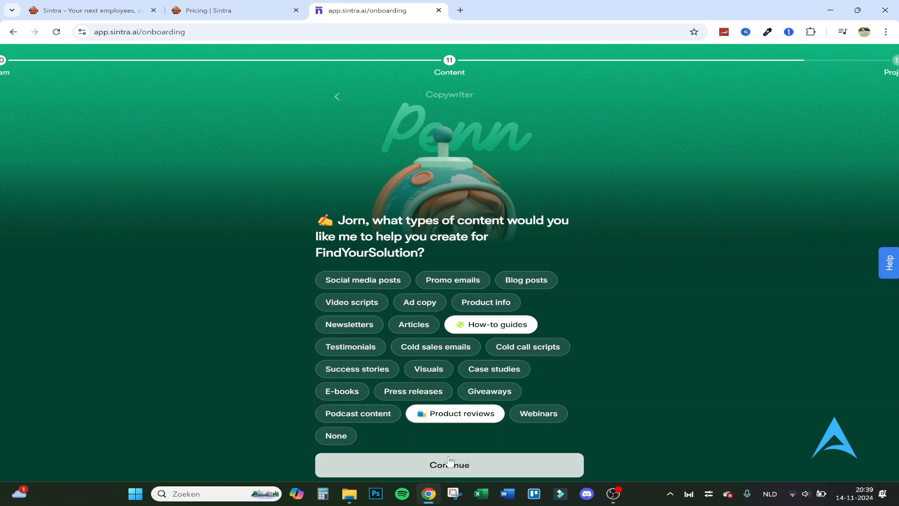
pyautogui.click(449, 464)
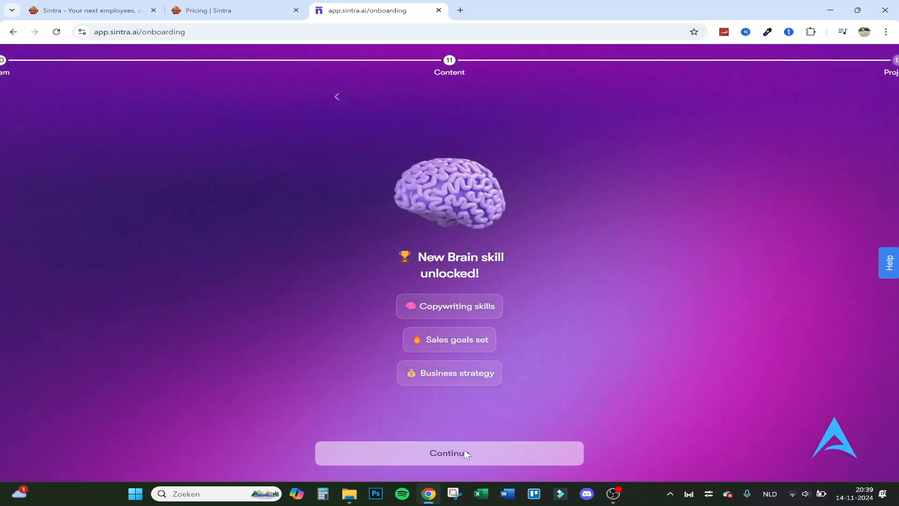
pyautogui.click(448, 453)
pyautogui.write('Nope')
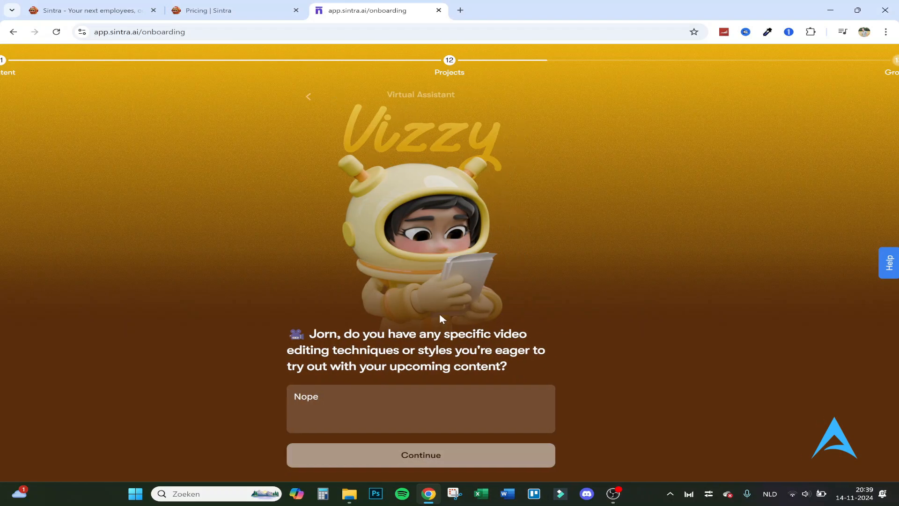
# Step: Submit the video editing styles and ideal day answers, then pass the calendar confirmation
pyautogui.click(420, 455)
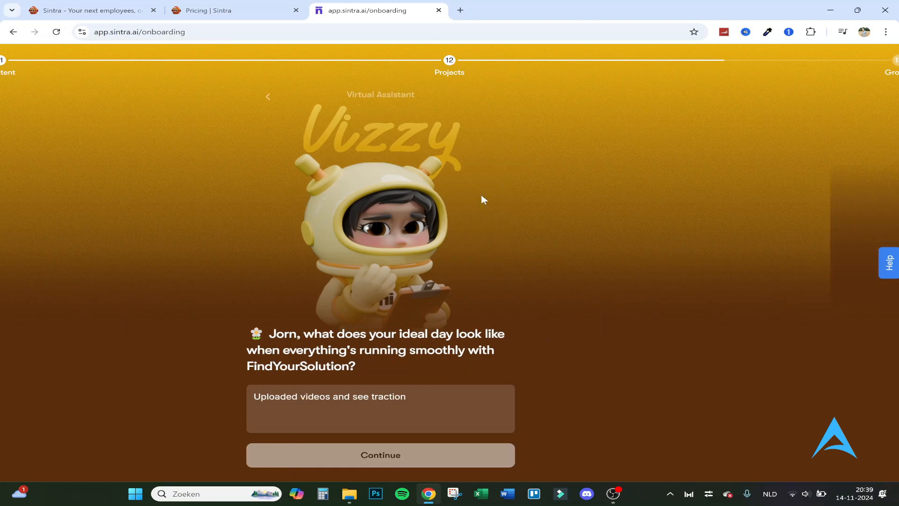
pyautogui.click(379, 456)
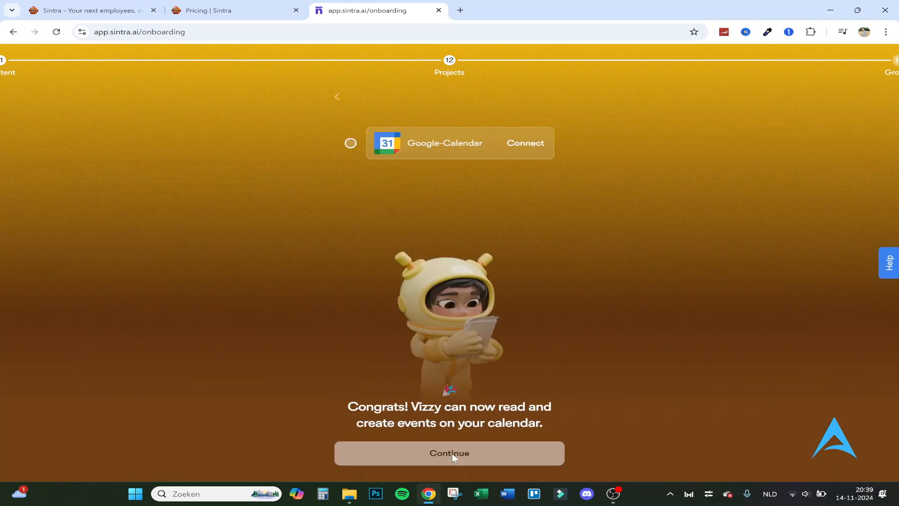
pyautogui.click(448, 453)
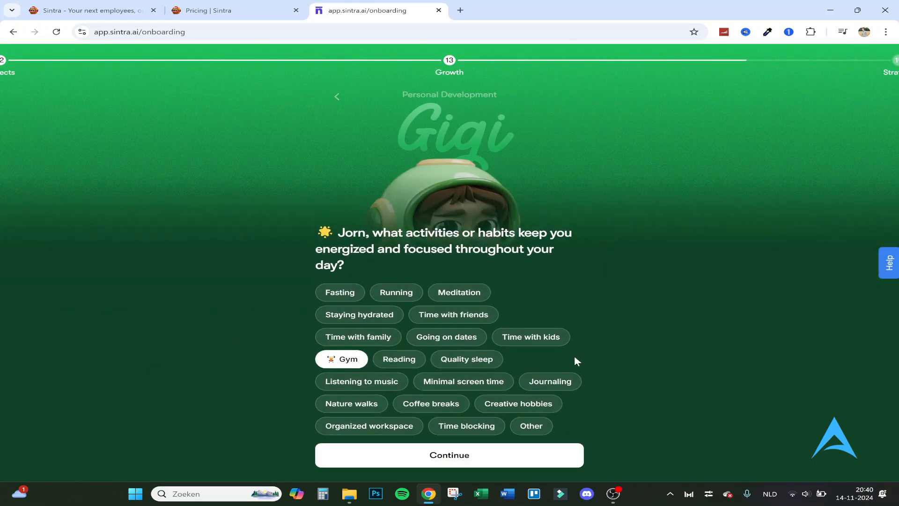
# Step: Add Organized workspace to Gym as energizing habits, confirm them, and answer the improvement question
pyautogui.click(369, 425)
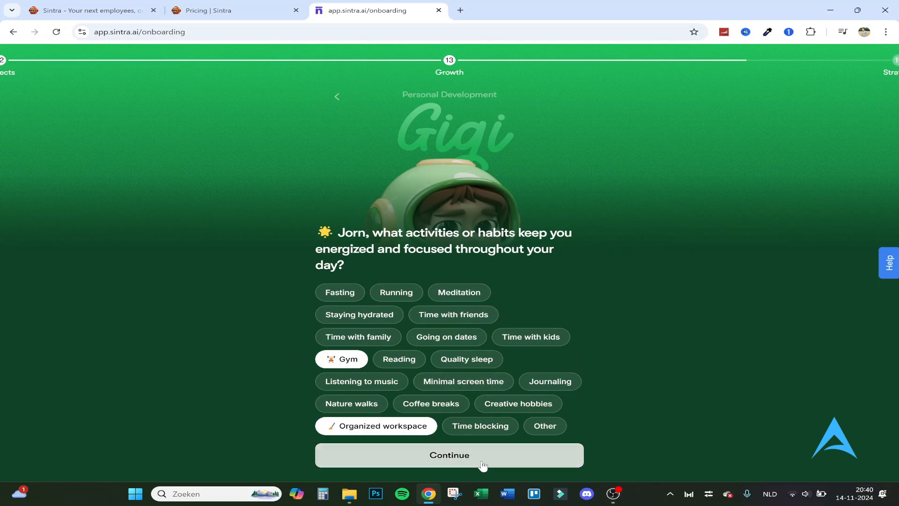
pyautogui.moveTo(507, 439)
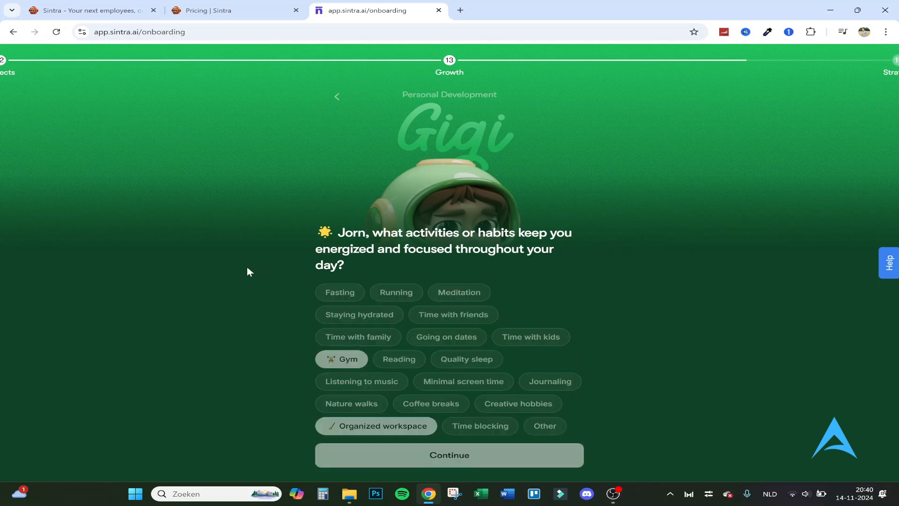
pyautogui.click(449, 455)
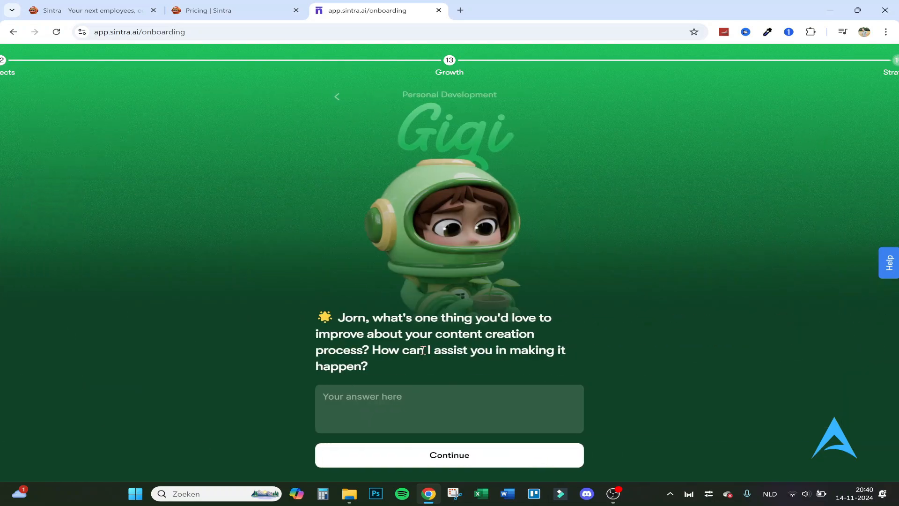
pyautogui.click(449, 455)
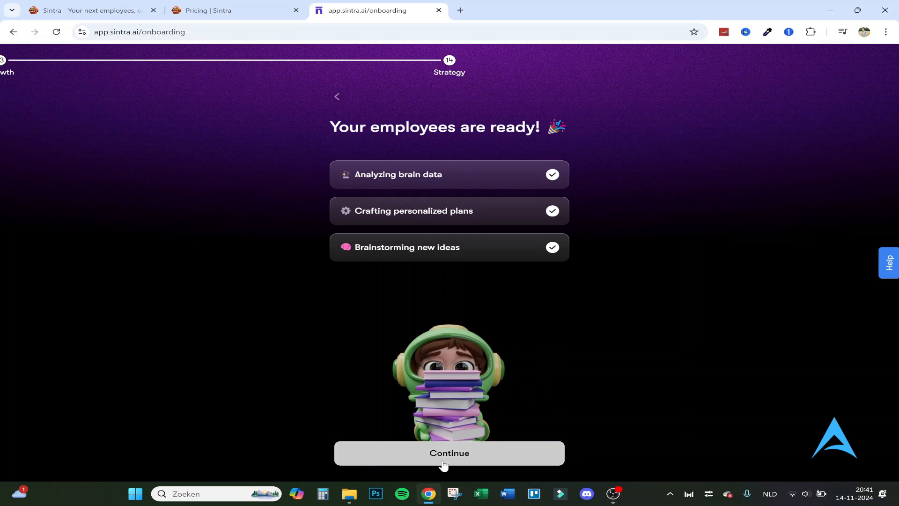
# Step: Move past 'Your employees are ready!' and agree to the handshake commitment
pyautogui.click(449, 452)
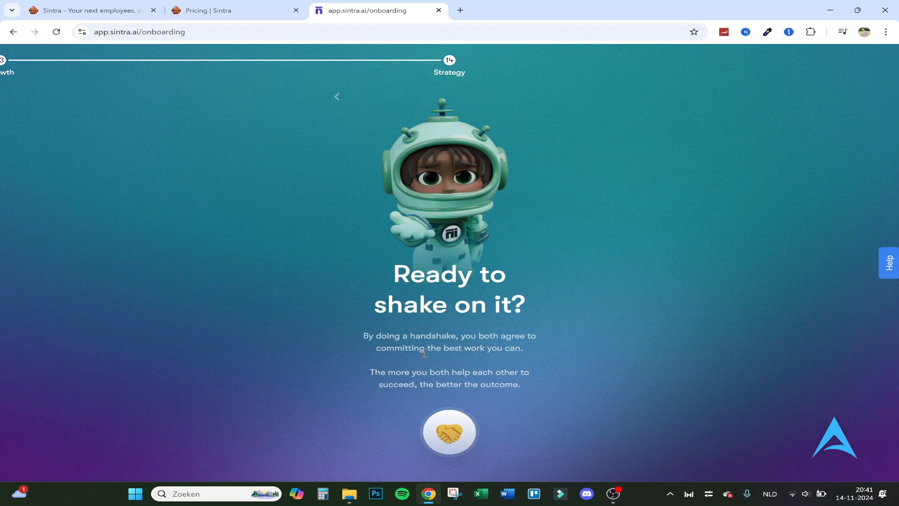
pyautogui.moveTo(479, 372)
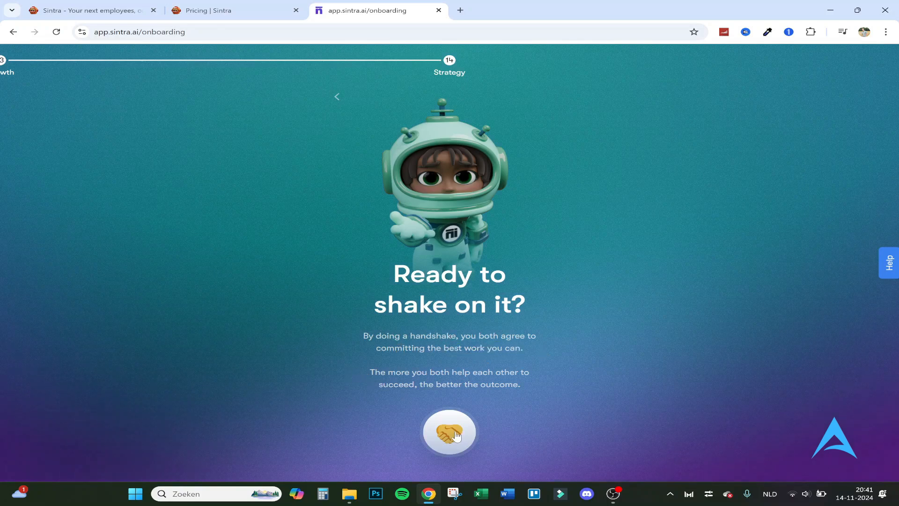
pyautogui.click(449, 432)
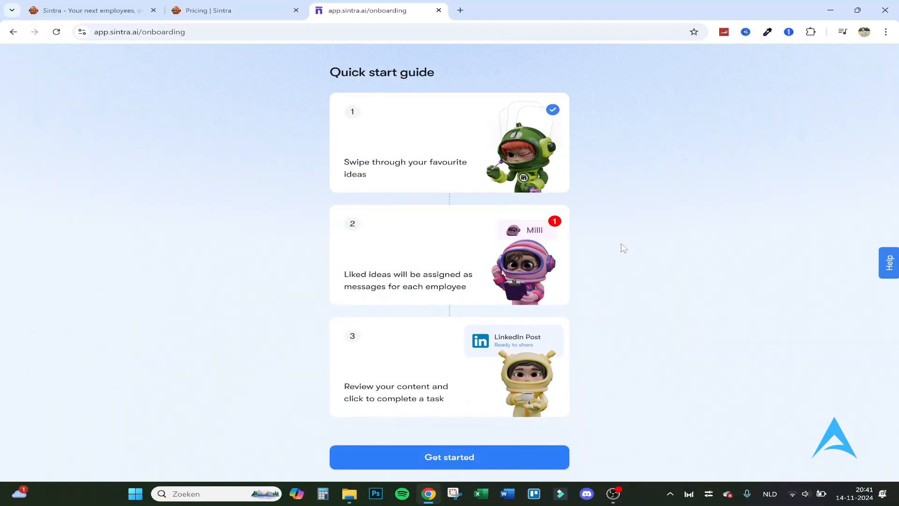
pyautogui.moveTo(494, 255)
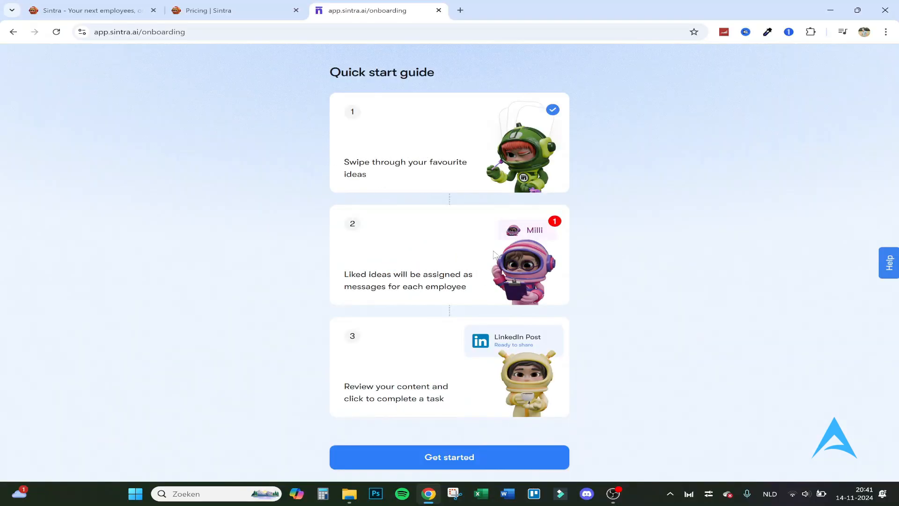
pyautogui.moveTo(456, 297)
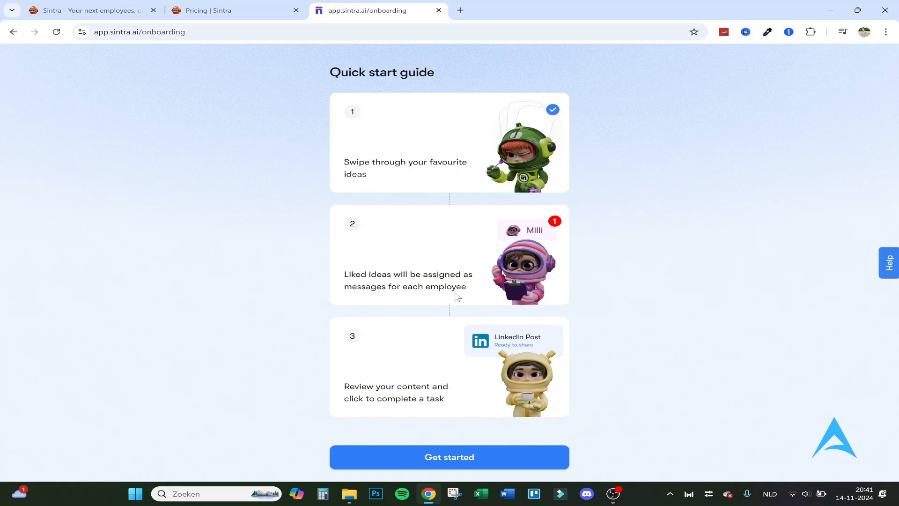
pyautogui.moveTo(441, 383)
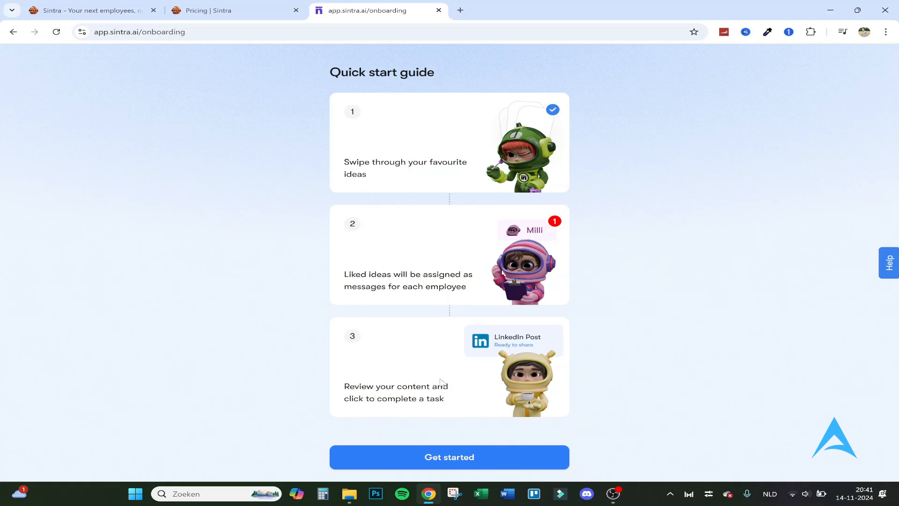
# Step: Finish the Quick start guide with Get started, reaching Soshie's YouTube content calendar idea card
pyautogui.click(449, 457)
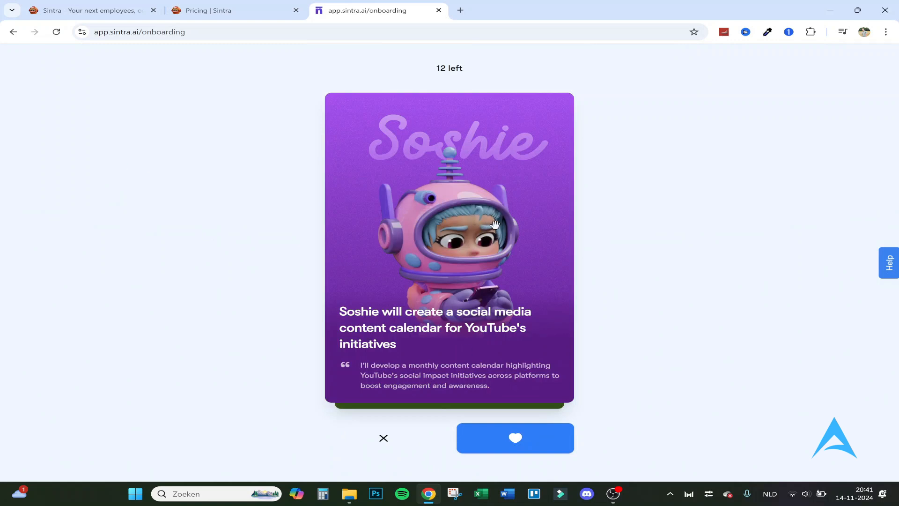
pyautogui.moveTo(383, 439)
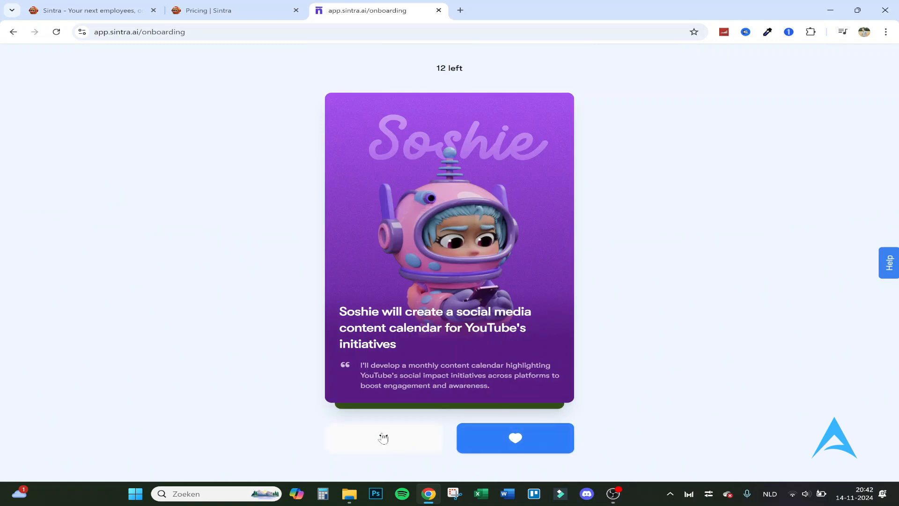
# Step: Skip Soshie's, Seomi's and Vizzy's ideas; like Penn's, Dexter's and Buddy's
pyautogui.click(383, 437)
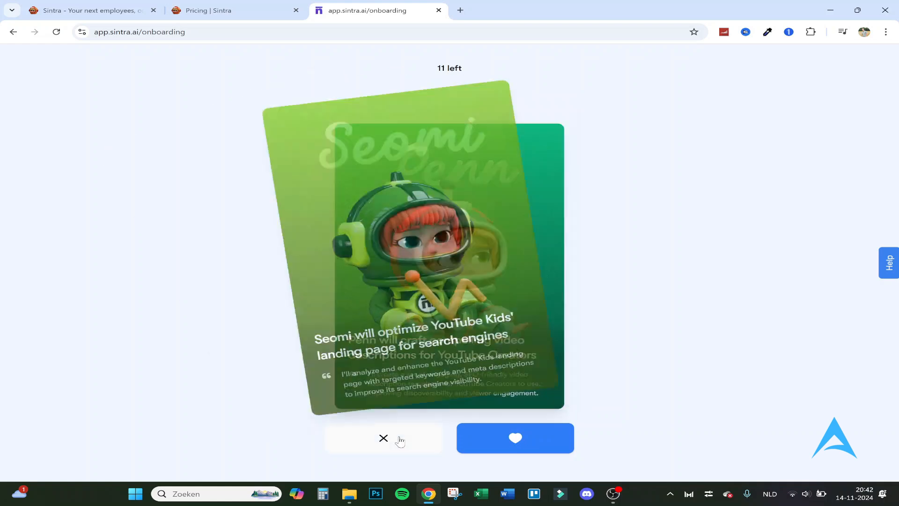
pyautogui.click(383, 439)
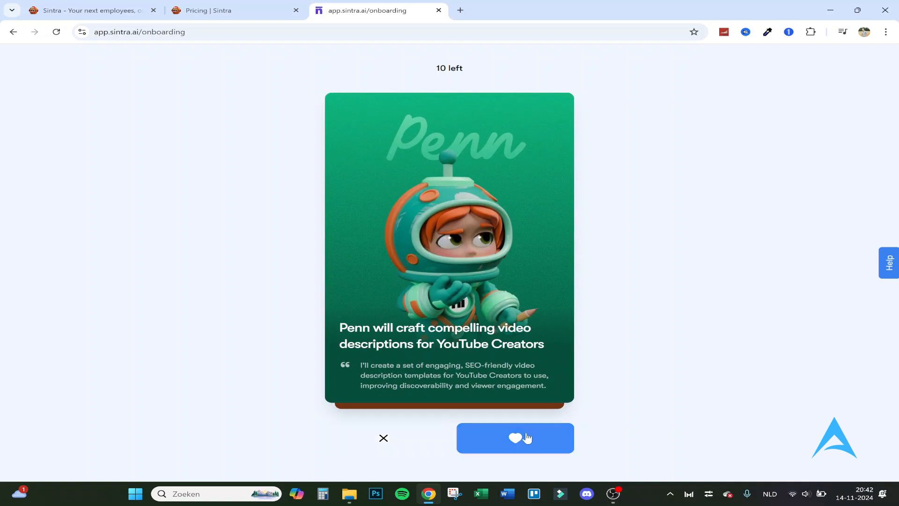
pyautogui.click(514, 438)
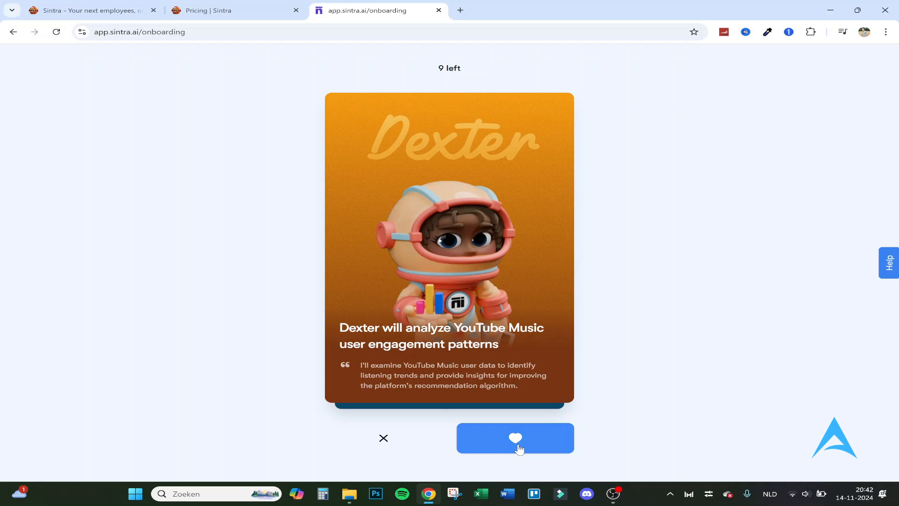
pyautogui.click(515, 438)
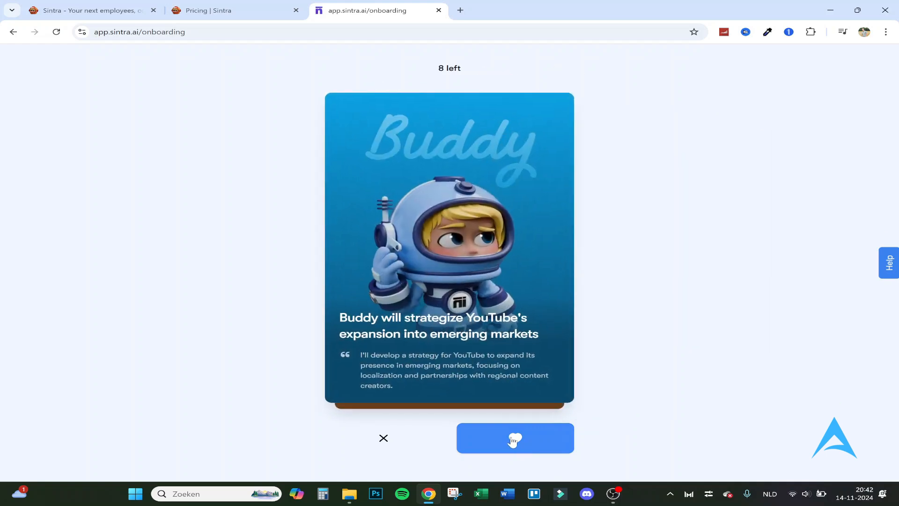
pyautogui.click(514, 438)
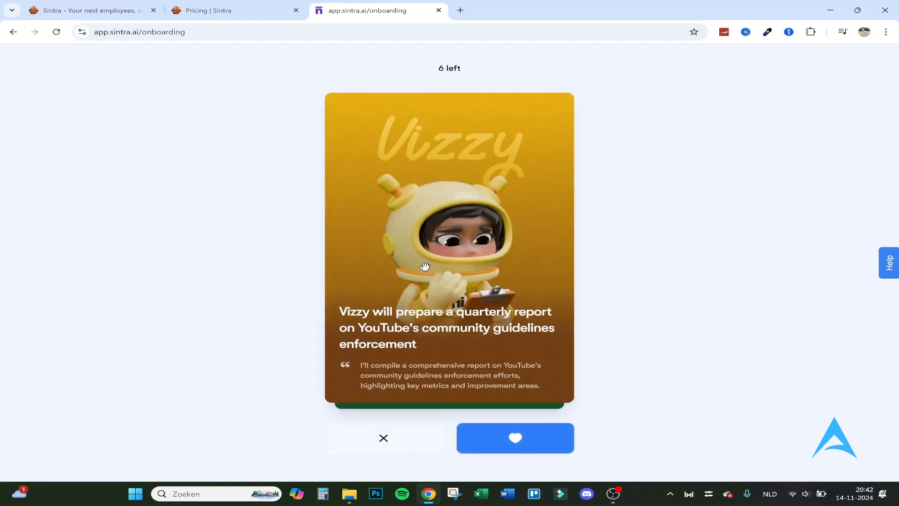
pyautogui.moveTo(462, 319)
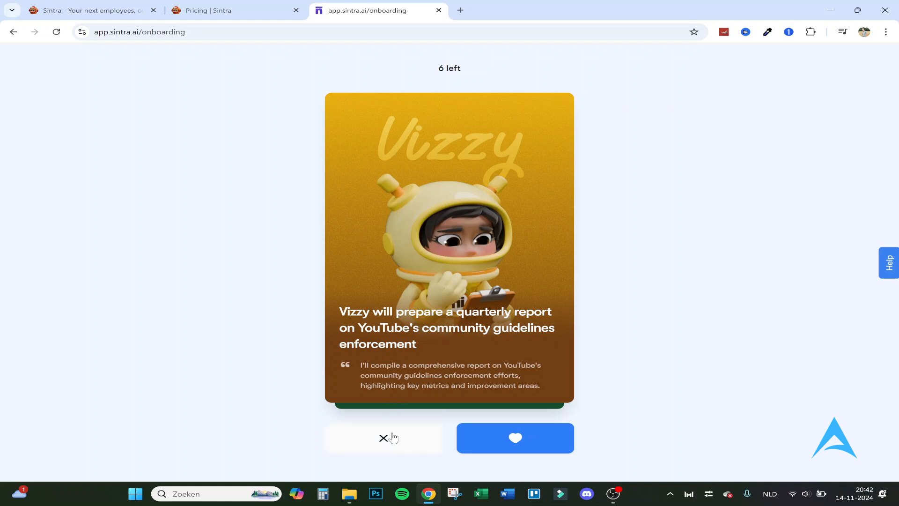
pyautogui.click(383, 437)
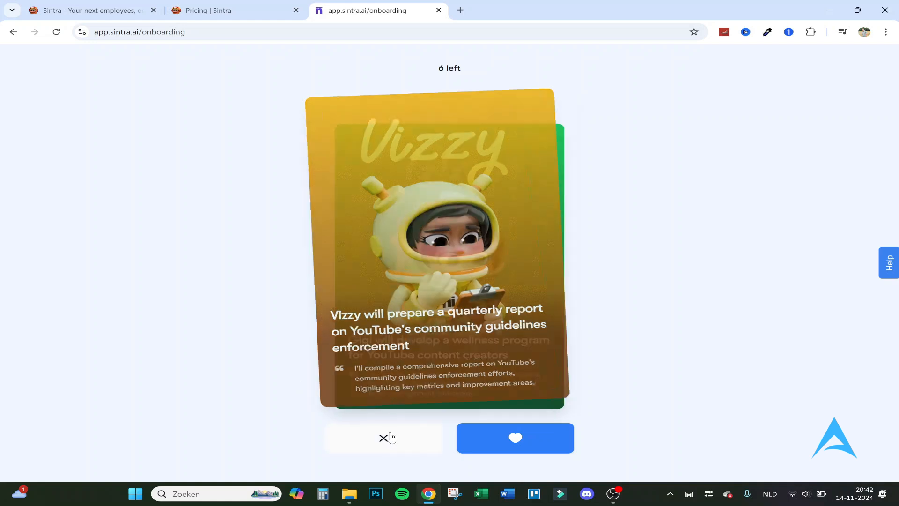
pyautogui.click(384, 438)
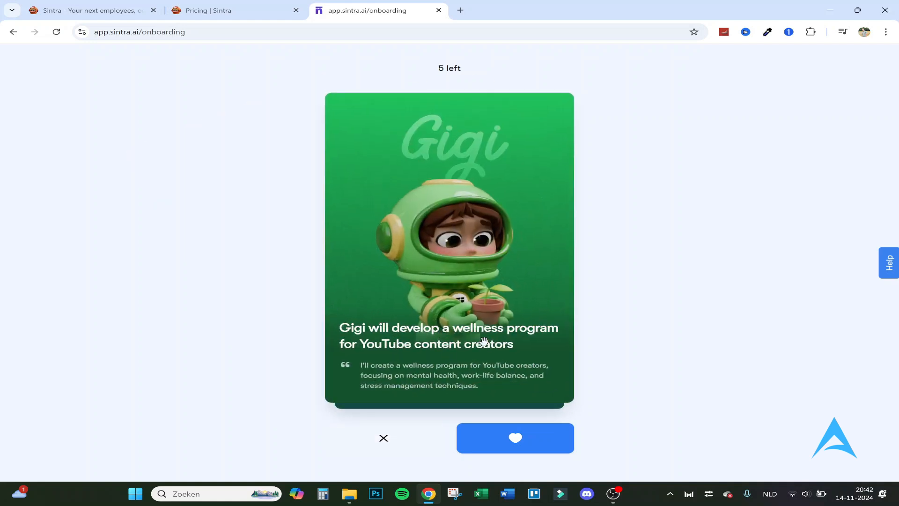
# Step: Like Gigi's, Scouty's, Cassie's, Milli's and Commet's ideas, then finish onboarding onto the Welcome back dashboard
pyautogui.click(514, 437)
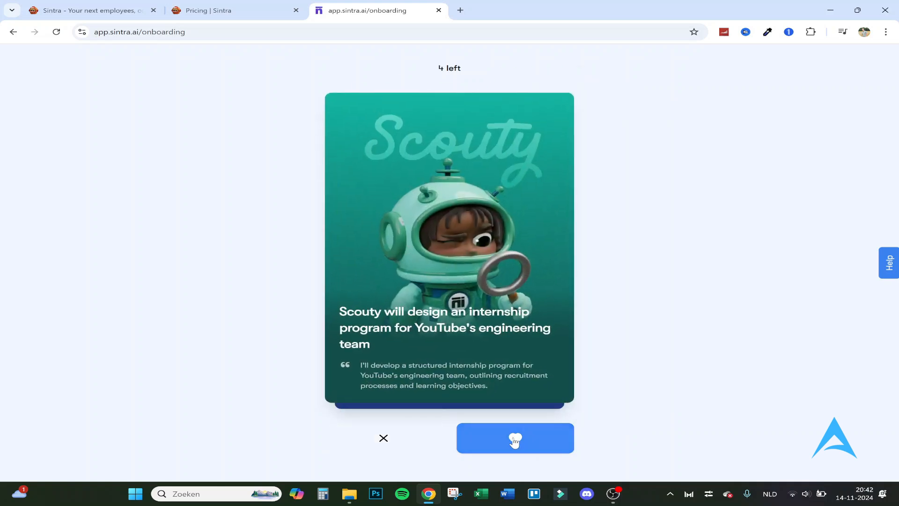
pyautogui.click(515, 438)
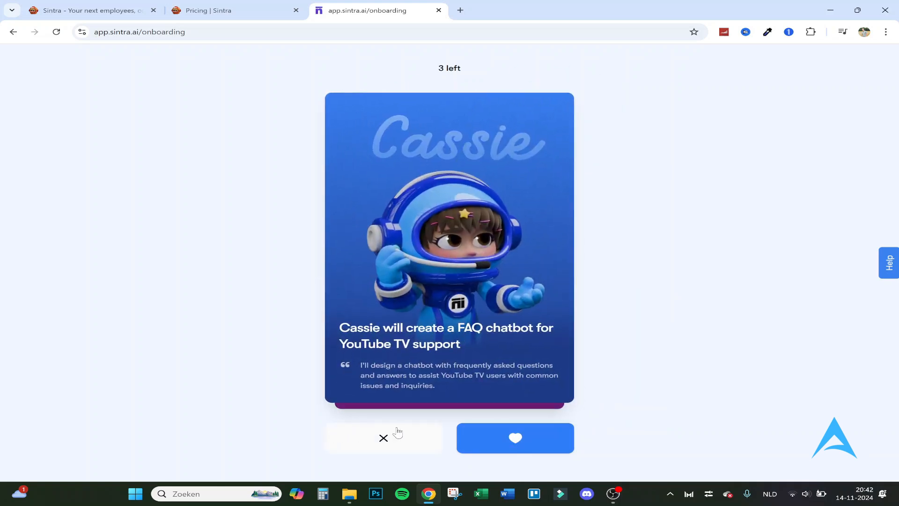
pyautogui.click(515, 437)
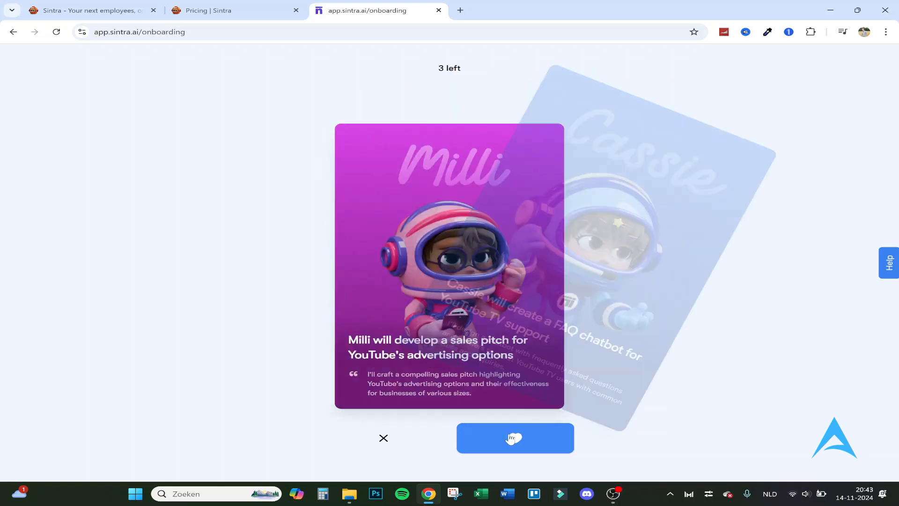
pyautogui.click(514, 438)
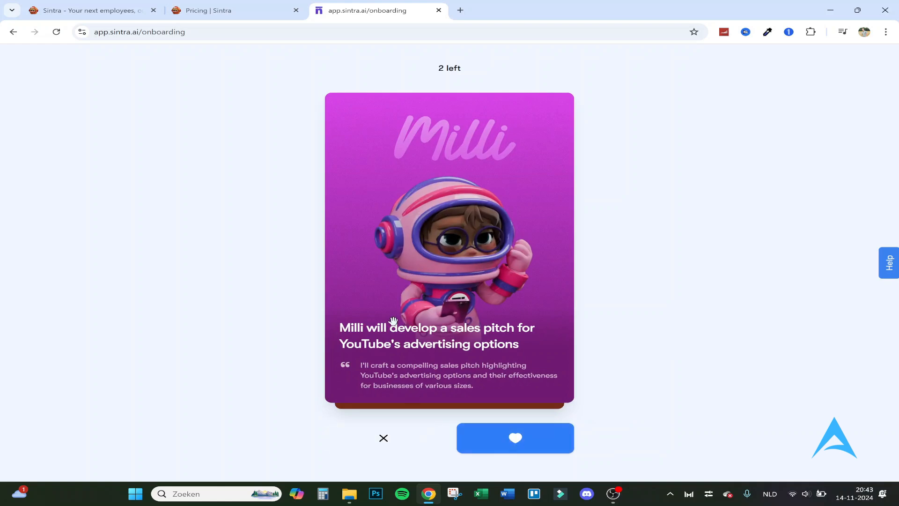
pyautogui.moveTo(394, 319)
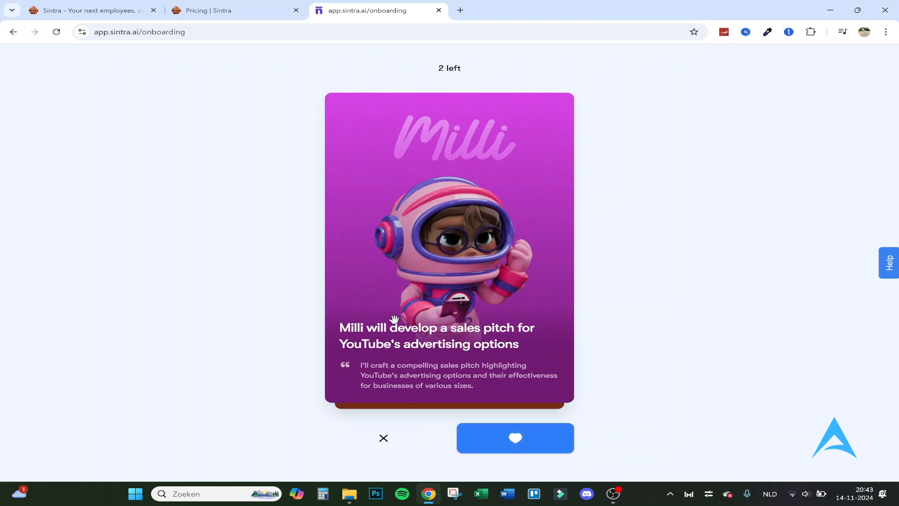
pyautogui.click(514, 437)
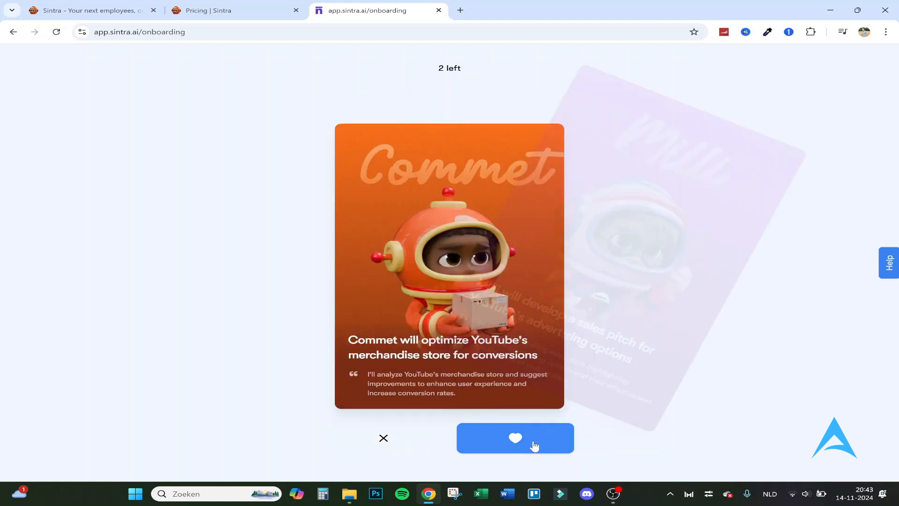
pyautogui.click(514, 437)
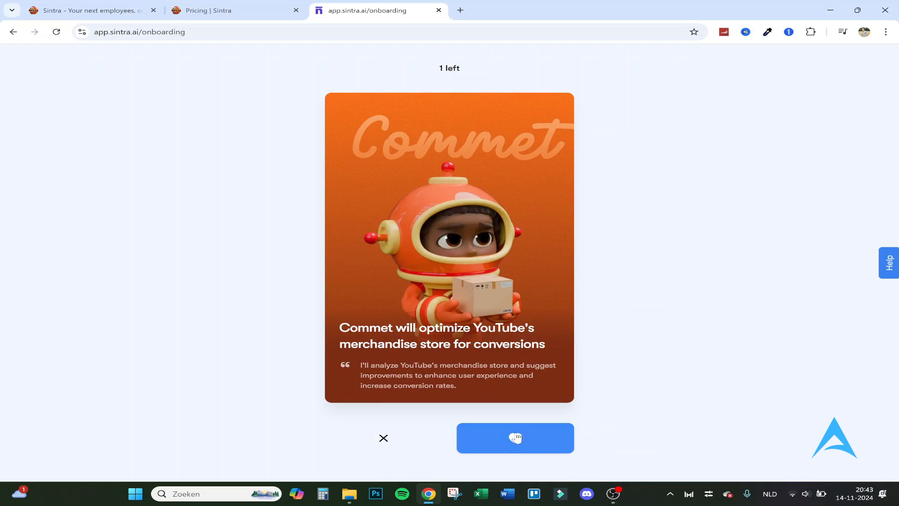
pyautogui.click(514, 438)
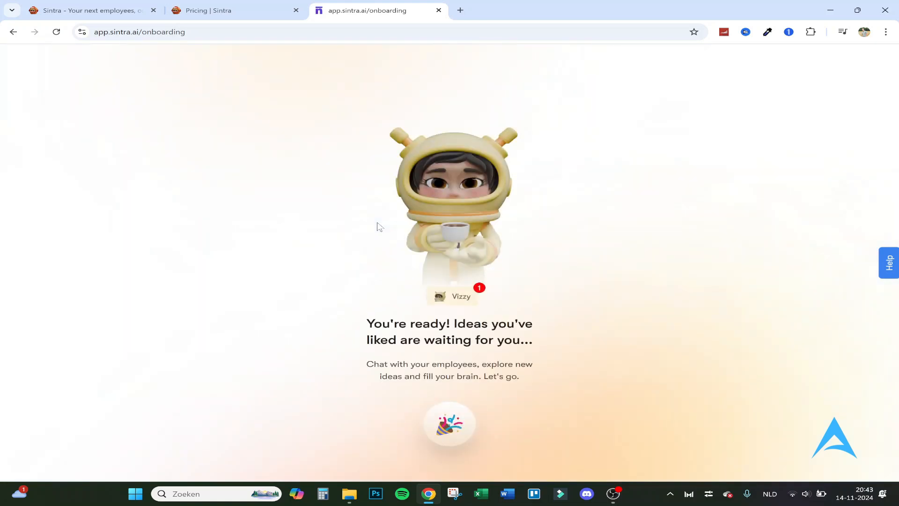
pyautogui.moveTo(465, 418)
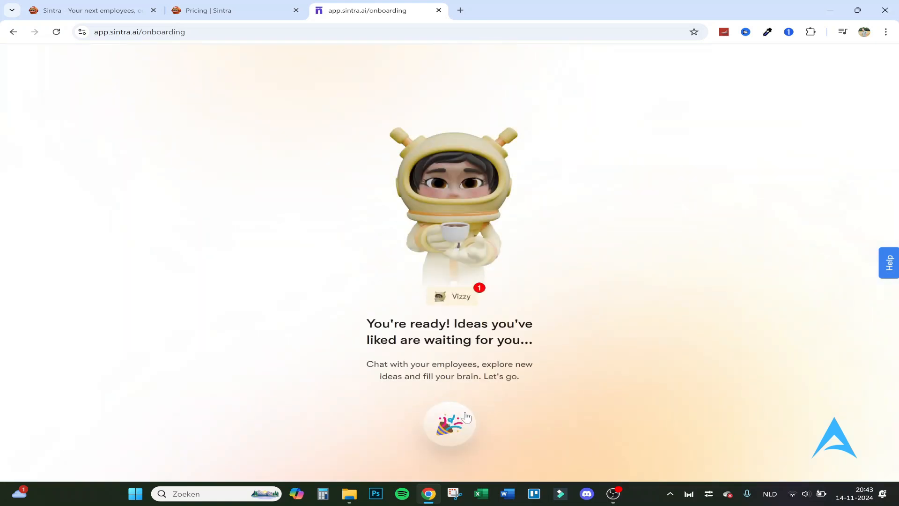
pyautogui.click(450, 424)
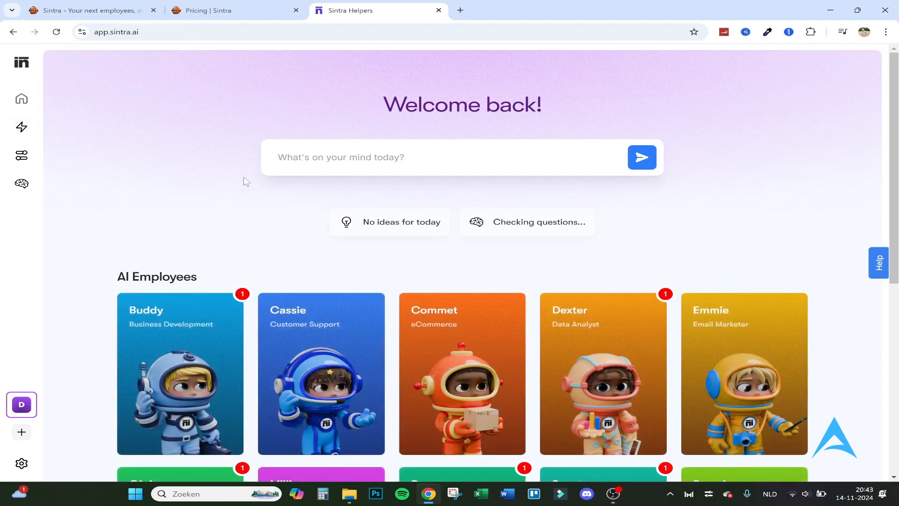
# Step: Advance the guided tour tips and go to the Automations page at tour step 4 of 9
pyautogui.scroll(-3)
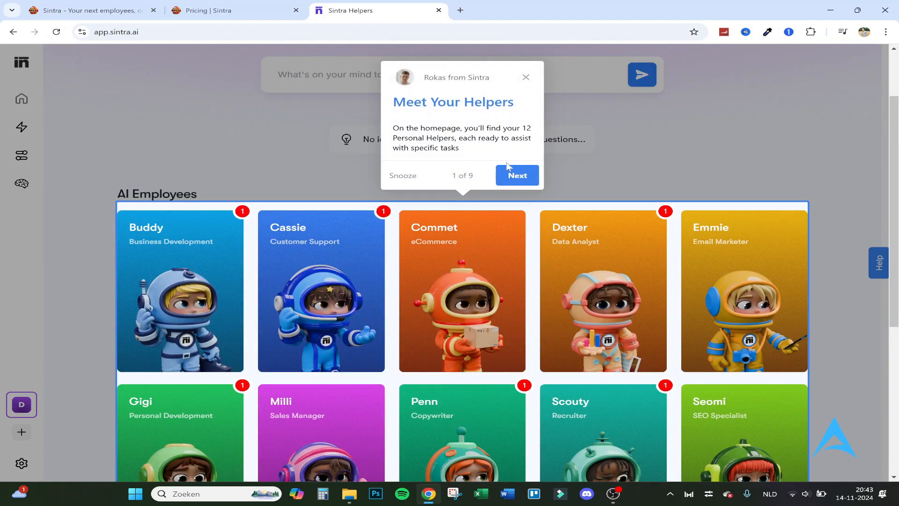
pyautogui.click(517, 175)
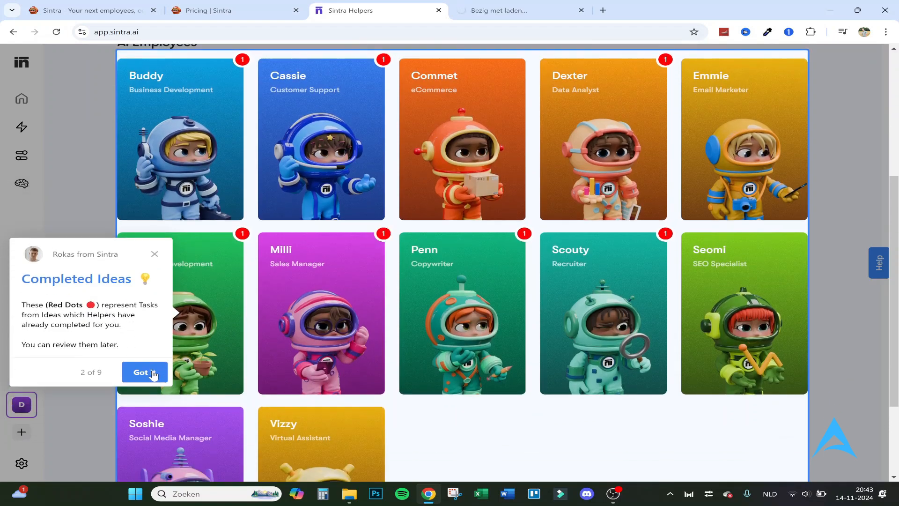
pyautogui.click(144, 372)
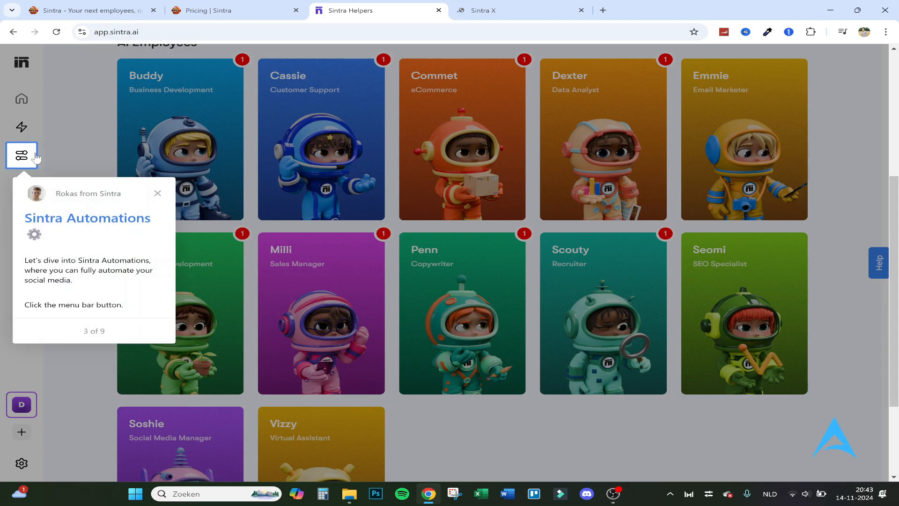
pyautogui.click(22, 154)
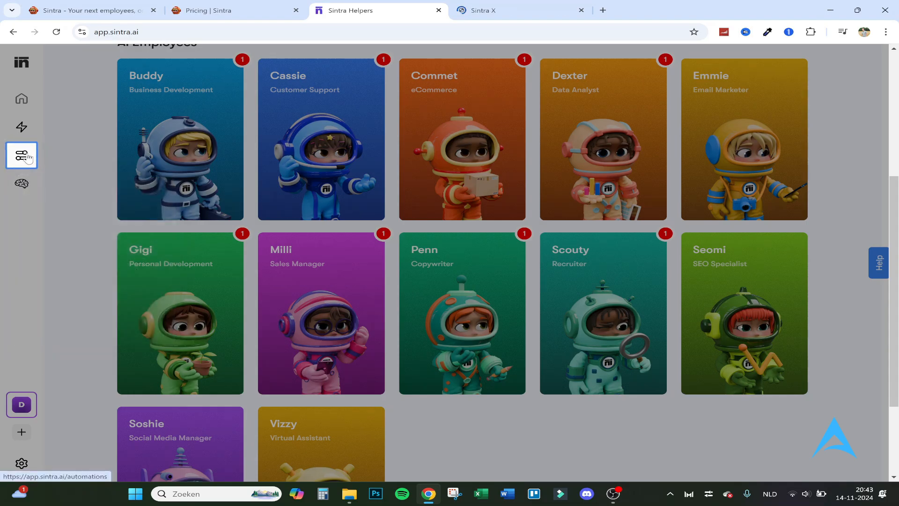
pyautogui.click(22, 154)
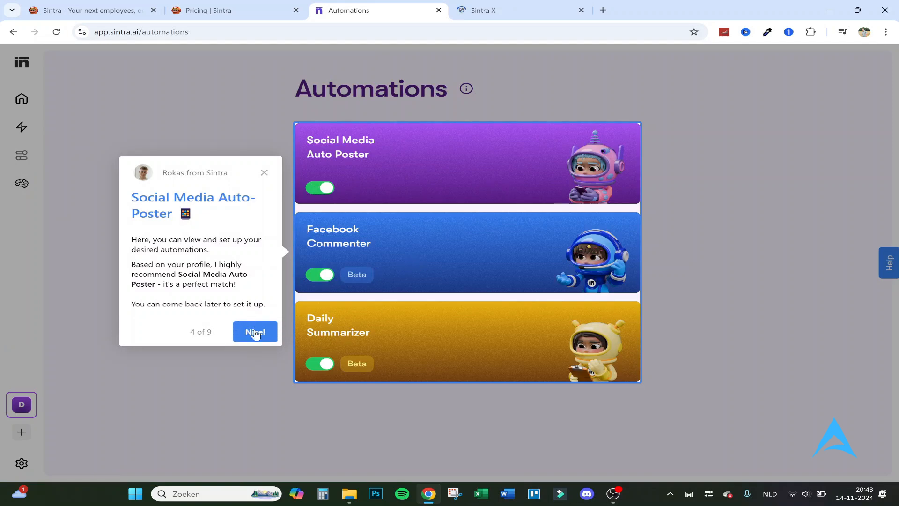
# Step: Dismiss the tour tips and switch off Social Media Auto Poster and Facebook Commenter
pyautogui.click(255, 332)
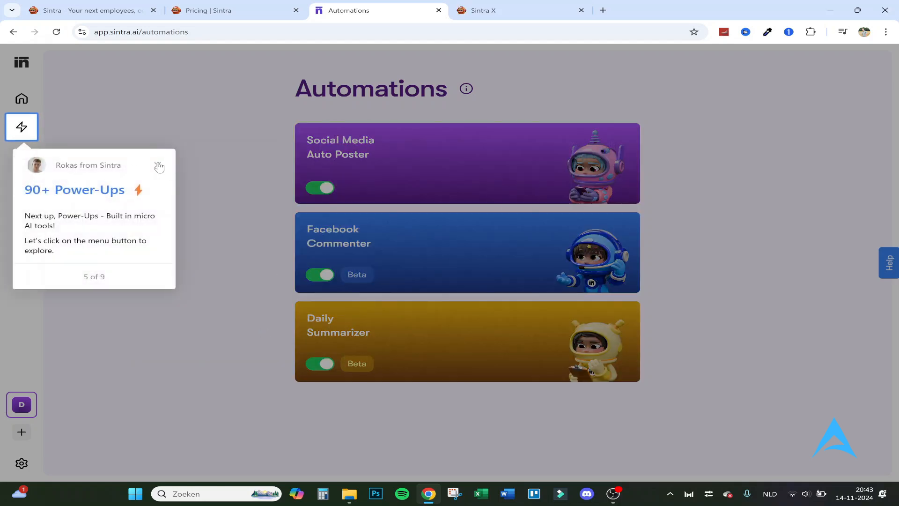
pyautogui.click(159, 167)
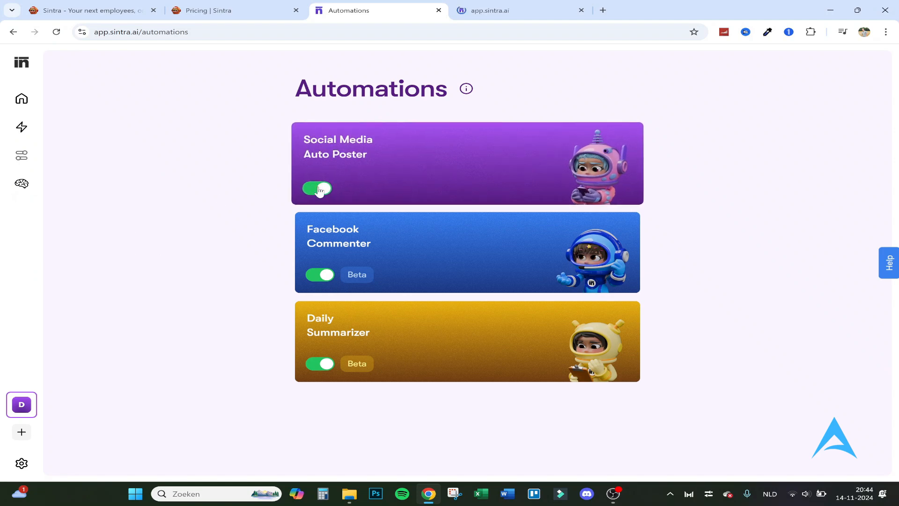
pyautogui.click(319, 188)
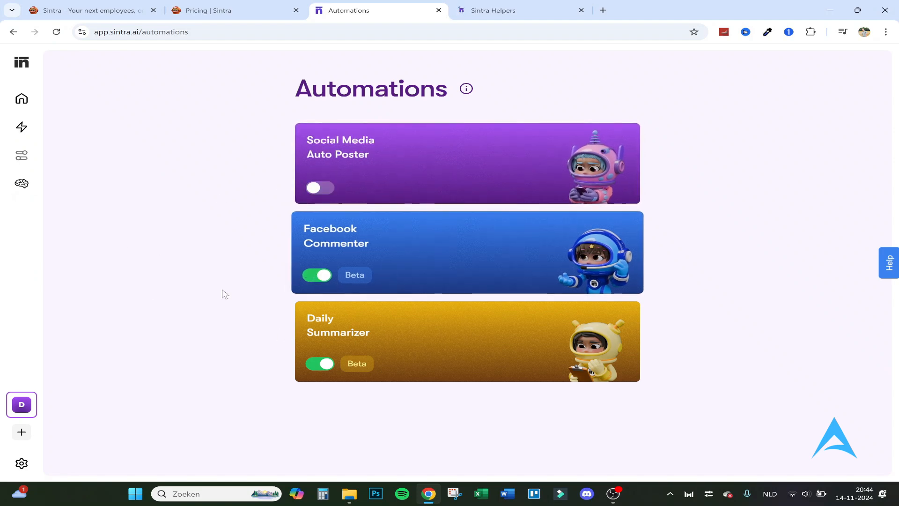
pyautogui.click(316, 275)
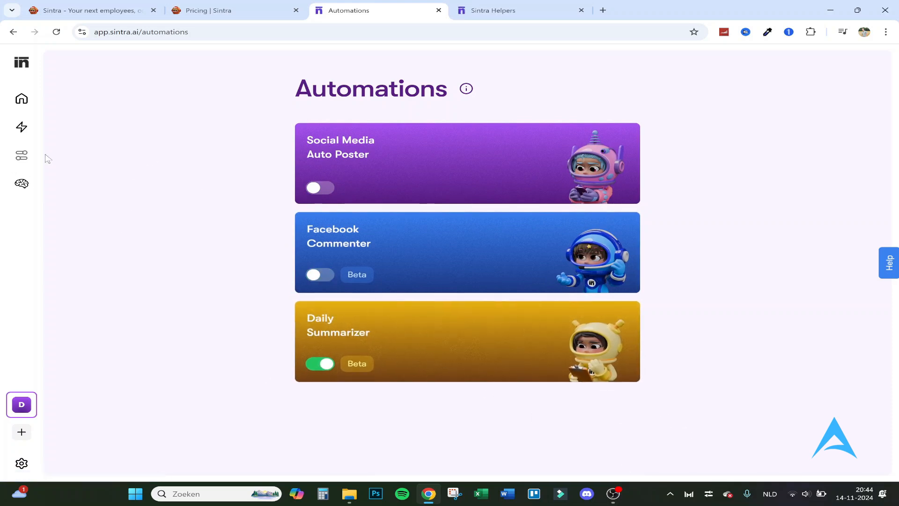
# Step: View the Daily Summarizer automation details and return to the automations list
pyautogui.click(466, 341)
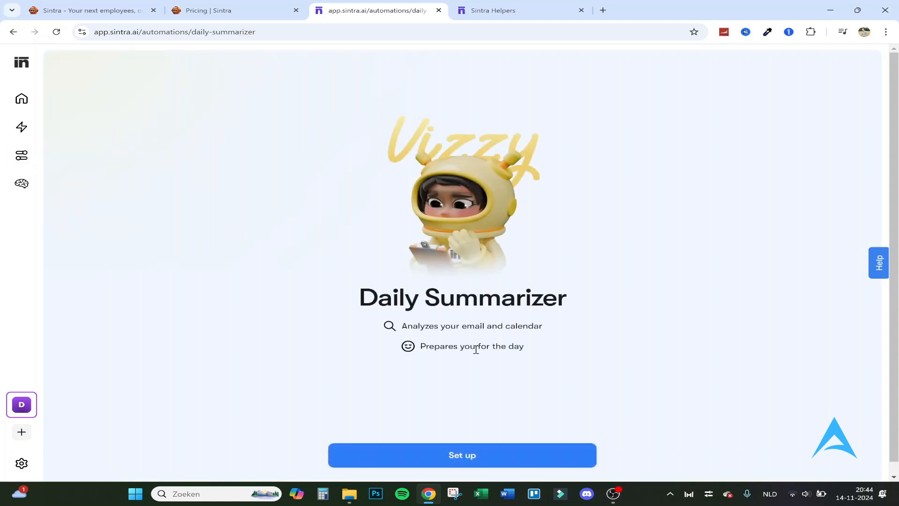
pyautogui.moveTo(518, 353)
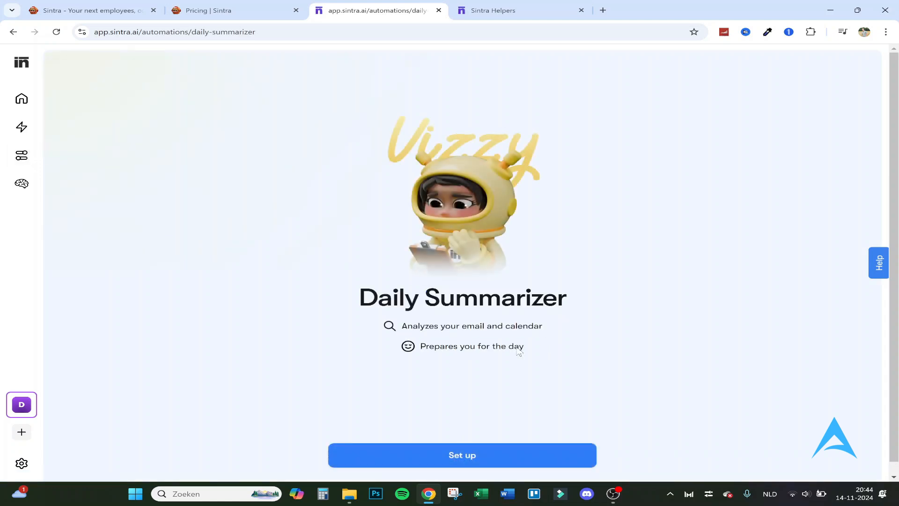
pyautogui.moveTo(21, 155)
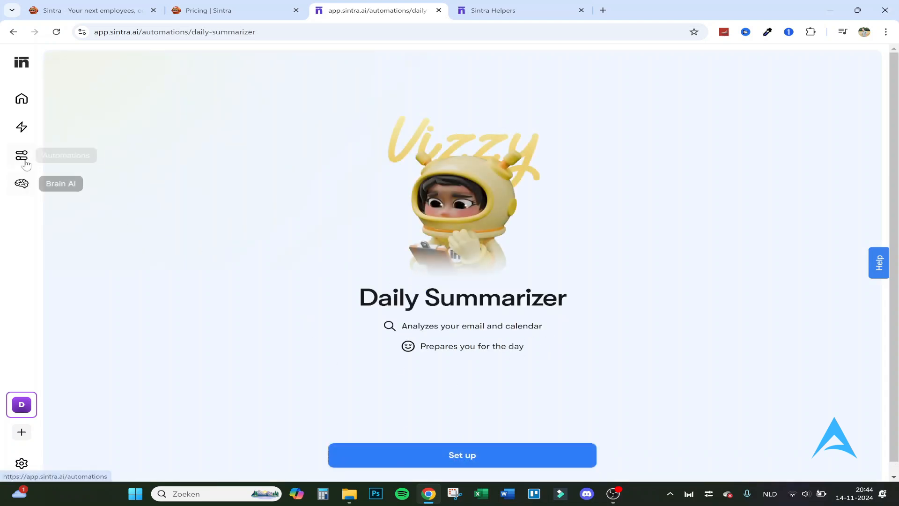
pyautogui.click(22, 156)
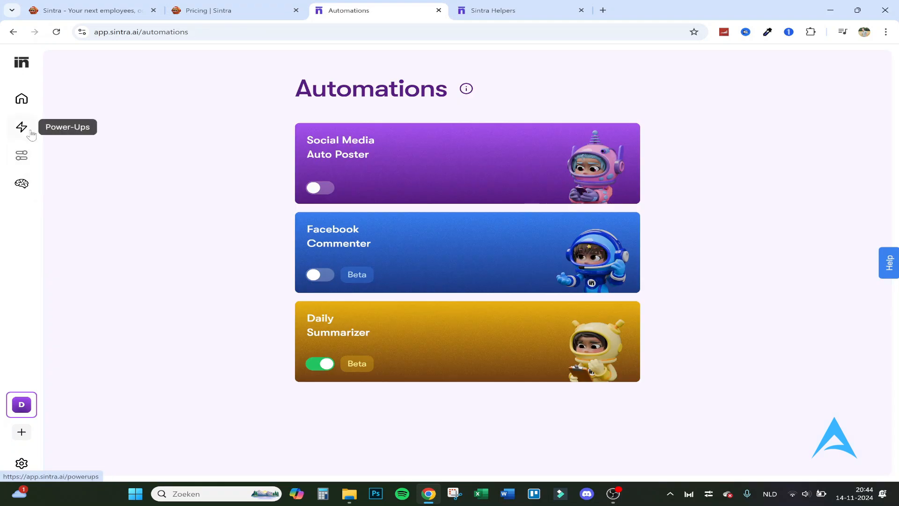
pyautogui.moveTo(22, 65)
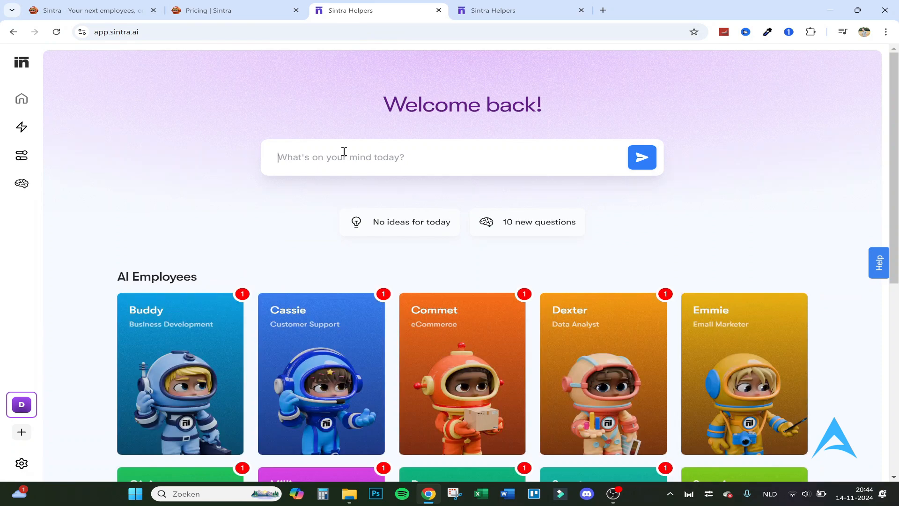
# Step: Send a request for 10 how-to ideas on trending topics from the home prompt box
pyautogui.write('Give me 10 how to ideas on tre')
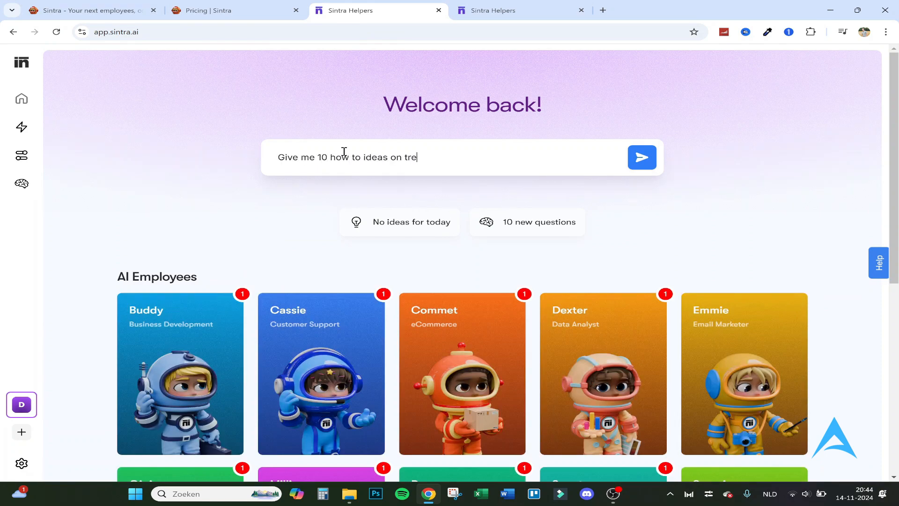
pyautogui.click(641, 158)
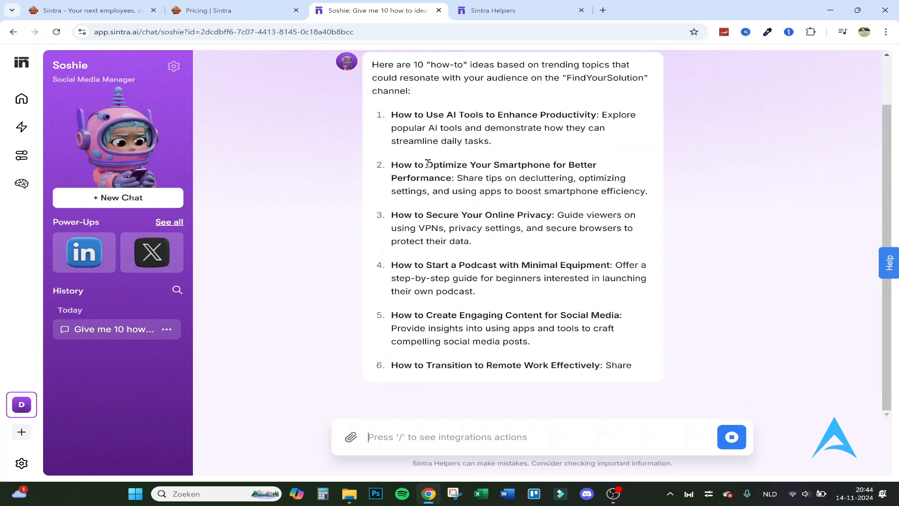
# Step: Scroll through Soshie's reply to read all ten how-to video ideas
pyautogui.scroll(-3)
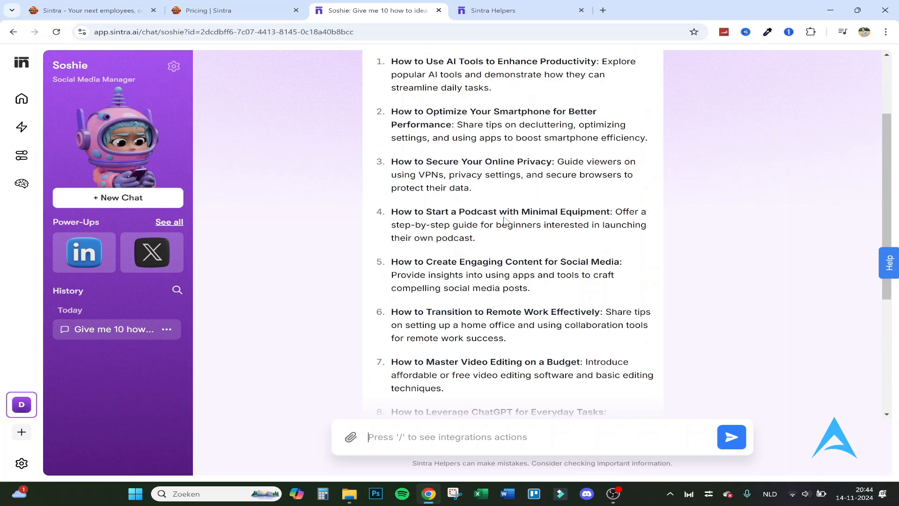
pyautogui.scroll(-3)
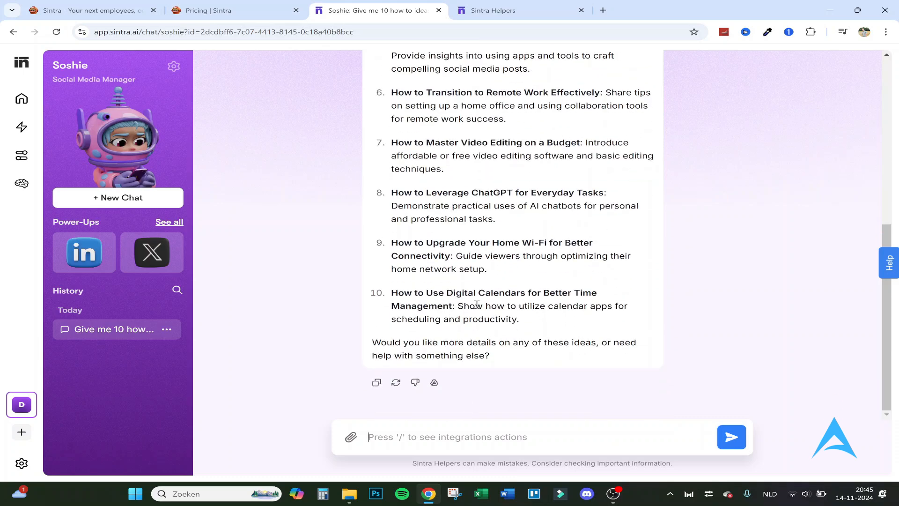
pyautogui.moveTo(514, 283)
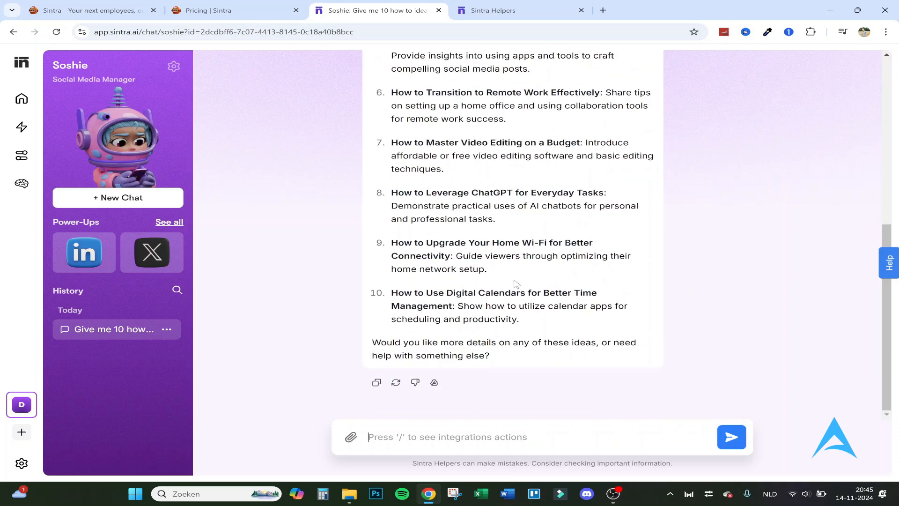
pyautogui.scroll(3)
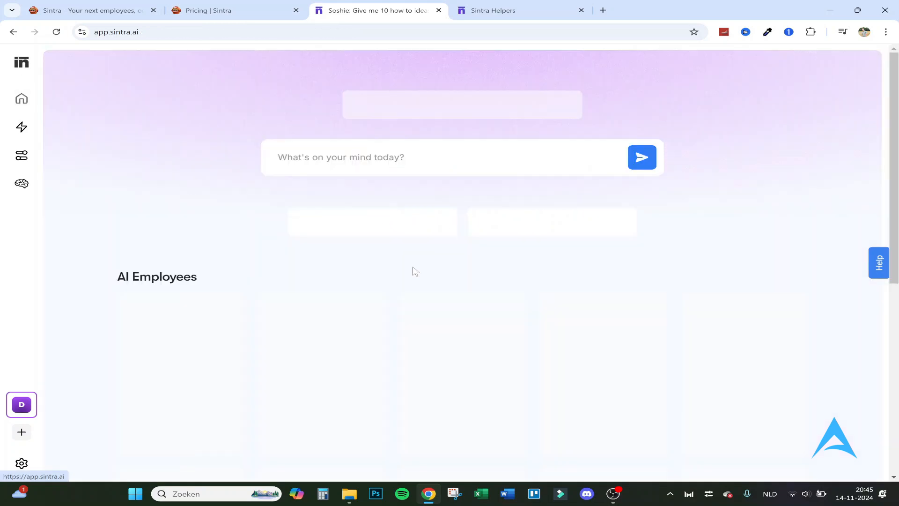
# Step: Open Buddy, the business development helper, from the AI Employees section
pyautogui.scroll(-3)
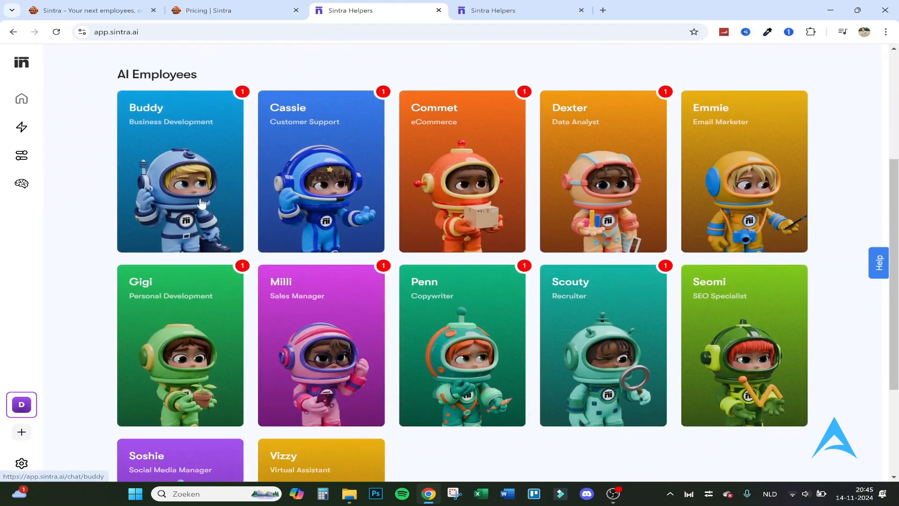
pyautogui.click(180, 170)
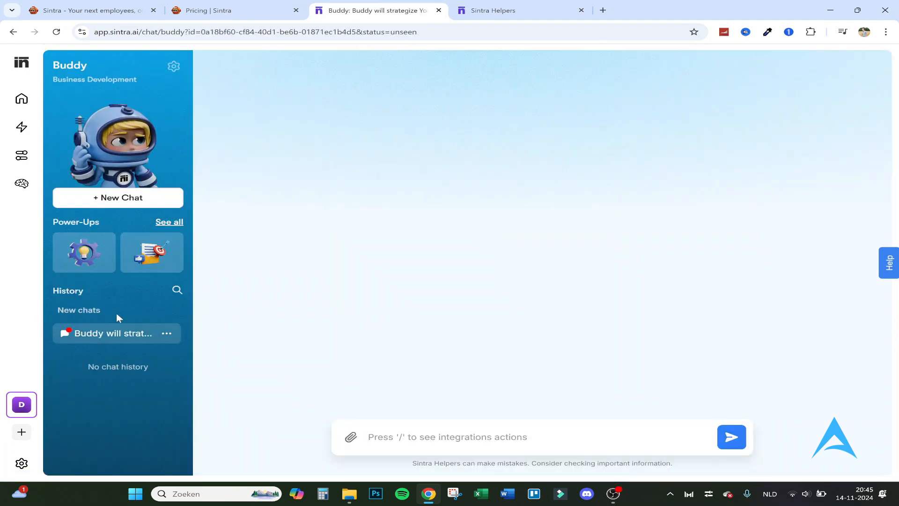
# Step: Read through Buddy's new YouTube emerging-markets expansion strategy chat
pyautogui.click(112, 334)
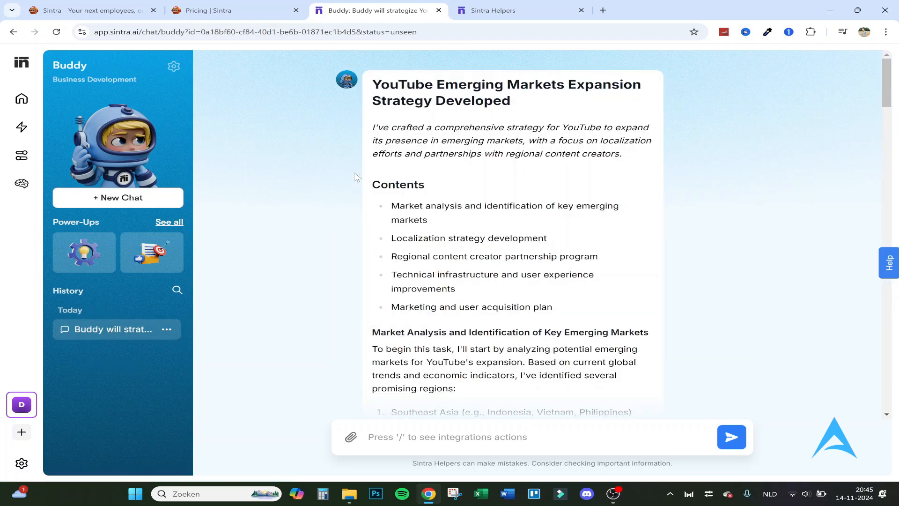
pyautogui.scroll(-3)
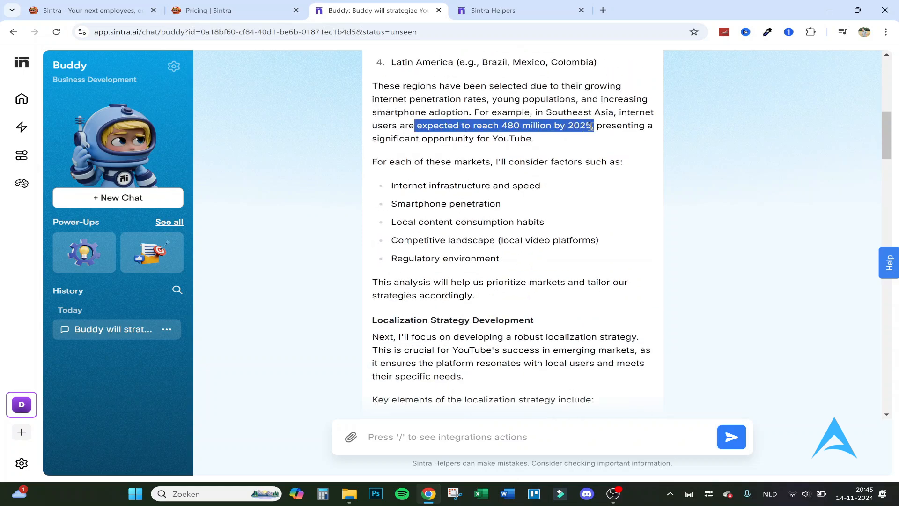
pyautogui.click(406, 162)
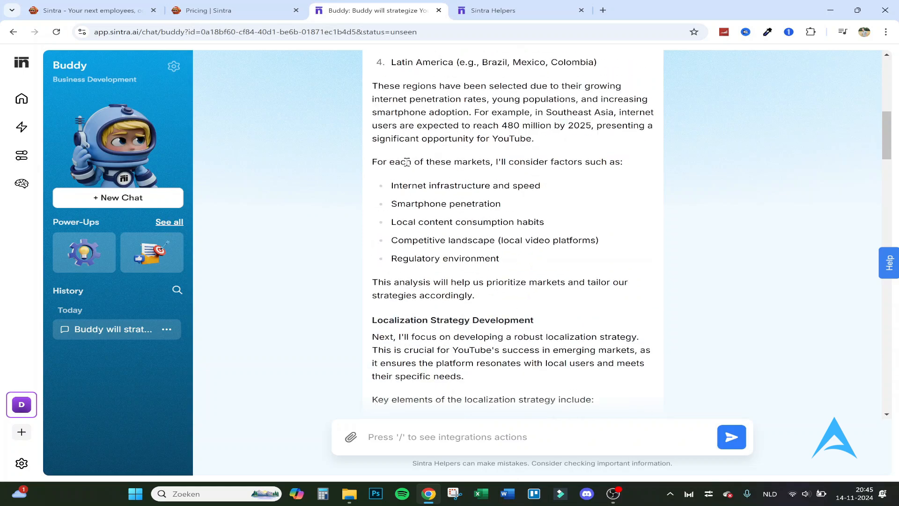
pyautogui.scroll(-3)
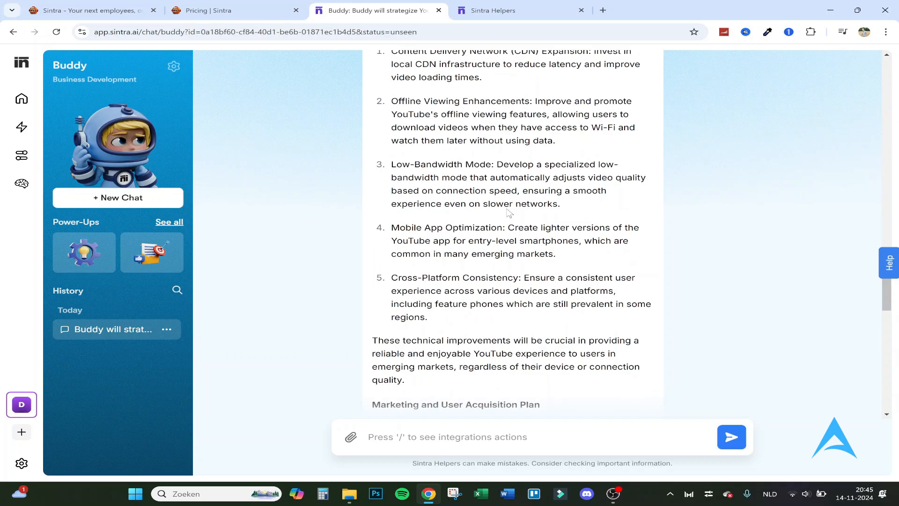
pyautogui.scroll(-3)
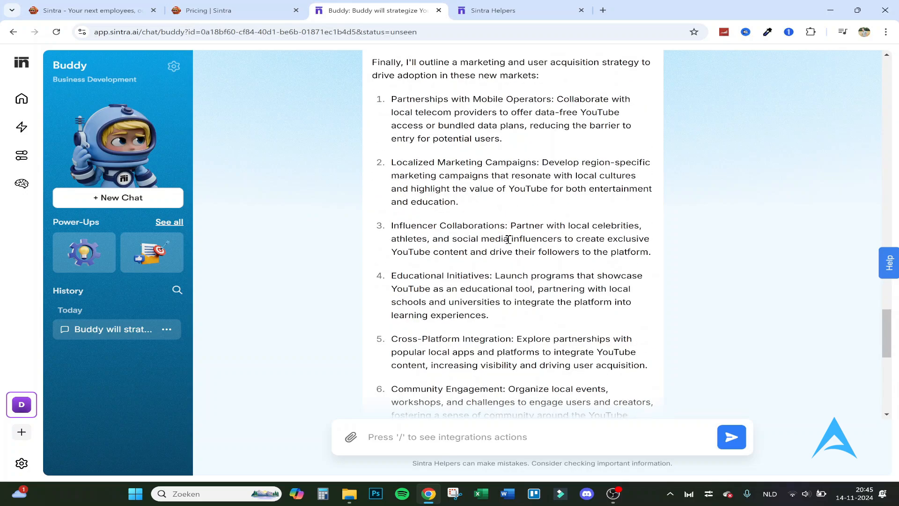
pyautogui.scroll(-3)
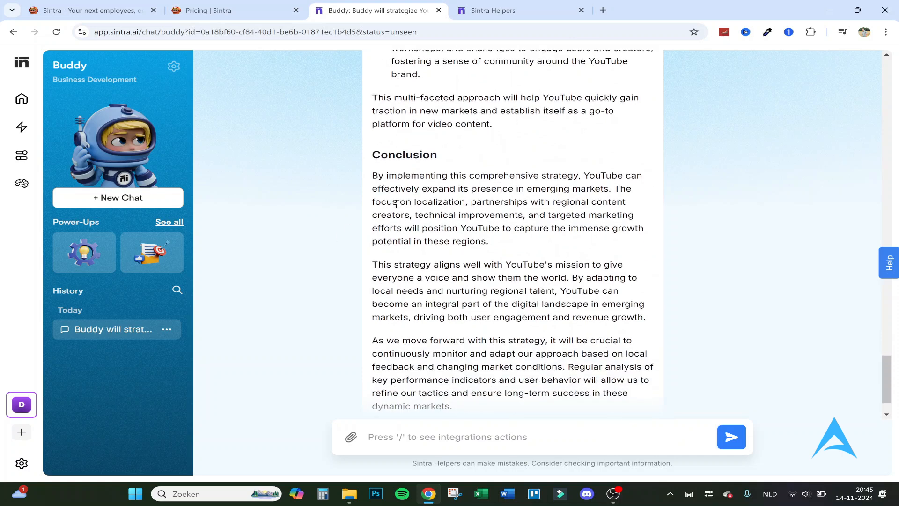
# Step: Highlight the first sentence of the strategy's Conclusion, then scroll back up
pyautogui.moveTo(372, 175); pyautogui.dragTo(526, 175)
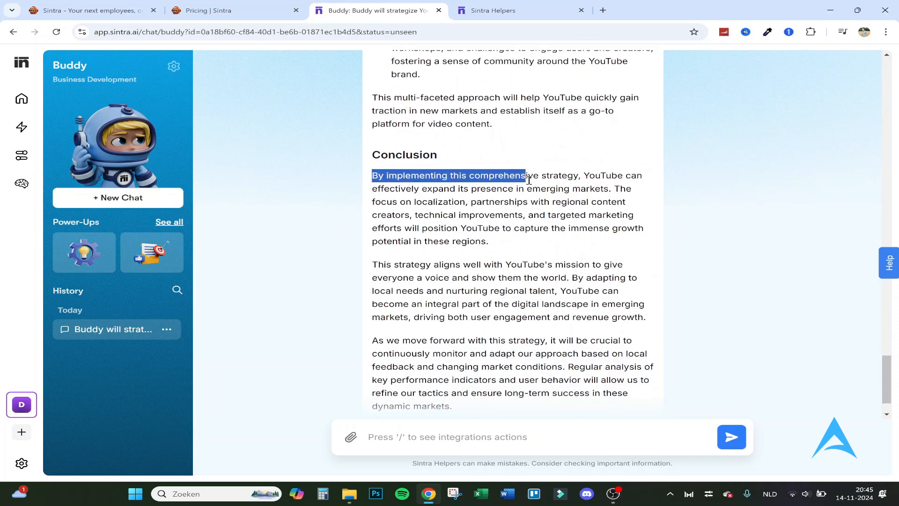
pyautogui.moveTo(525, 175); pyautogui.dragTo(616, 175)
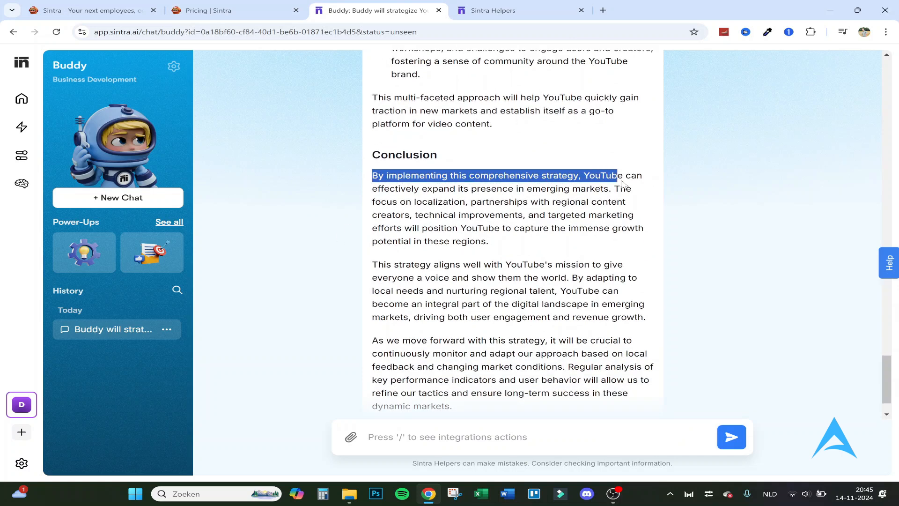
pyautogui.moveTo(617, 175); pyautogui.dragTo(463, 188)
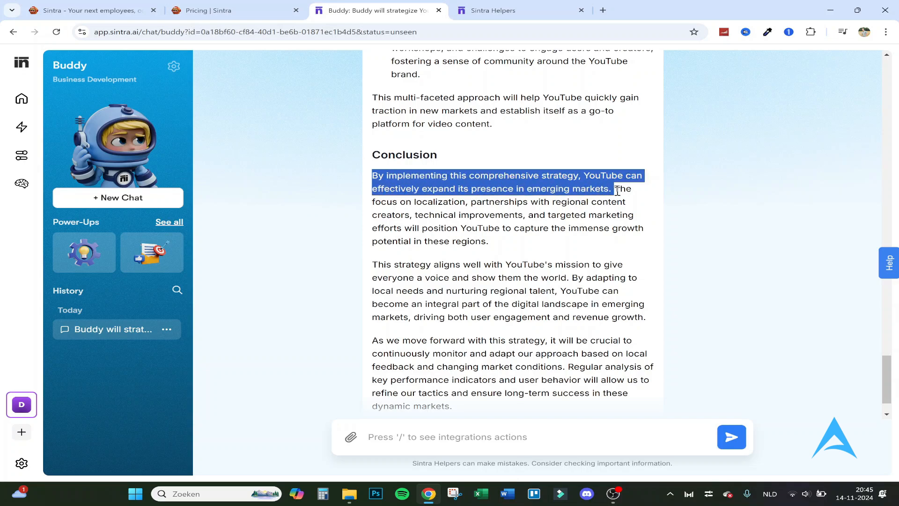
pyautogui.scroll(3)
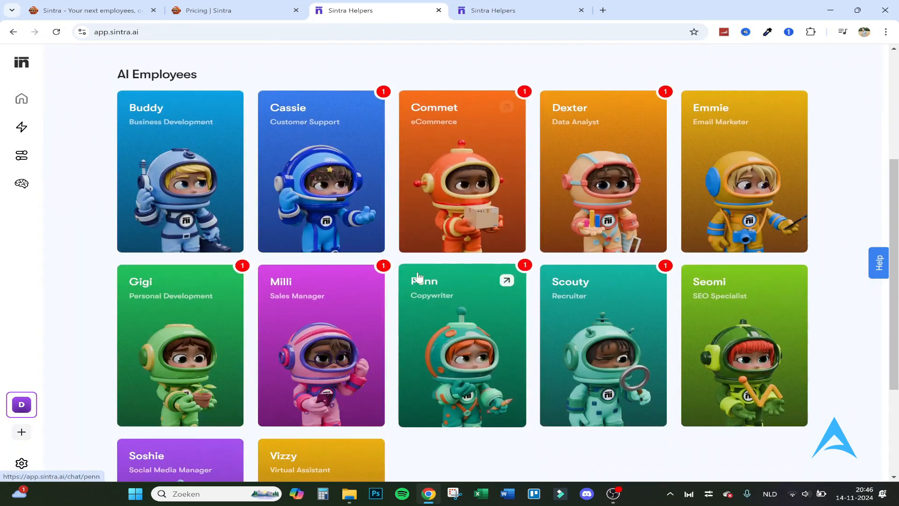
# Step: Browse the Power-Ups page past Vizzy's tools down to Buddy's Business Development section
pyautogui.click(22, 127)
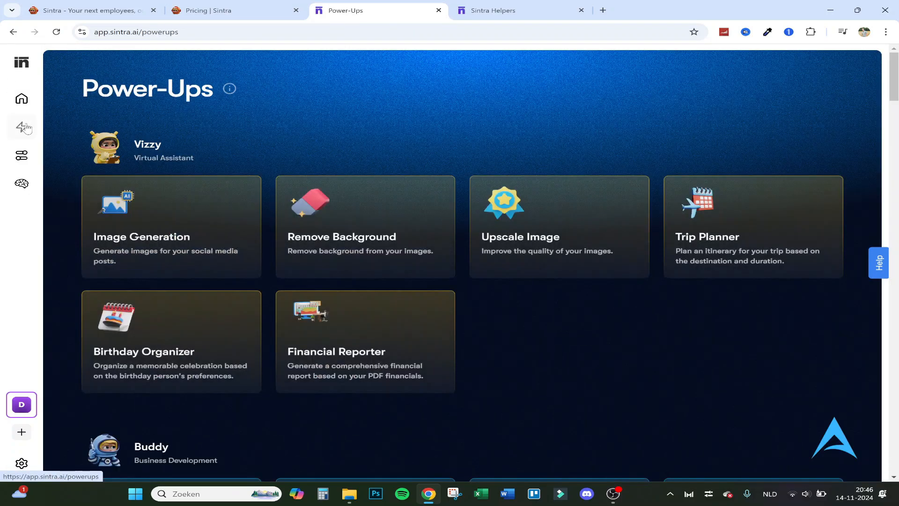
pyautogui.moveTo(114, 219)
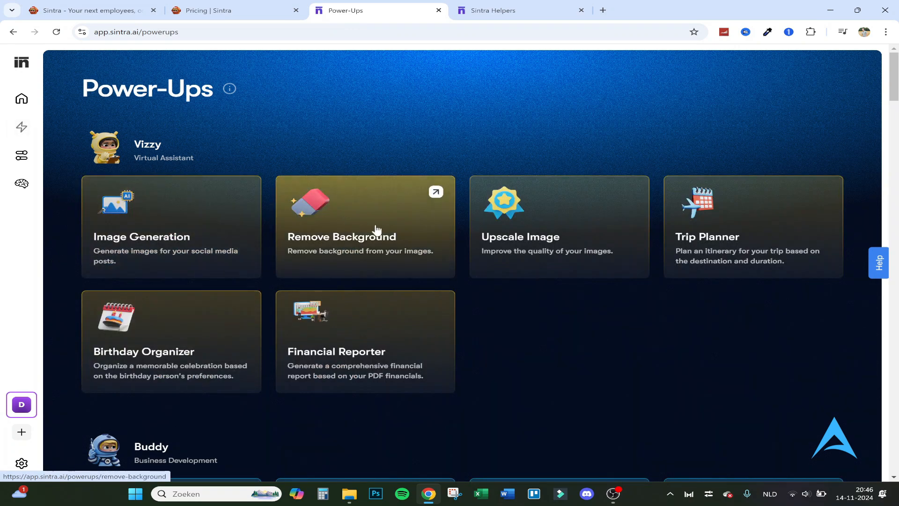
pyautogui.moveTo(459, 229)
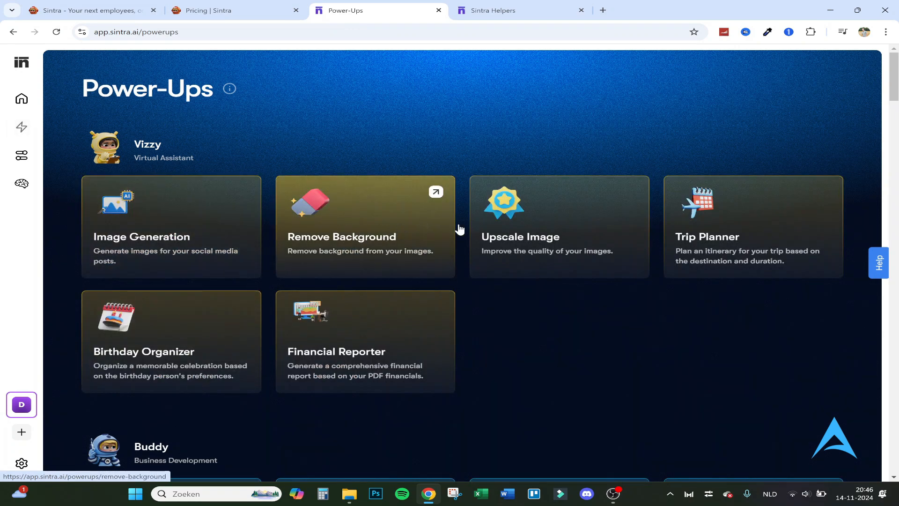
pyautogui.moveTo(570, 225)
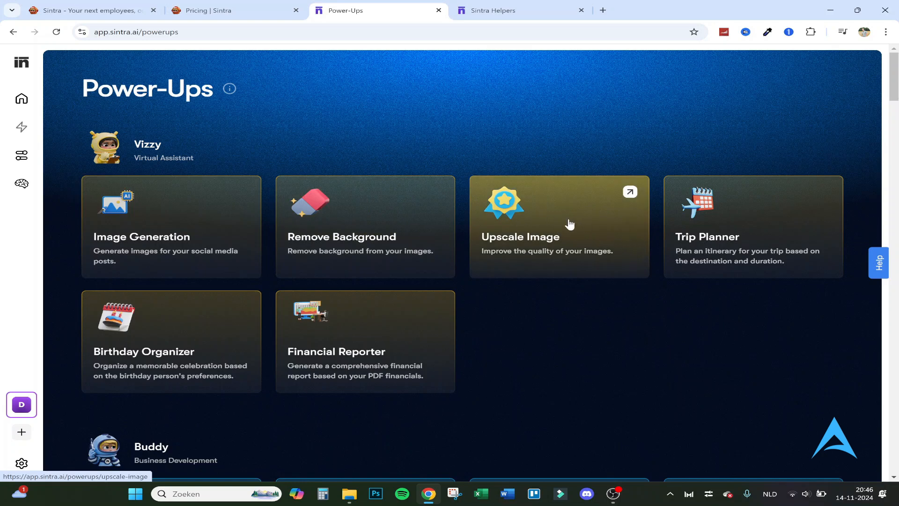
pyautogui.moveTo(588, 218)
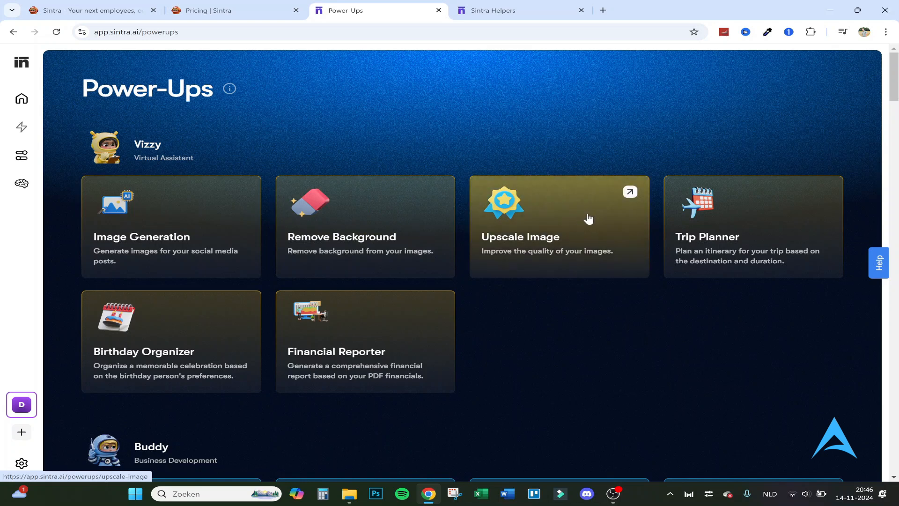
pyautogui.moveTo(740, 226)
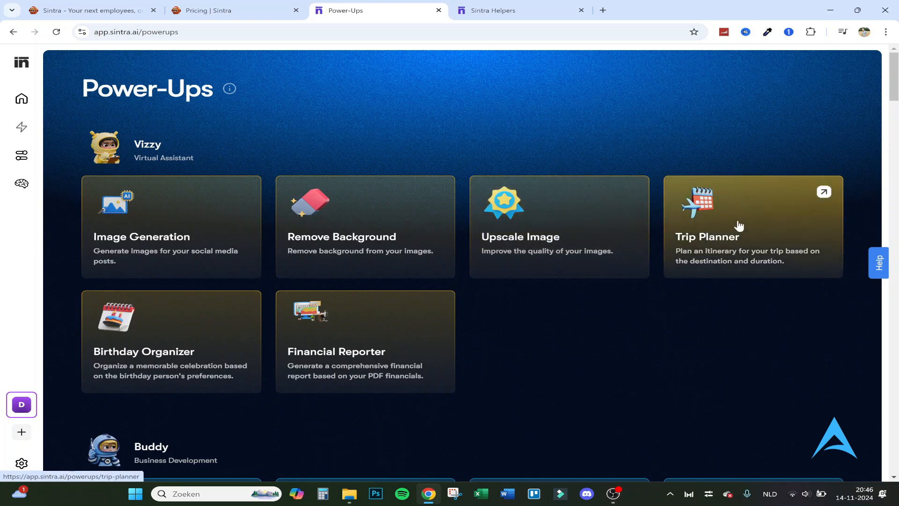
pyautogui.moveTo(195, 339)
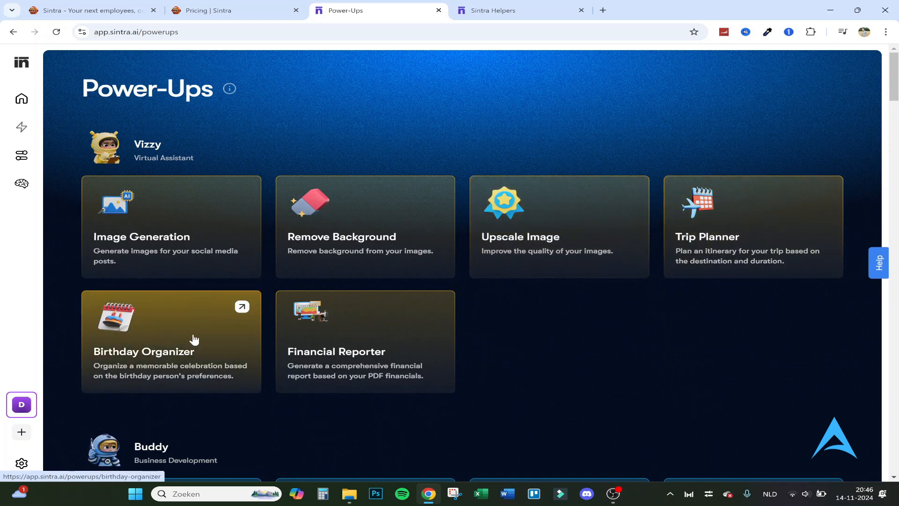
pyautogui.moveTo(358, 346)
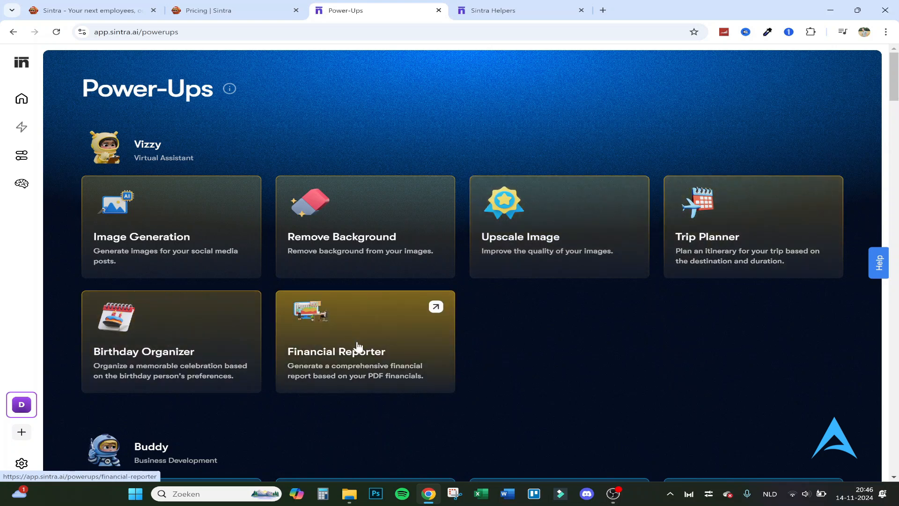
pyautogui.scroll(-3)
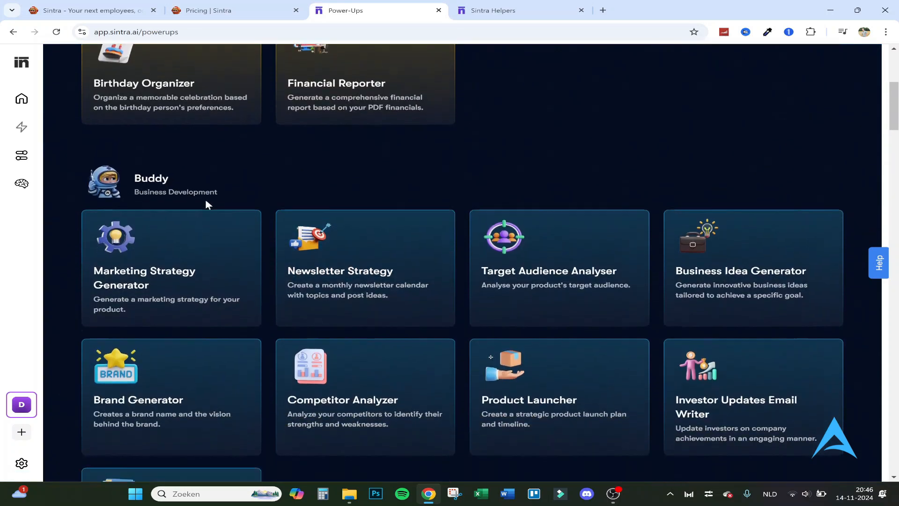
pyautogui.scroll(-3)
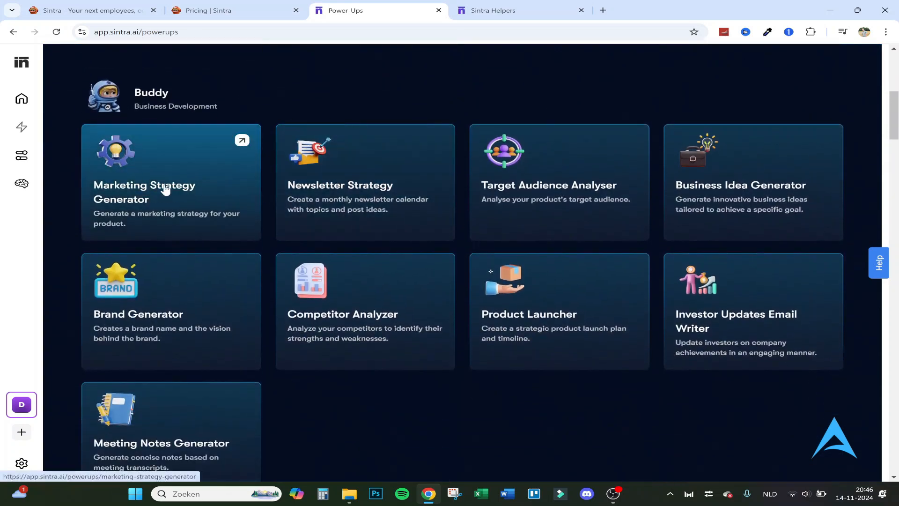
pyautogui.moveTo(173, 165)
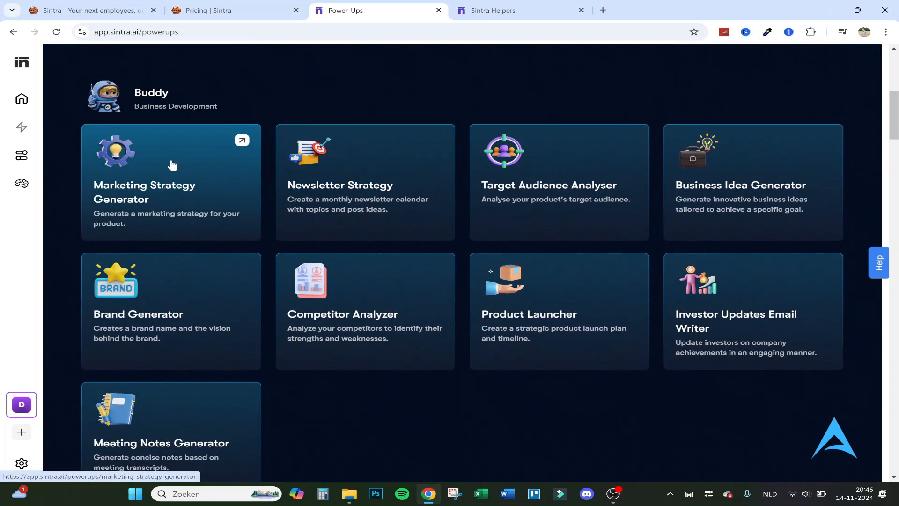
pyautogui.moveTo(423, 205)
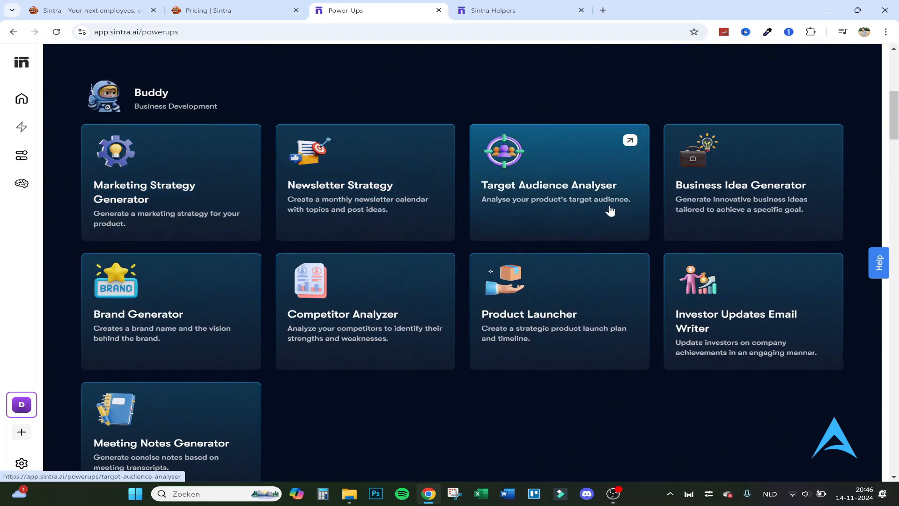
pyautogui.moveTo(815, 217)
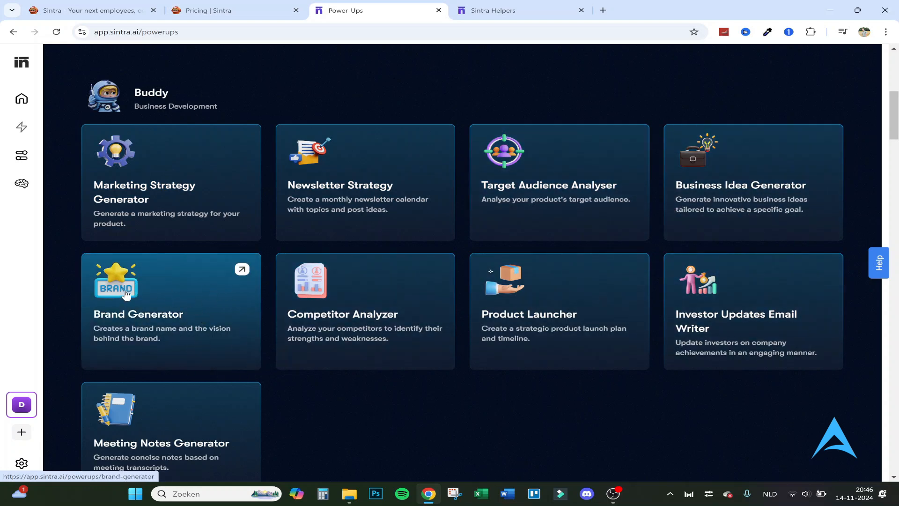
pyautogui.moveTo(178, 313)
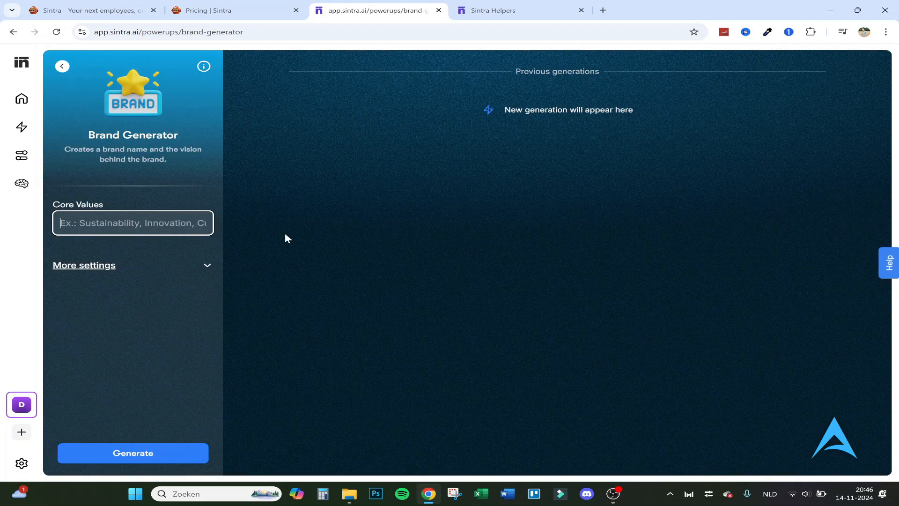
pyautogui.moveTo(332, 239)
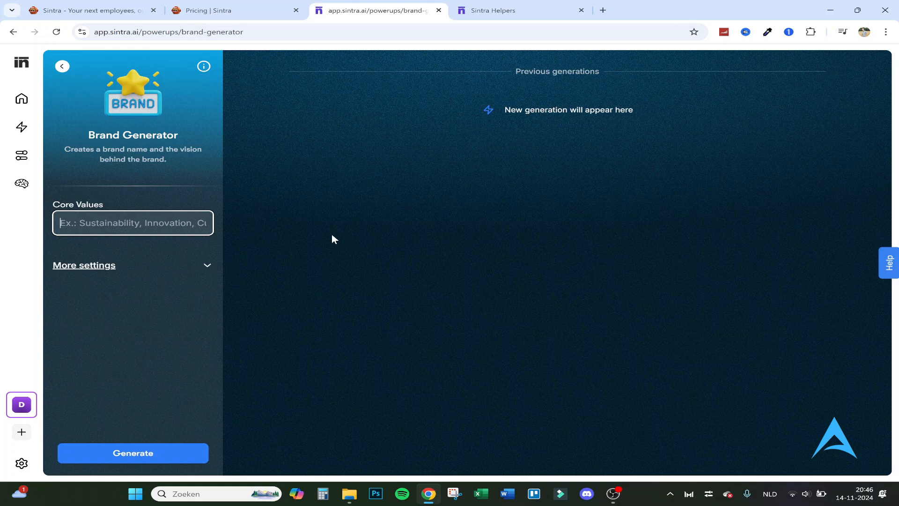
# Step: Generate brand names from the core values Innovation, Tech, Sustainability in Brand Generator
pyautogui.write('Innovation')
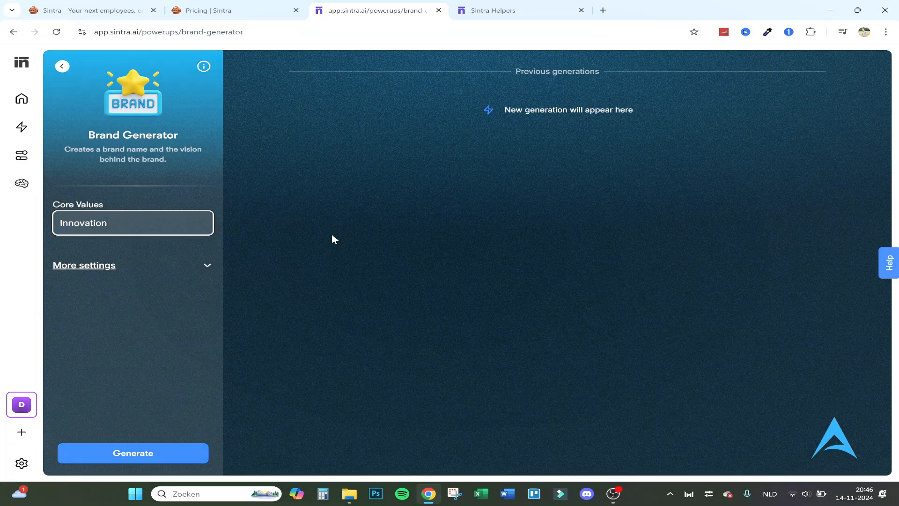
pyautogui.click(83, 265)
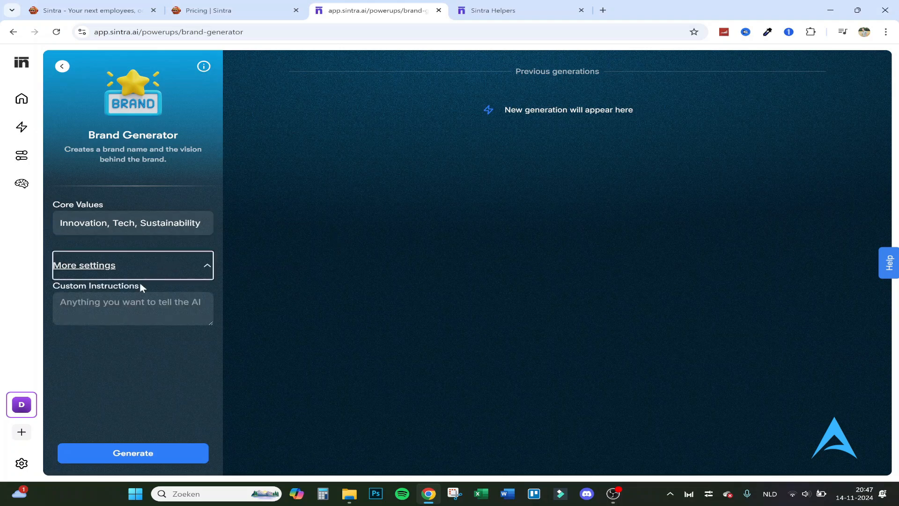
pyautogui.click(132, 265)
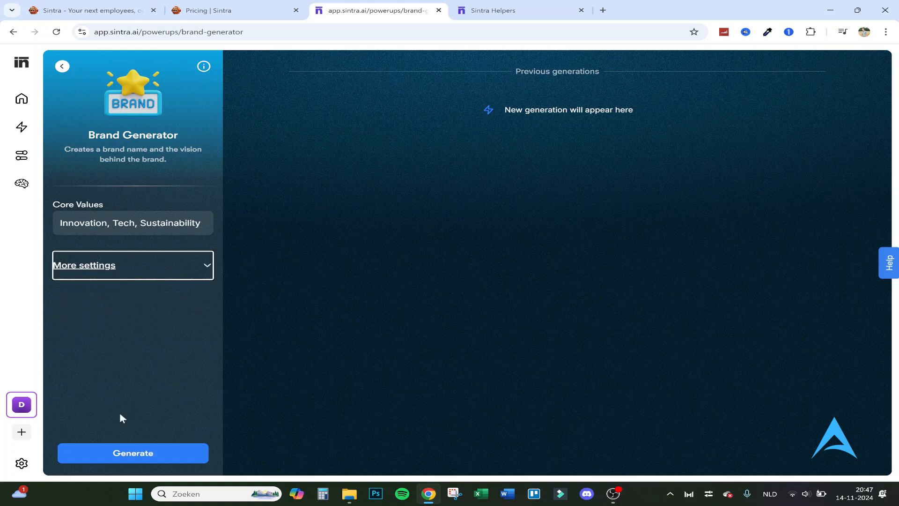
pyautogui.click(132, 454)
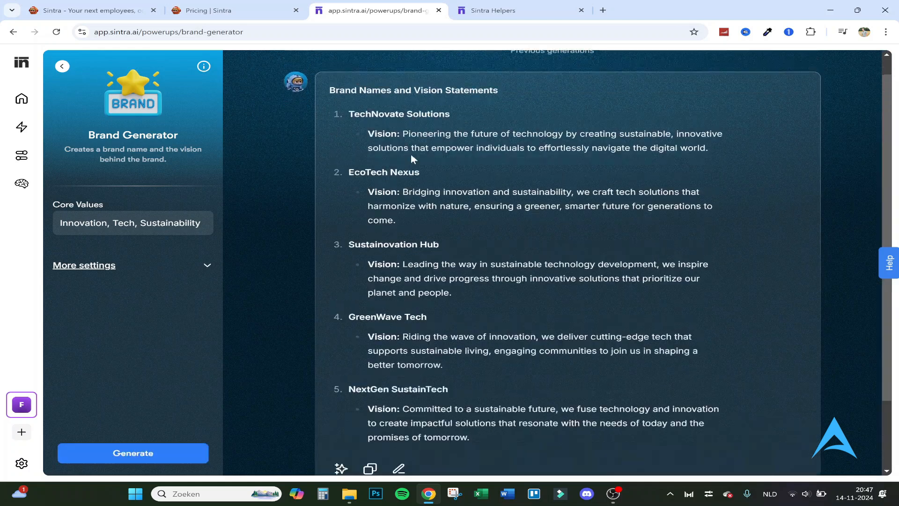
# Step: Review the five generated brand names and vision statements, then return to editing the core values
pyautogui.scroll(-3)
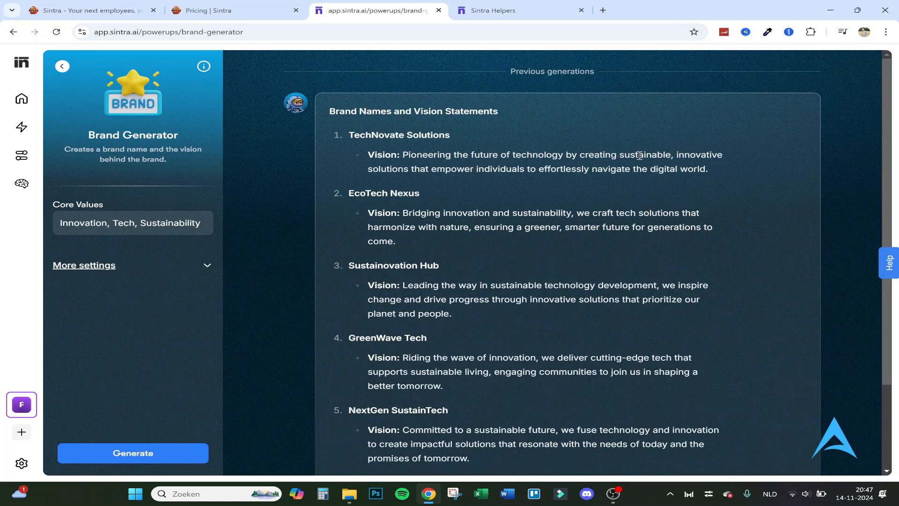
pyautogui.moveTo(435, 168); pyautogui.dragTo(534, 169)
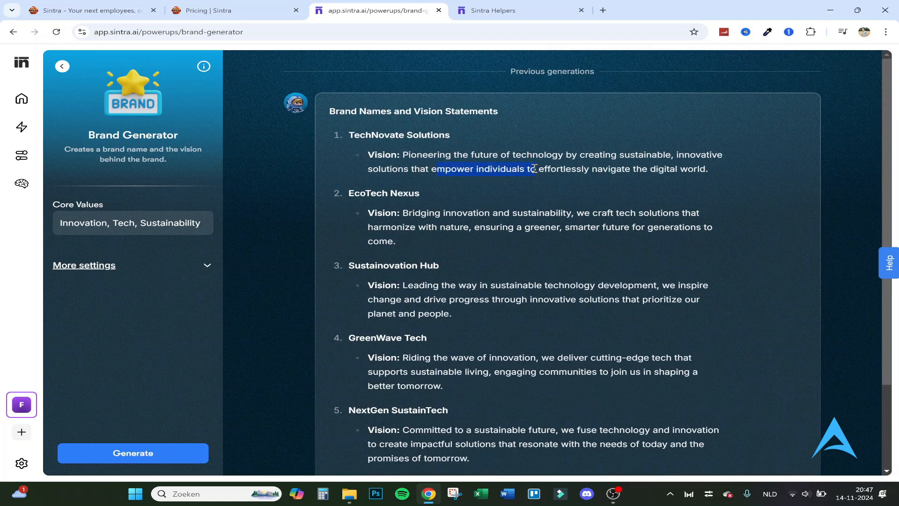
pyautogui.click(540, 168)
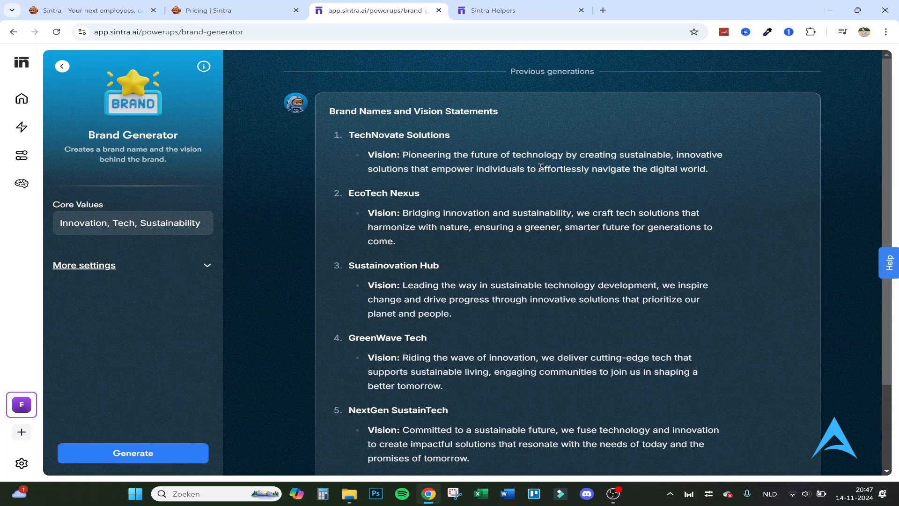
pyautogui.scroll(-3)
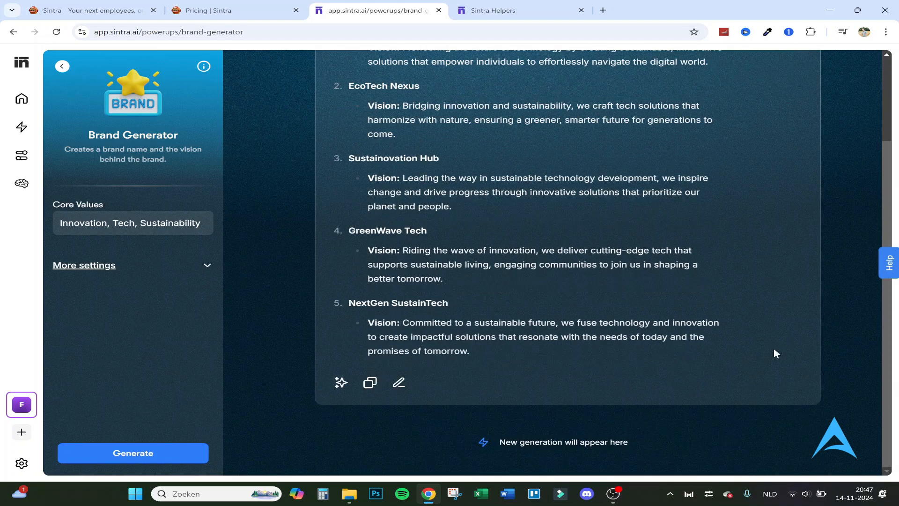
pyautogui.click(133, 223)
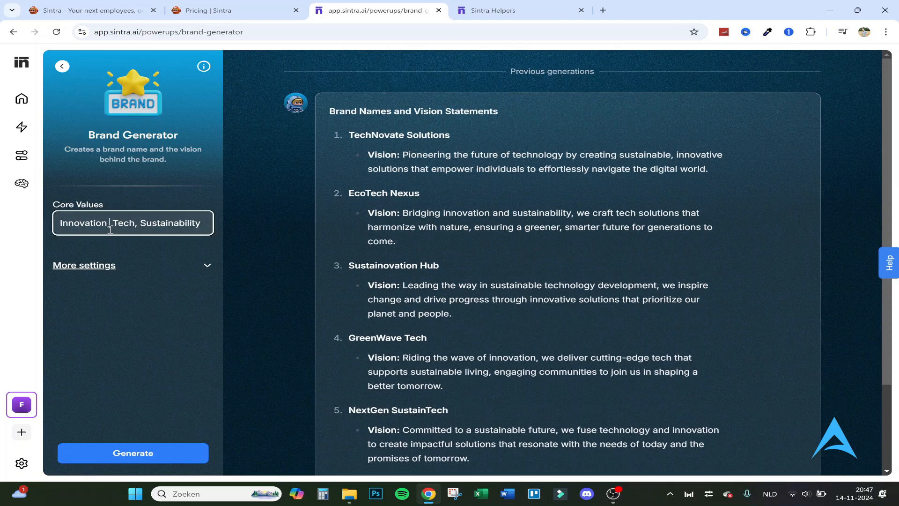
pyautogui.scroll(-3)
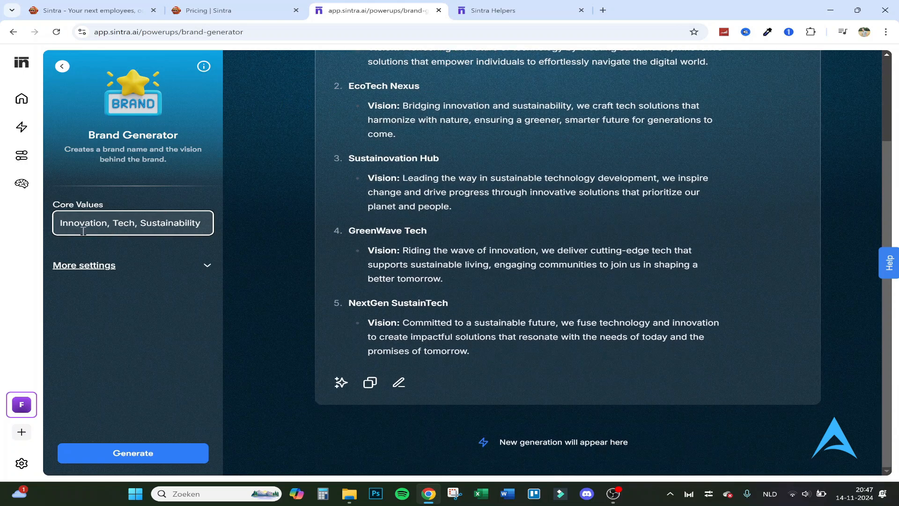
pyautogui.moveTo(341, 382)
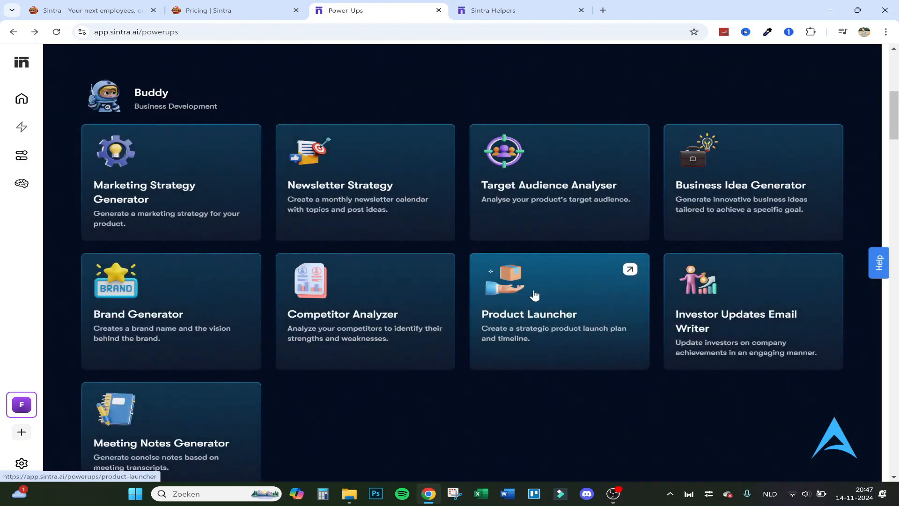
pyautogui.moveTo(610, 196)
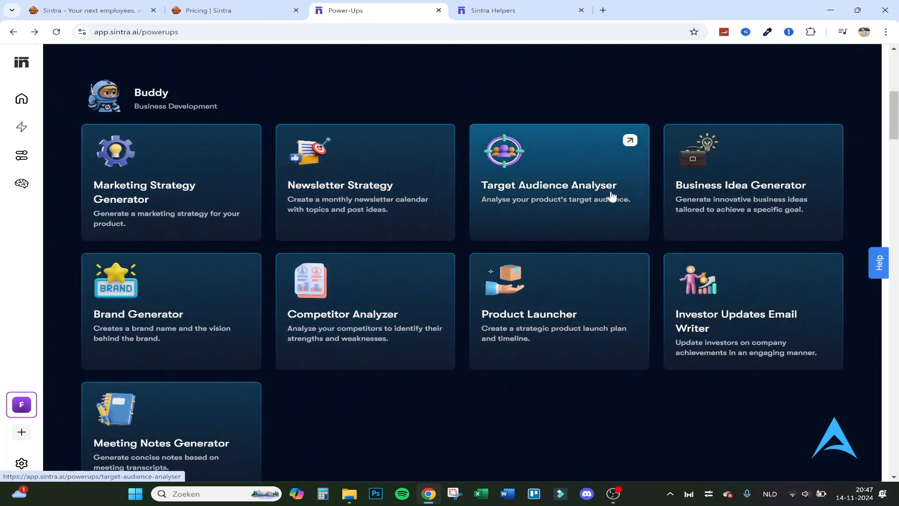
pyautogui.moveTo(597, 168)
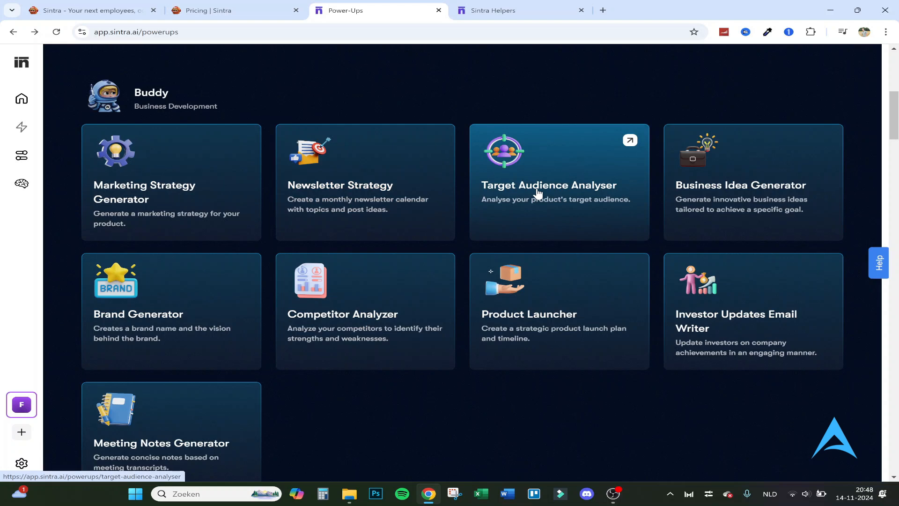
pyautogui.moveTo(448, 229)
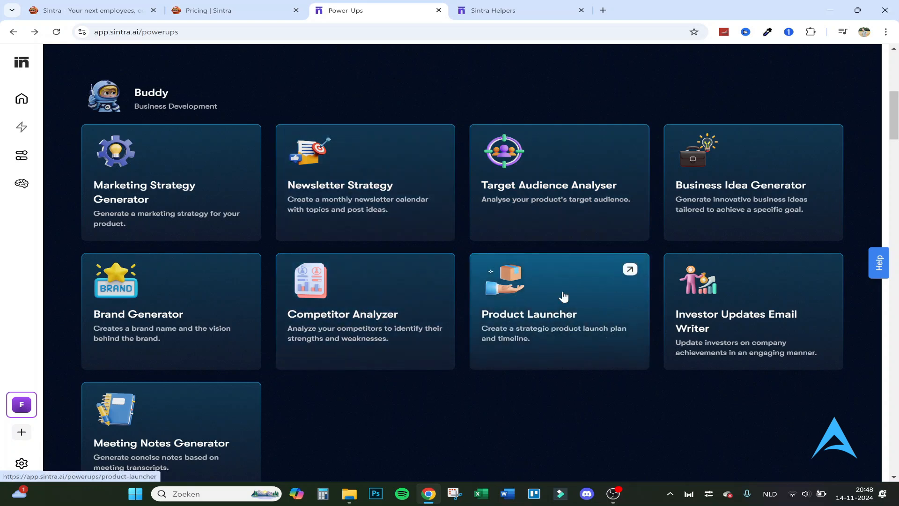
pyautogui.moveTo(575, 299)
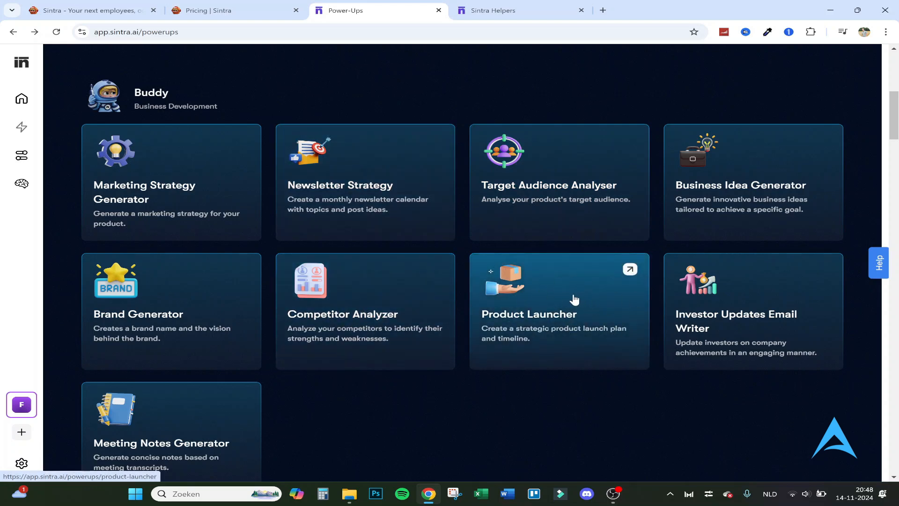
# Step: Scroll through the remaining helpers' power-ups down to Soshie's social media tools
pyautogui.scroll(-3)
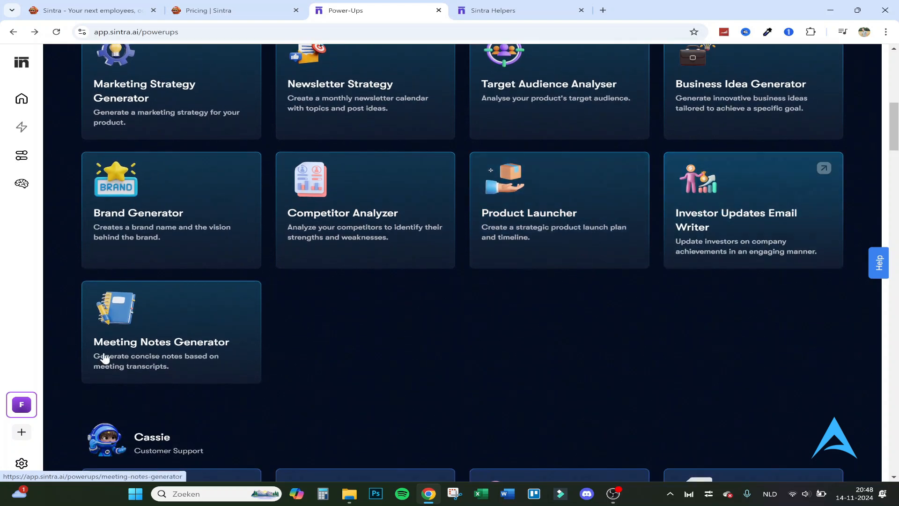
pyautogui.scroll(-3)
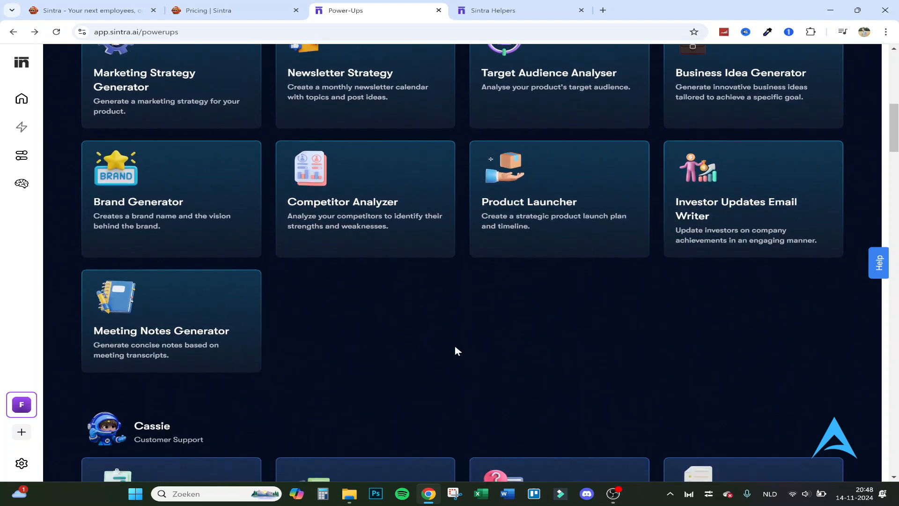
pyautogui.scroll(-3)
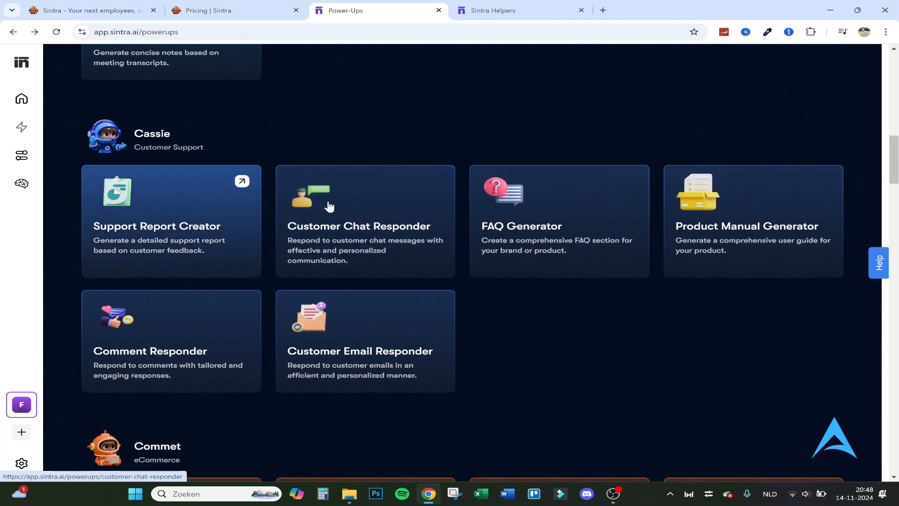
pyautogui.moveTo(338, 199)
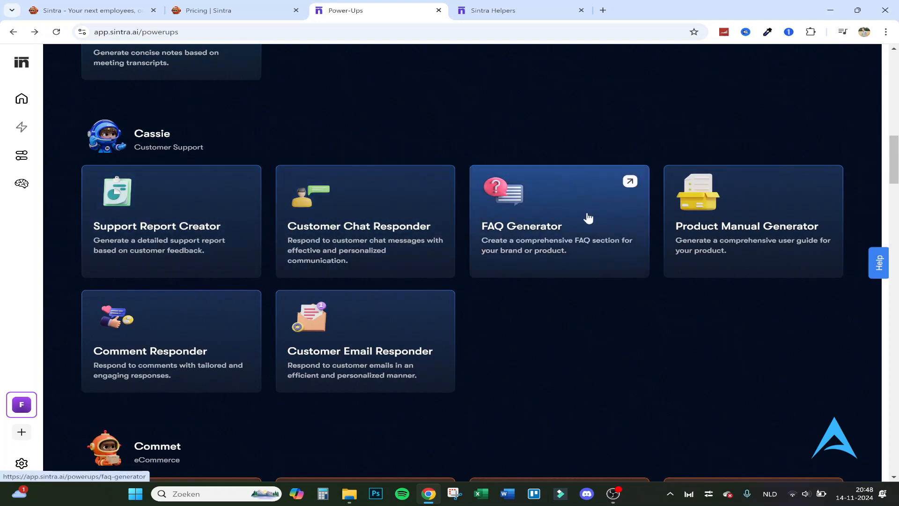
pyautogui.scroll(-3)
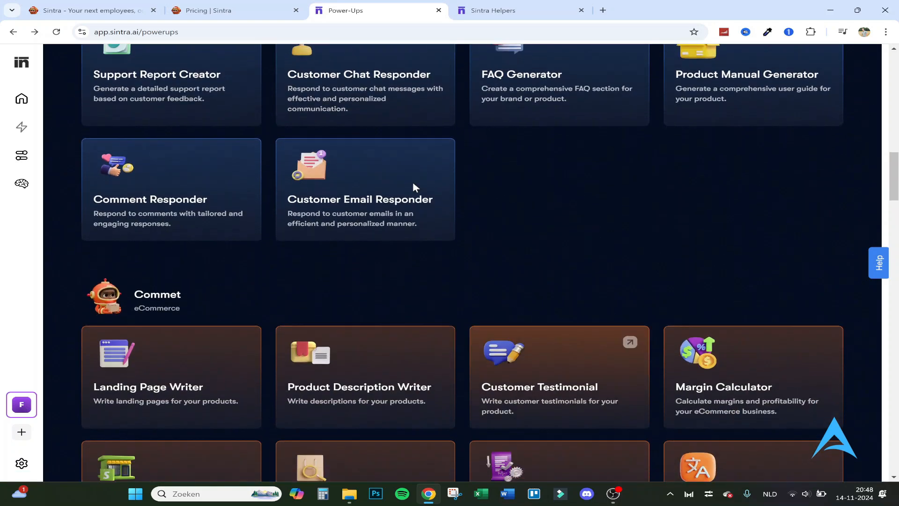
pyautogui.scroll(-3)
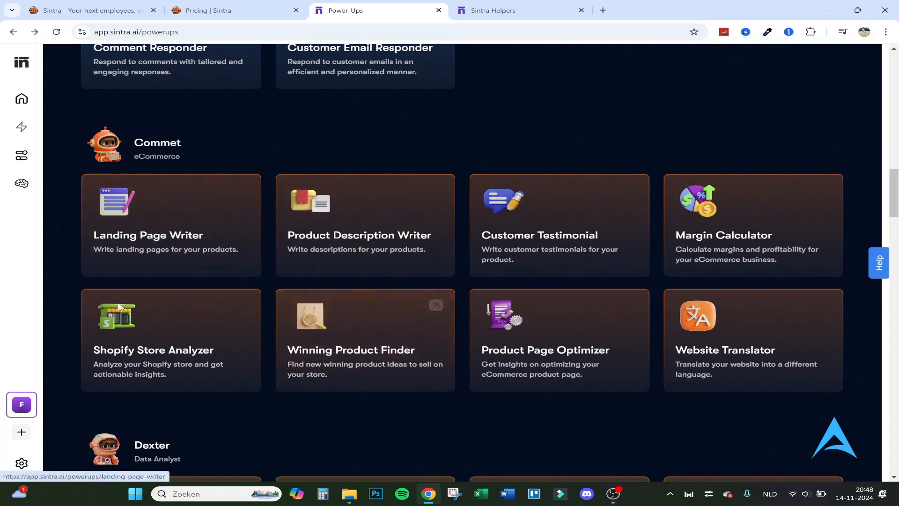
pyautogui.moveTo(226, 217)
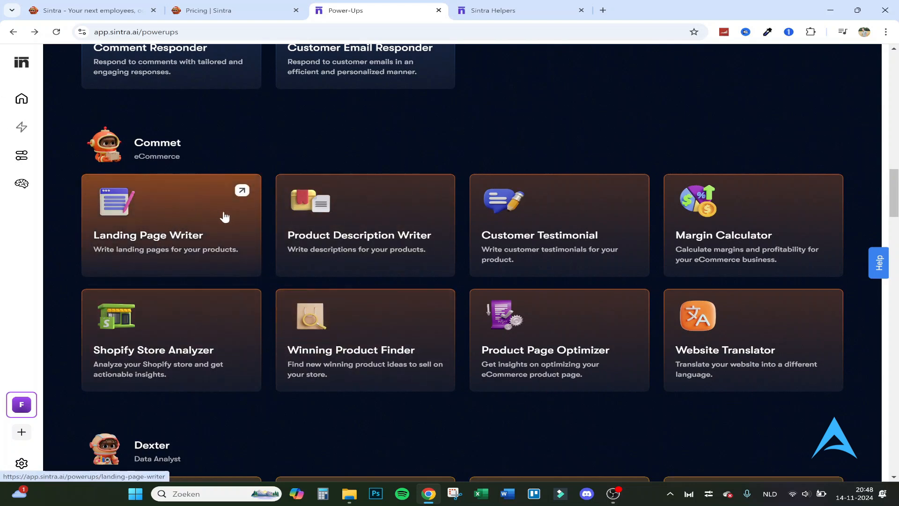
pyautogui.moveTo(586, 246)
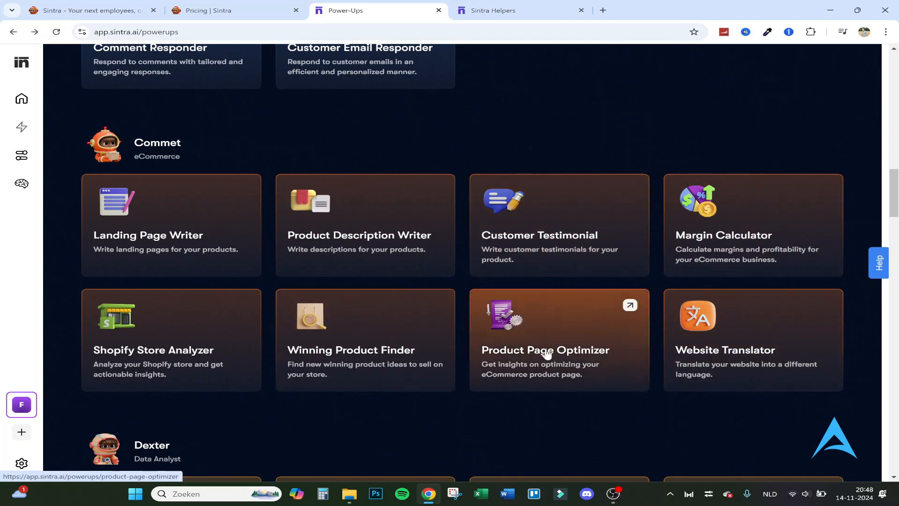
pyautogui.moveTo(170, 367)
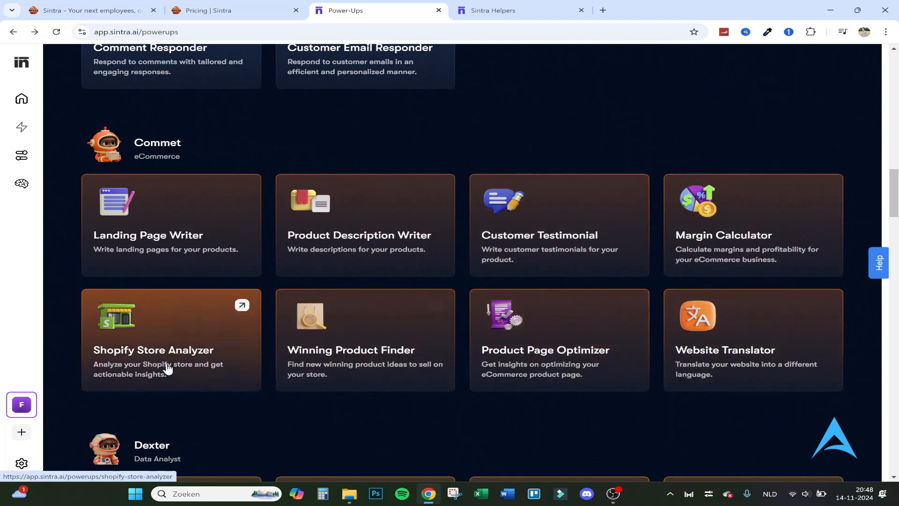
pyautogui.scroll(-3)
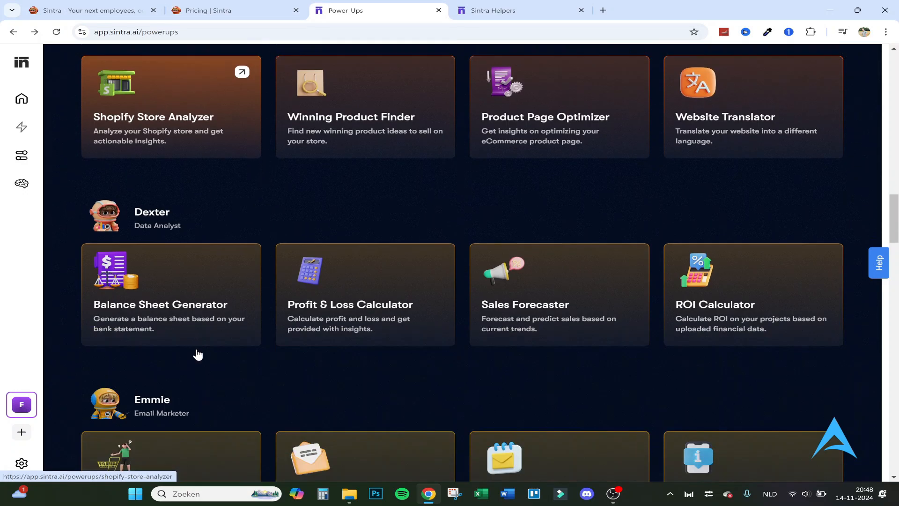
pyautogui.scroll(3)
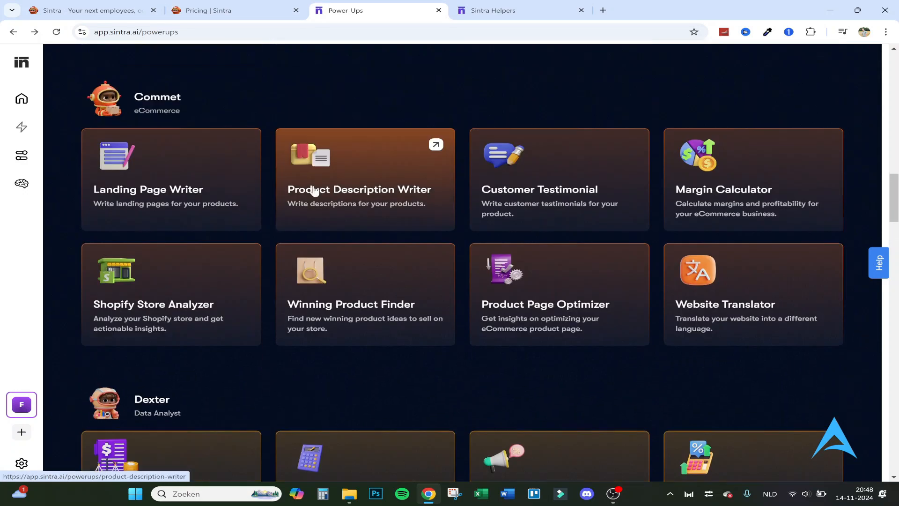
pyautogui.scroll(-3)
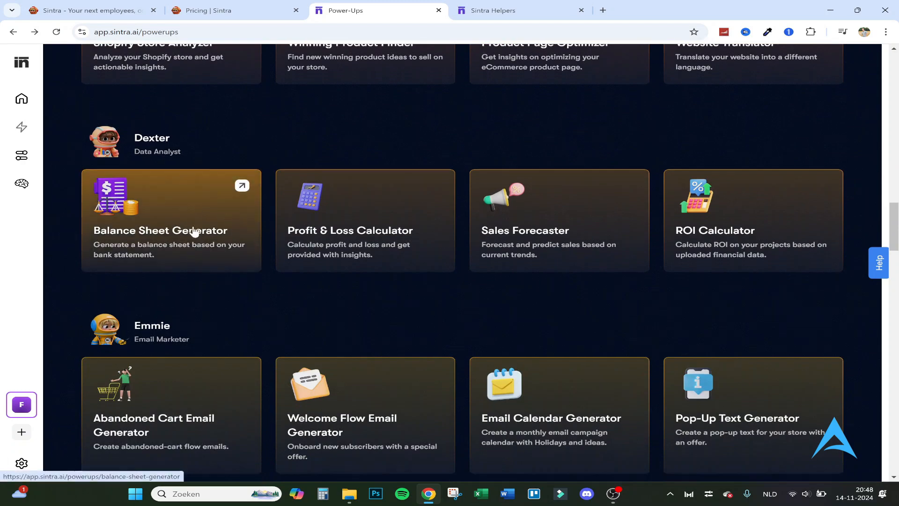
pyautogui.scroll(-3)
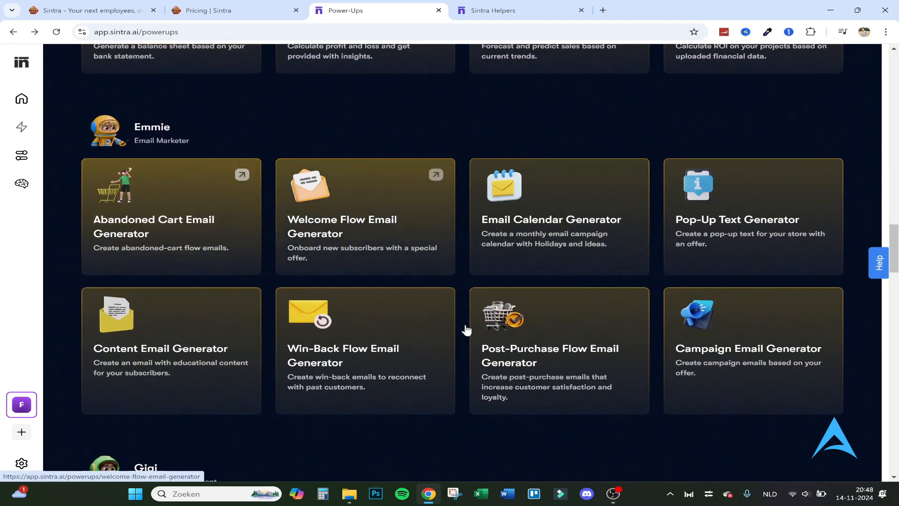
pyautogui.scroll(-3)
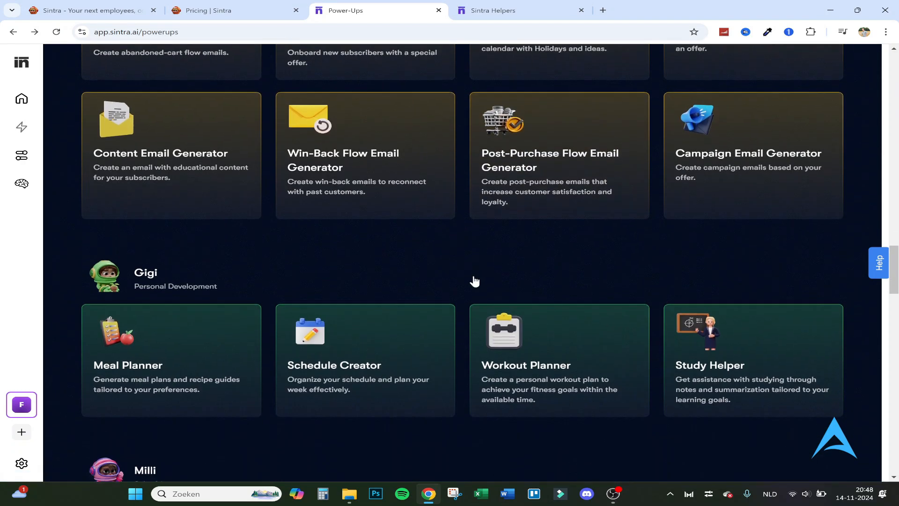
pyautogui.scroll(-3)
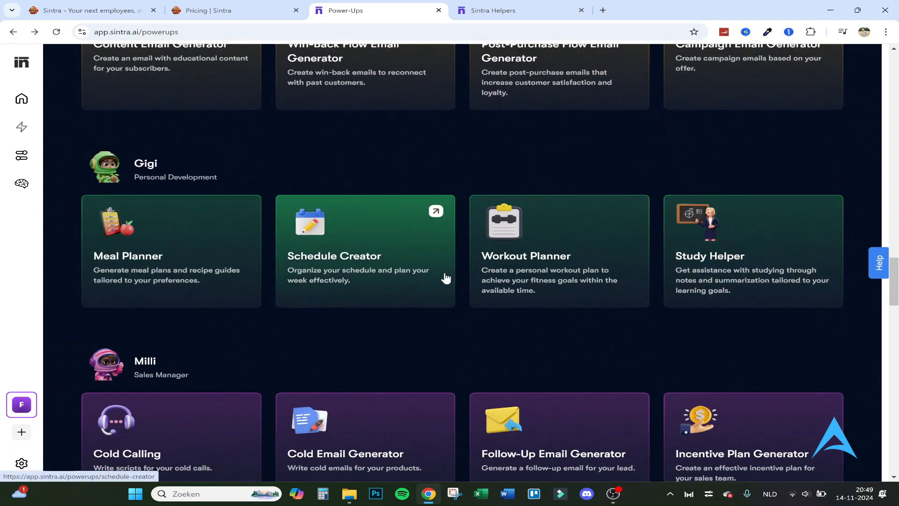
pyautogui.scroll(-3)
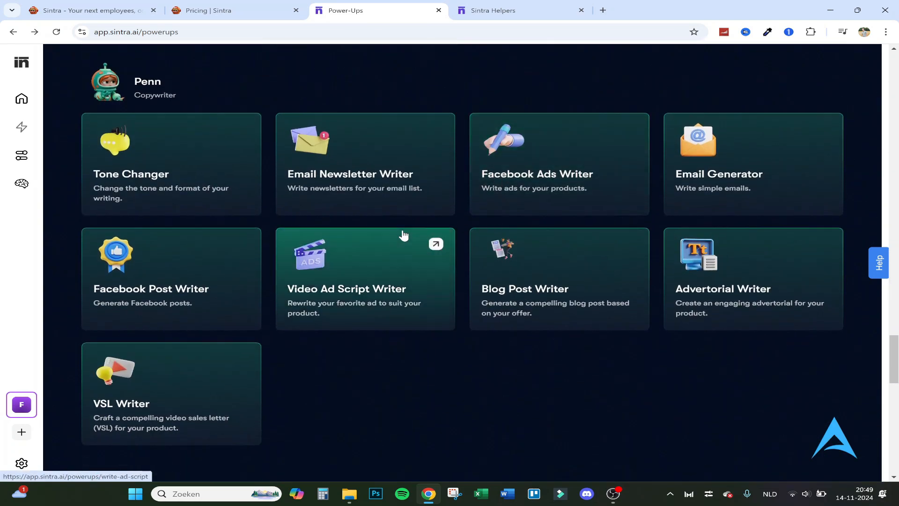
pyautogui.scroll(-3)
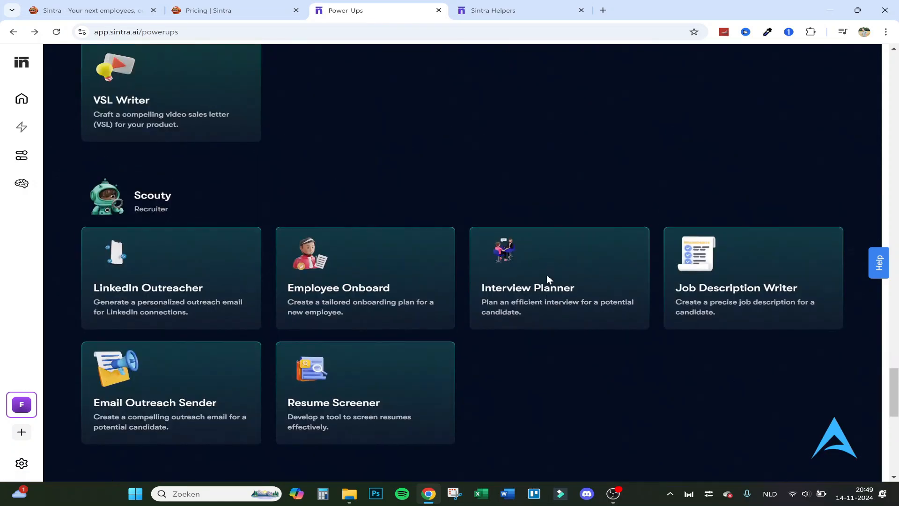
pyautogui.scroll(-3)
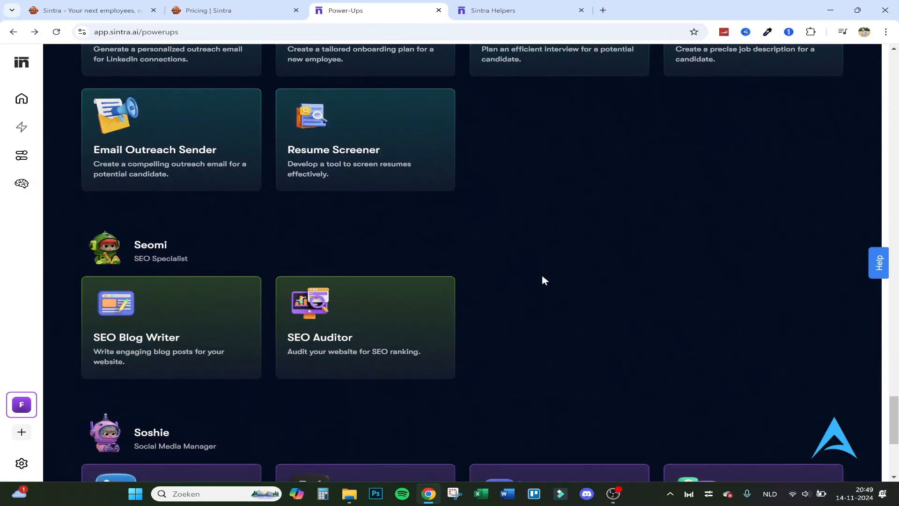
pyautogui.scroll(-3)
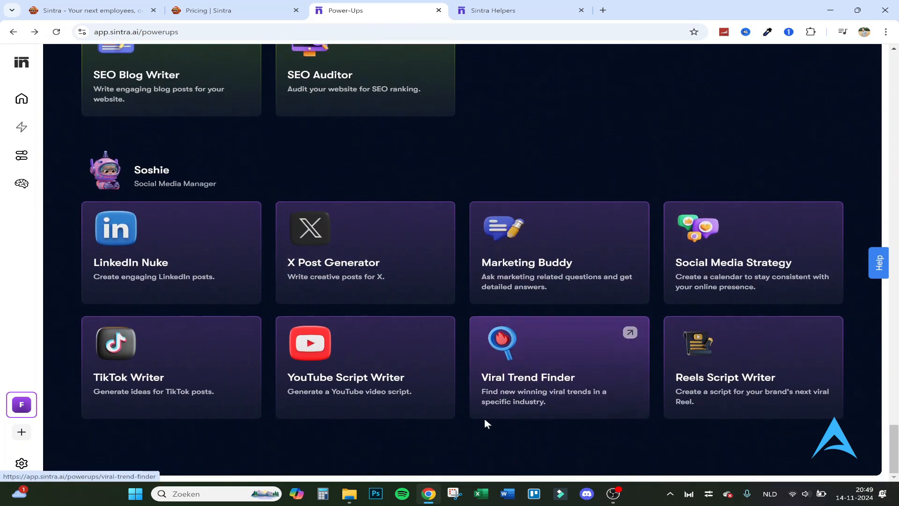
pyautogui.moveTo(529, 358)
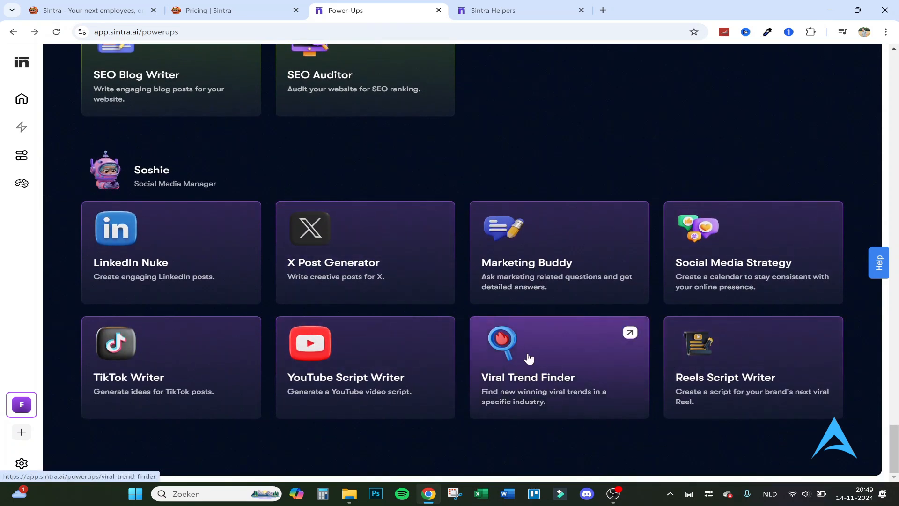
# Step: Generate viral trend ideas for the technology industry with Viral Trend Finder
pyautogui.click(528, 367)
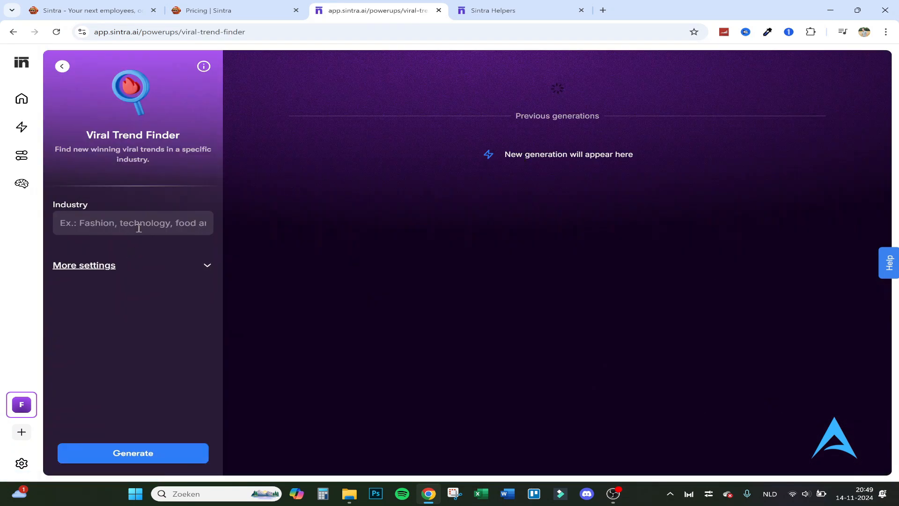
pyautogui.write('technoo')
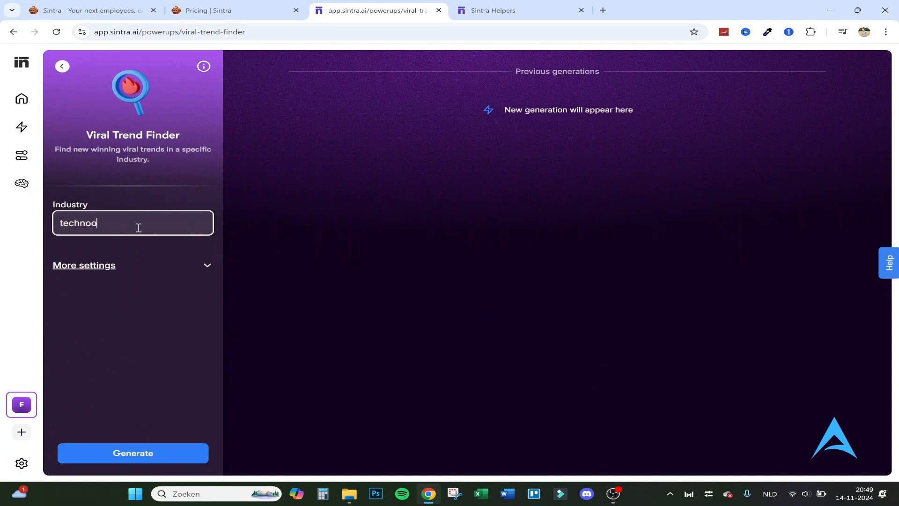
pyautogui.click(132, 452)
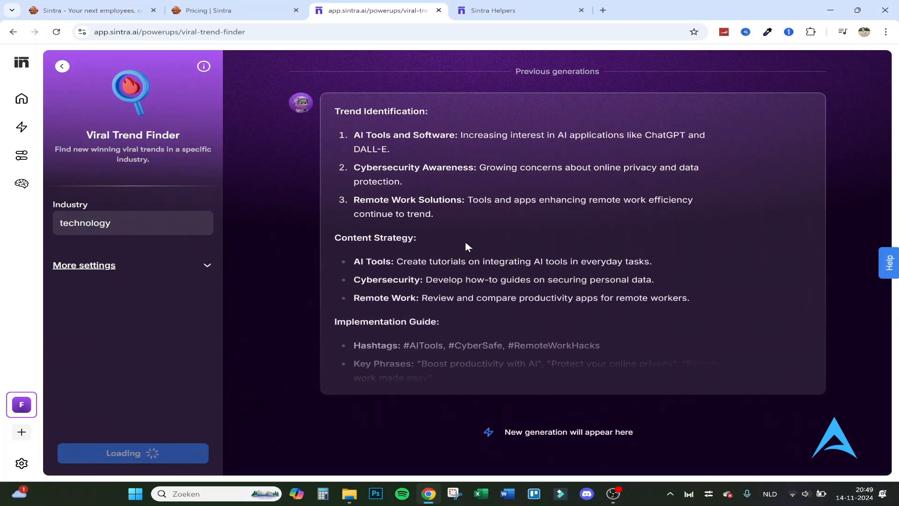
pyautogui.scroll(-3)
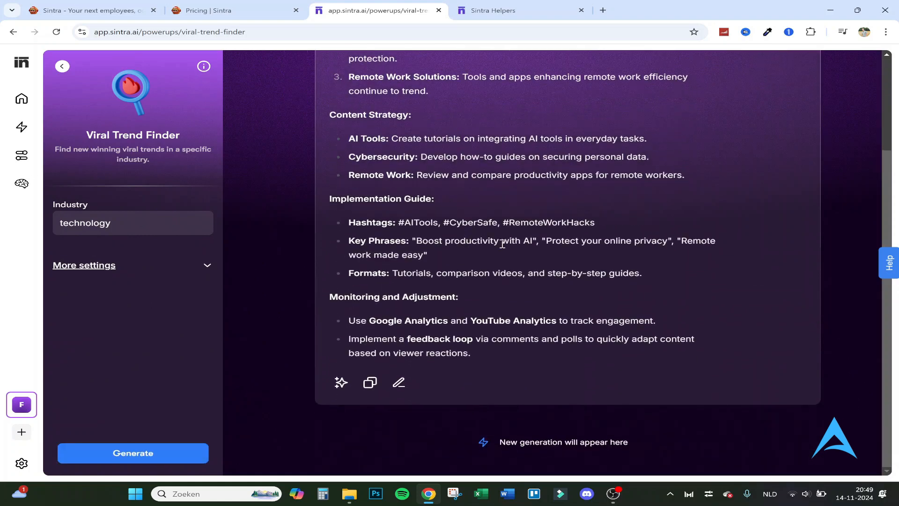
pyautogui.moveTo(395, 184)
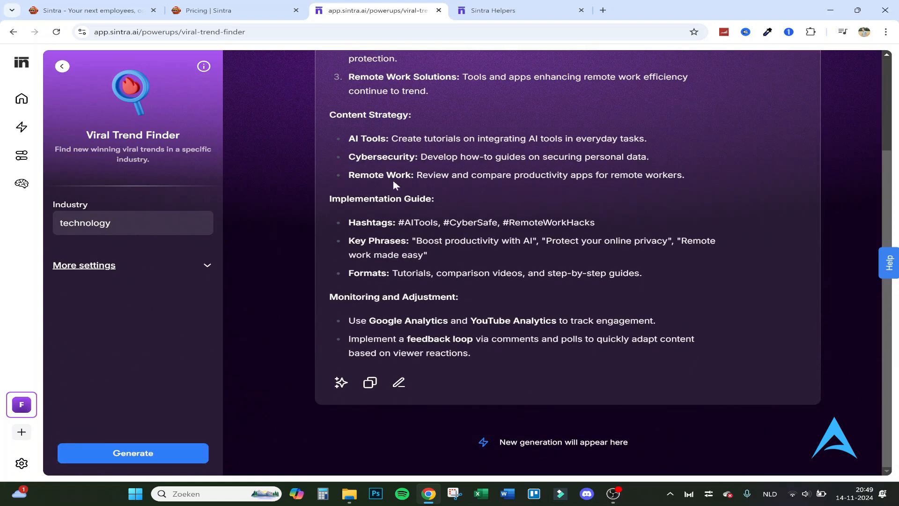
pyautogui.moveTo(353, 332)
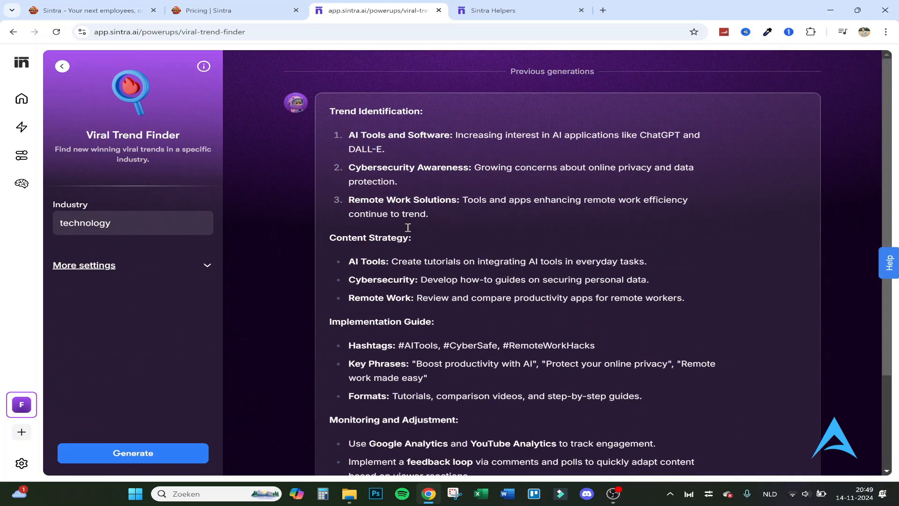
pyautogui.moveTo(514, 193)
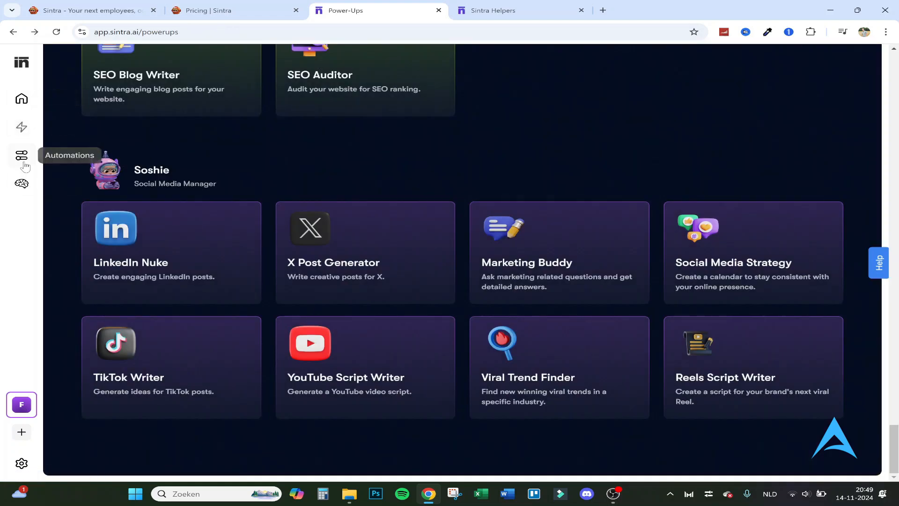
# Step: Move on via Automations to the Brain AI knowledge page
pyautogui.click(21, 155)
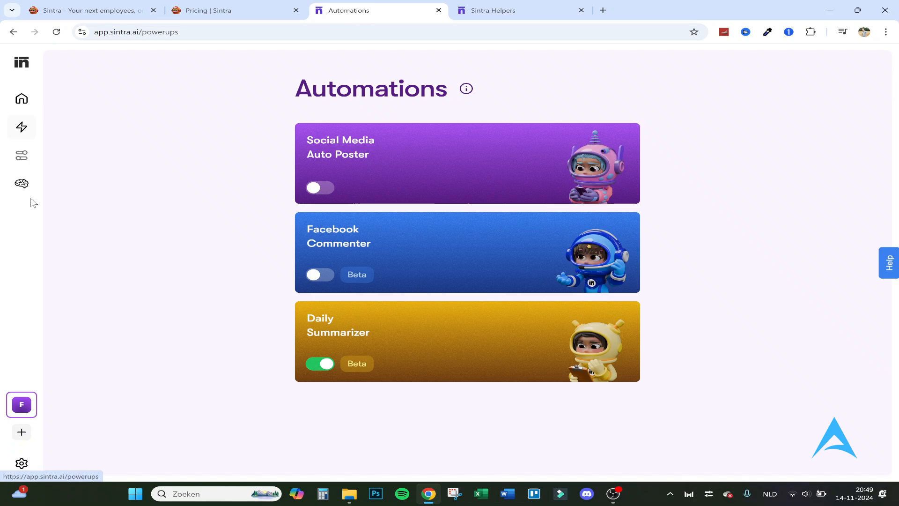
pyautogui.click(22, 184)
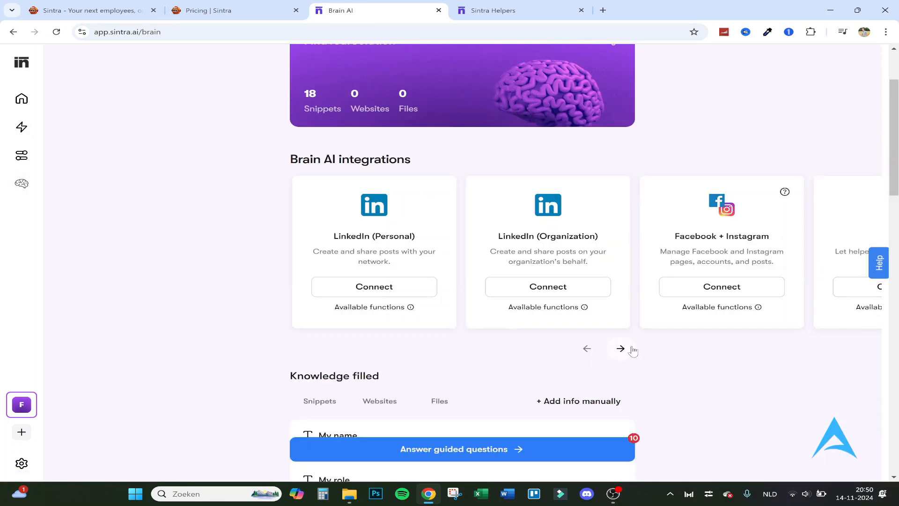
# Step: Browse the Brain AI integrations carousel and the FindYourSolution knowledge snippets
pyautogui.click(621, 349)
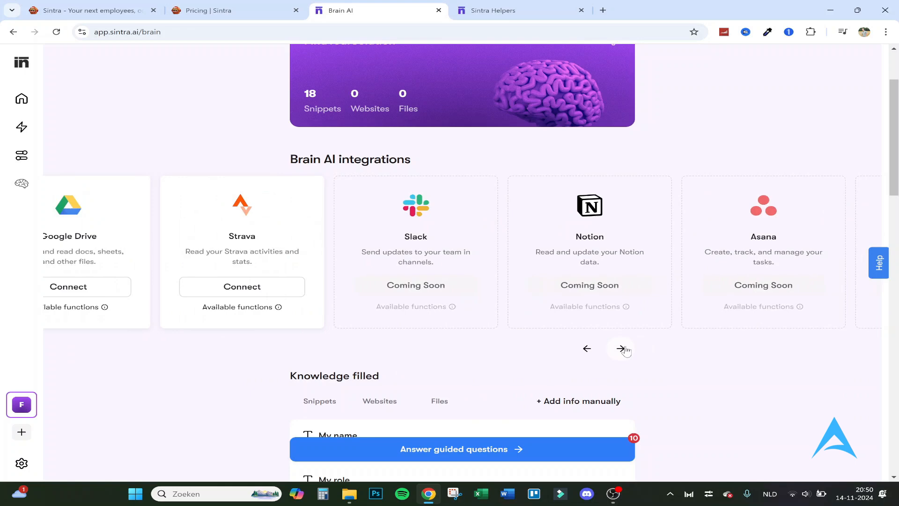
pyautogui.click(620, 349)
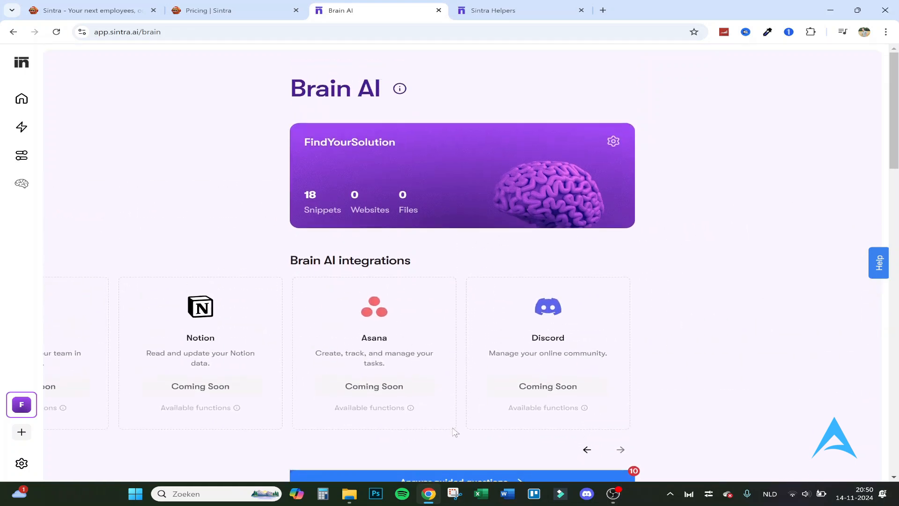
pyautogui.scroll(-3)
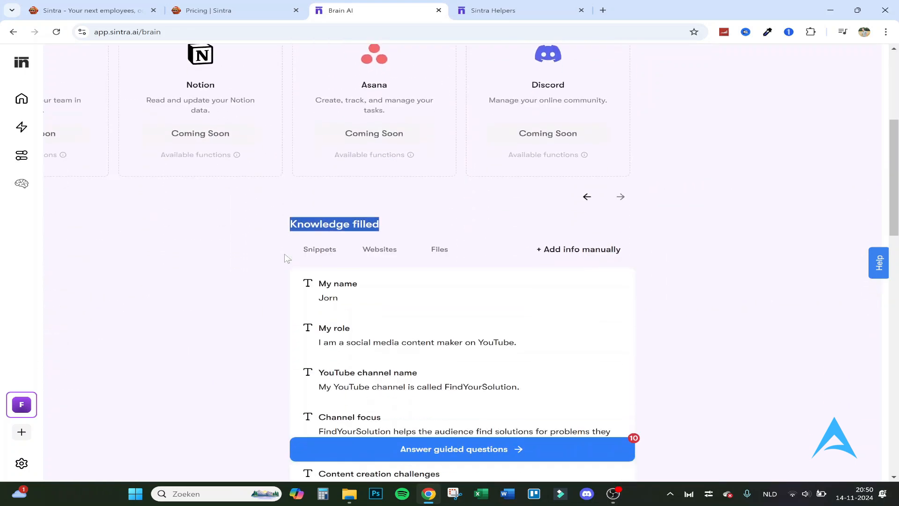
pyautogui.scroll(-3)
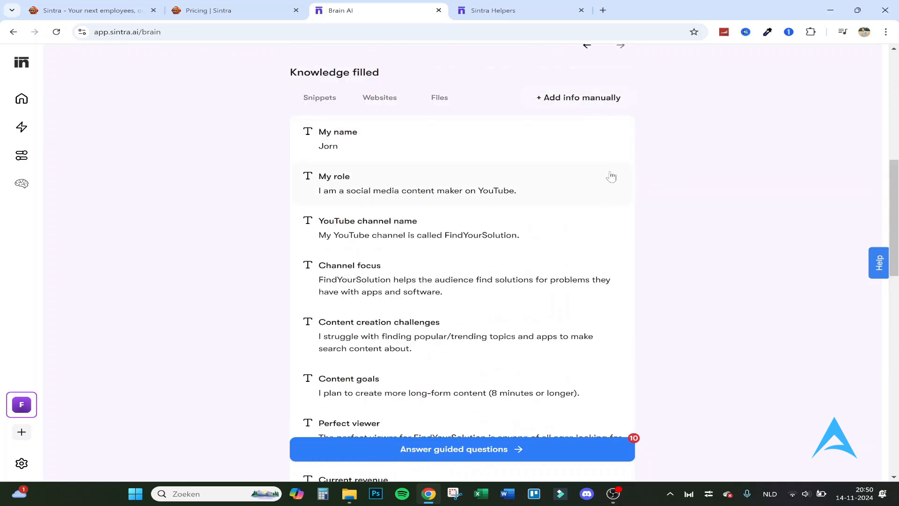
pyautogui.scroll(-3)
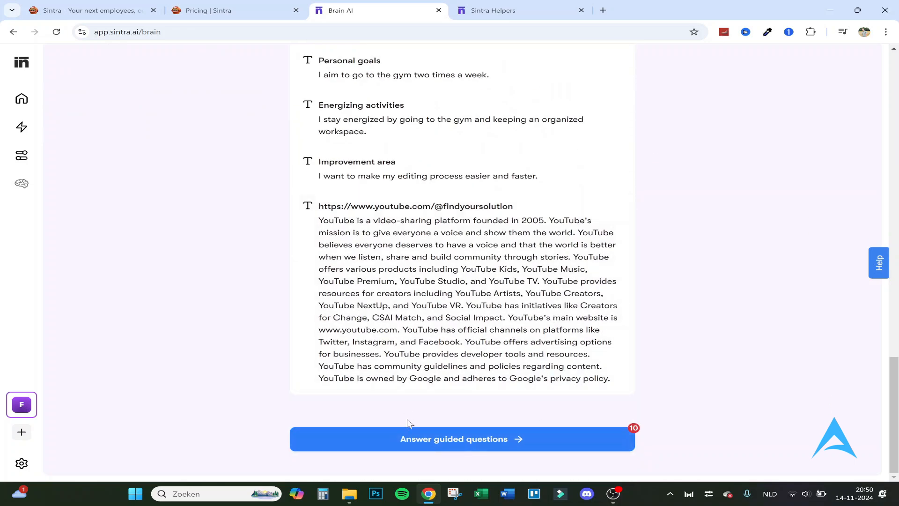
pyautogui.moveTo(359, 425)
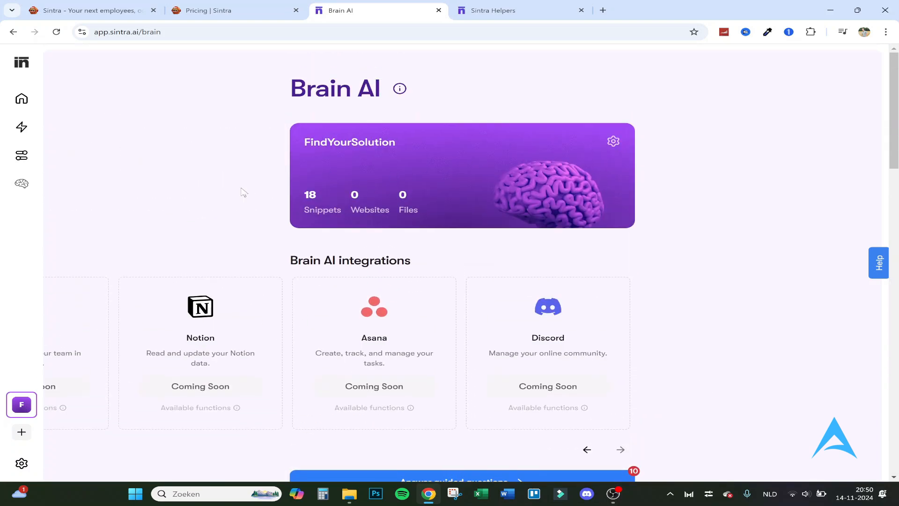
pyautogui.moveTo(21, 184)
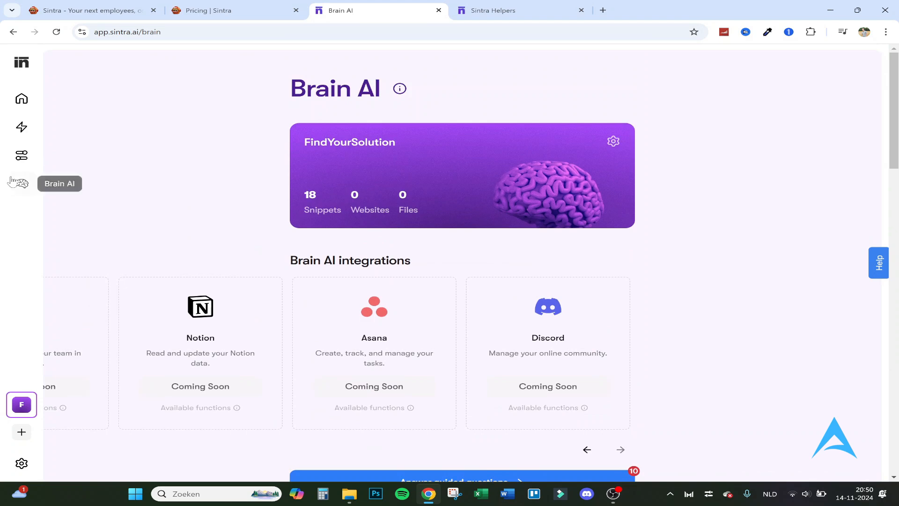
pyautogui.scroll(-3)
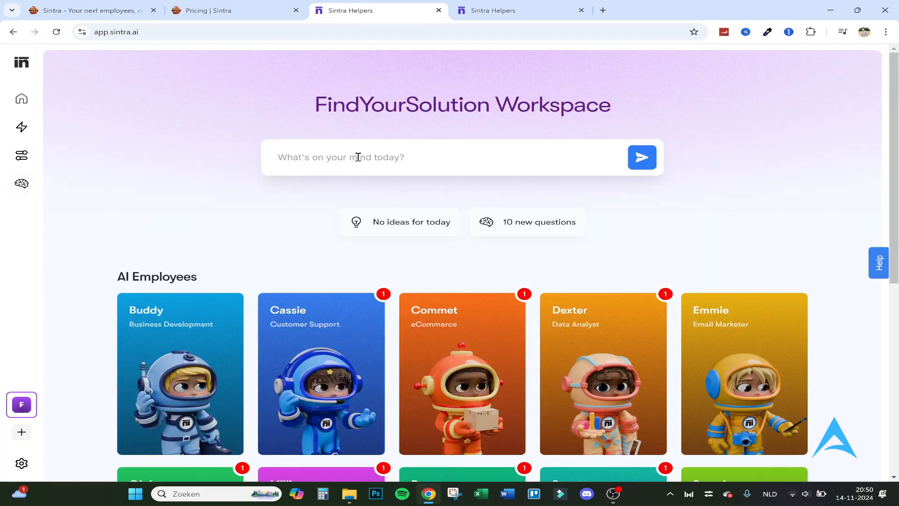
pyautogui.moveTo(212, 193)
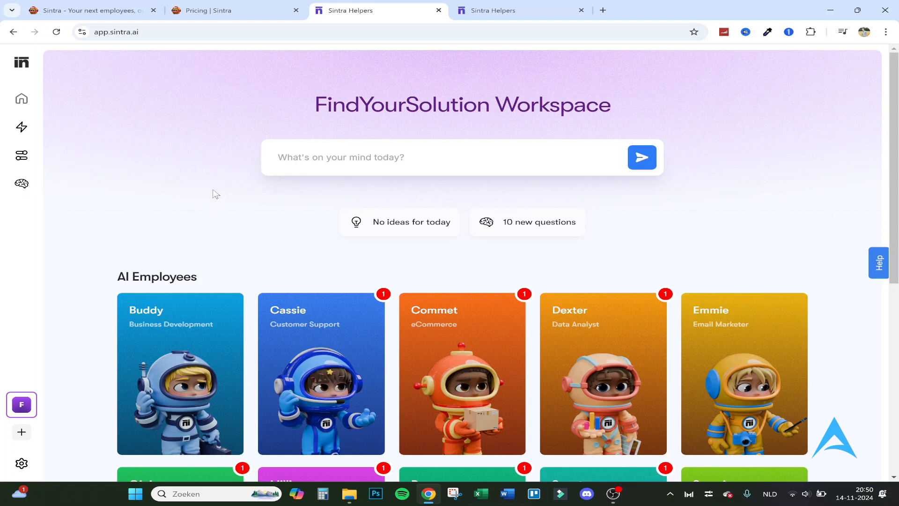
# Step: Ask the workspace 'What could be my next business strategy on YouTube'
pyautogui.write('What could be my')
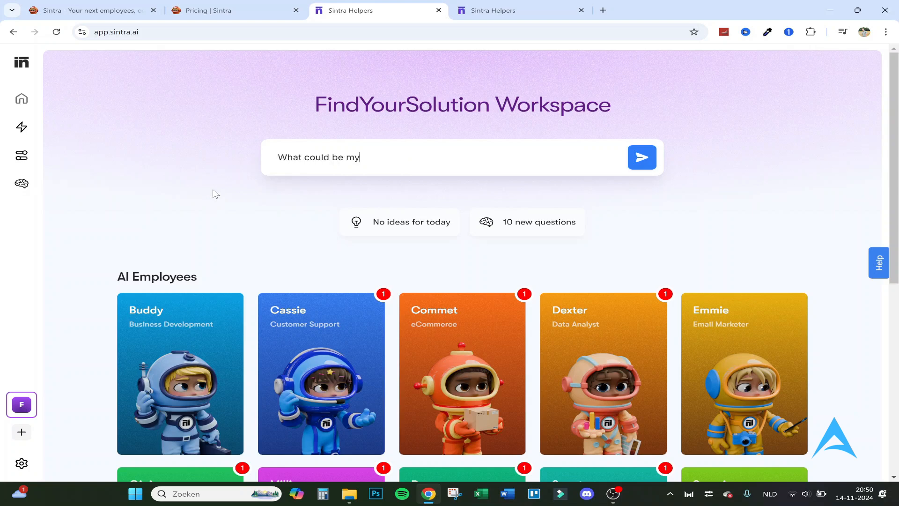
pyautogui.write('next business stra')
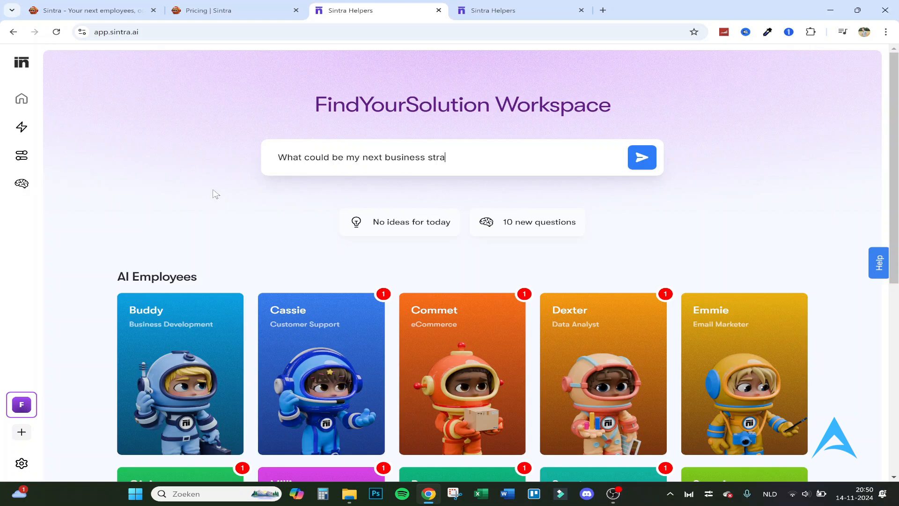
pyautogui.write('tegy n y')
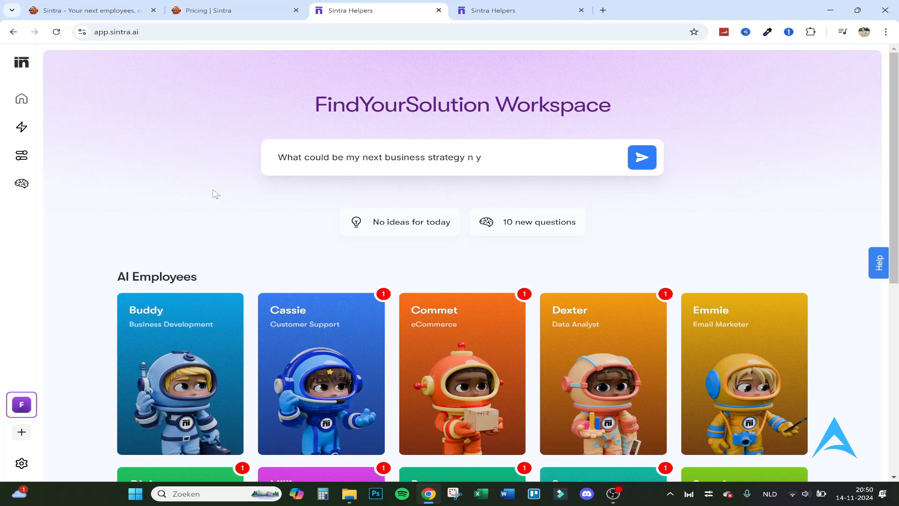
pyautogui.click(642, 157)
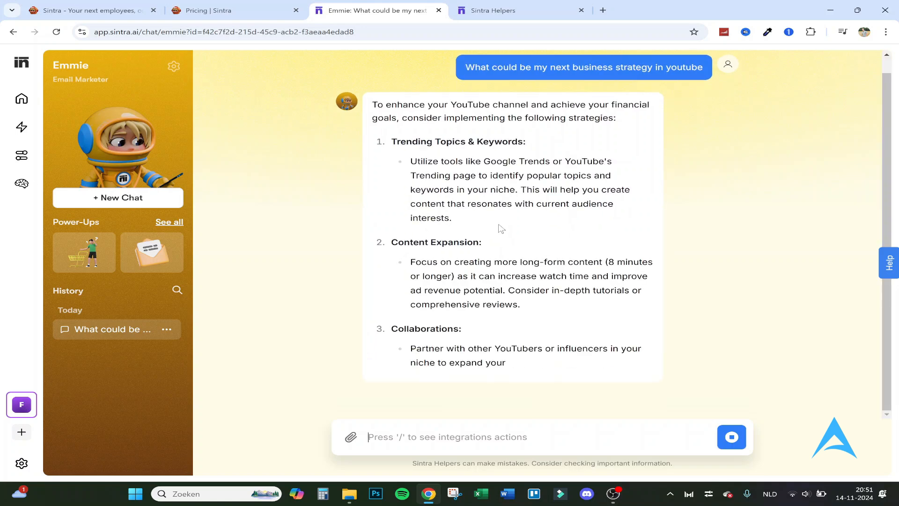
# Step: Scroll through Emmie's numbered list of YouTube business strategies
pyautogui.scroll(-3)
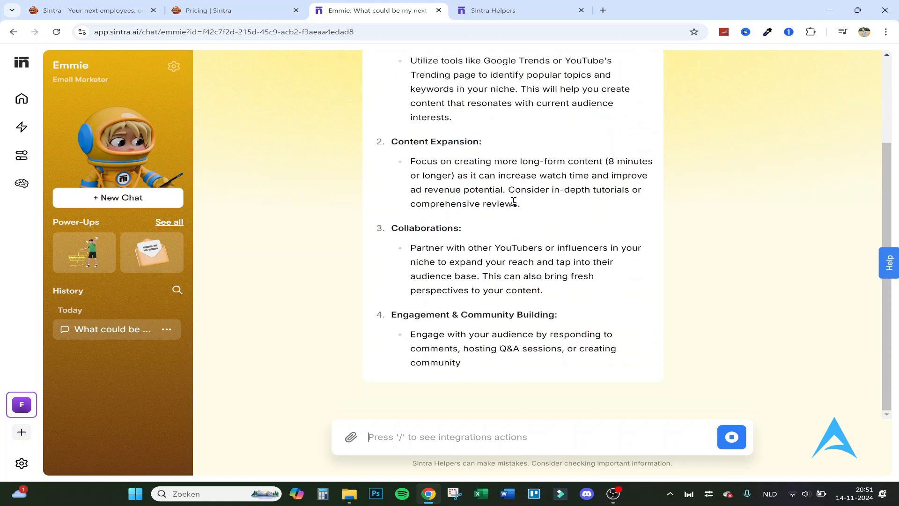
pyautogui.scroll(-3)
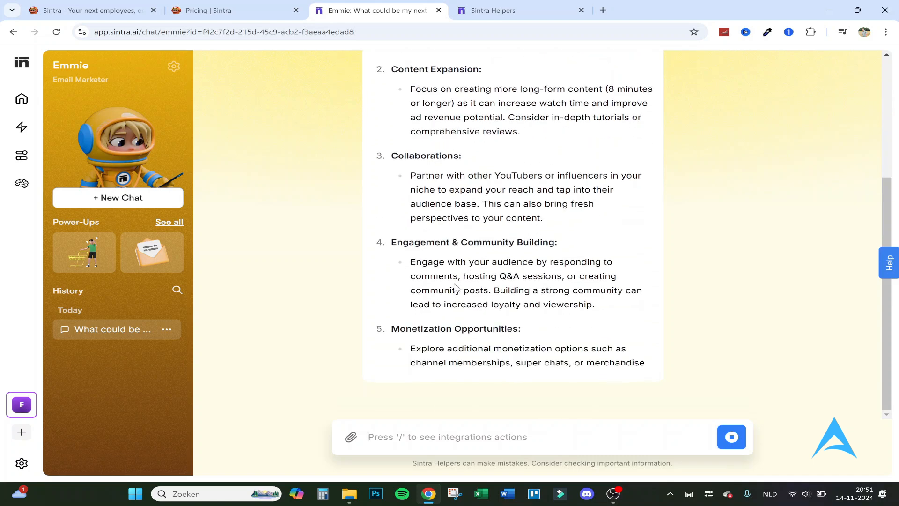
pyautogui.scroll(-3)
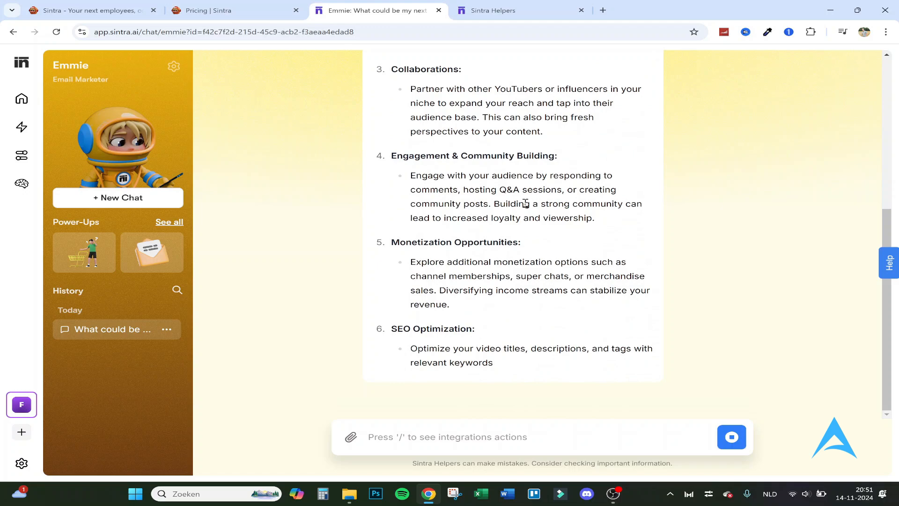
pyautogui.scroll(-3)
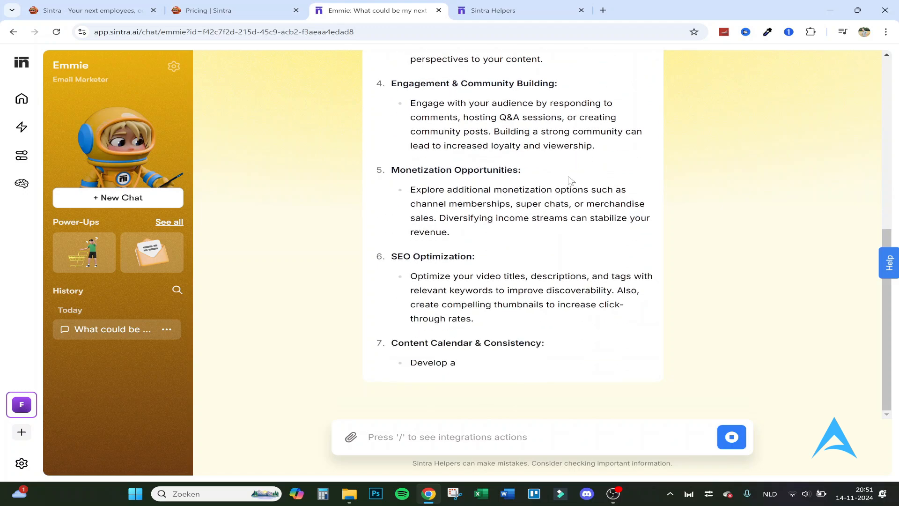
pyautogui.scroll(-3)
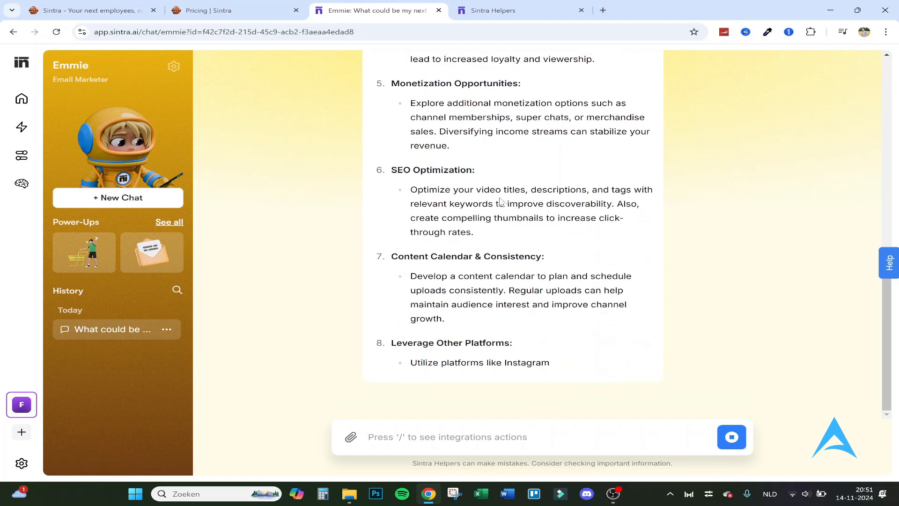
pyautogui.scroll(-3)
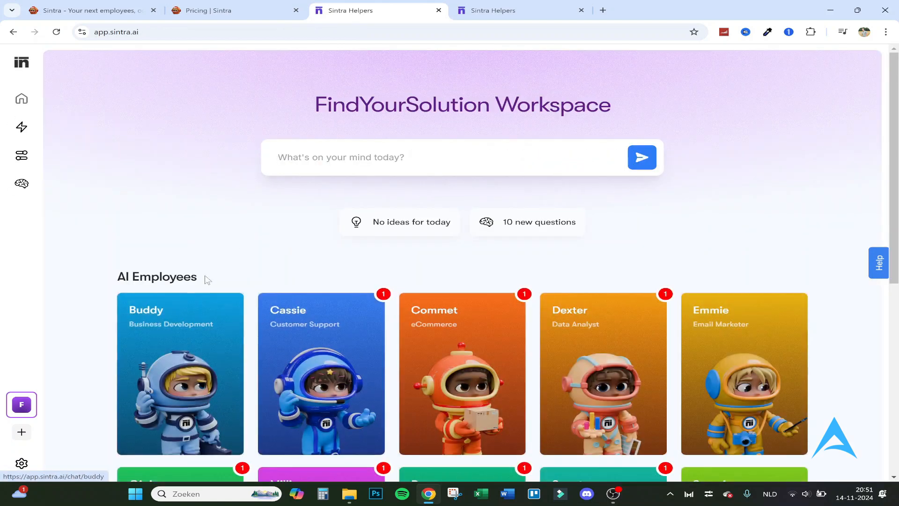
pyautogui.moveTo(21, 463)
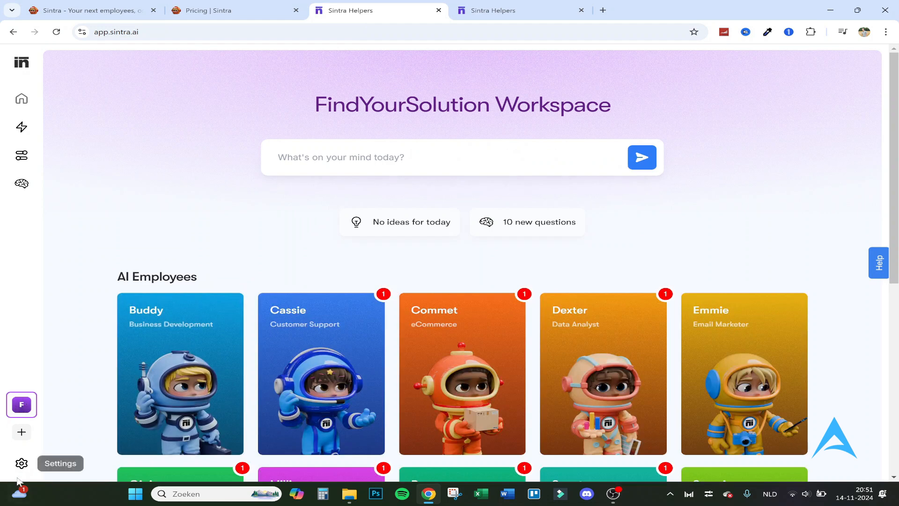
# Step: Review account settings and the language choices, keeping English, then head to the pricing page
pyautogui.click(22, 463)
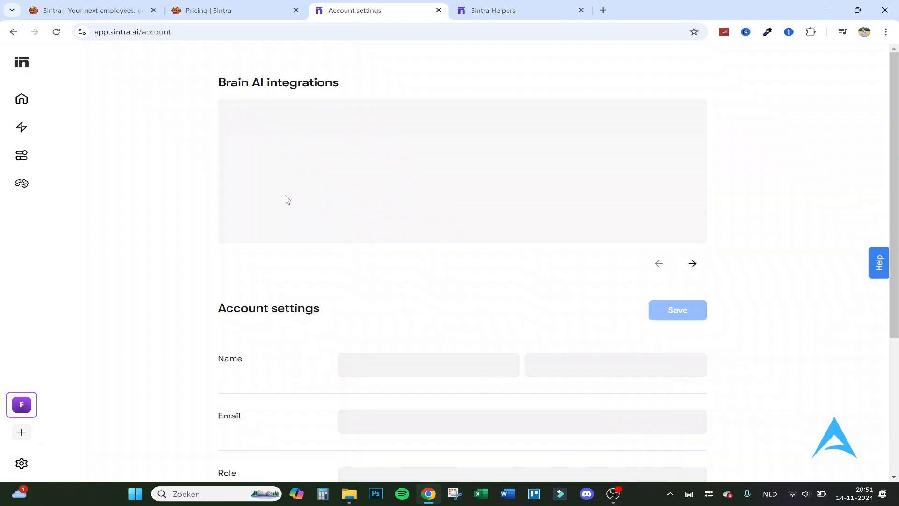
pyautogui.scroll(-3)
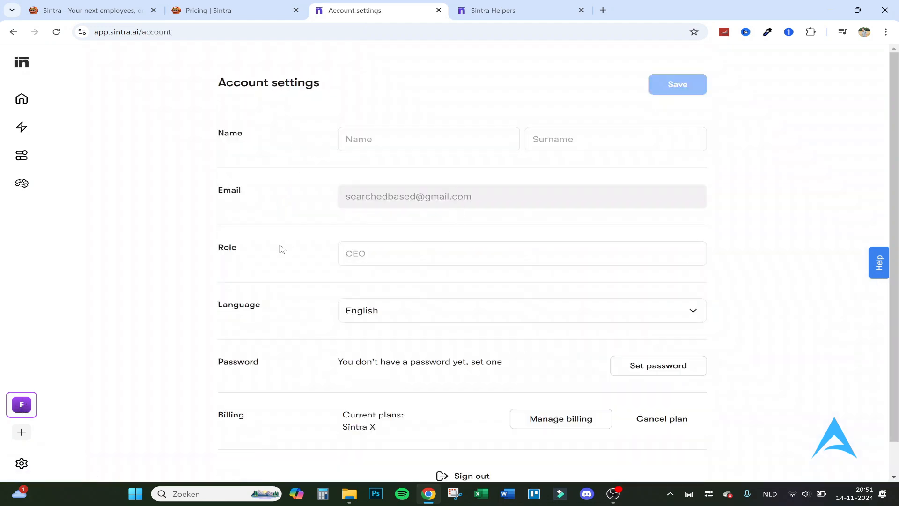
pyautogui.scroll(-3)
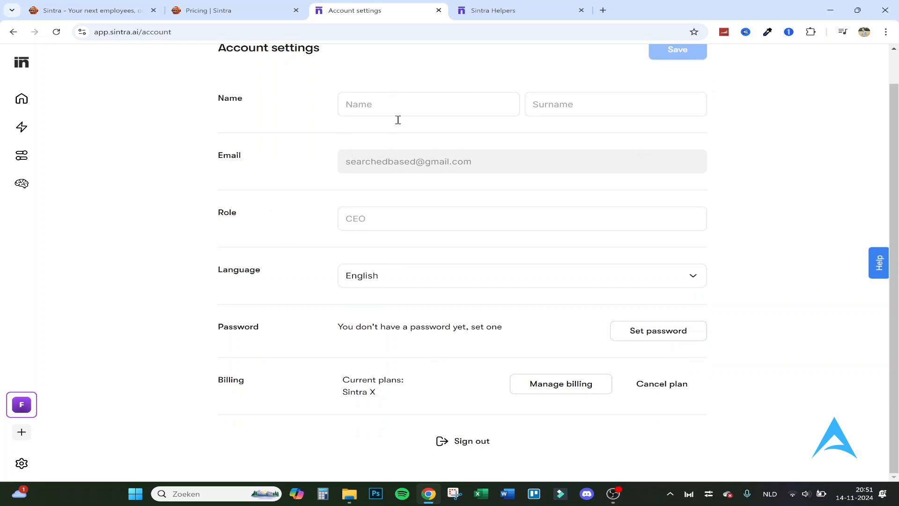
pyautogui.click(522, 276)
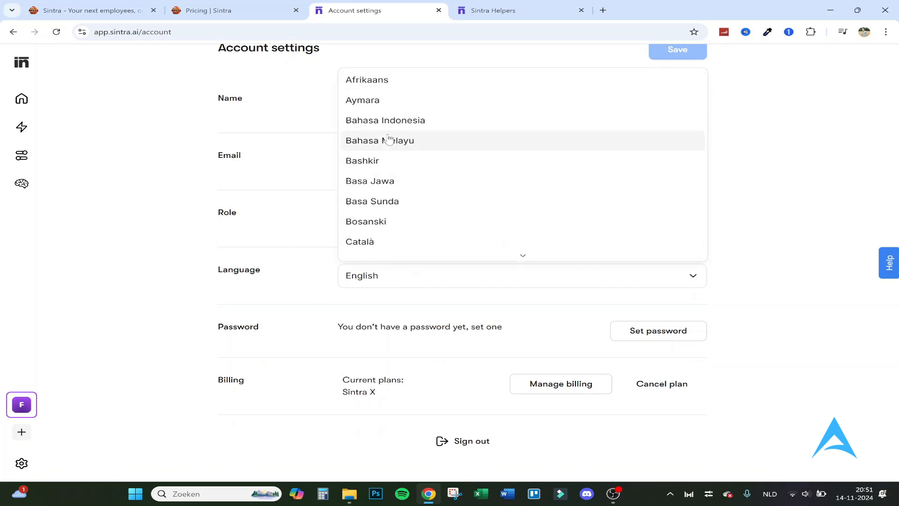
pyautogui.scroll(-3)
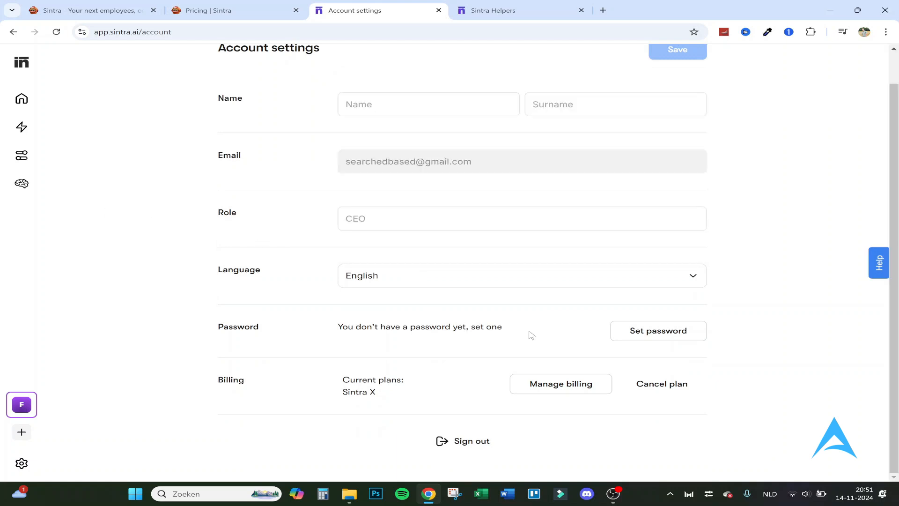
pyautogui.moveTo(287, 338)
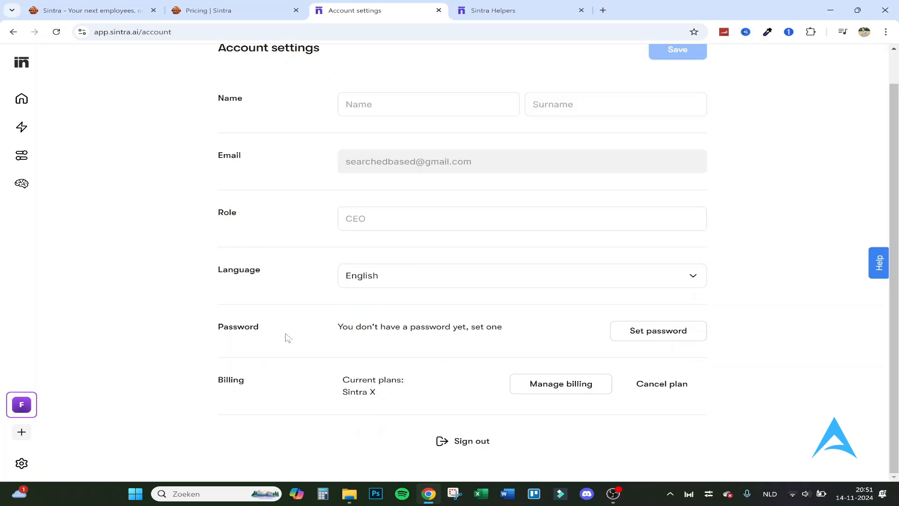
pyautogui.click(235, 10)
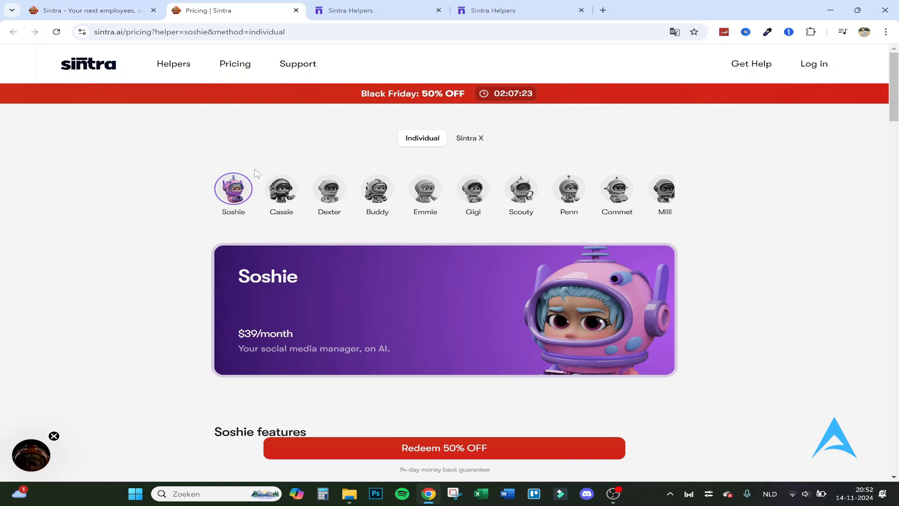
pyautogui.moveTo(202, 210)
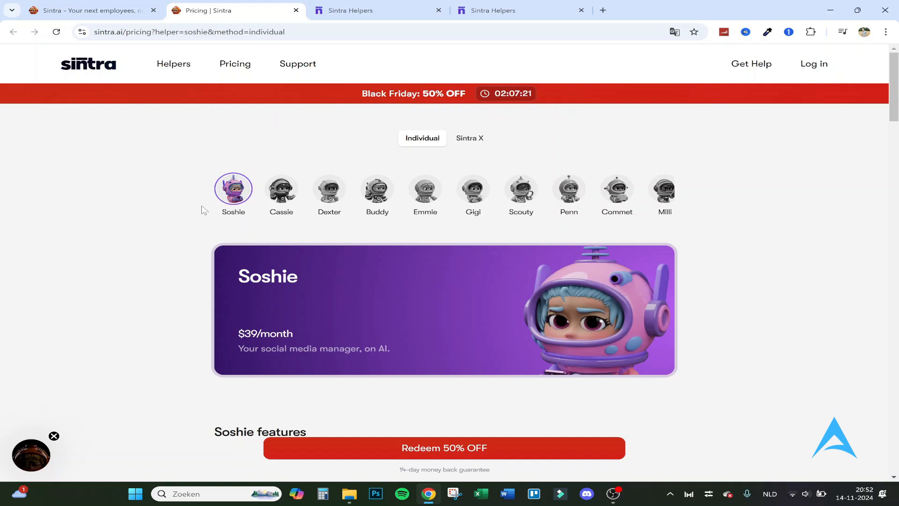
pyautogui.moveTo(281, 189)
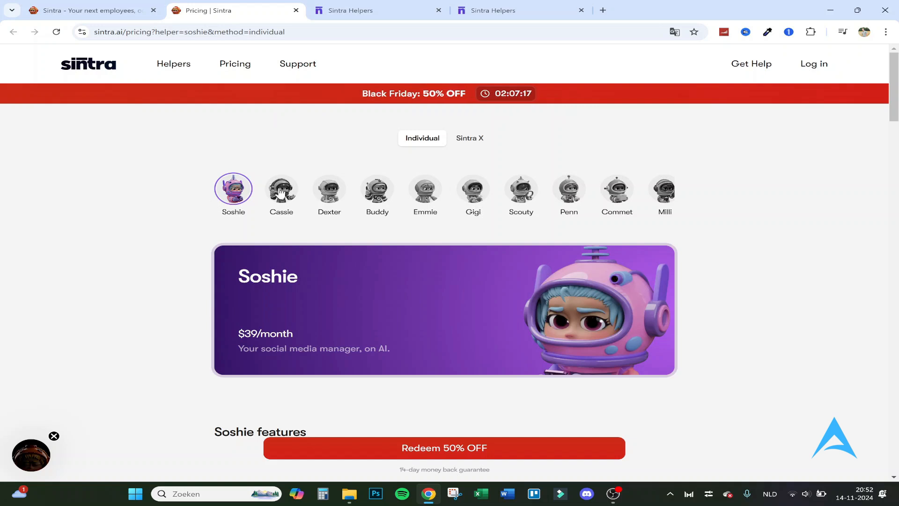
# Step: Check Cassie's plan, view Soshie's 50% off $19.50/month offer, then Dexter's $39/month plan
pyautogui.click(281, 189)
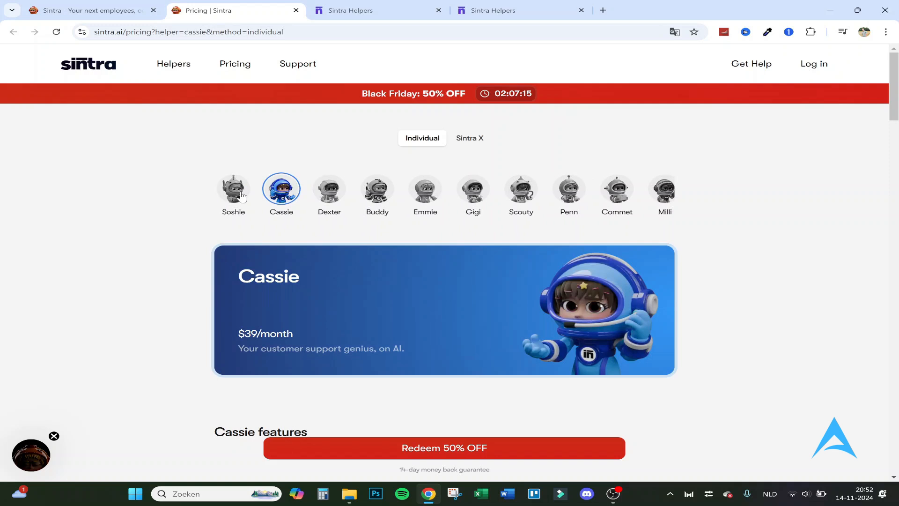
pyautogui.click(233, 189)
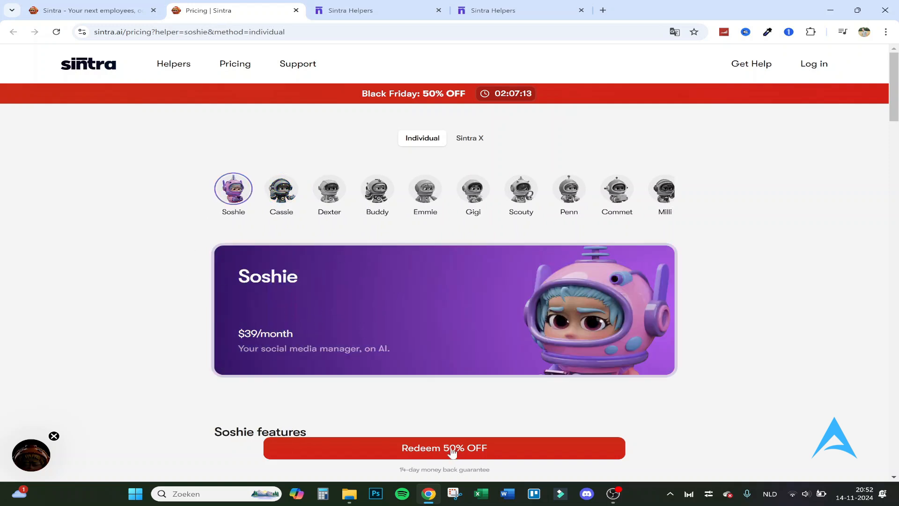
pyautogui.click(444, 447)
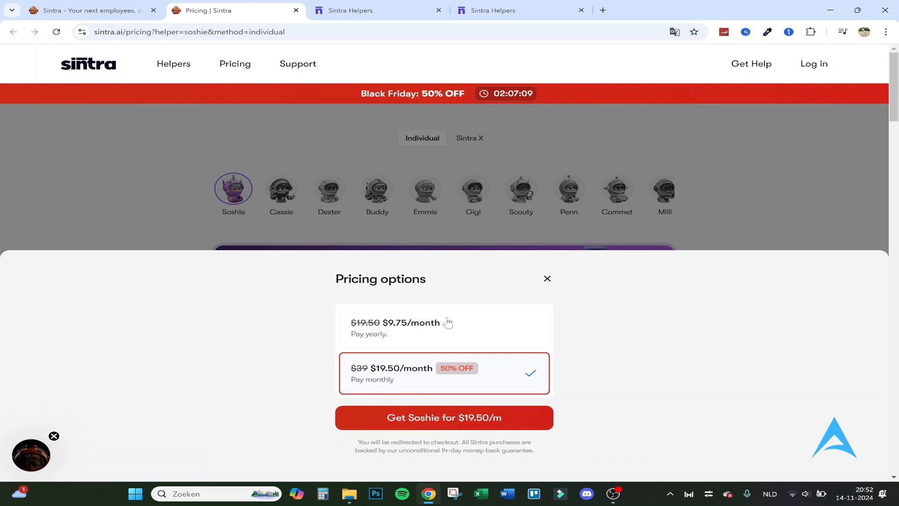
pyautogui.moveTo(545, 285)
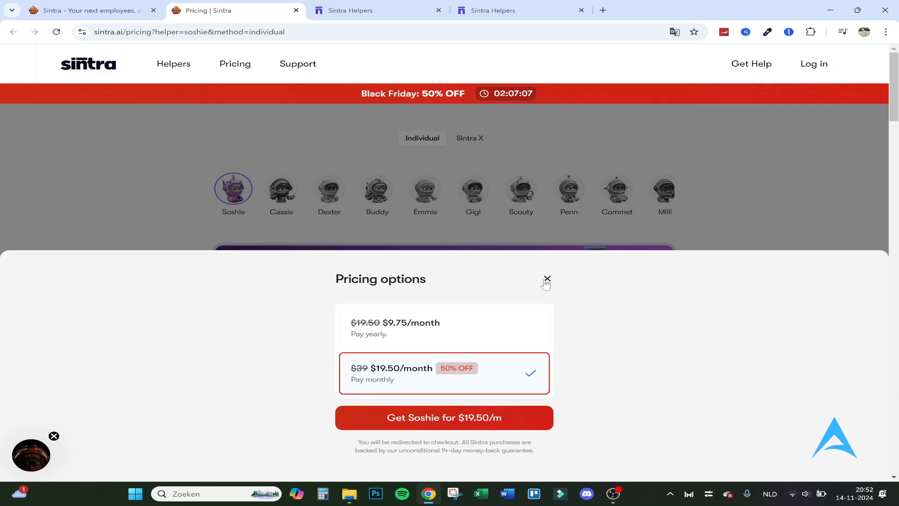
pyautogui.click(547, 279)
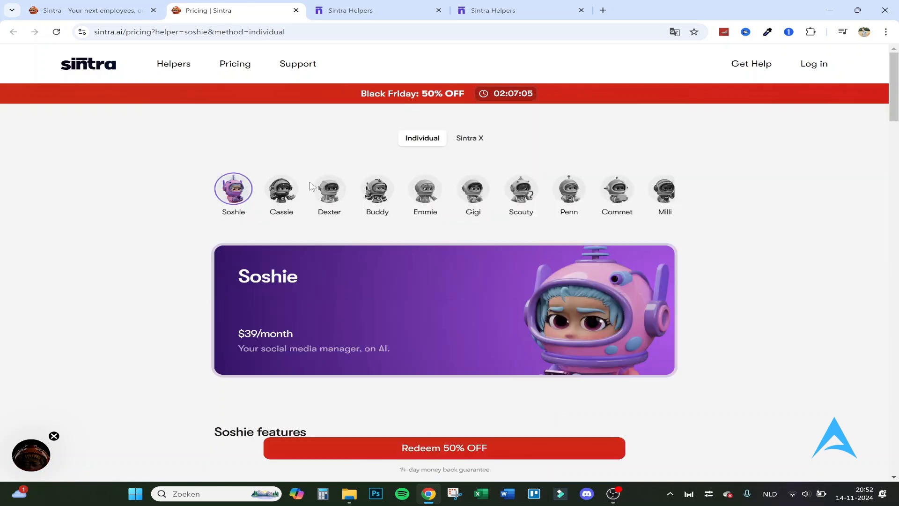
pyautogui.click(328, 189)
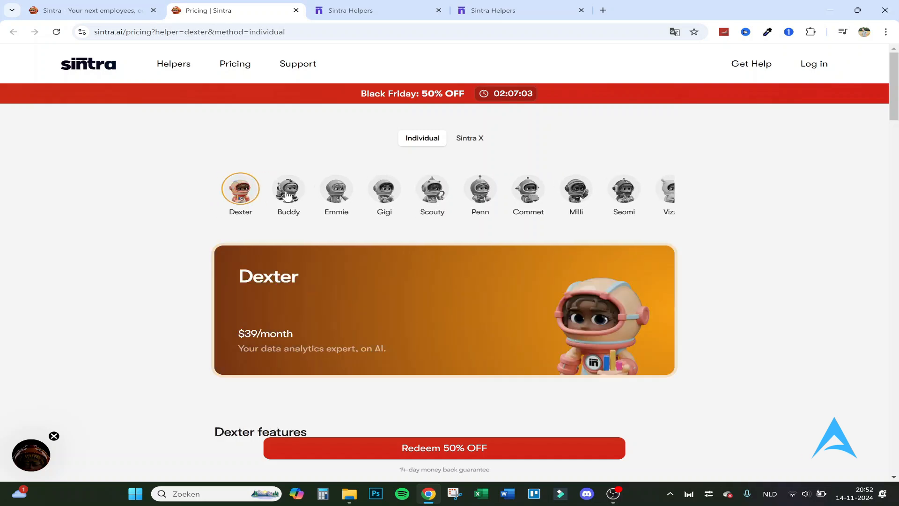
pyautogui.click(337, 188)
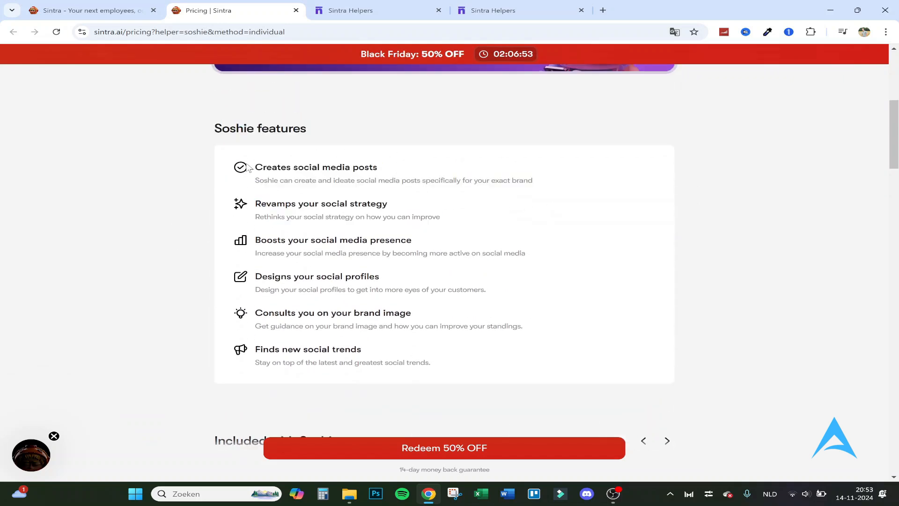
pyautogui.moveTo(292, 166); pyautogui.dragTo(489, 180)
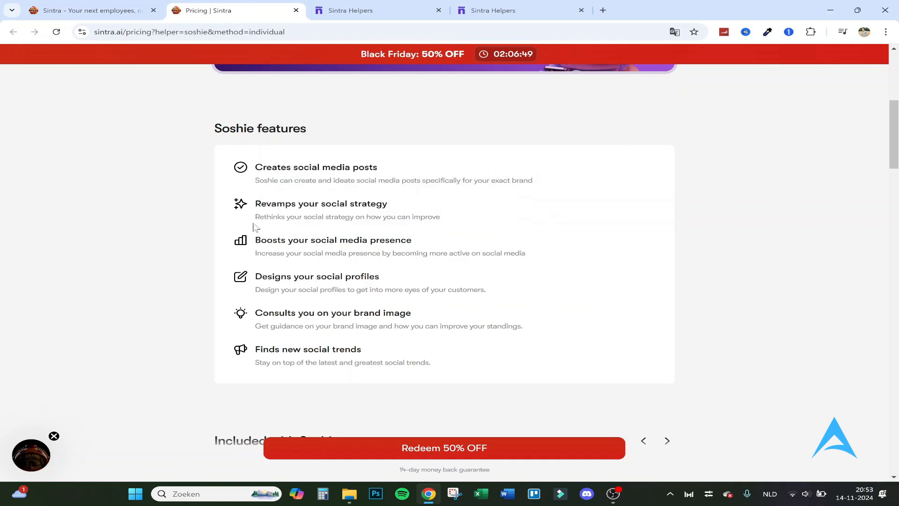
pyautogui.moveTo(241, 288)
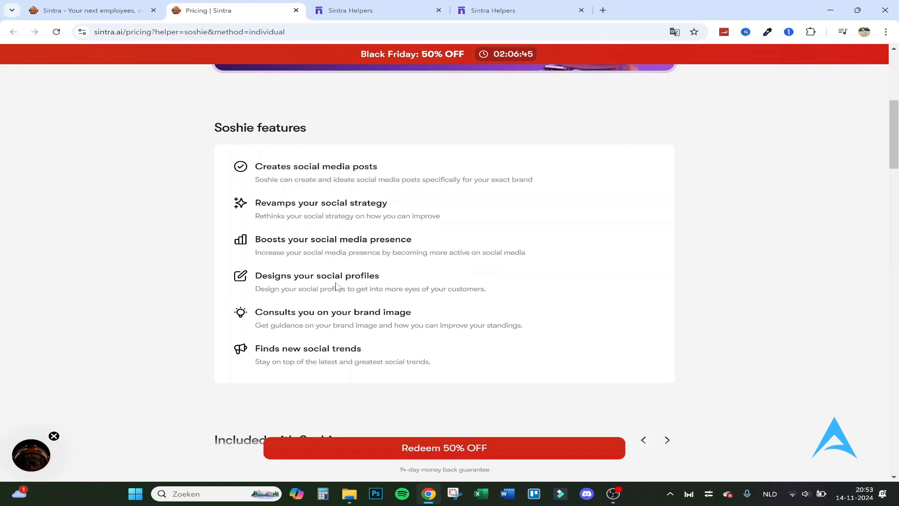
pyautogui.scroll(-3)
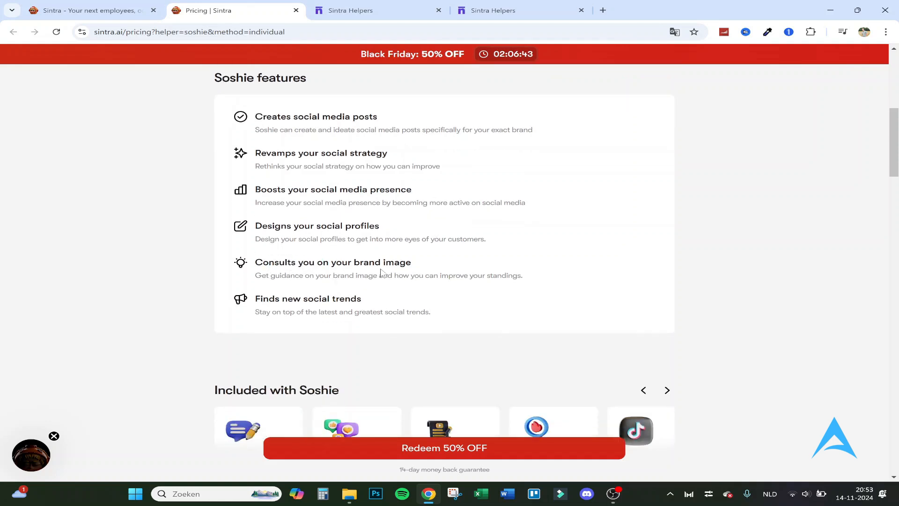
pyautogui.scroll(-3)
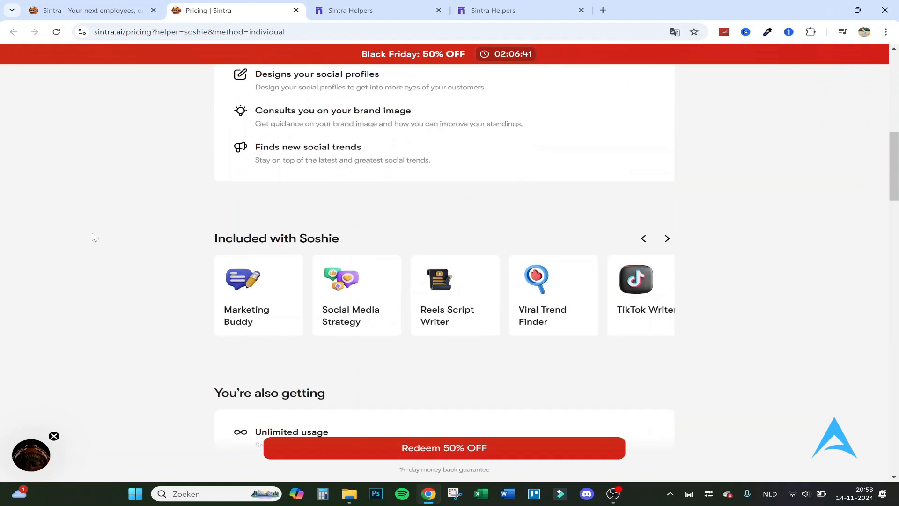
pyautogui.scroll(-3)
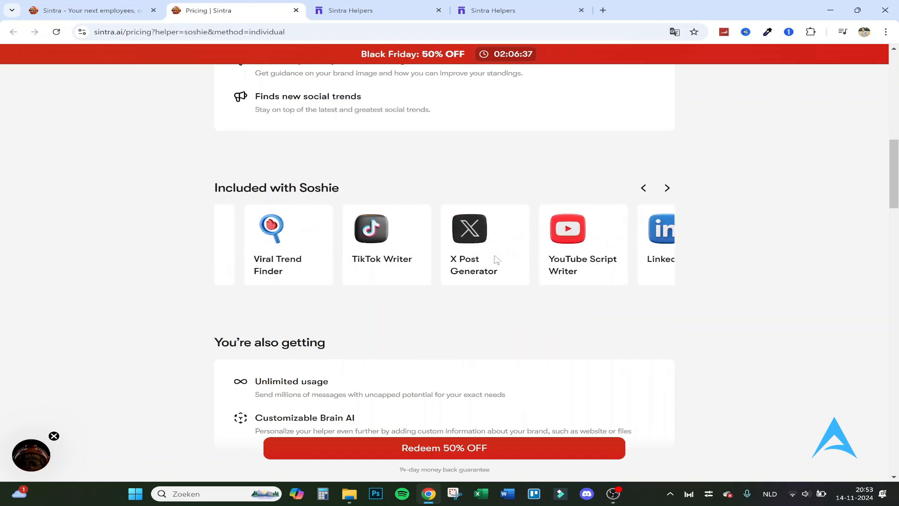
pyautogui.click(642, 188)
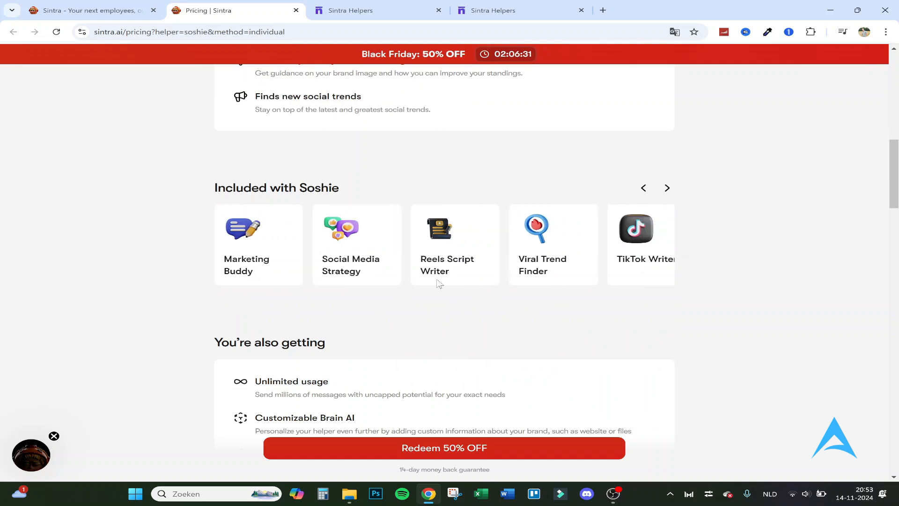
pyautogui.scroll(-3)
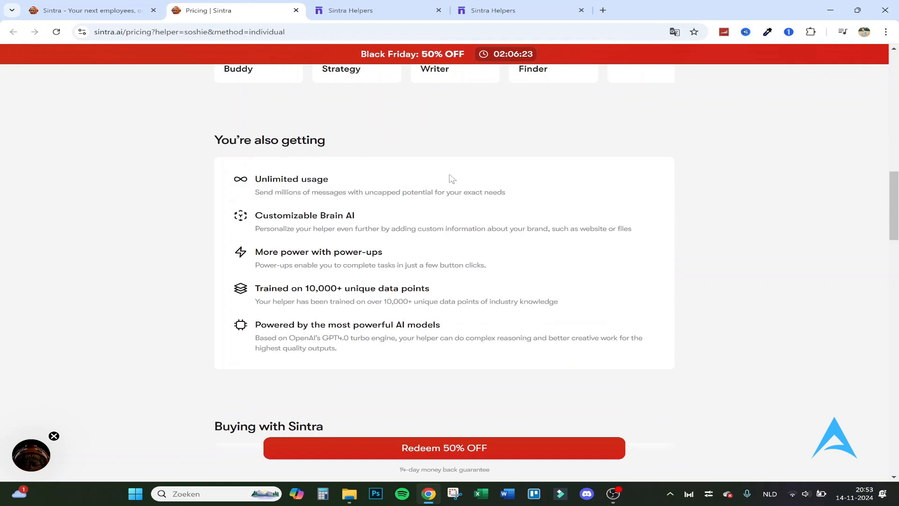
pyautogui.moveTo(232, 212)
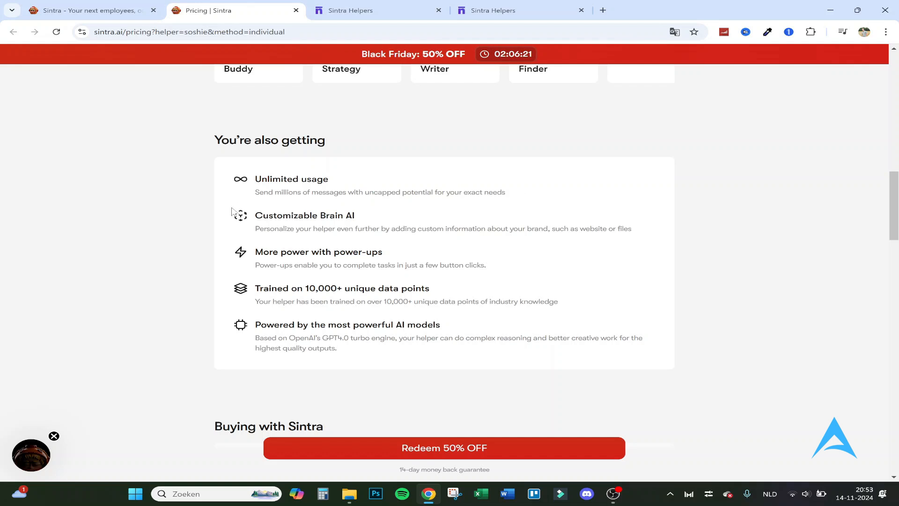
pyautogui.moveTo(255, 253)
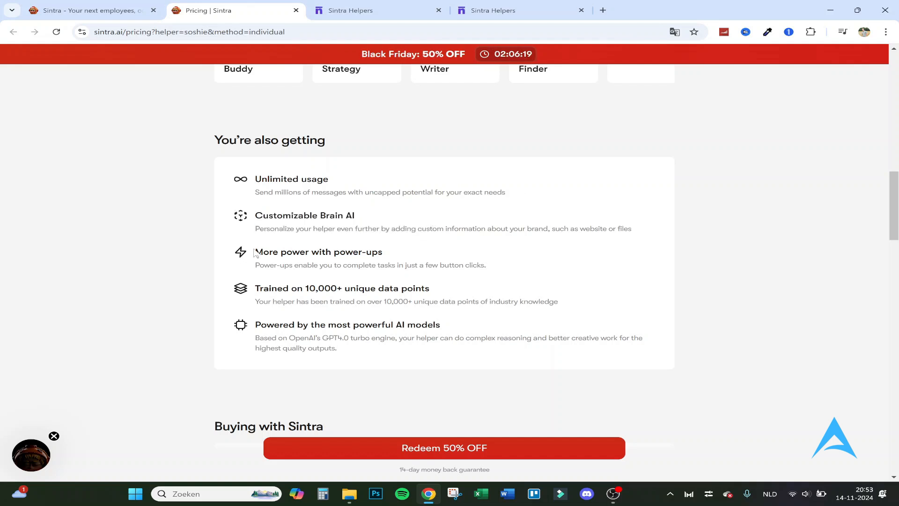
pyautogui.moveTo(255, 251); pyautogui.dragTo(465, 265)
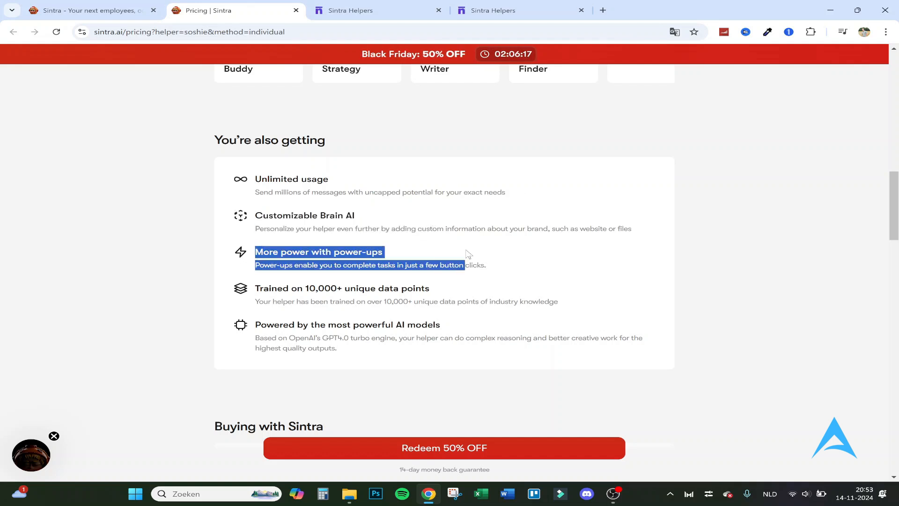
pyautogui.click(292, 301)
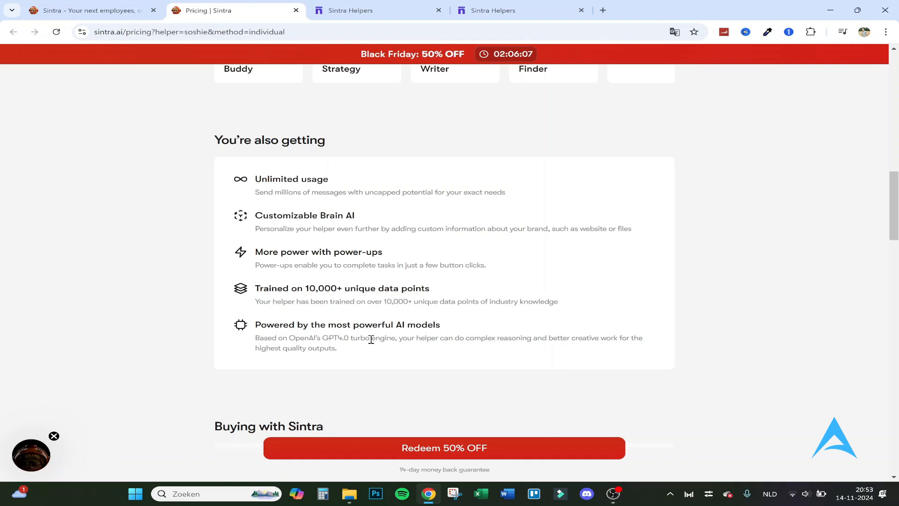
pyautogui.moveTo(360, 339)
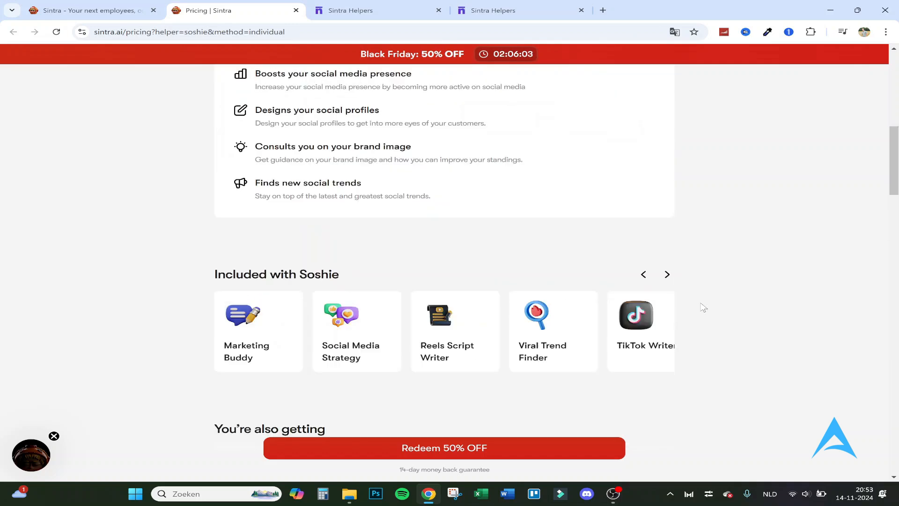
# Step: Switch to the Sintra X $97/month bundle and review its pricing options
pyautogui.click(468, 138)
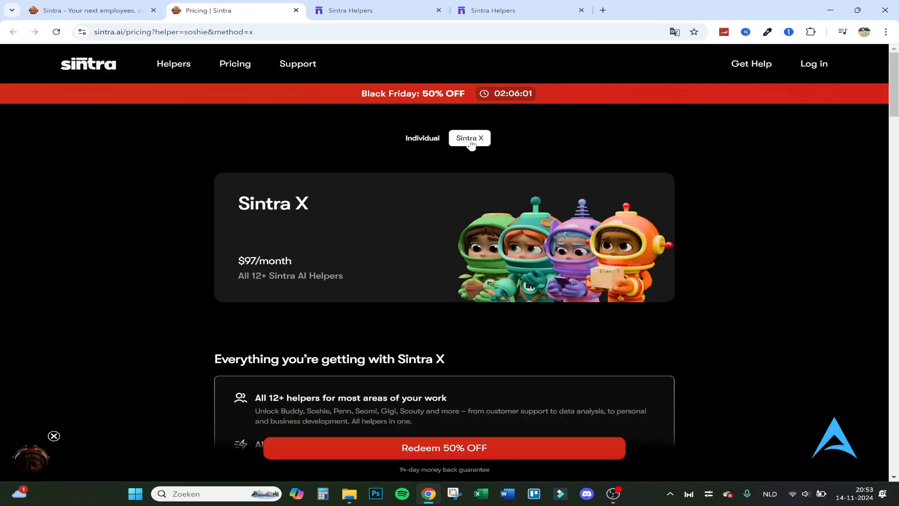
pyautogui.moveTo(405, 259)
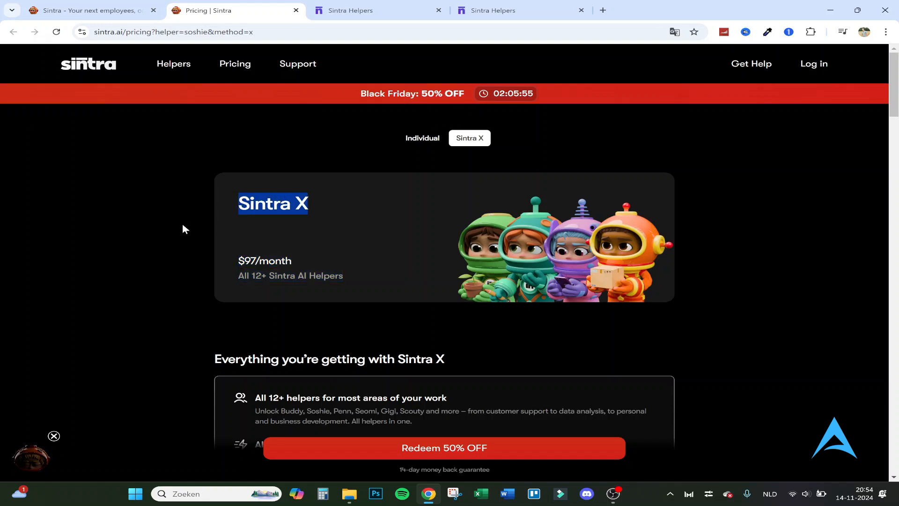
pyautogui.click(444, 448)
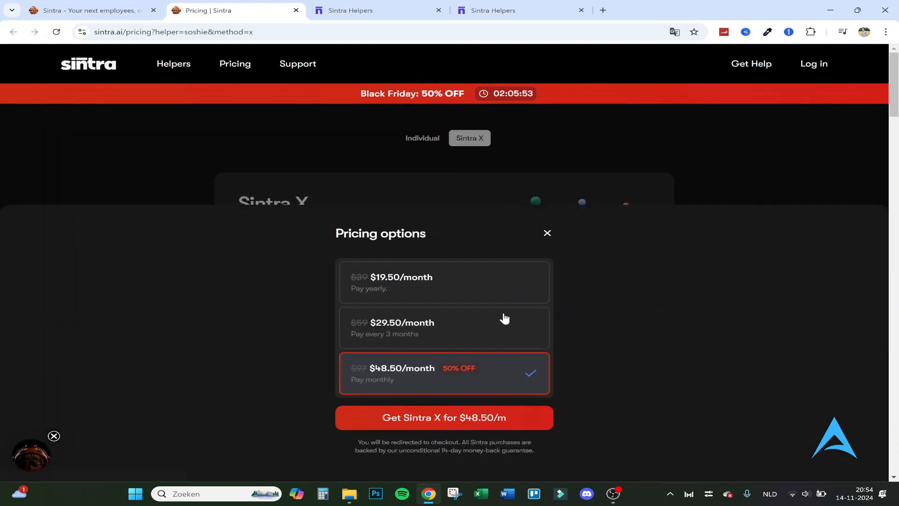
pyautogui.moveTo(430, 380)
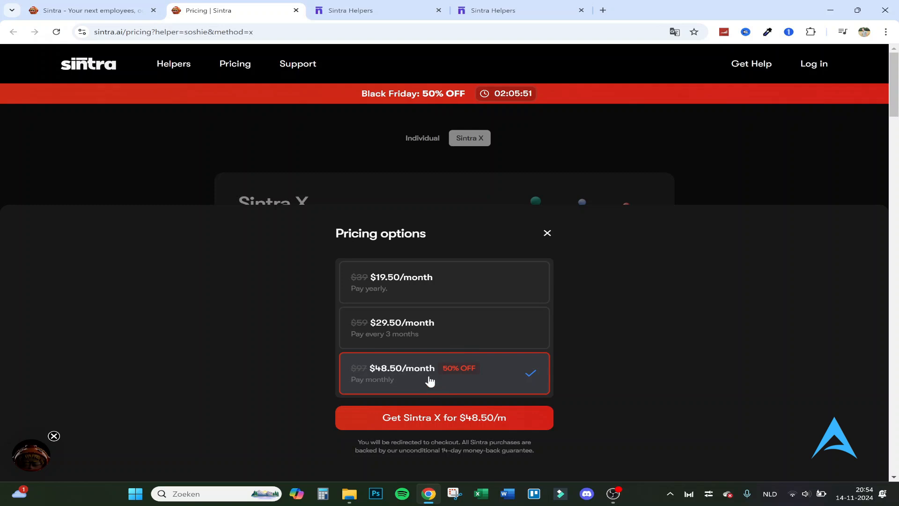
pyautogui.moveTo(430, 292)
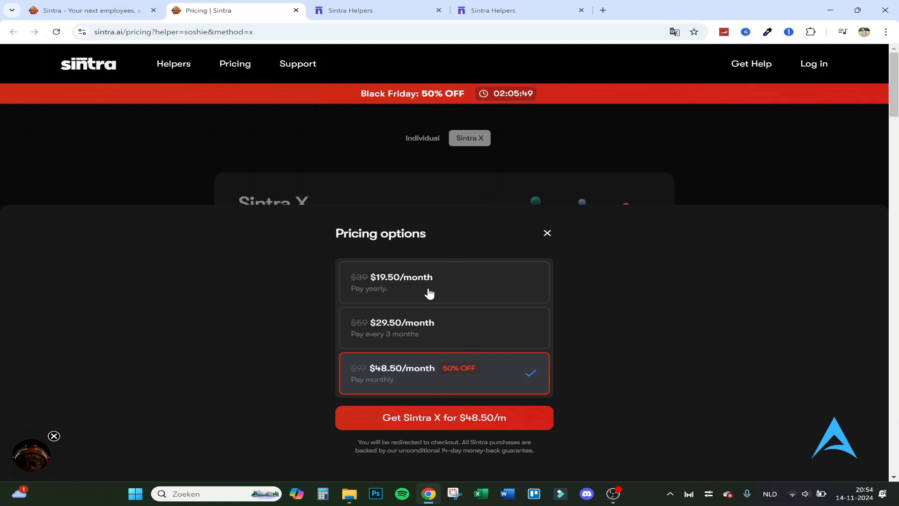
pyautogui.moveTo(432, 286)
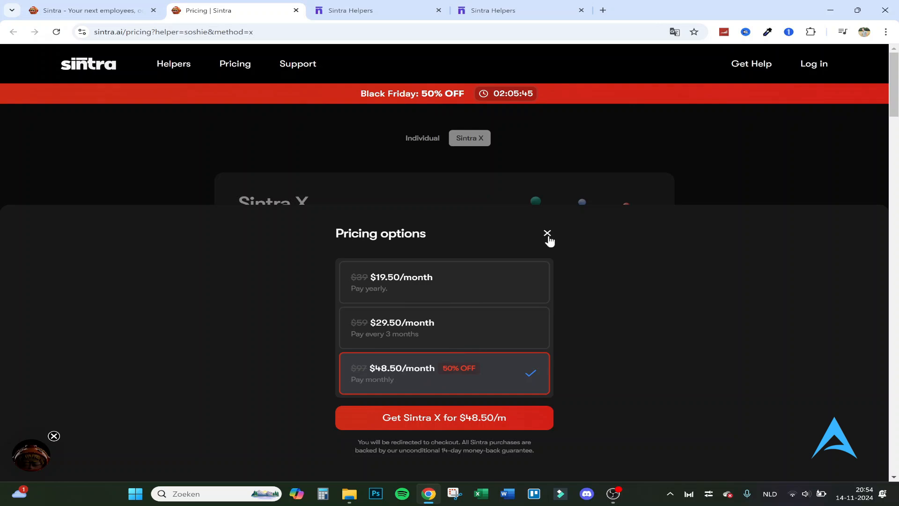
pyautogui.click(547, 233)
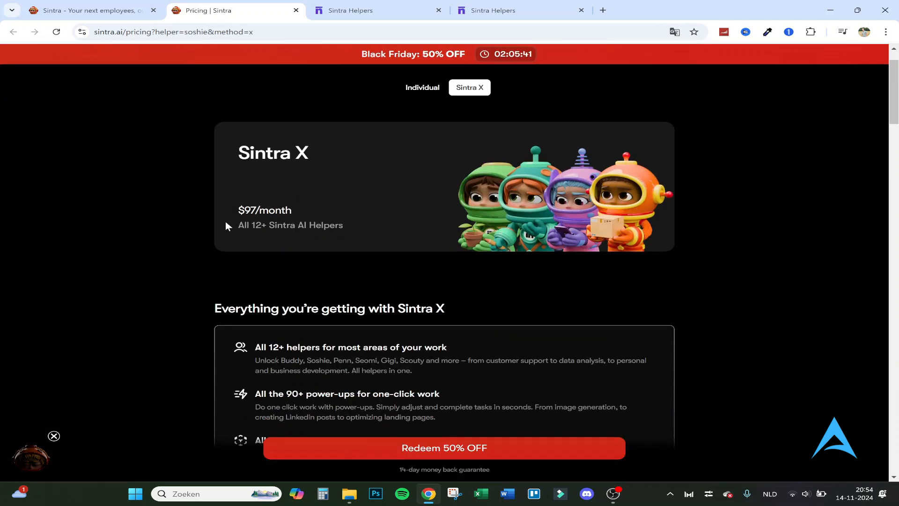
pyautogui.scroll(-3)
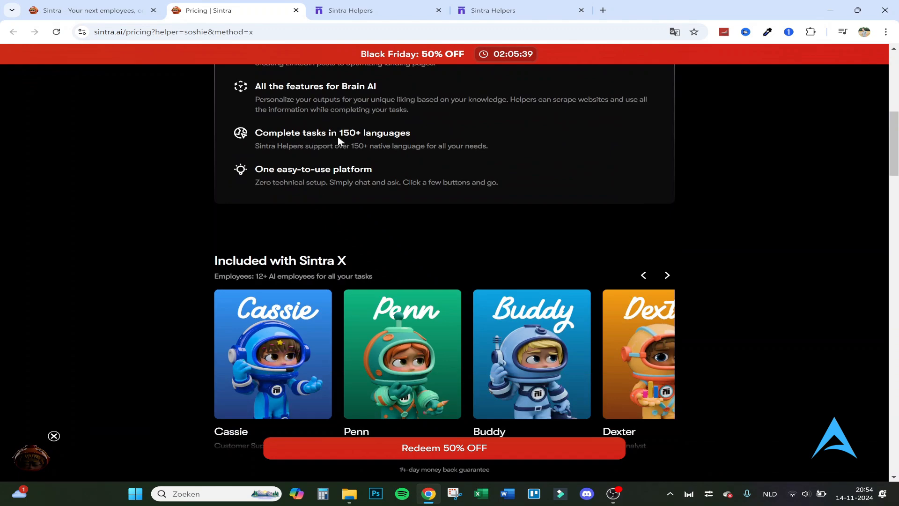
pyautogui.scroll(-3)
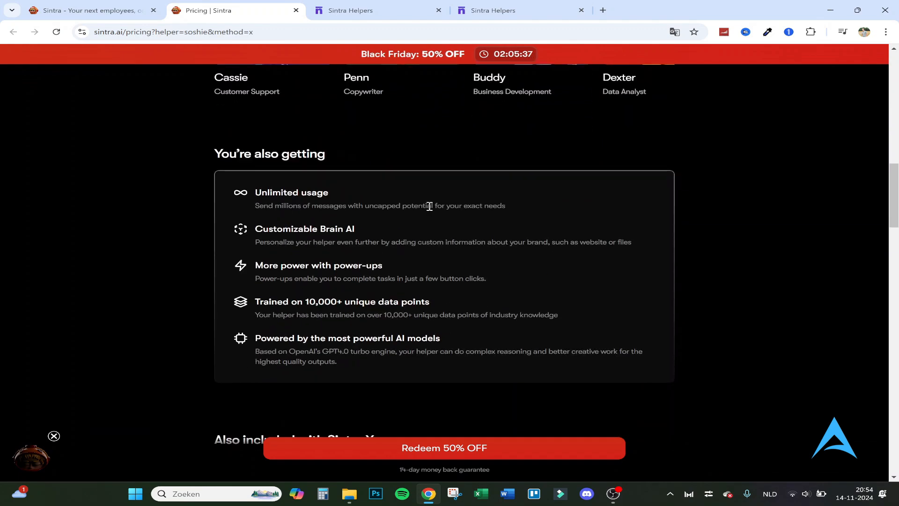
pyautogui.scroll(-3)
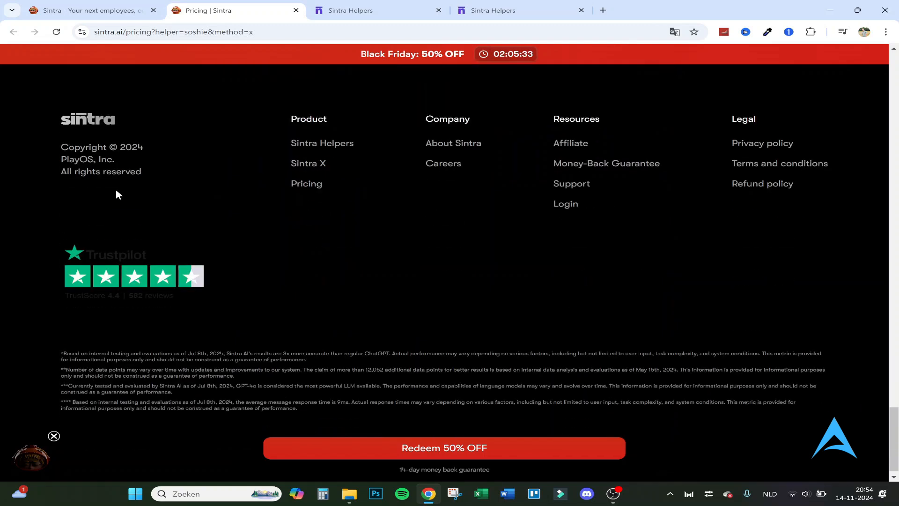
pyautogui.scroll(3)
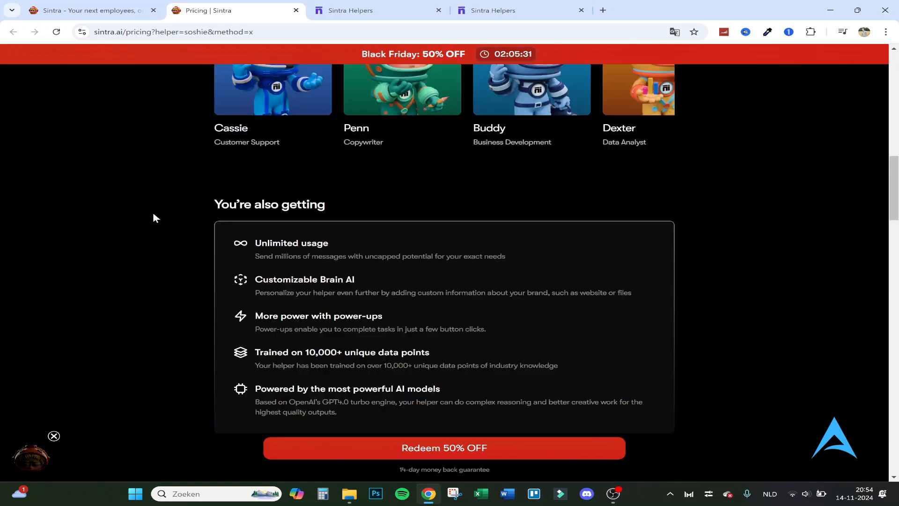
pyautogui.scroll(3)
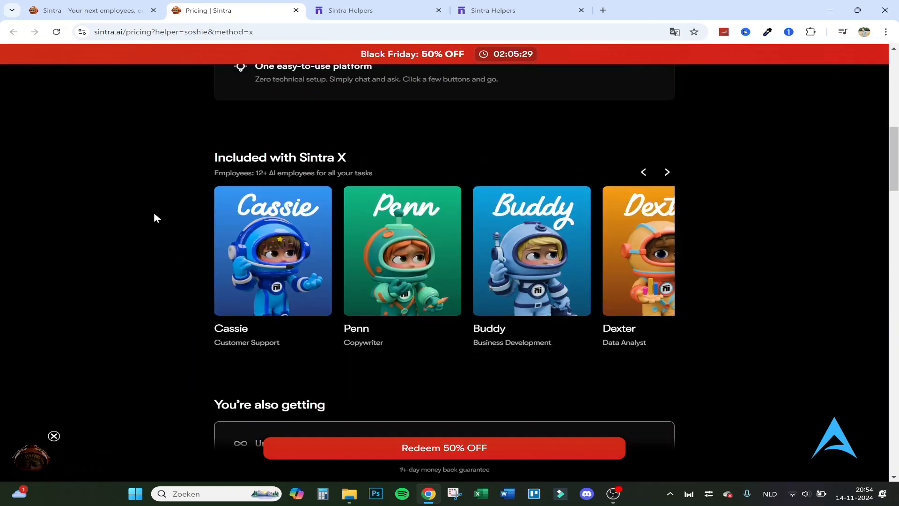
pyautogui.scroll(-3)
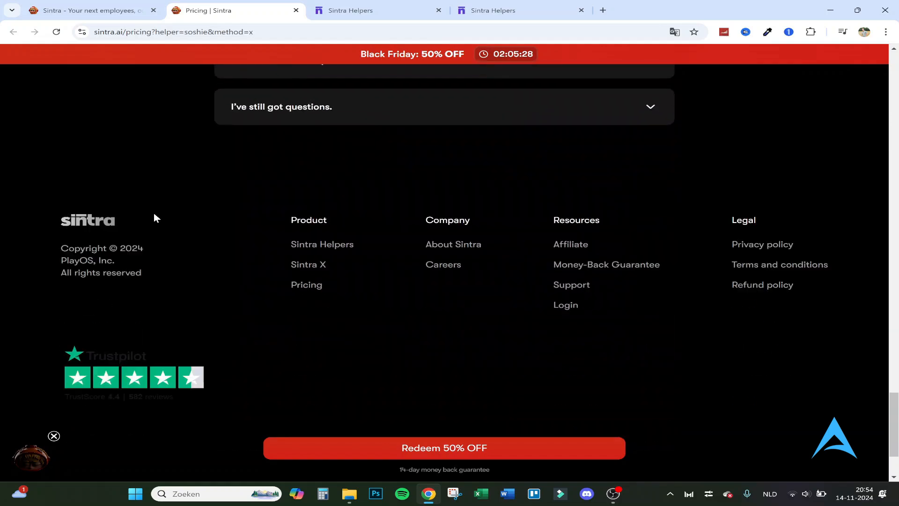
pyautogui.scroll(3)
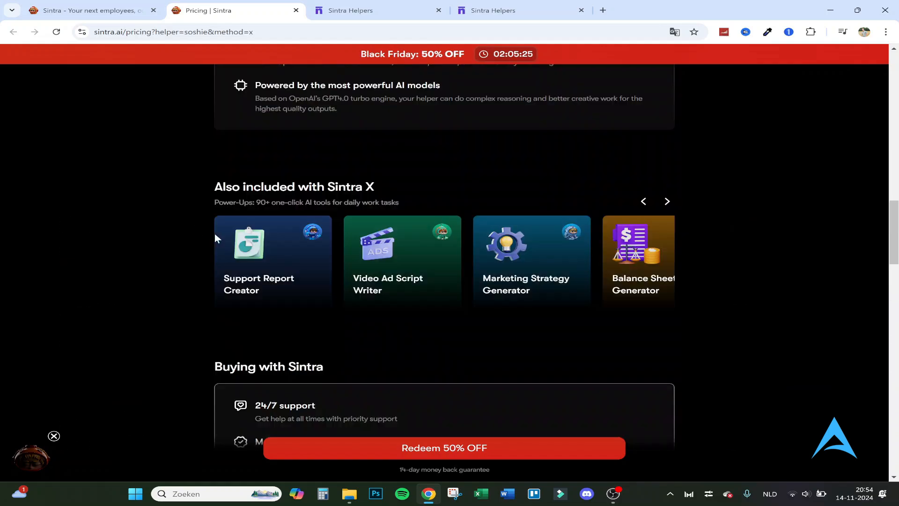
pyautogui.scroll(3)
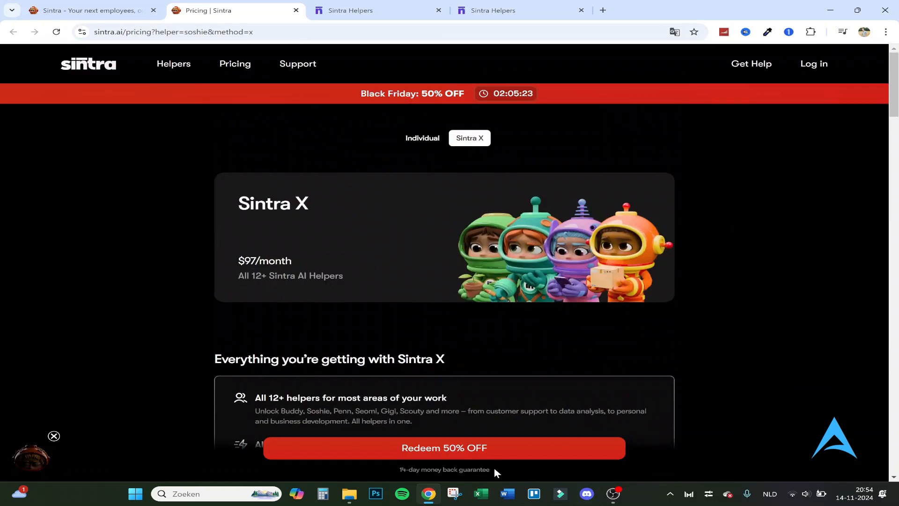